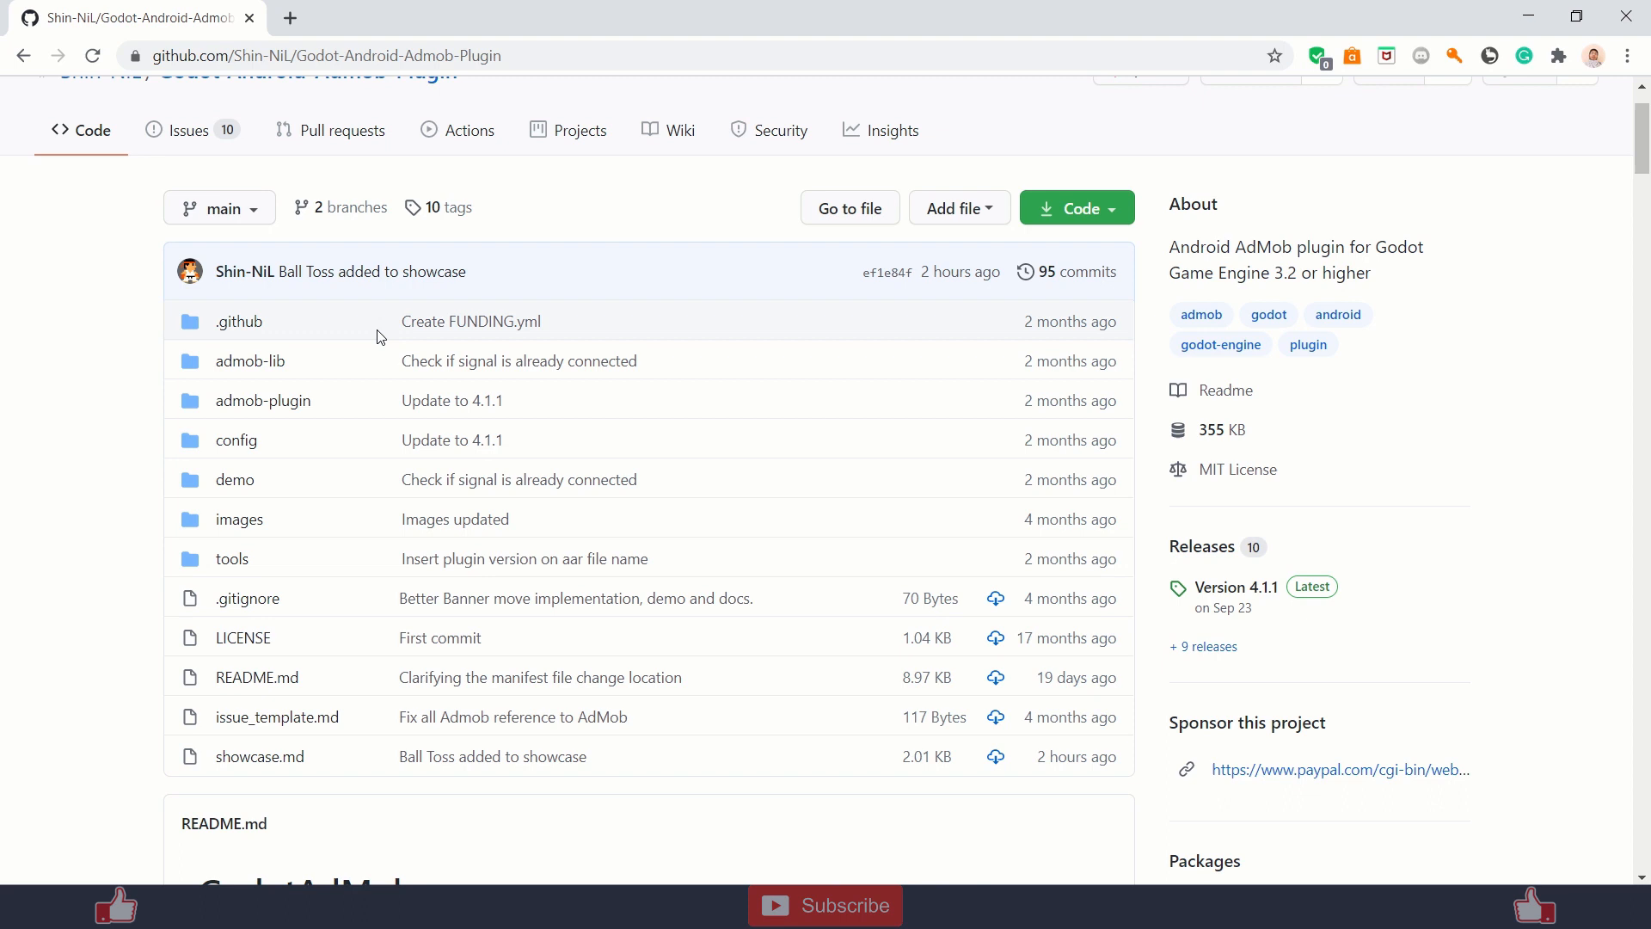
mouse_move(534, 403)
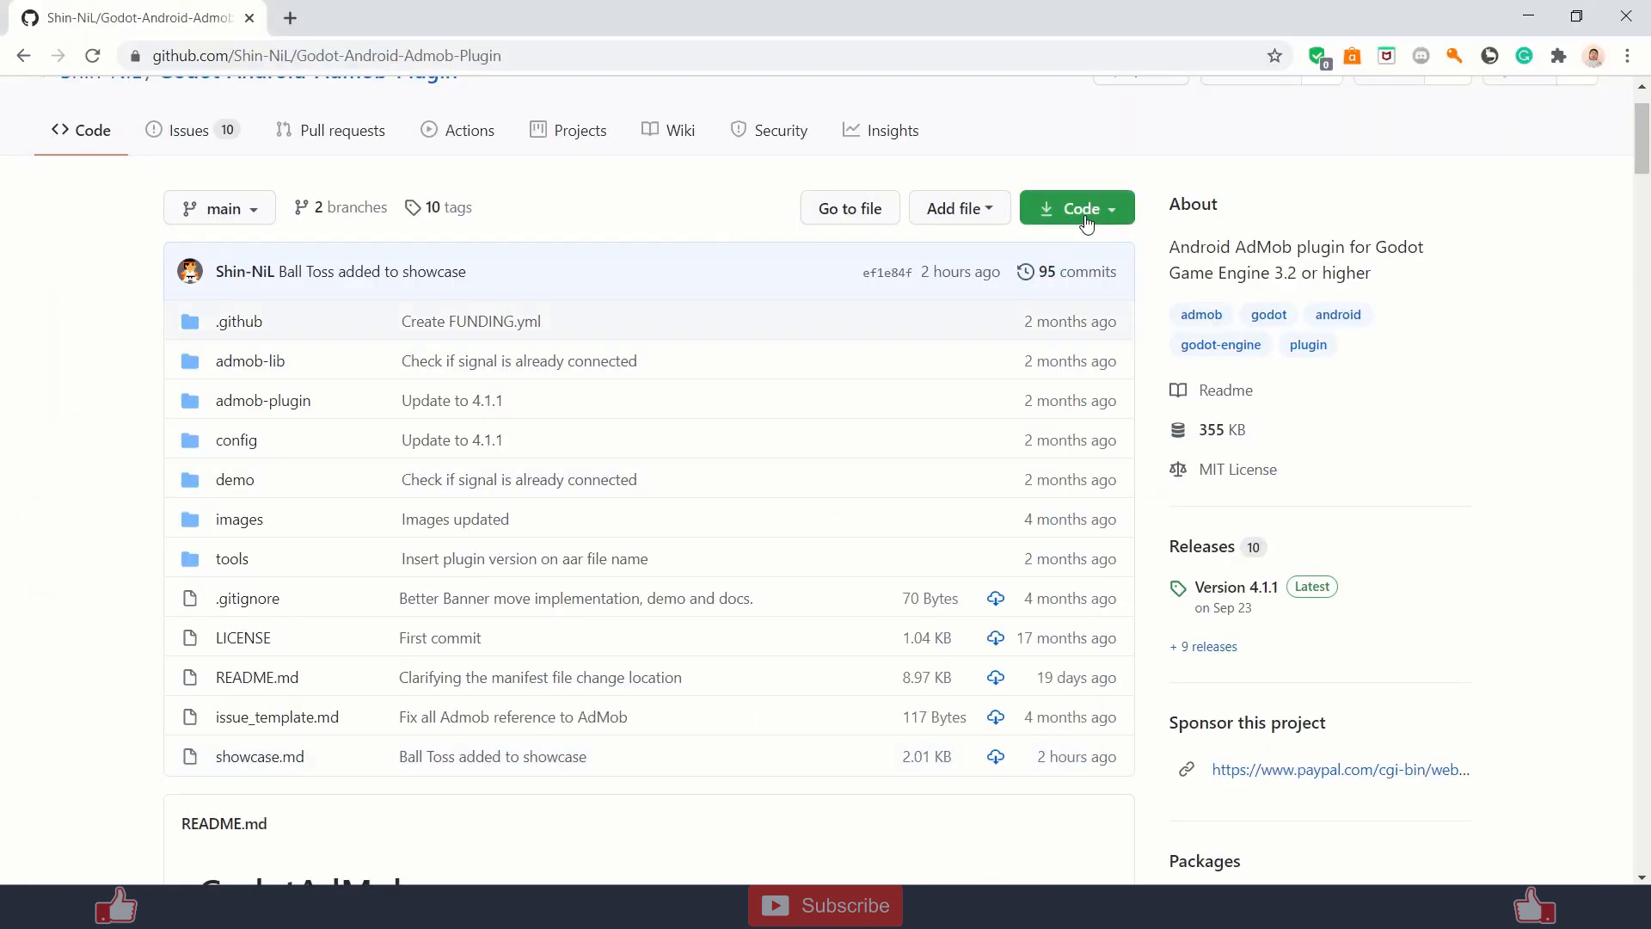
Download the Godot Android AdMob plugin repository as a ZIP via its Code menu.
click(1075, 207)
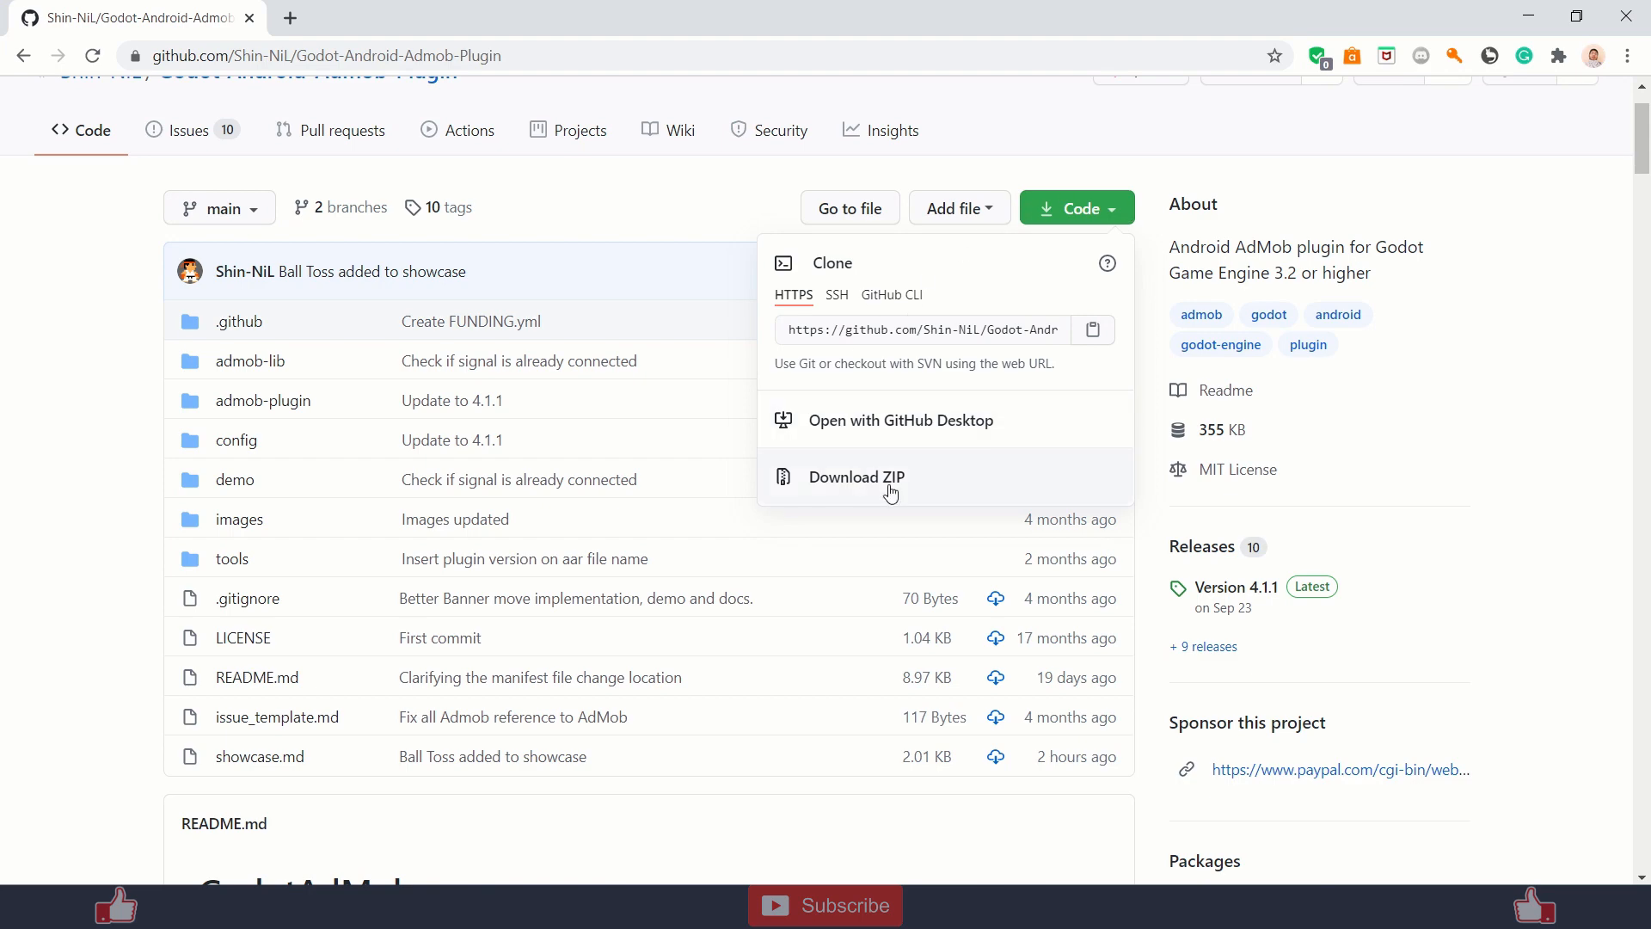
click(1075, 207)
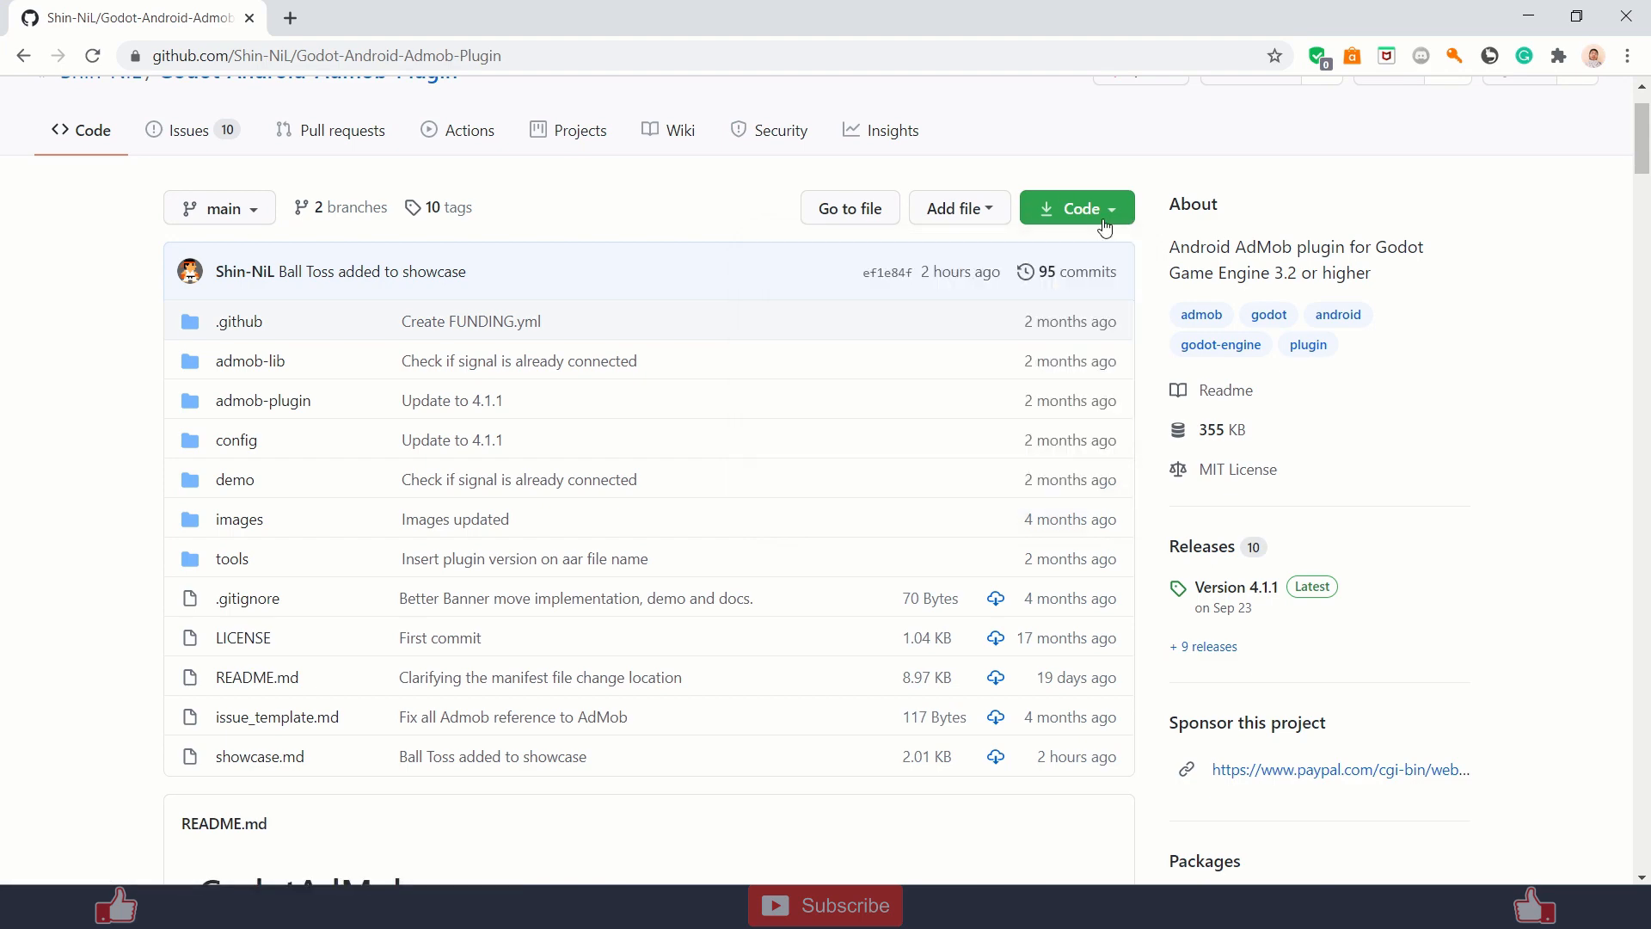
click(651, 18)
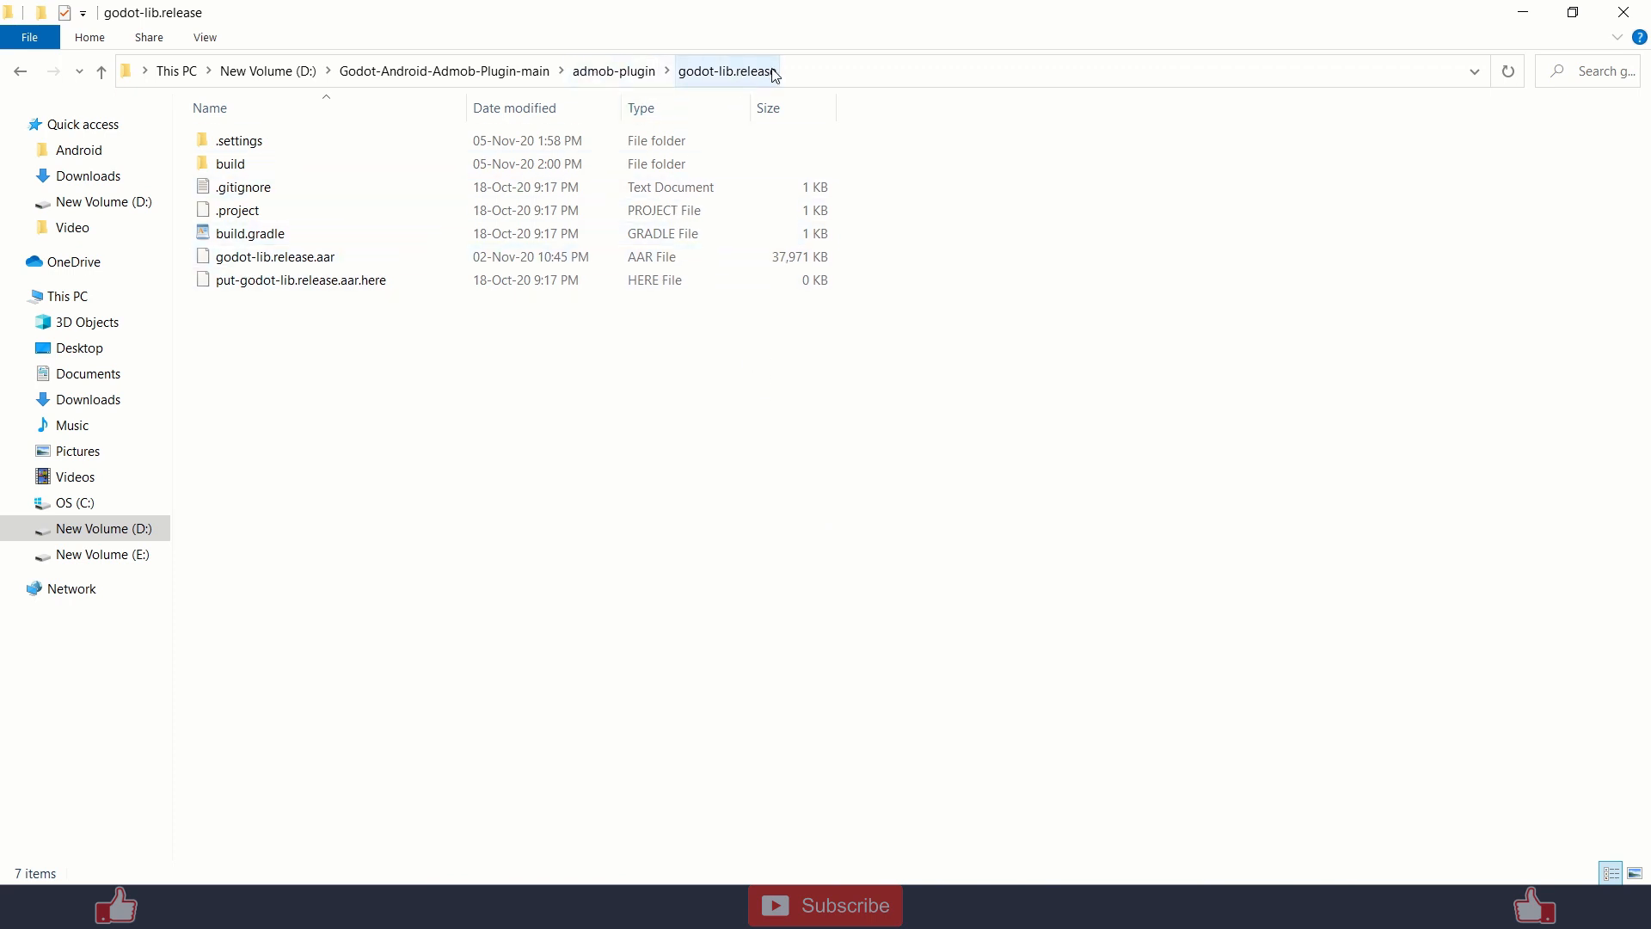
Browse the extracted plugin down to the godotadmob Java source folder.
click(300, 278)
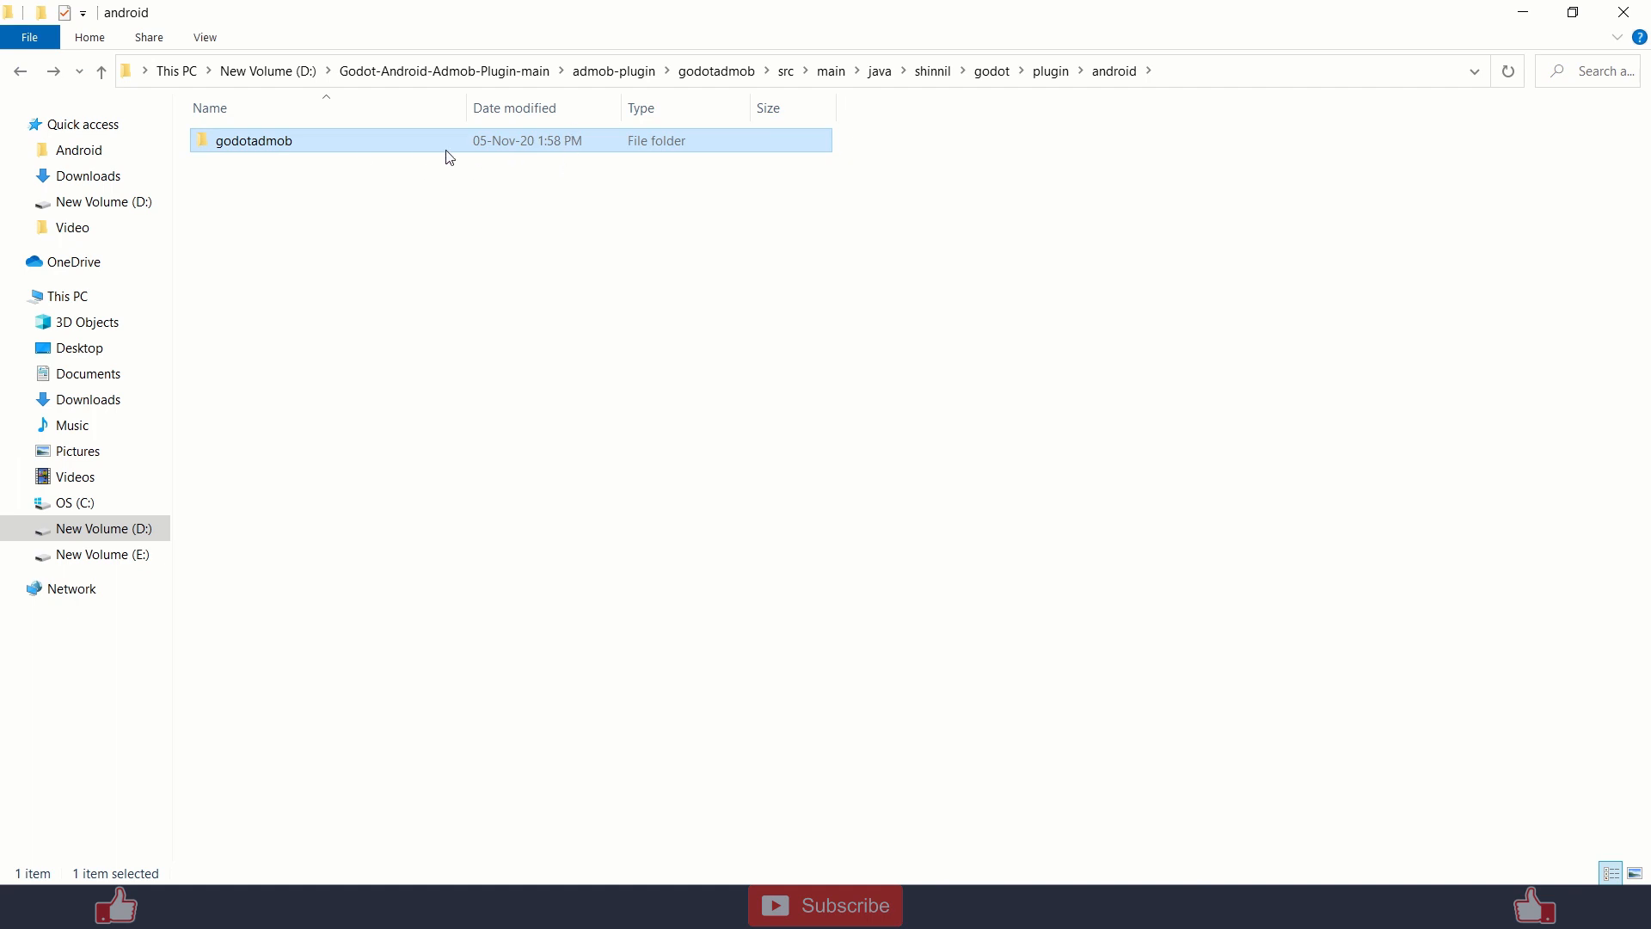
double_click(253, 140)
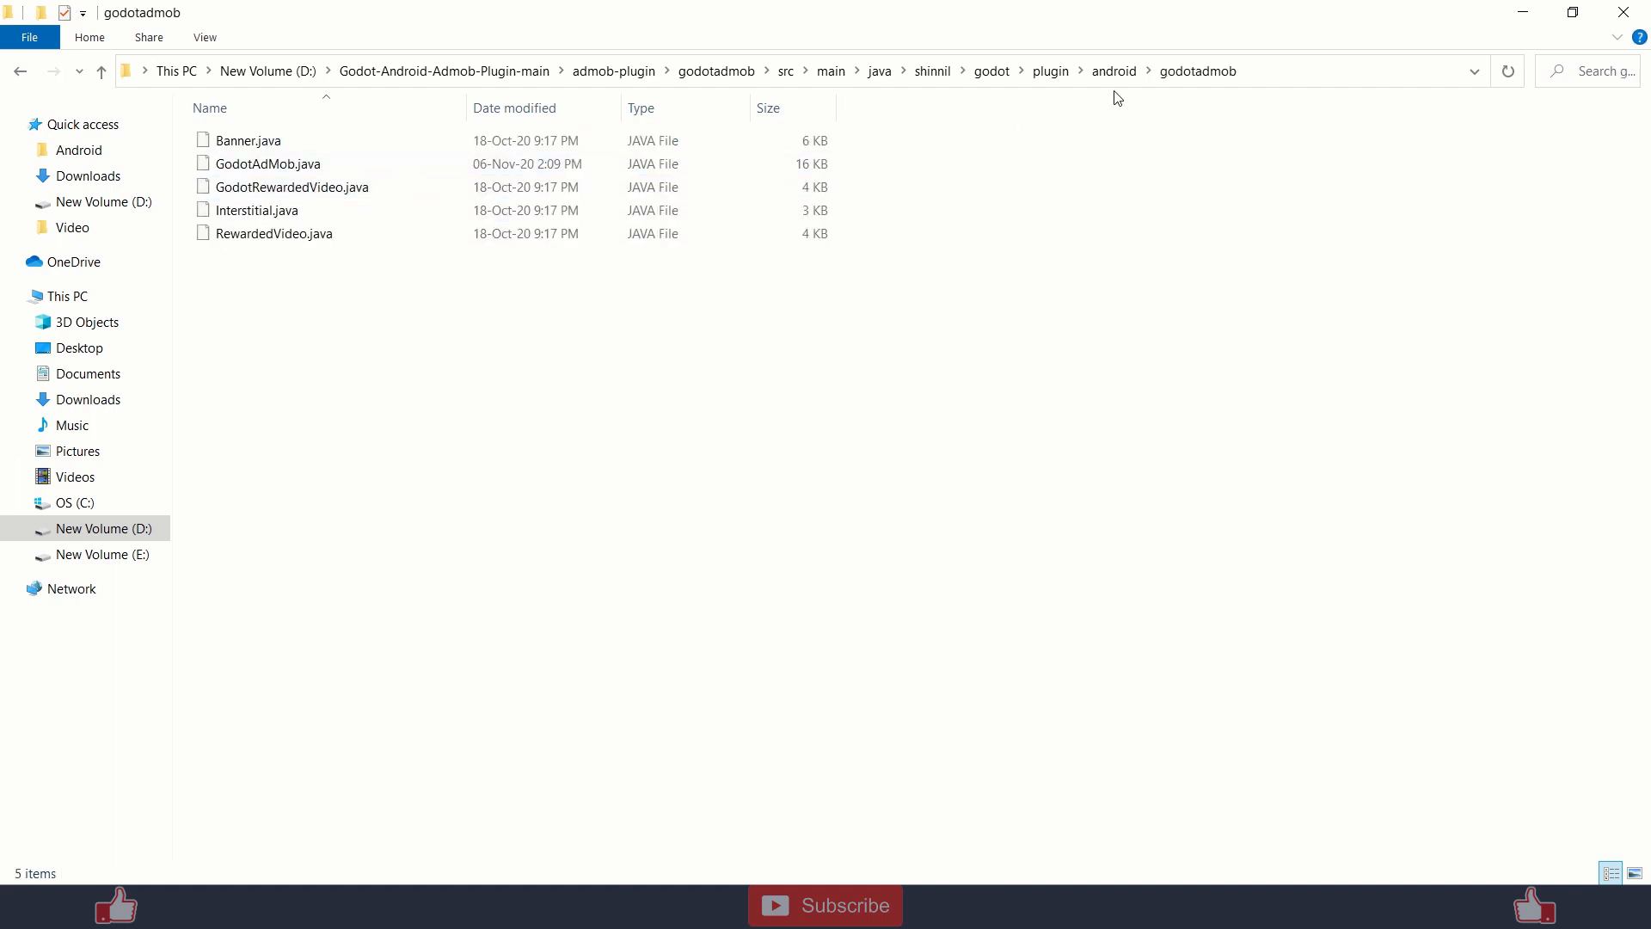
mouse_move(614, 71)
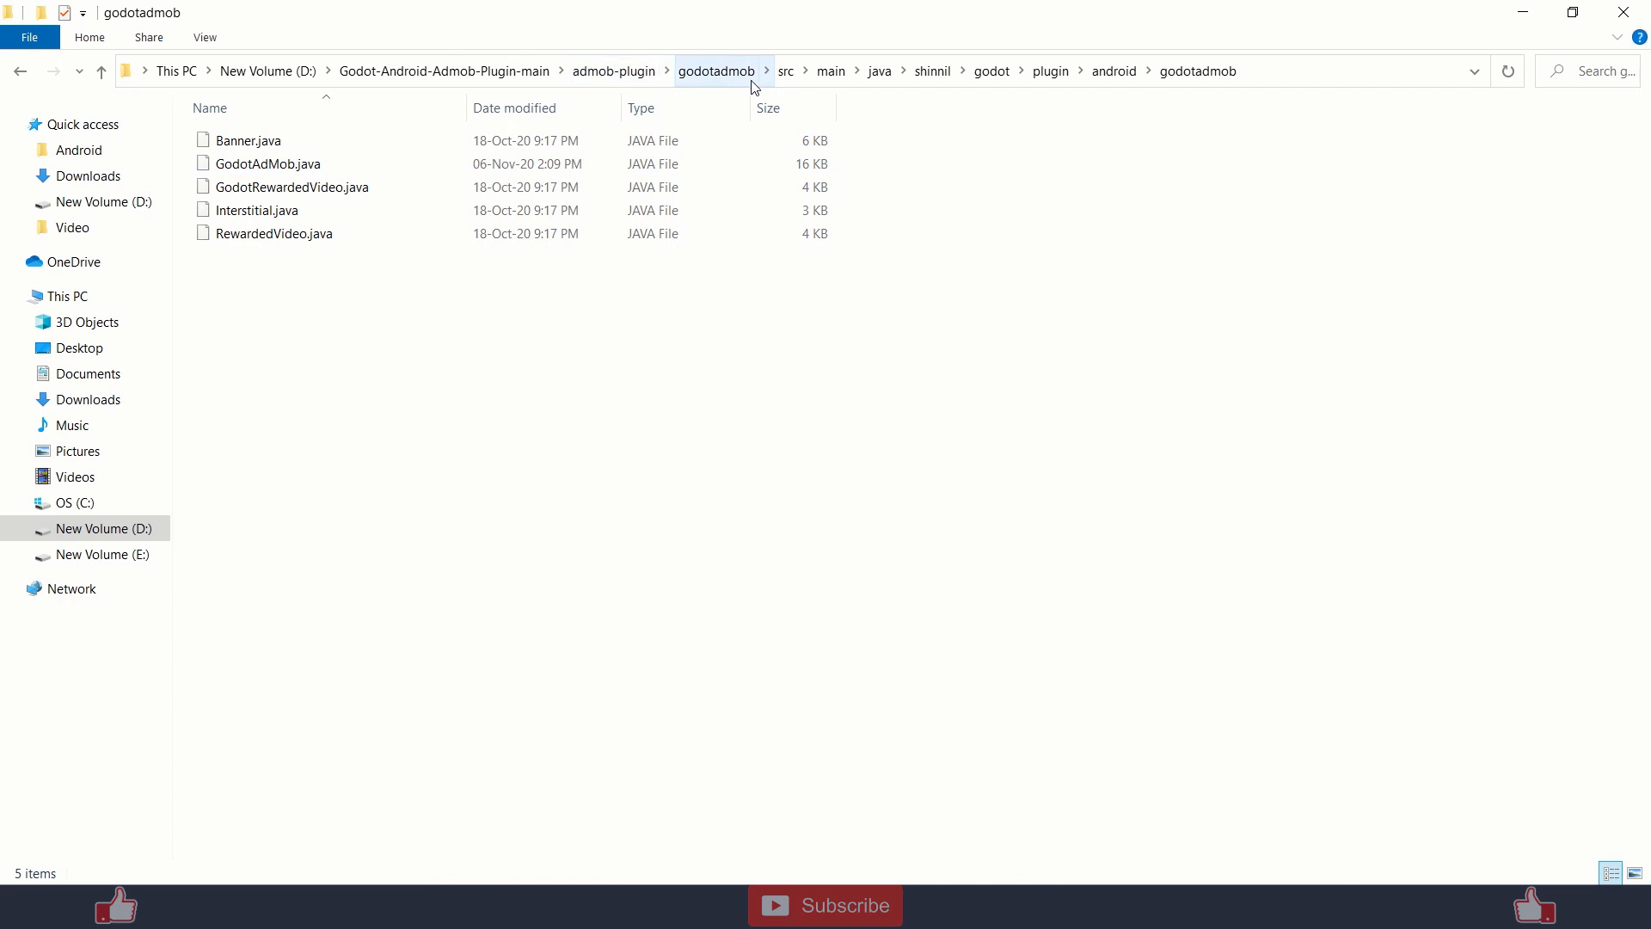
mouse_move(292, 187)
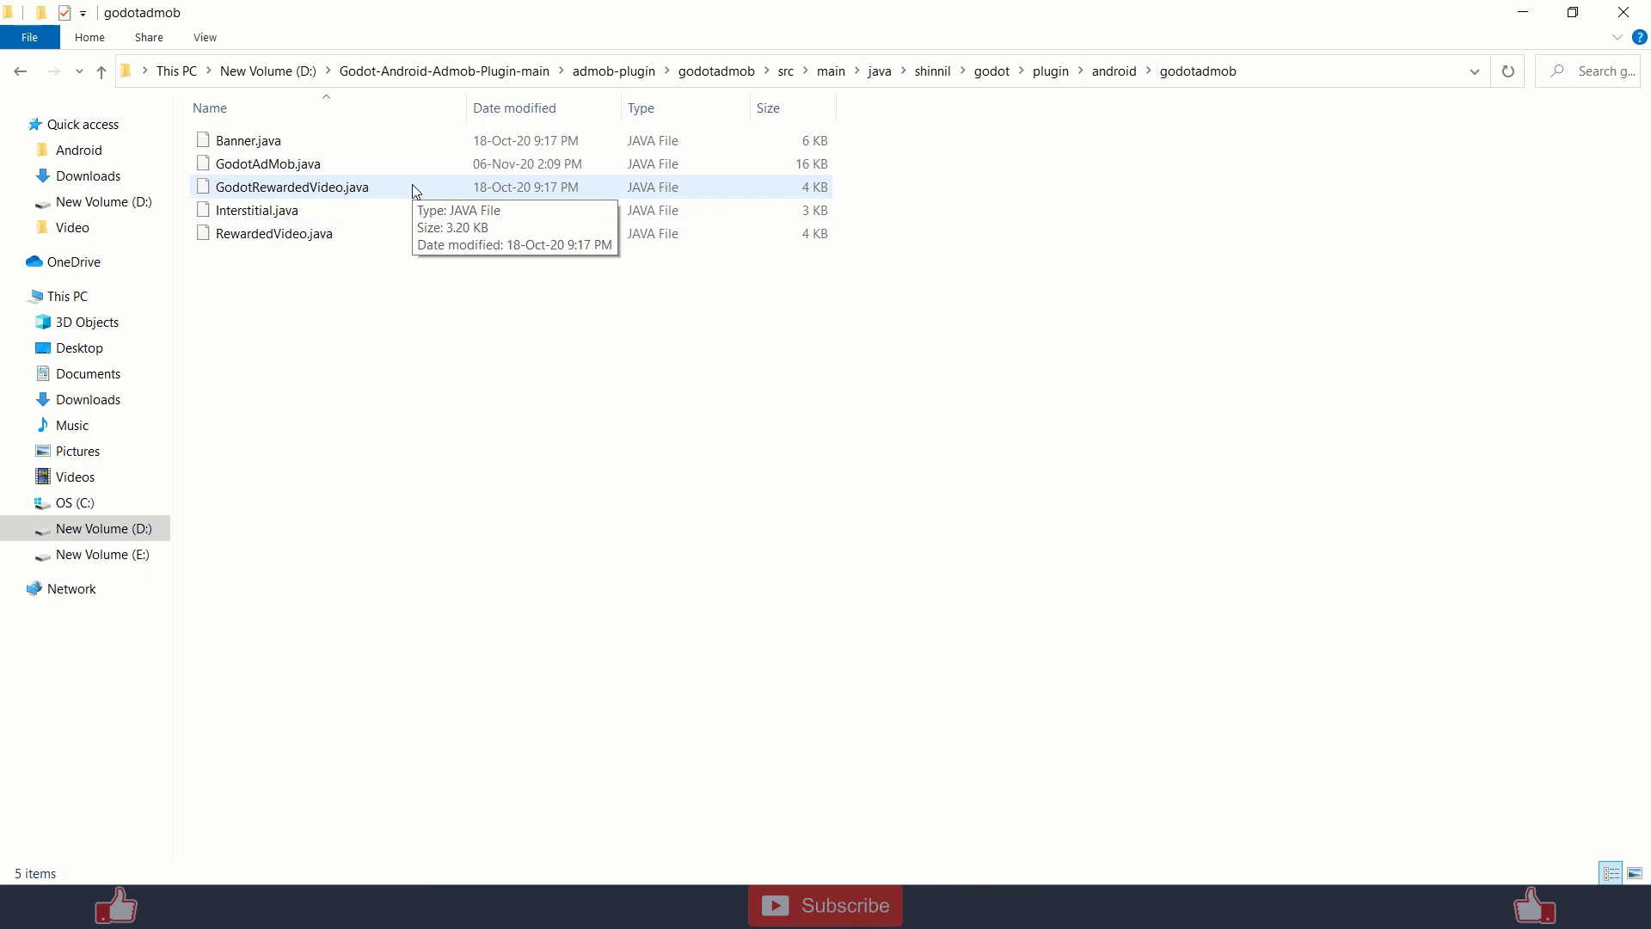
mouse_move(1282, 90)
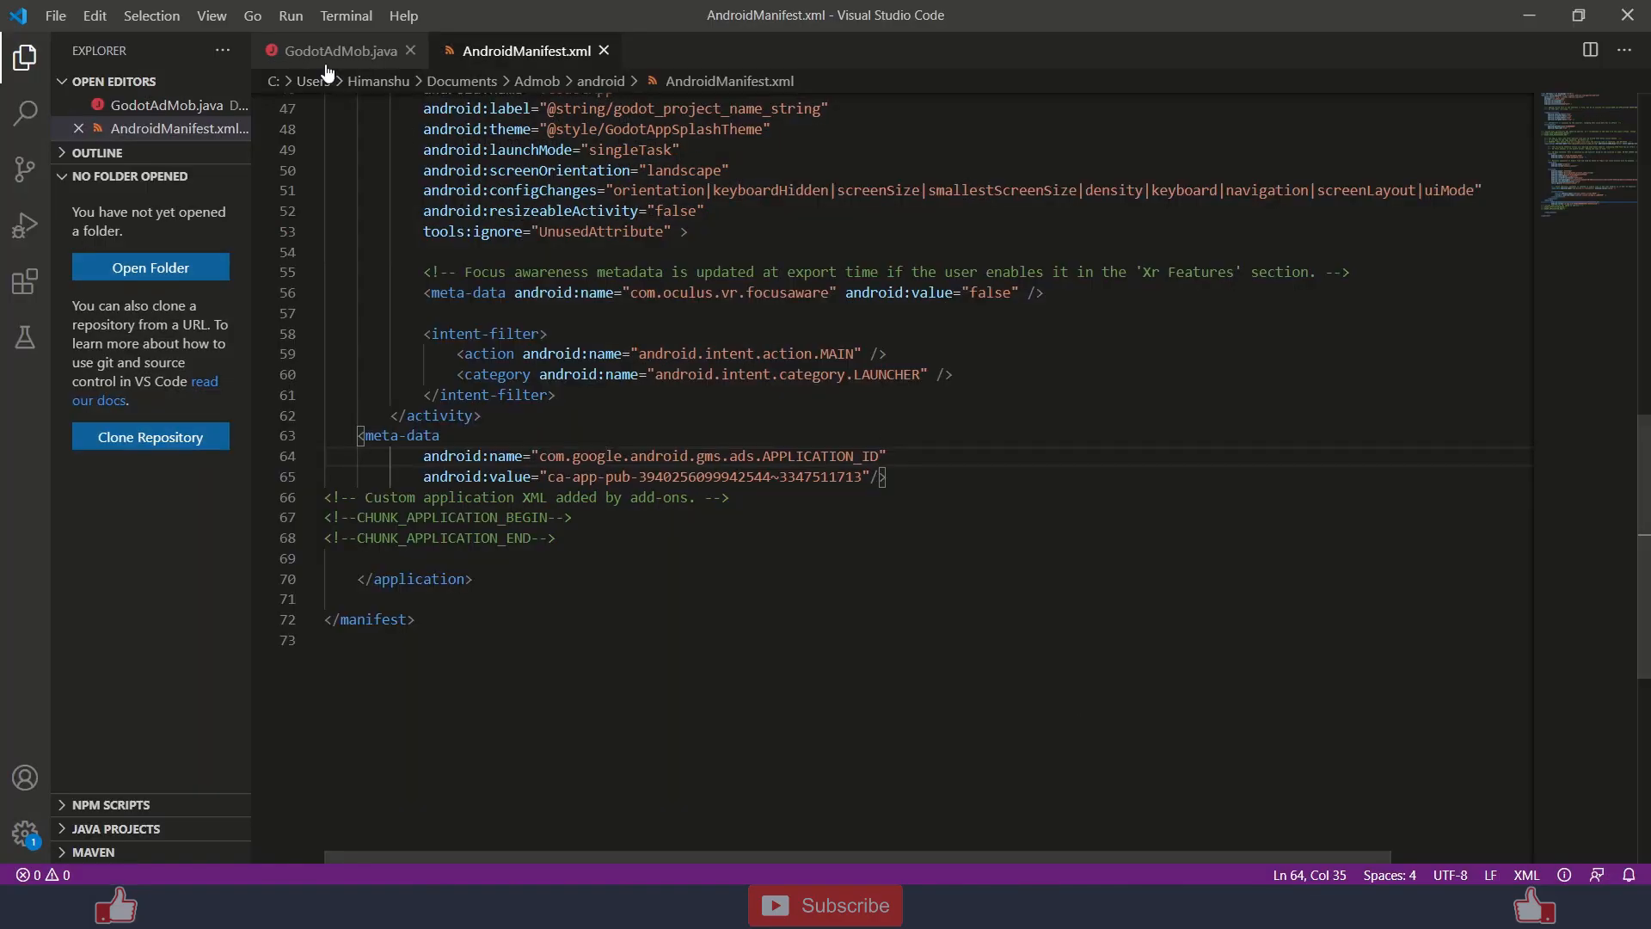
In GodotAdMob.java, delete and retype the .getActivity() call on line 49.
click(337, 51)
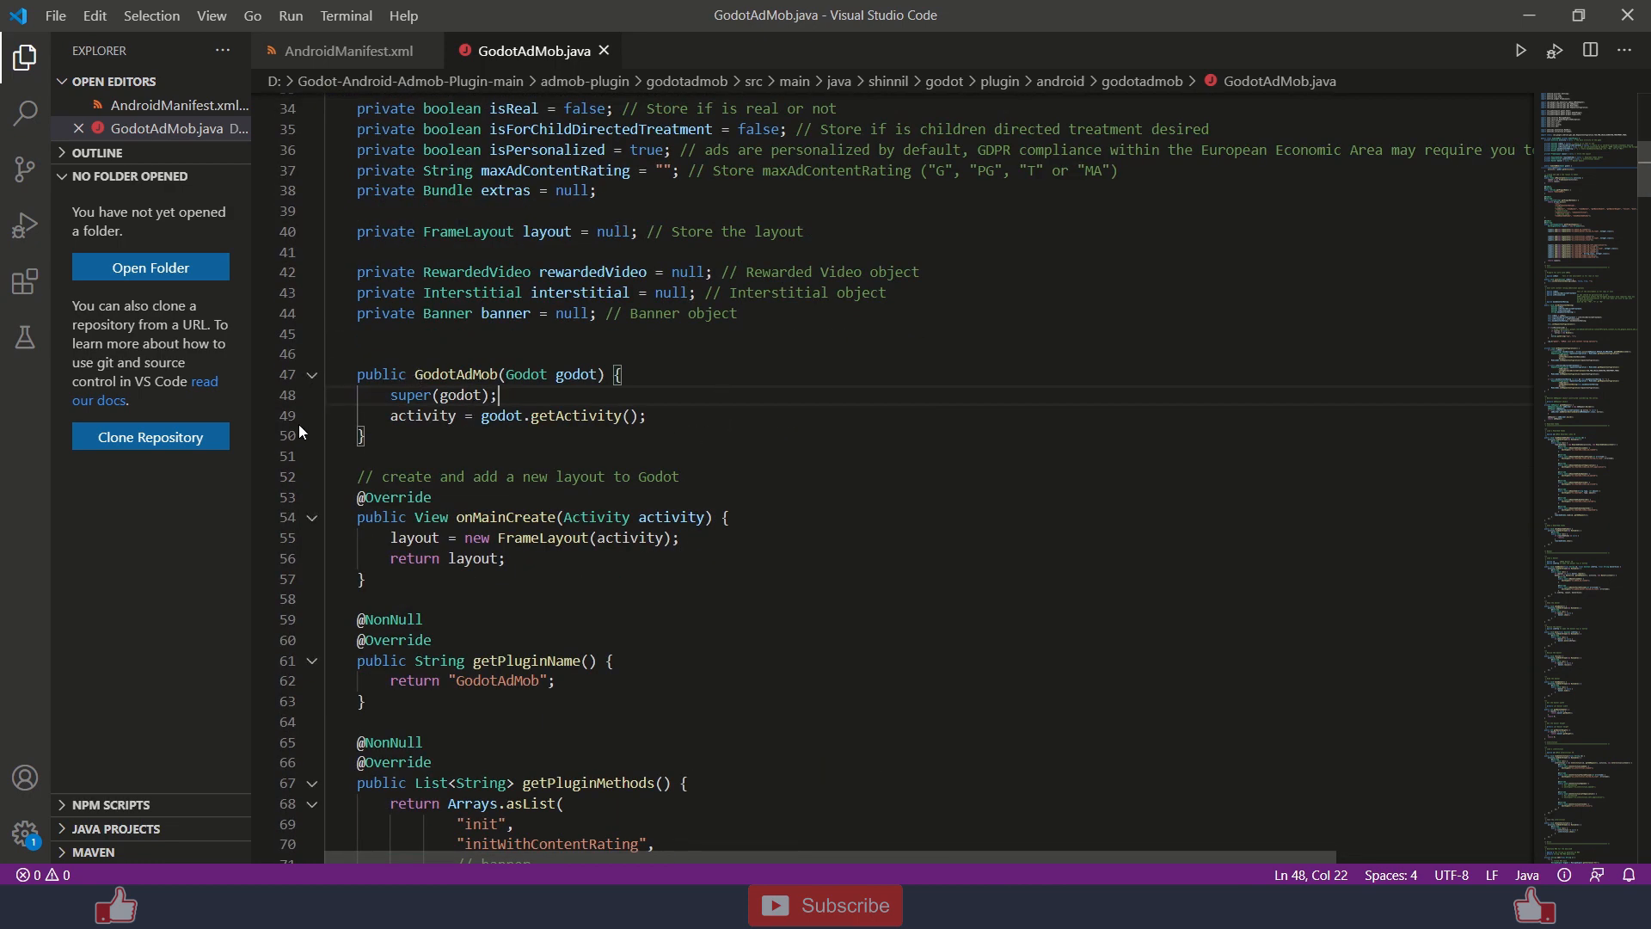
drag(524, 414, 648, 414)
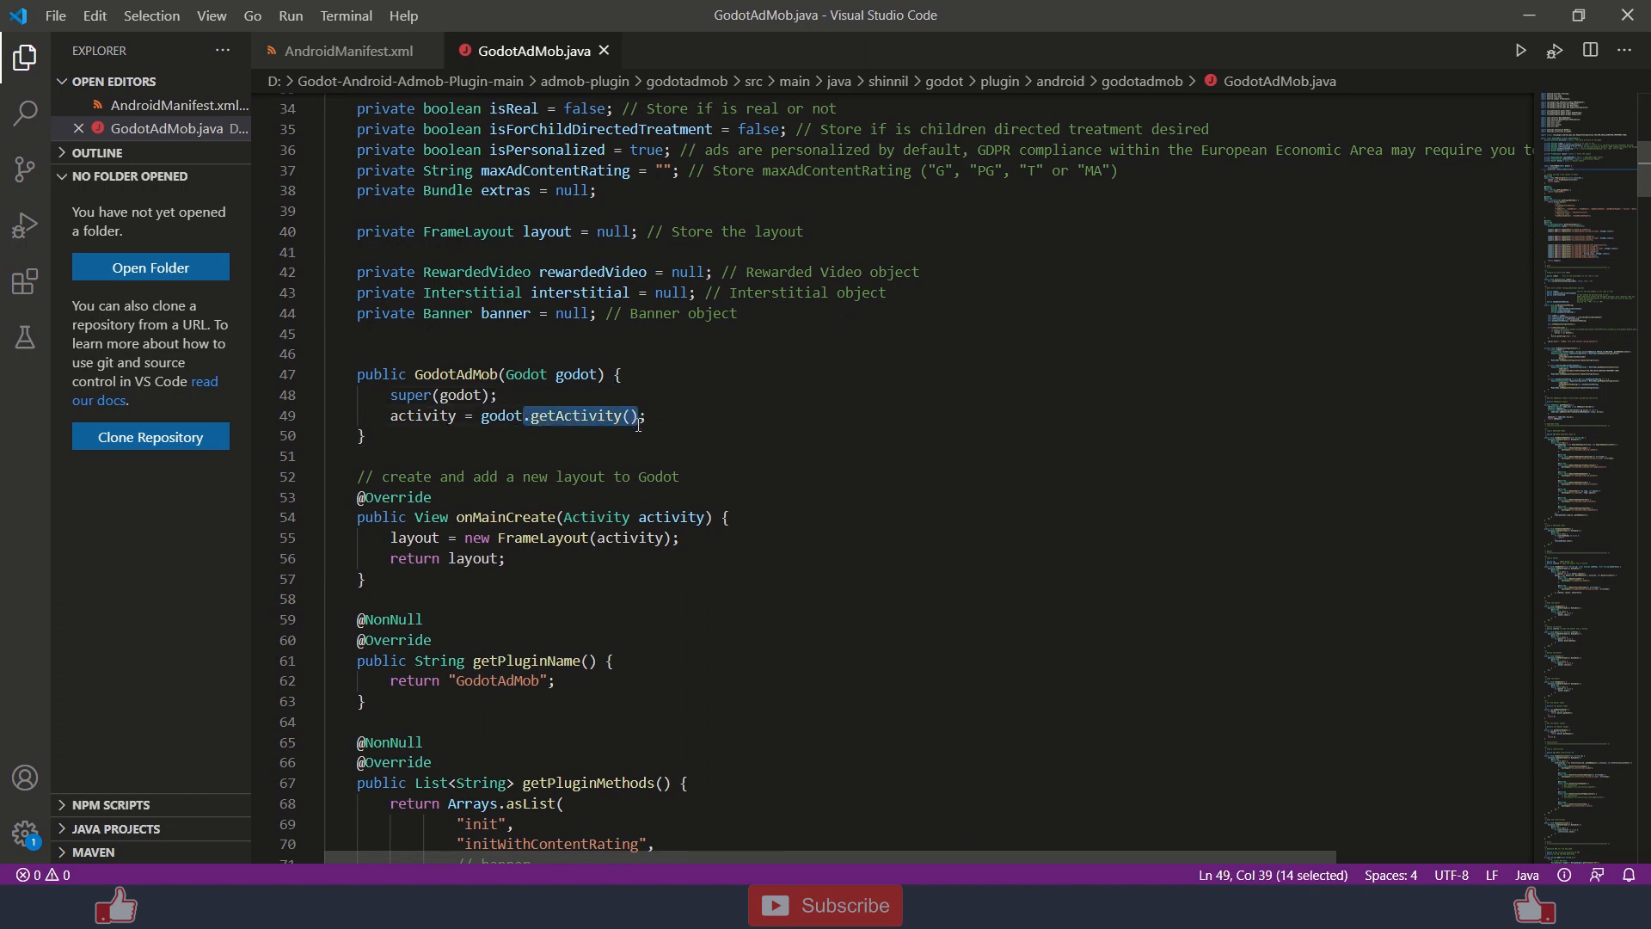
key(Delete)
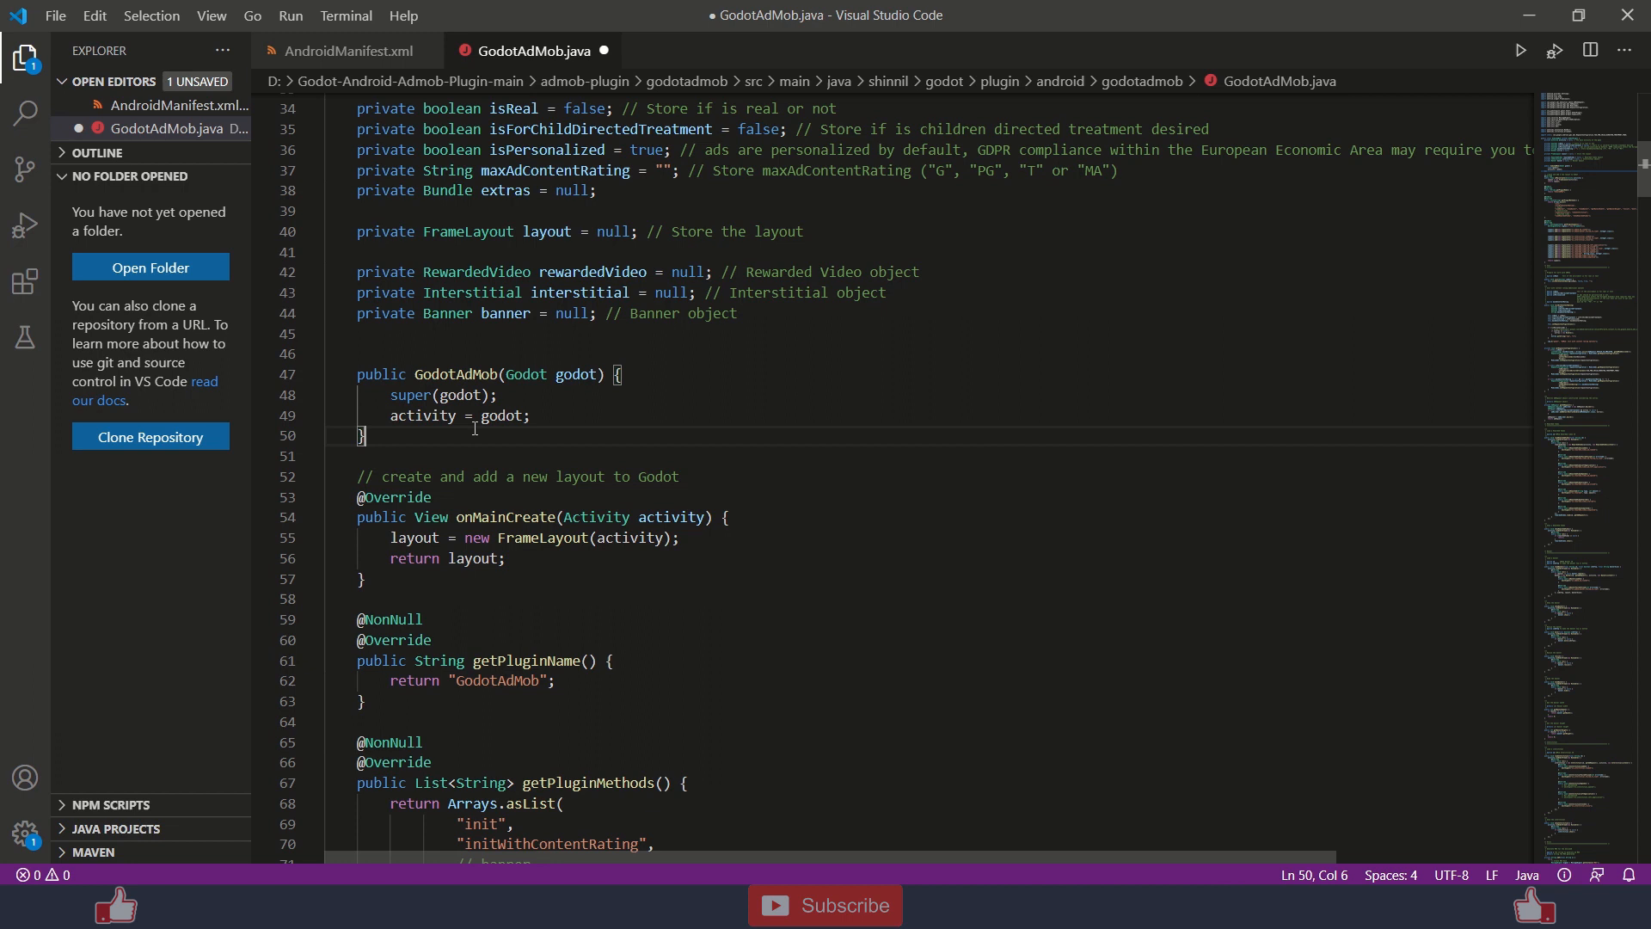
text(.getActivity())
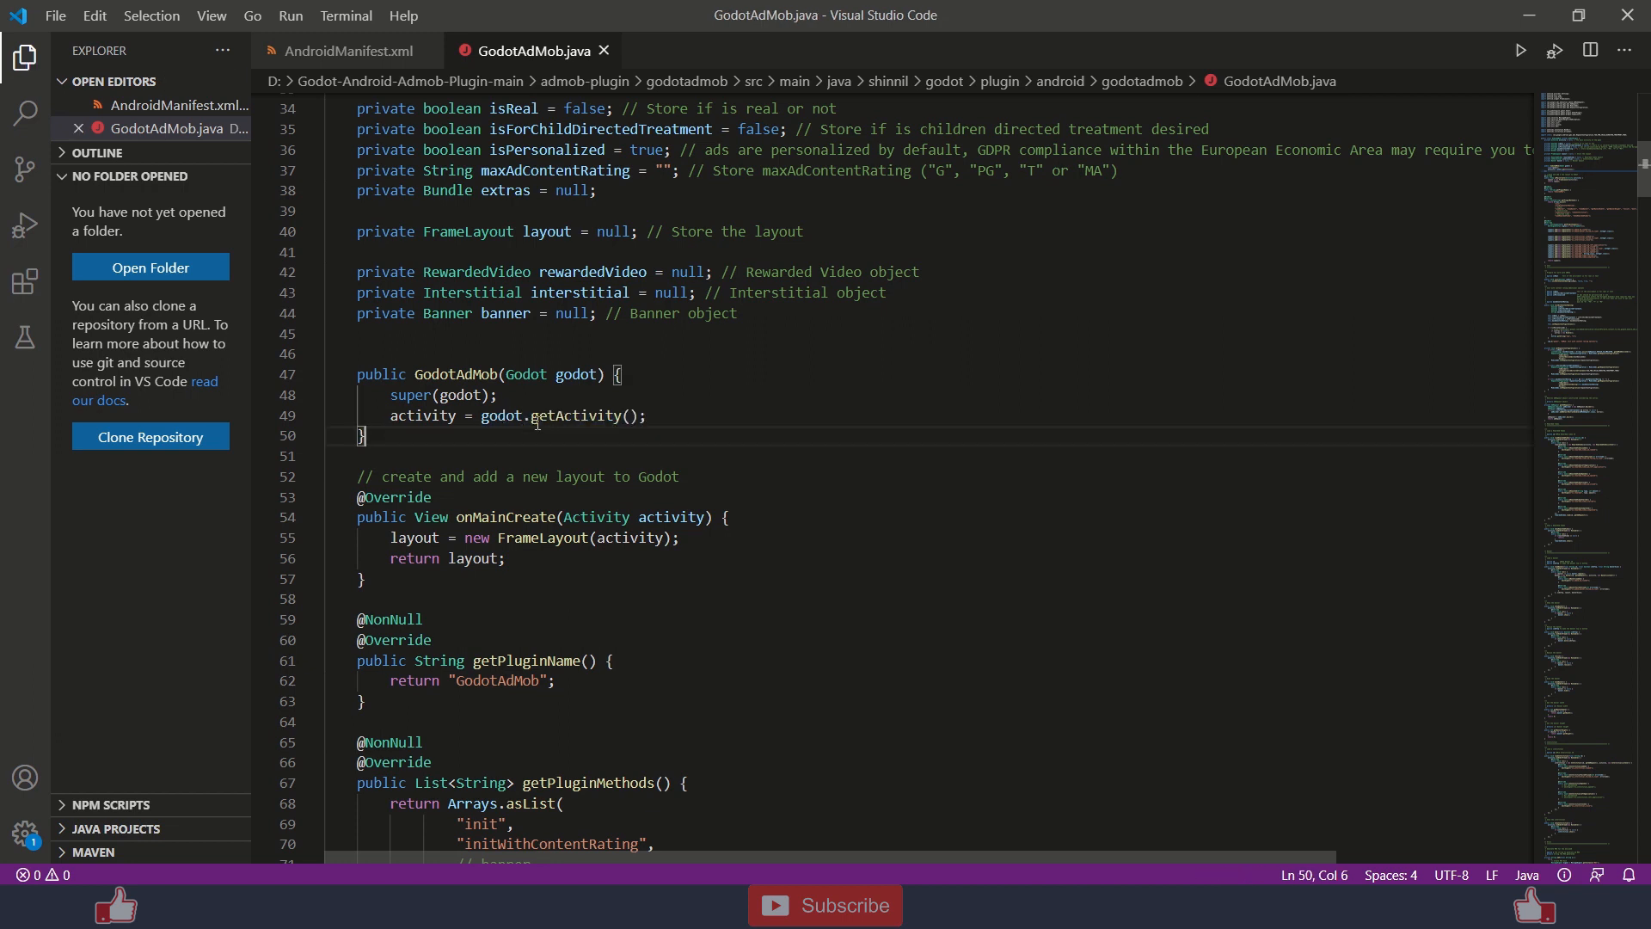
drag(531, 415, 582, 414)
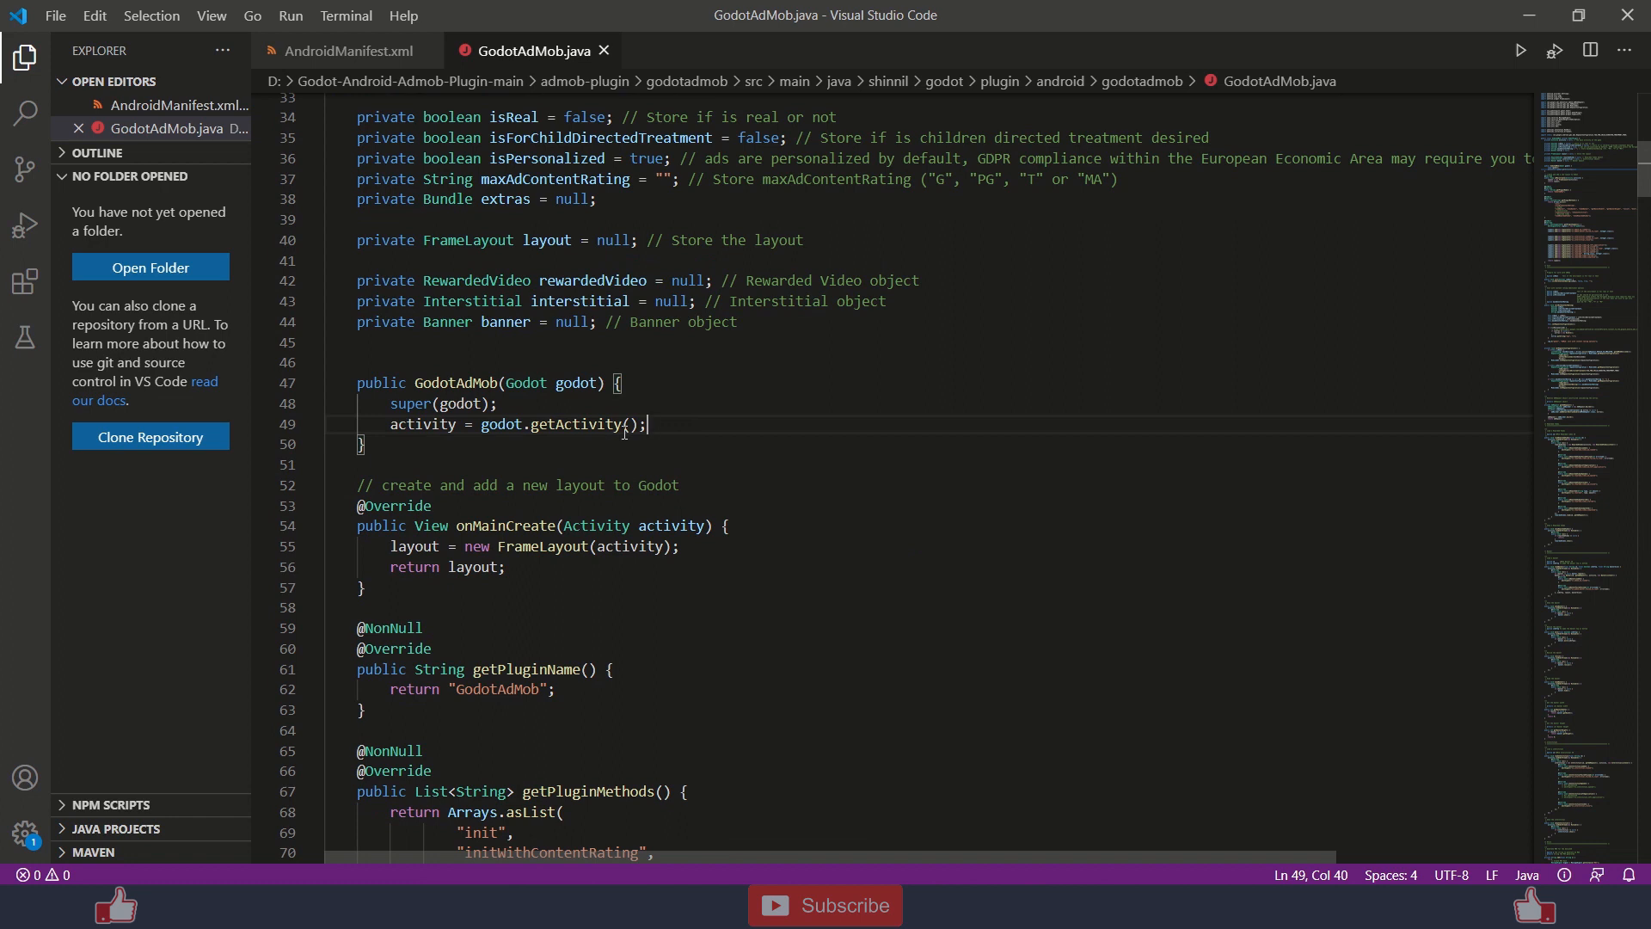
mouse_move(895, 451)
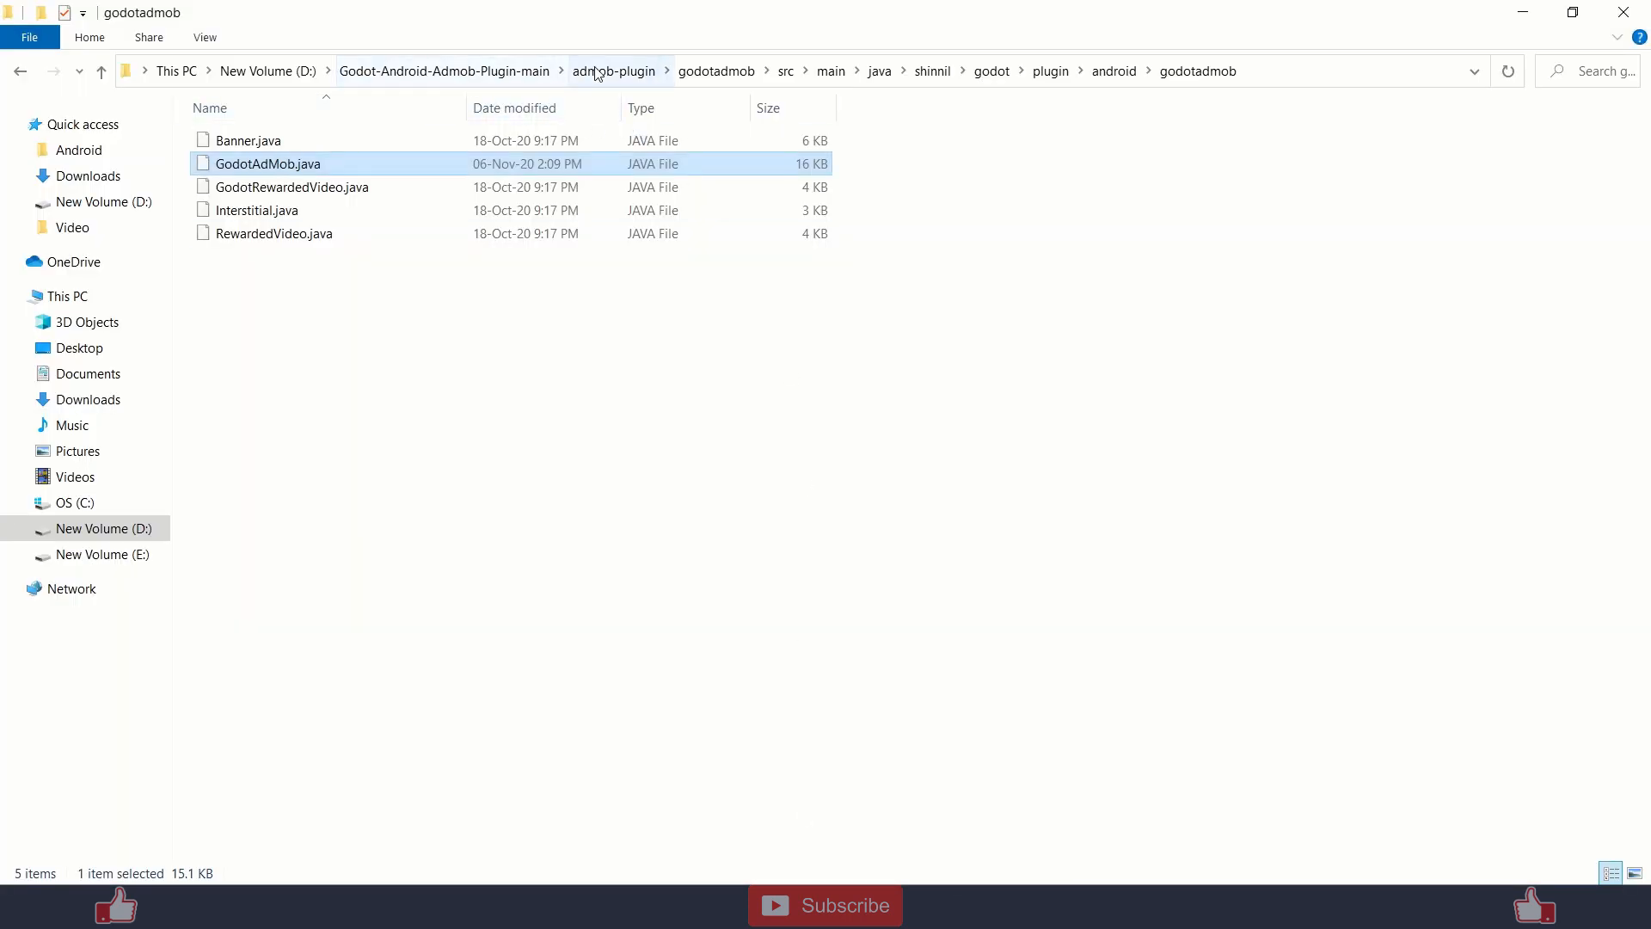
Go up to Godot-Android-Admob-Plugin-main, enter admob-plugin, and launch cmd there.
click(444, 71)
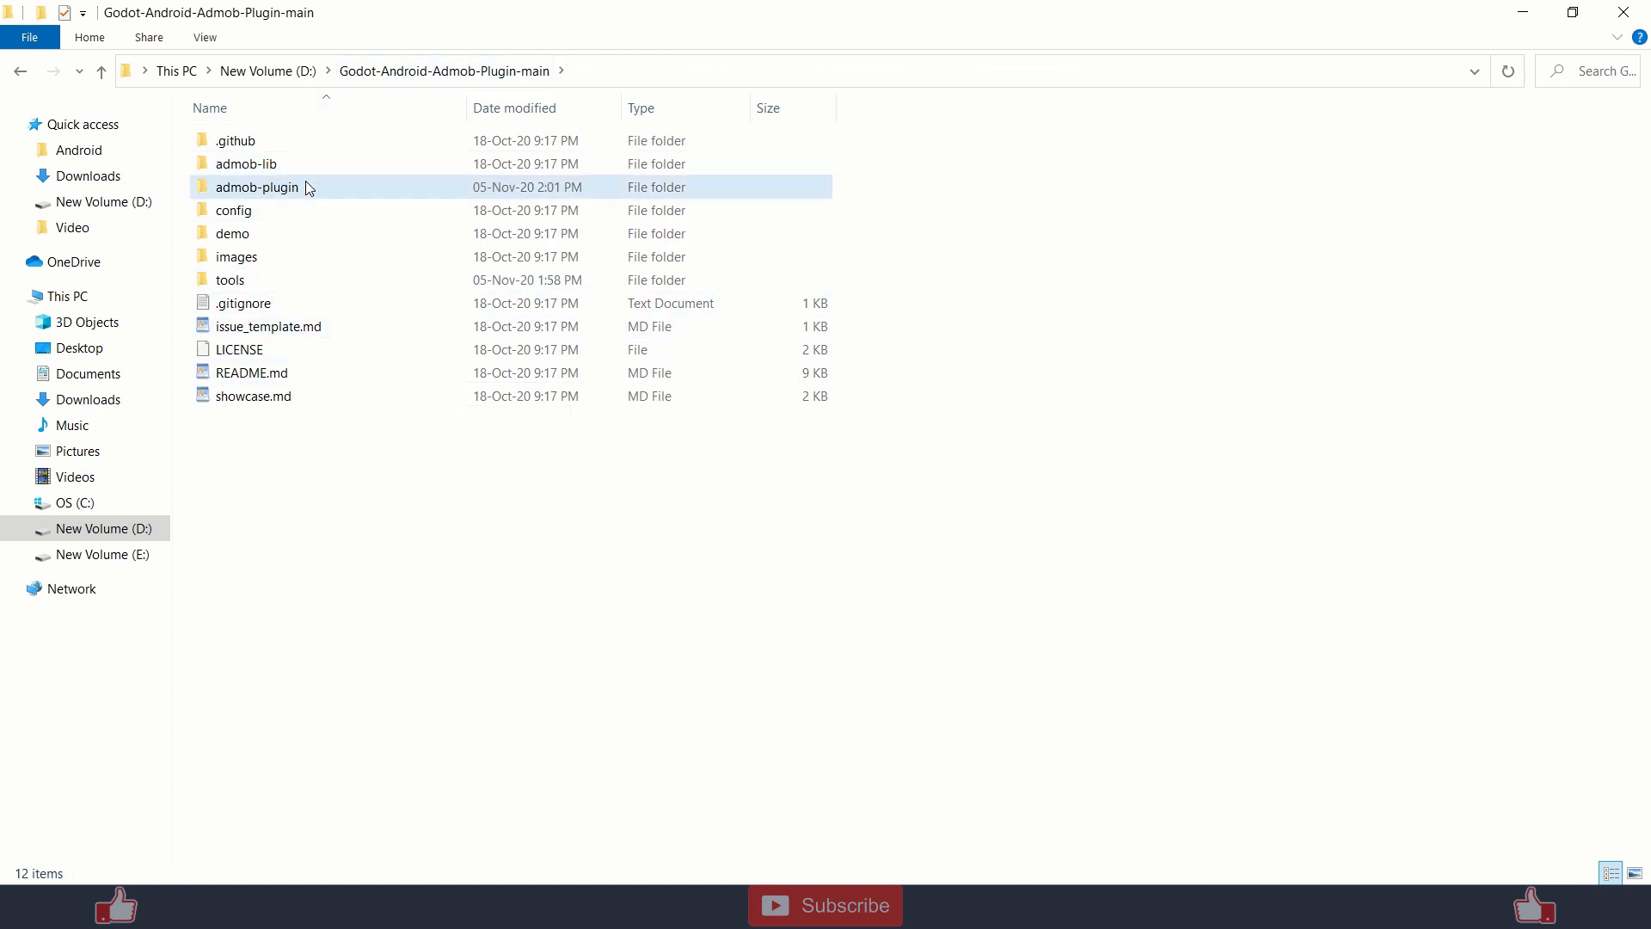
double_click(257, 186)
text(c)
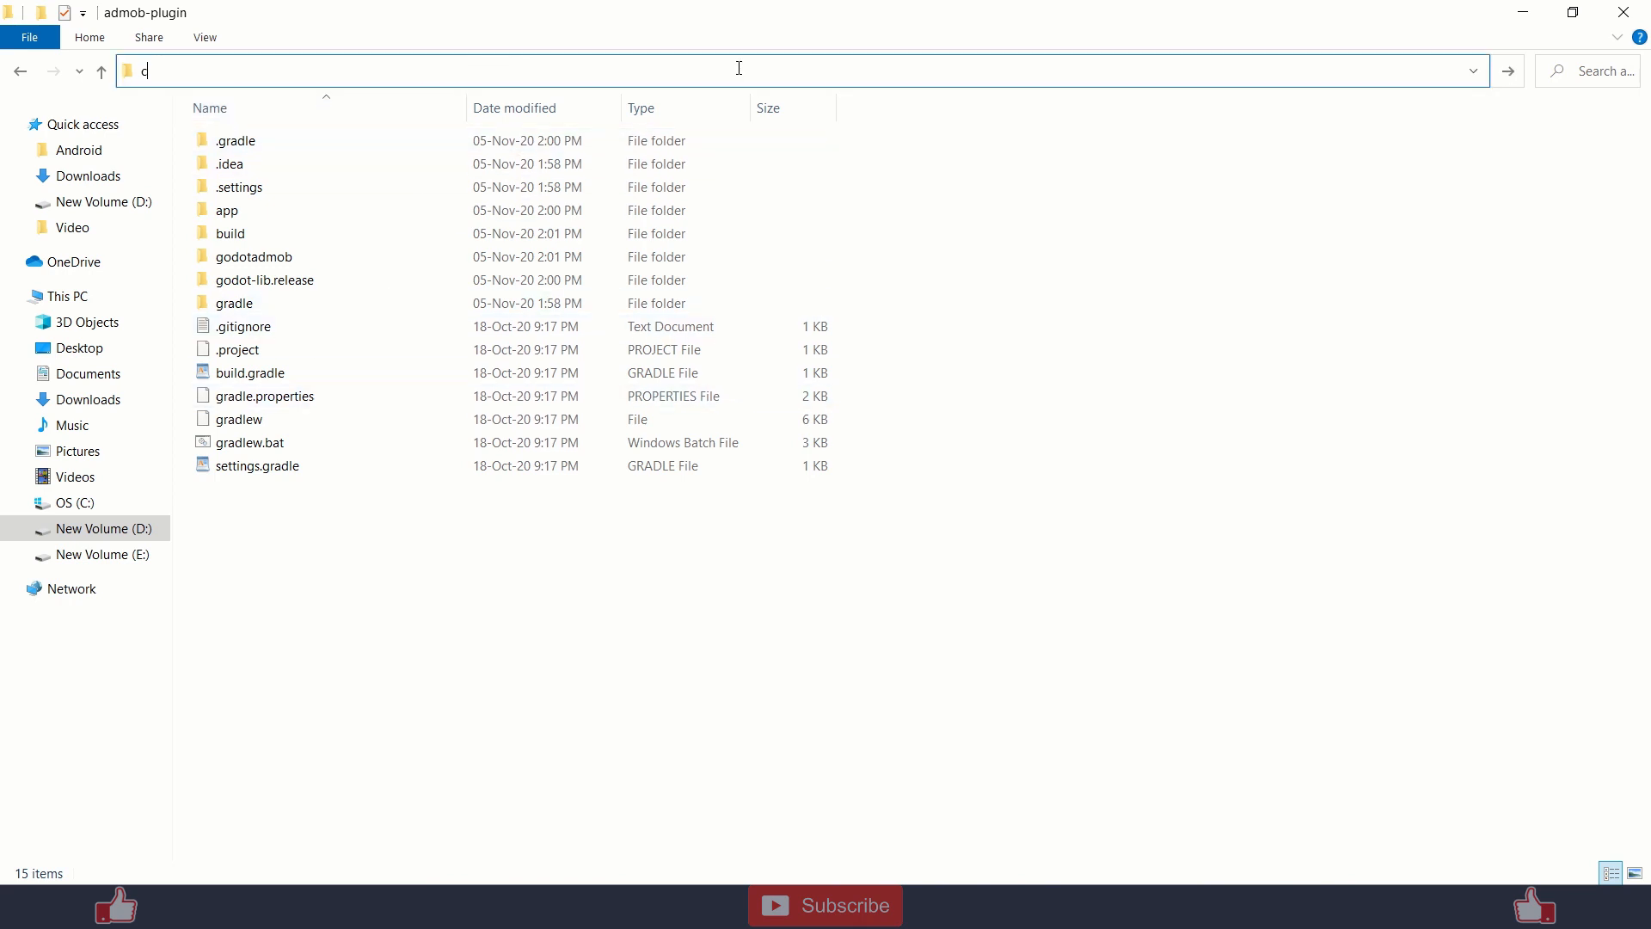
text(md)
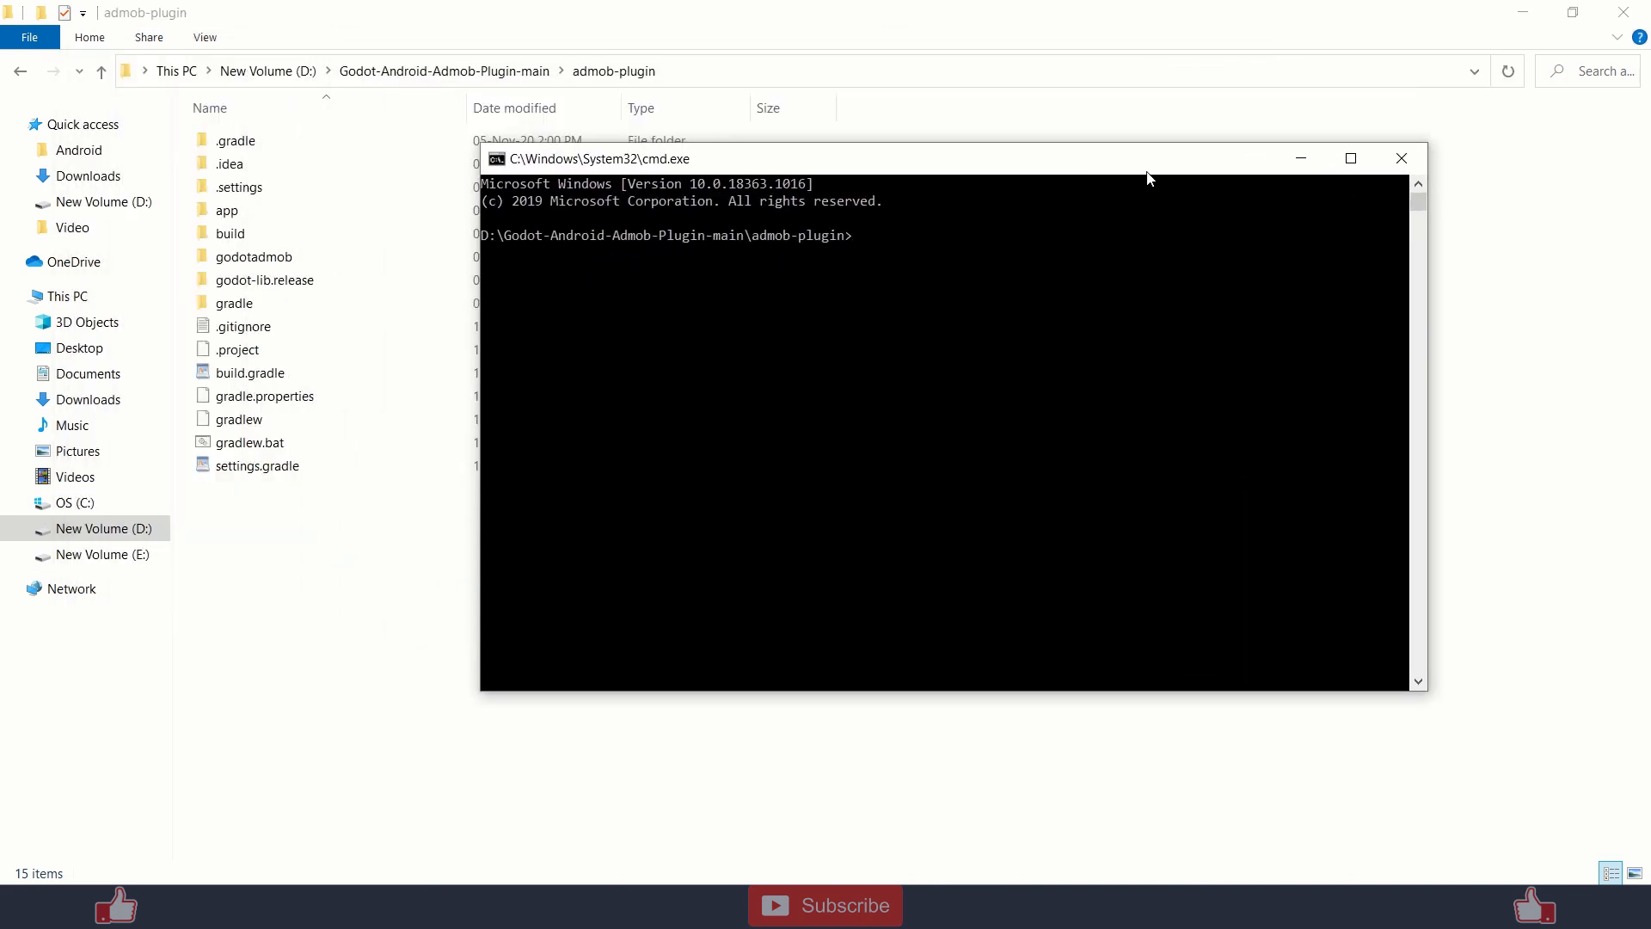
Run gradlew build at the admob-plugin prompt, then return to File Explorer.
text(gra)
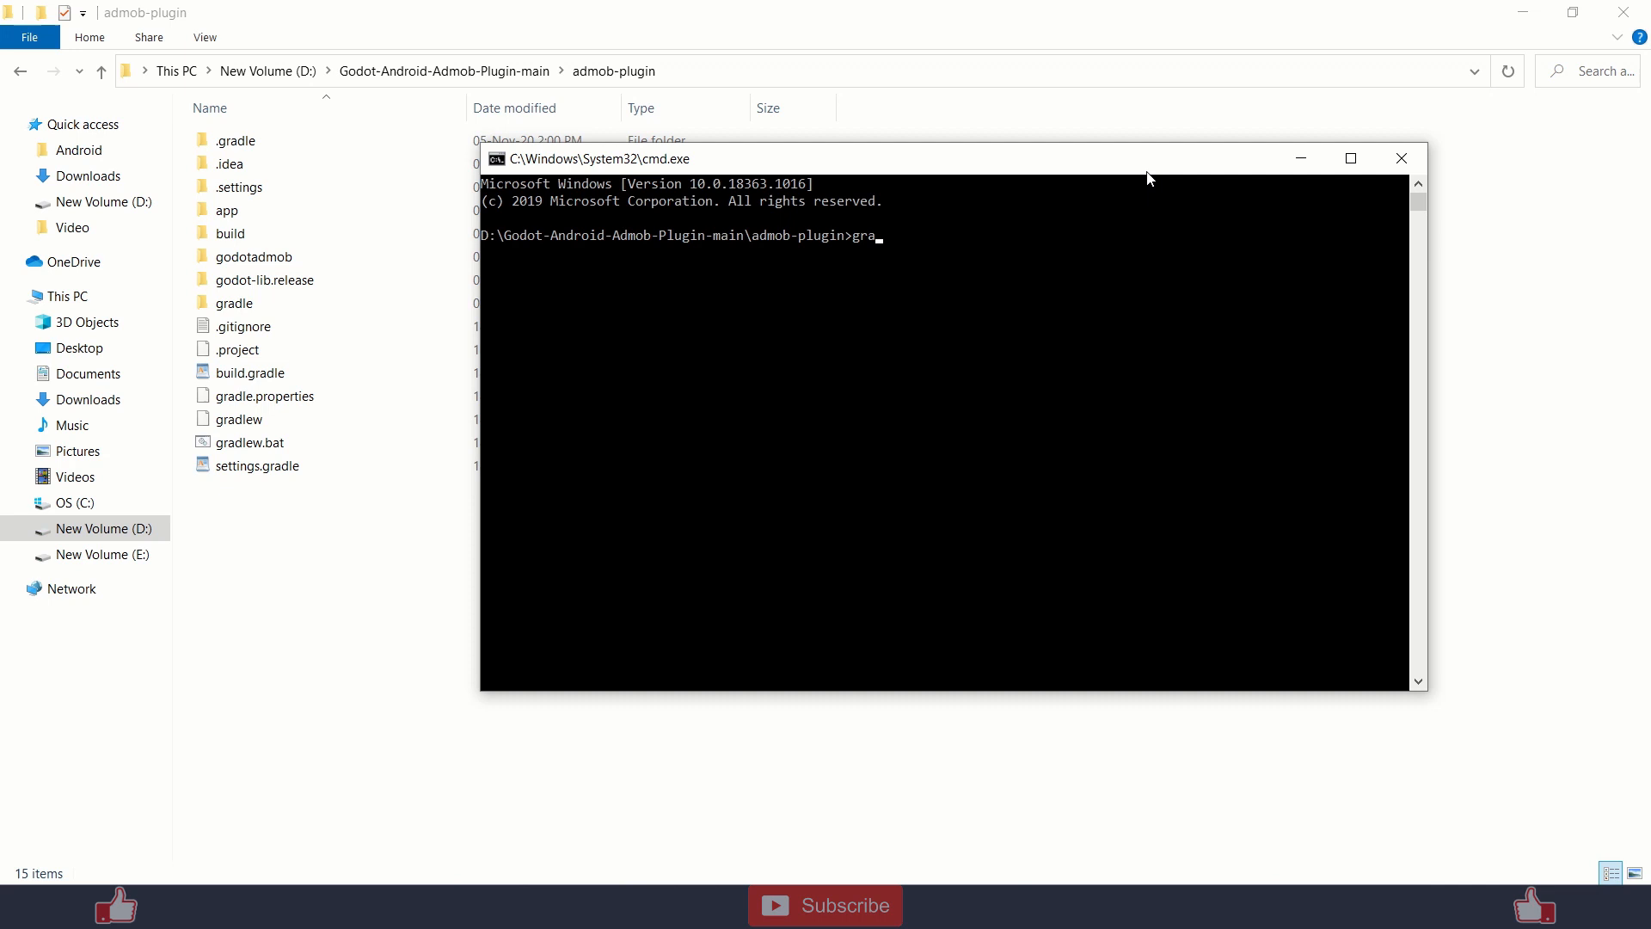
text(dlew)
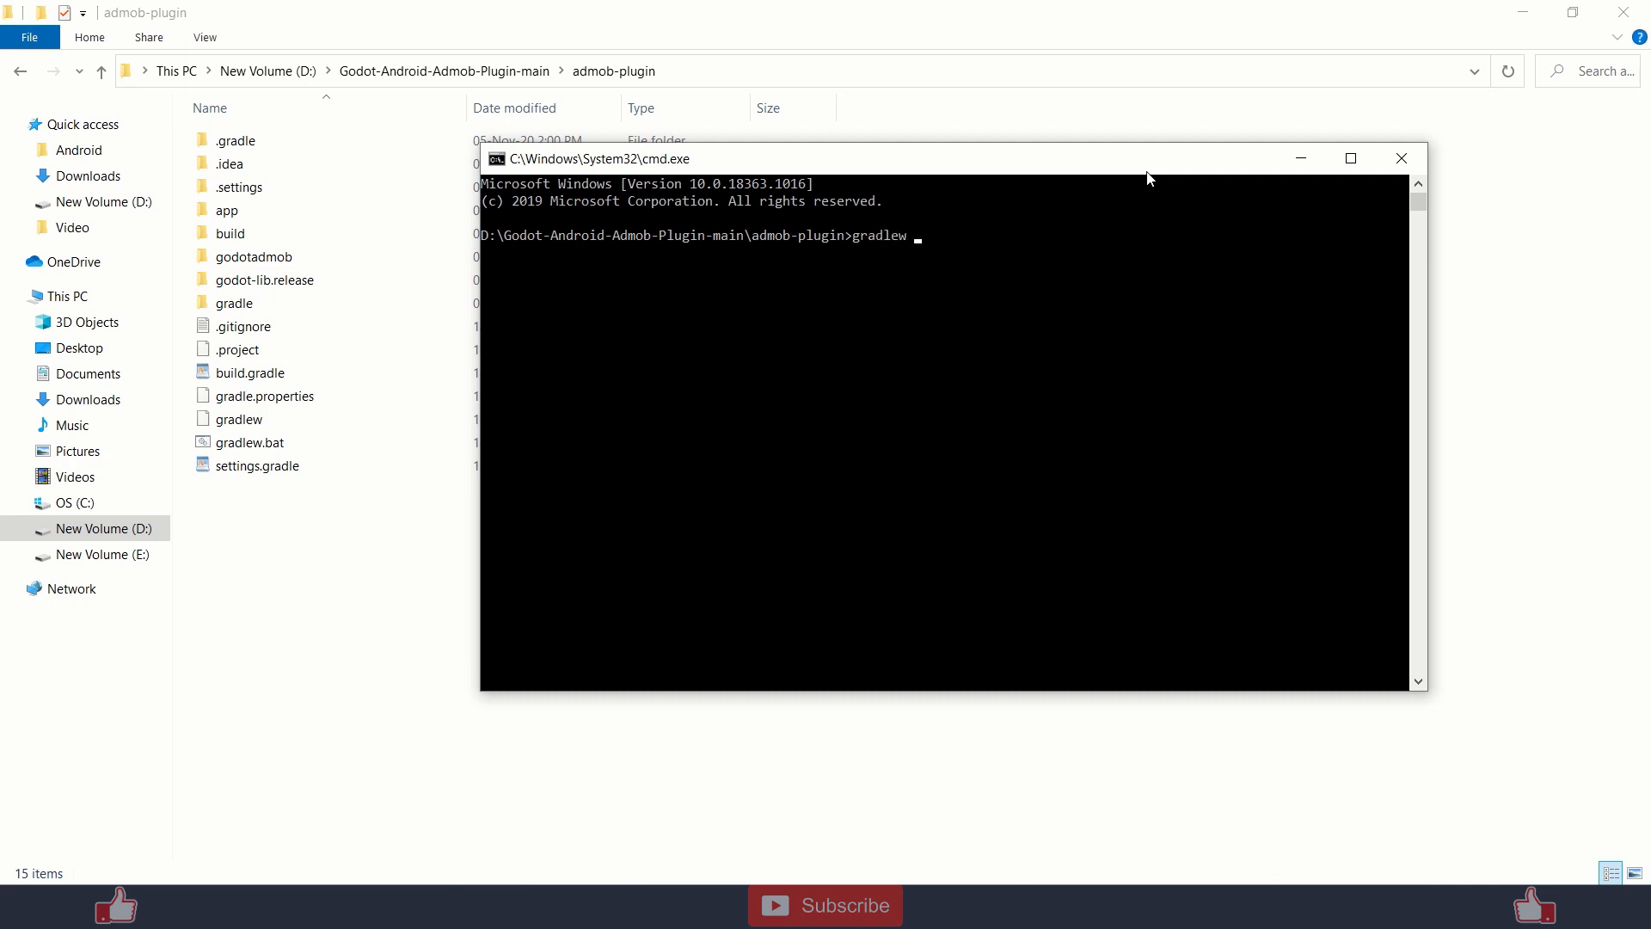
text(build)
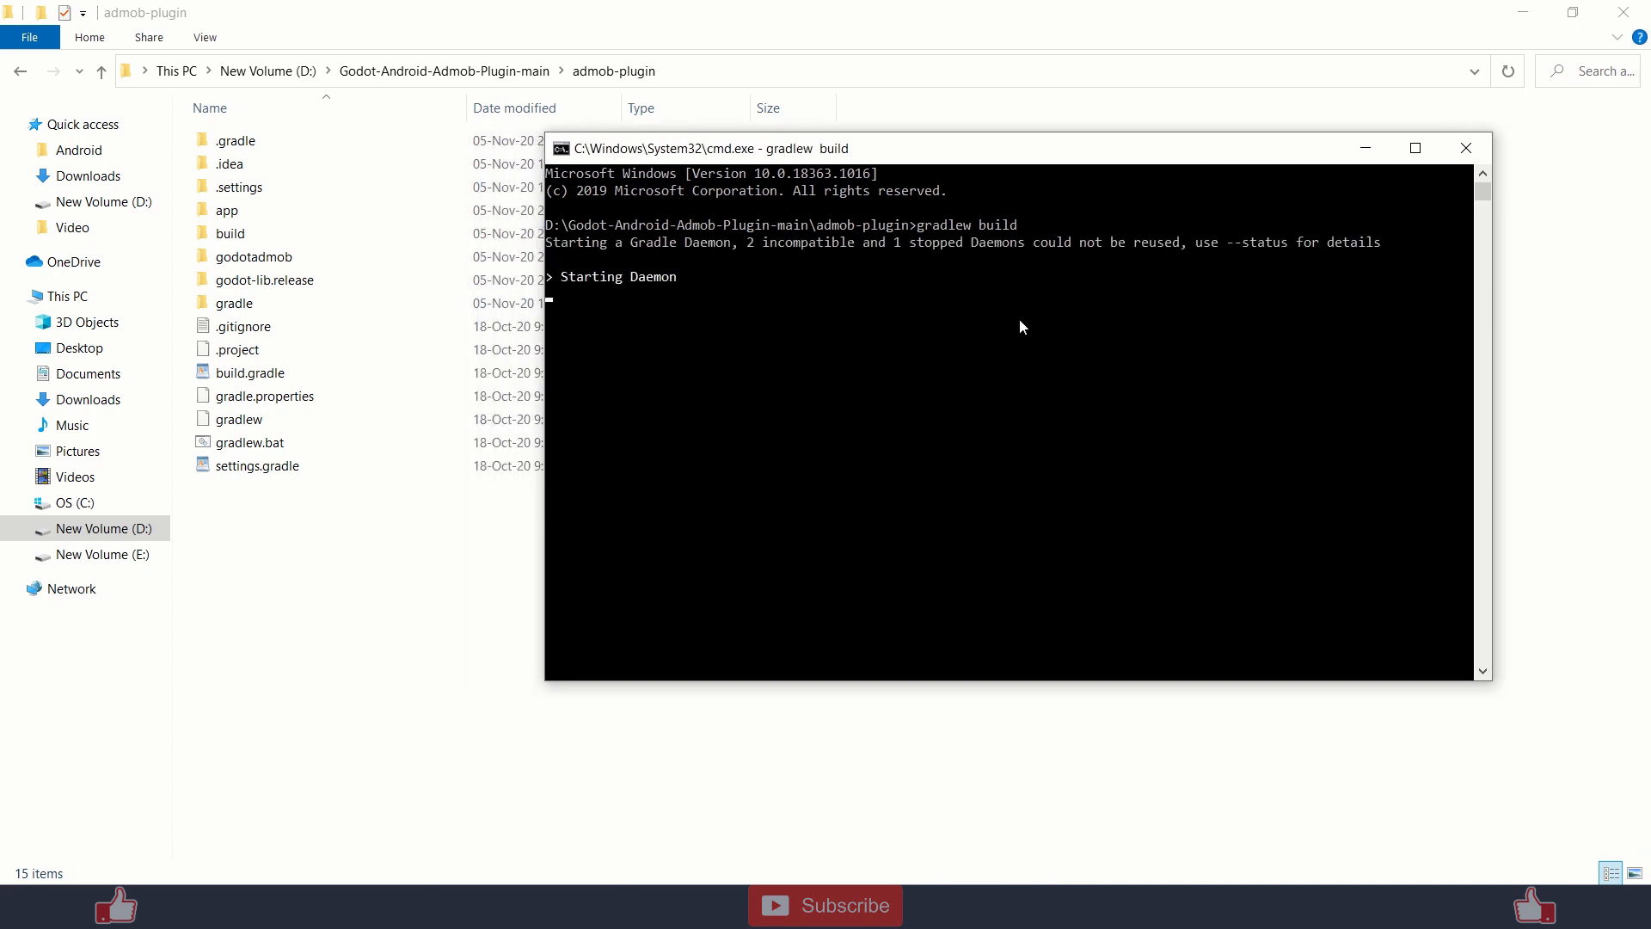
click(253, 256)
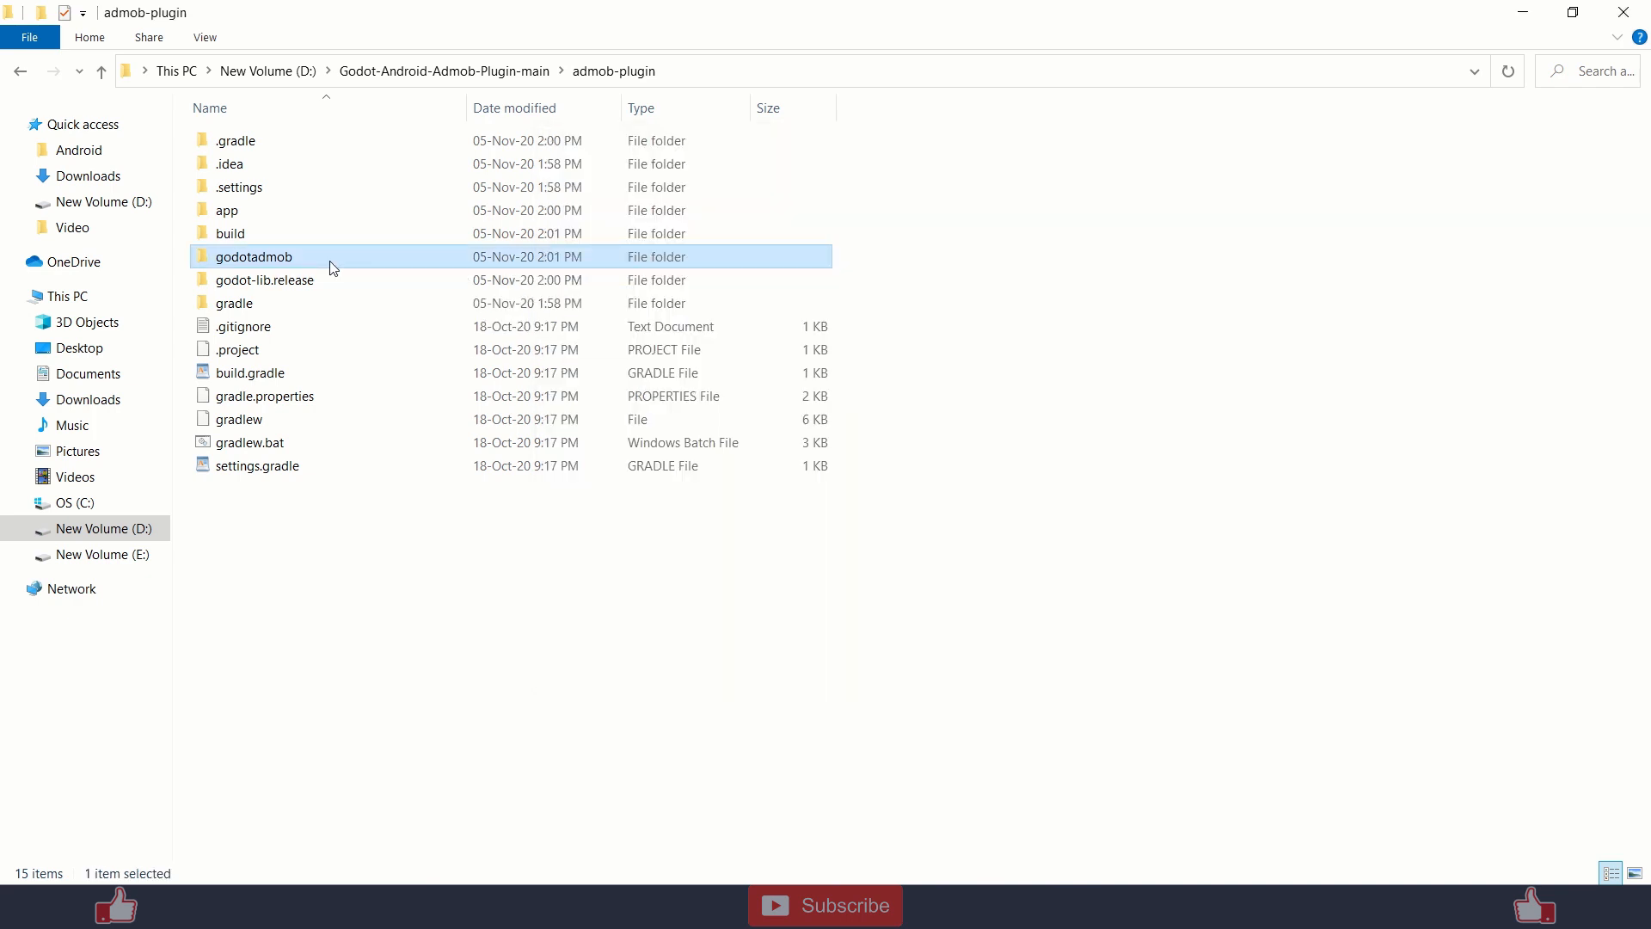
Locate GodotAdMob.4.1.1.release.aar in the module's build output and view Godot's Project menu.
double_click(252, 257)
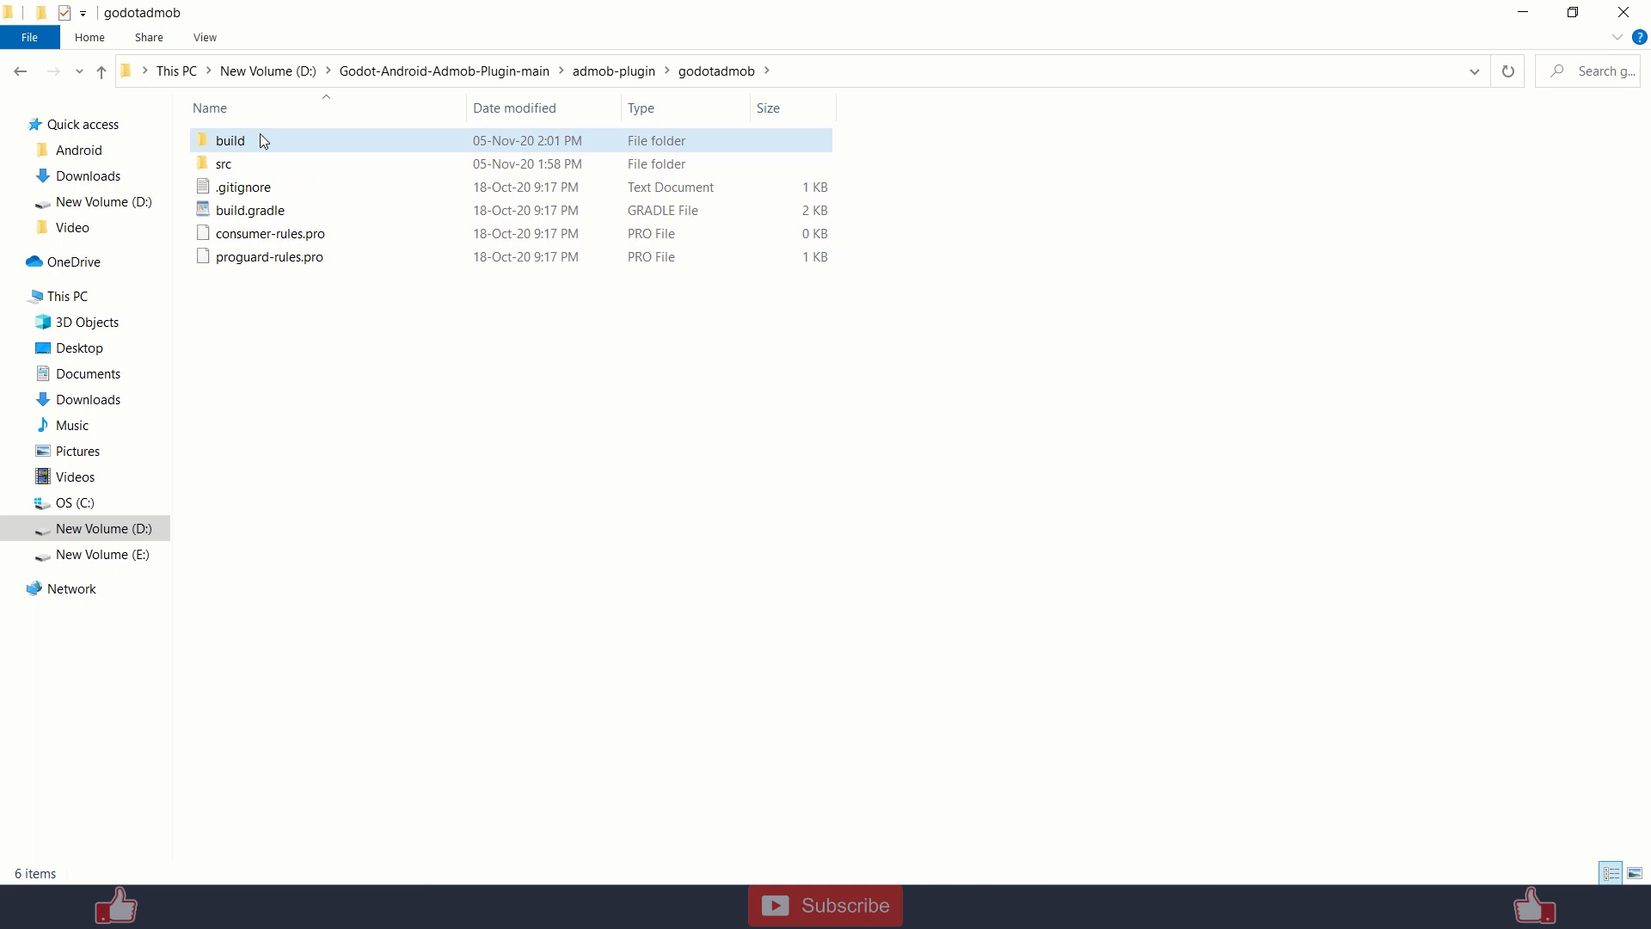
double_click(230, 140)
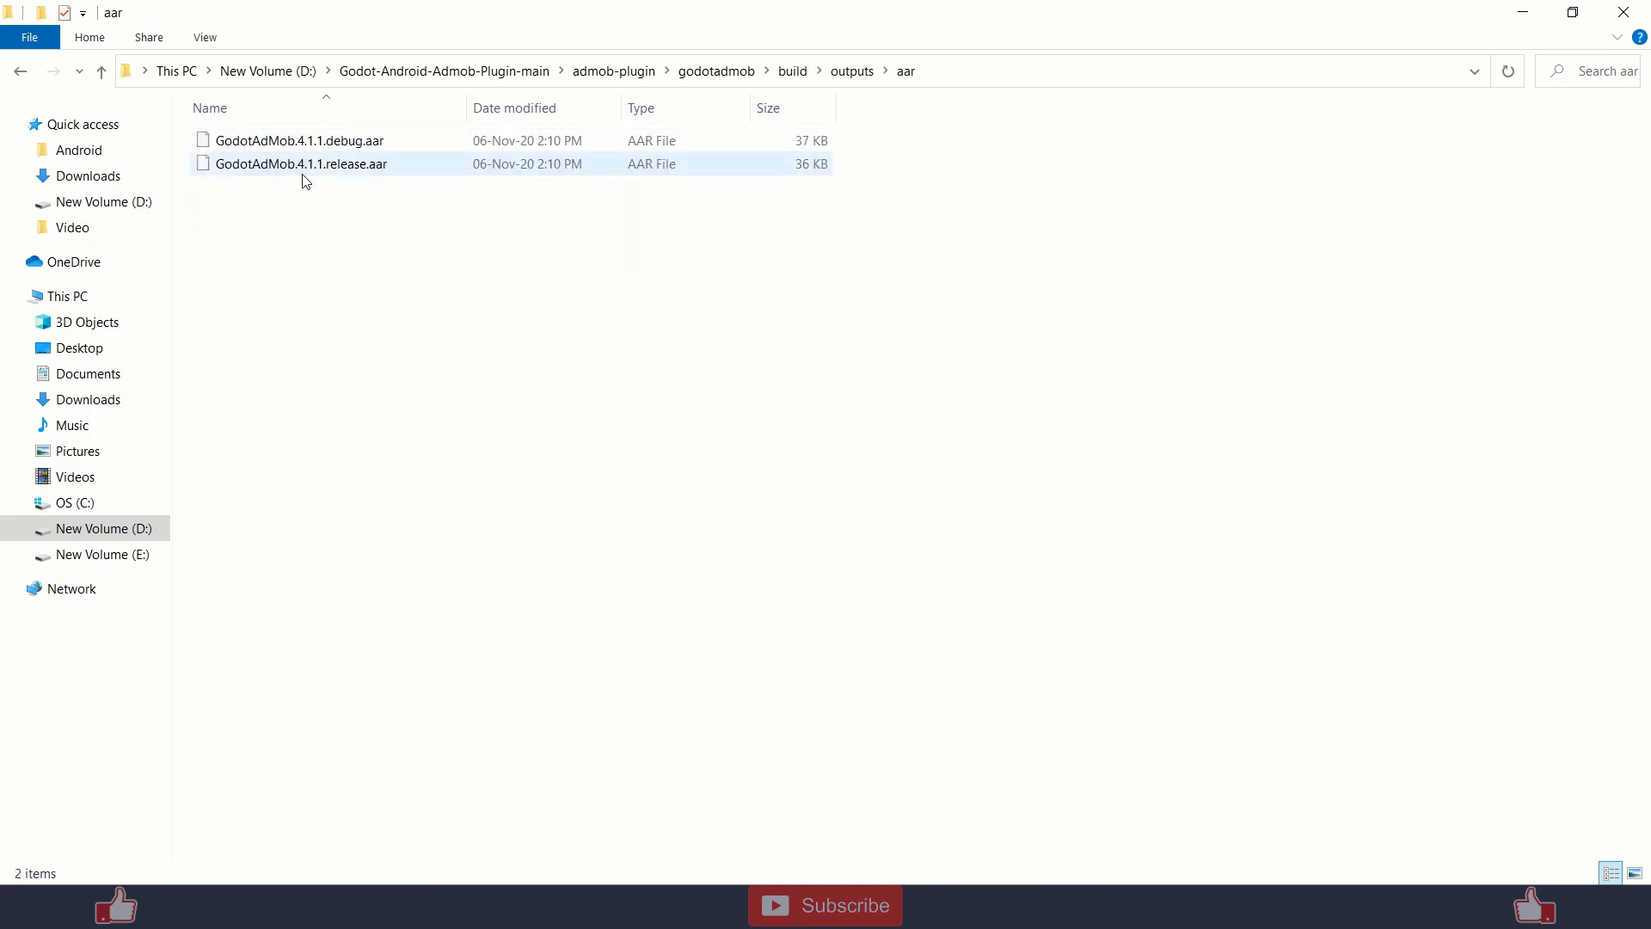
mouse_move(300, 163)
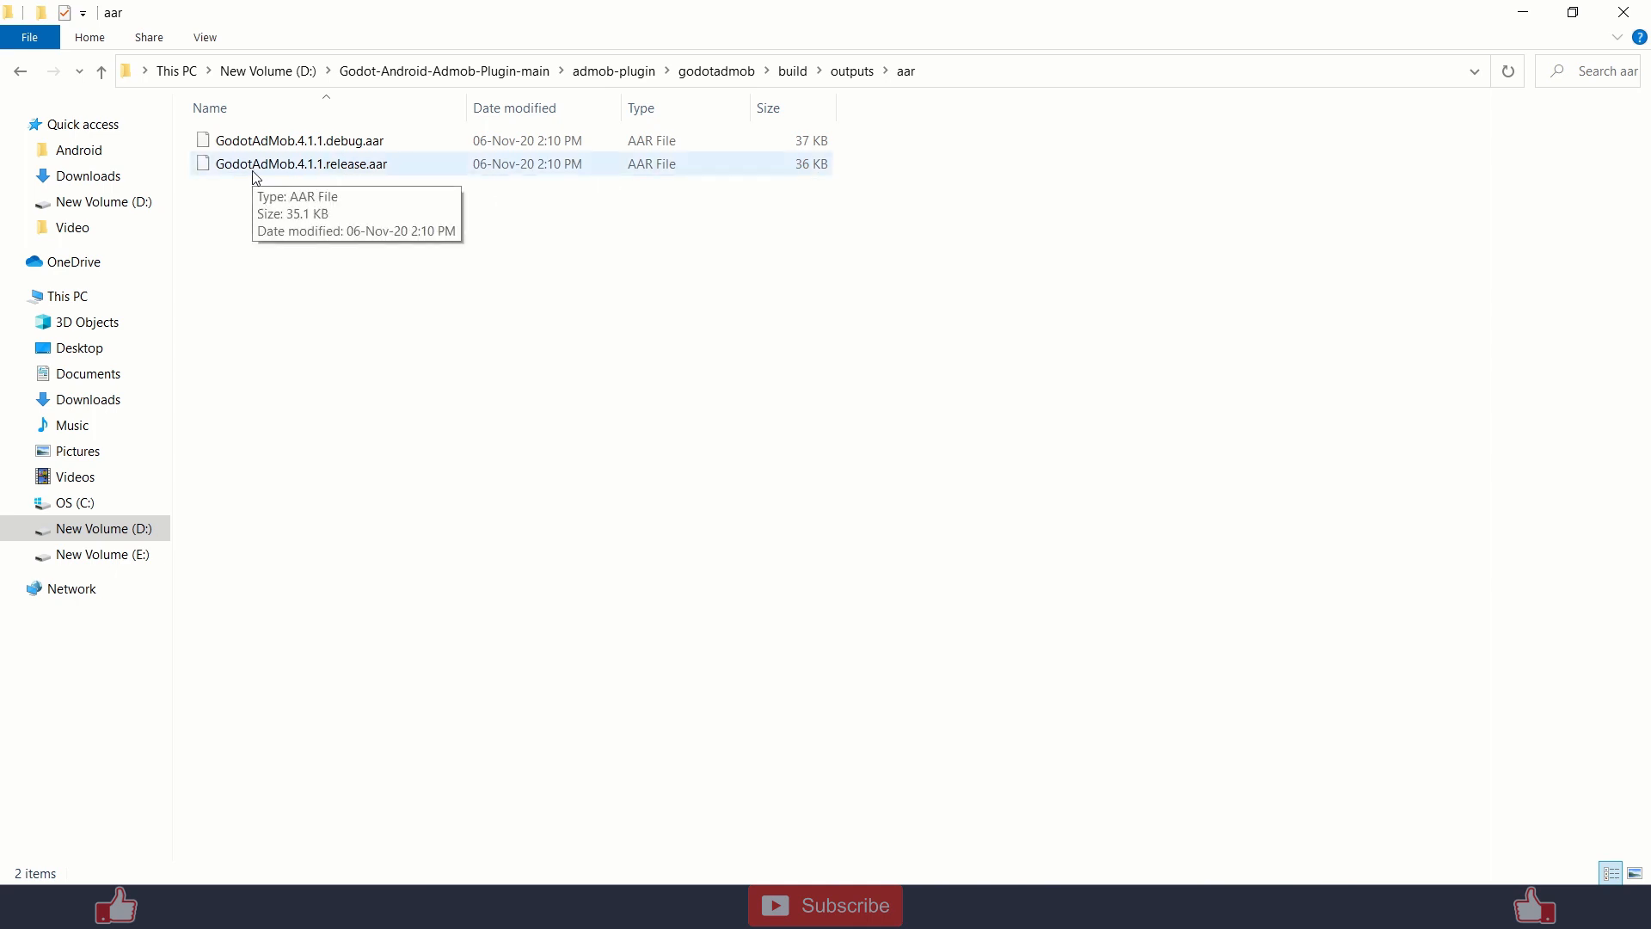
click(300, 163)
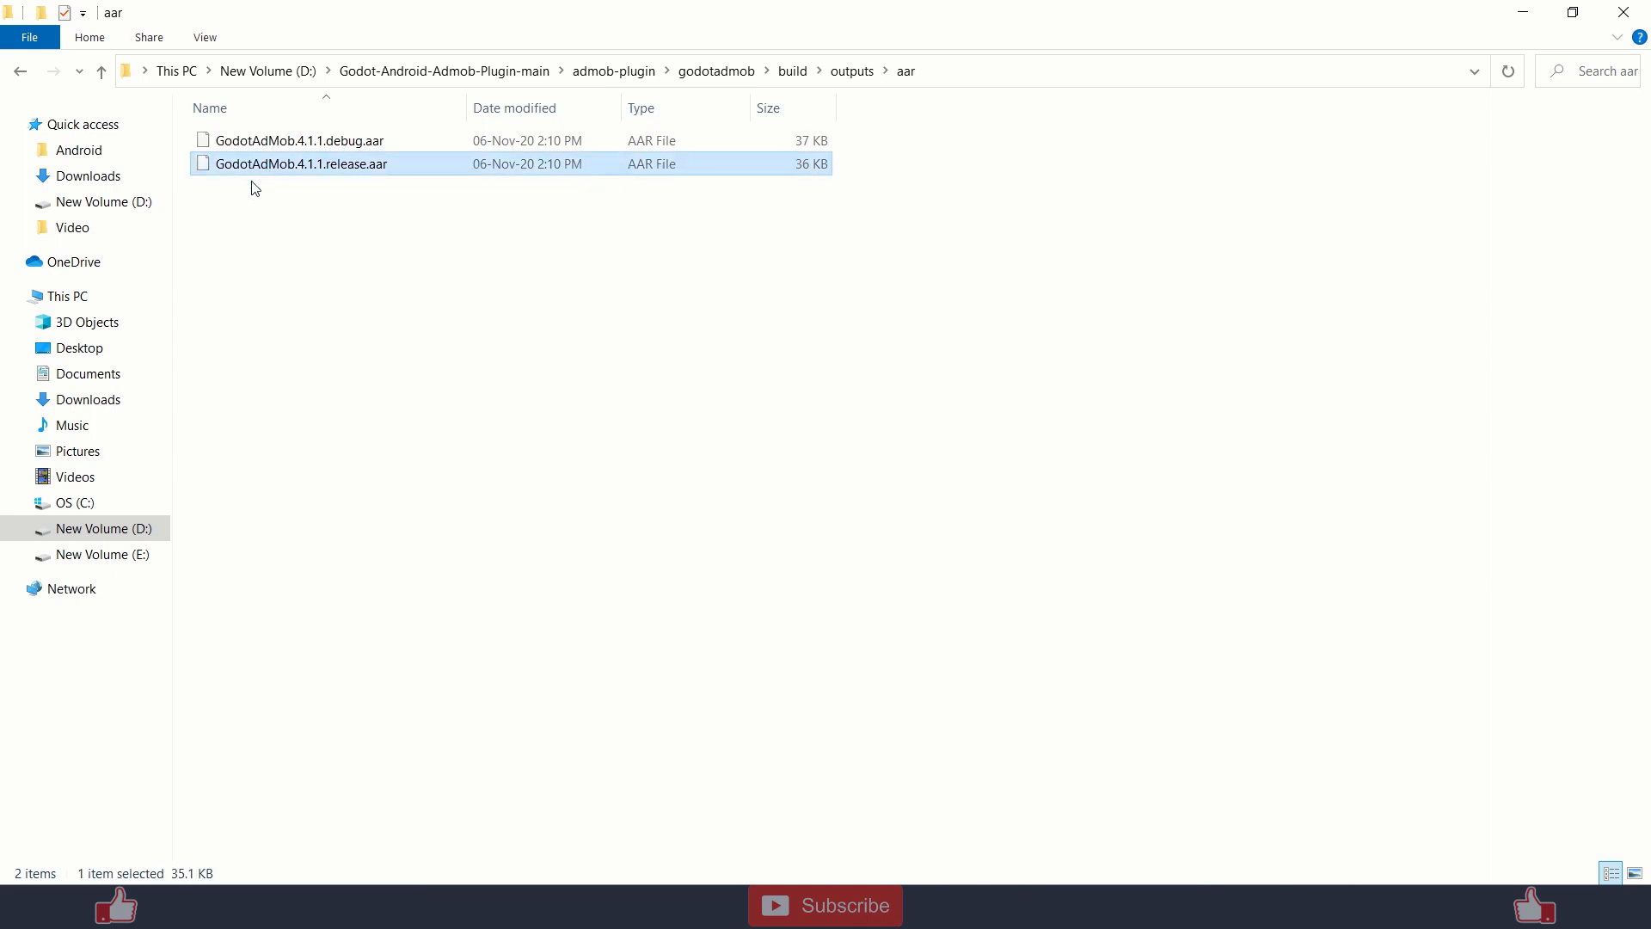
mouse_move(419, 174)
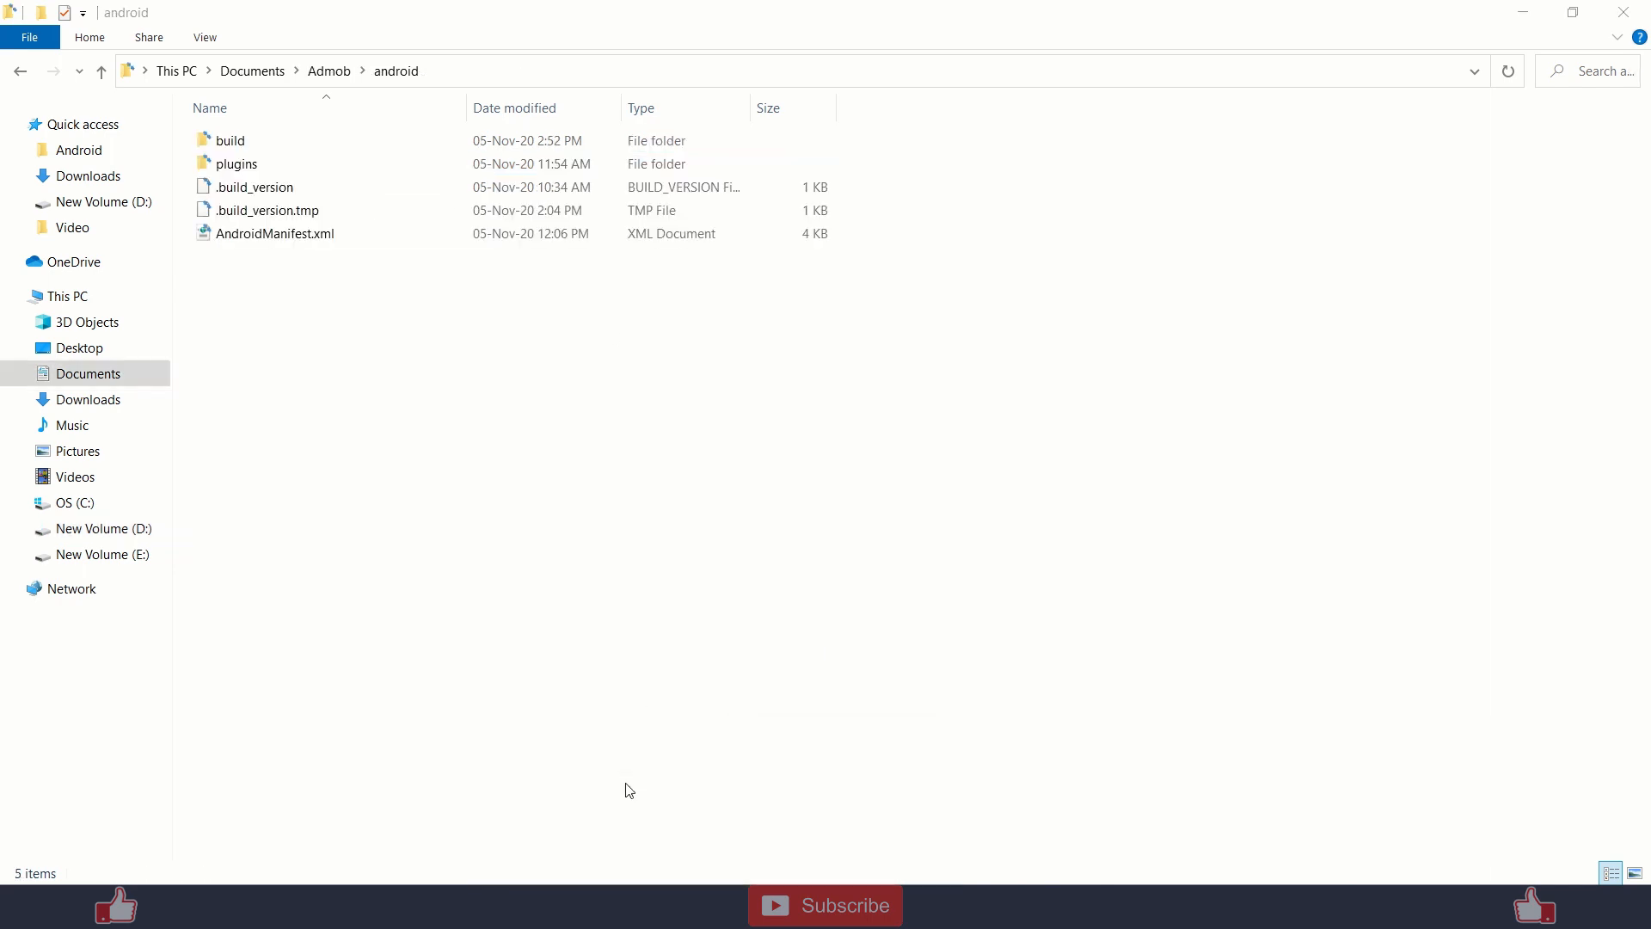
click(237, 163)
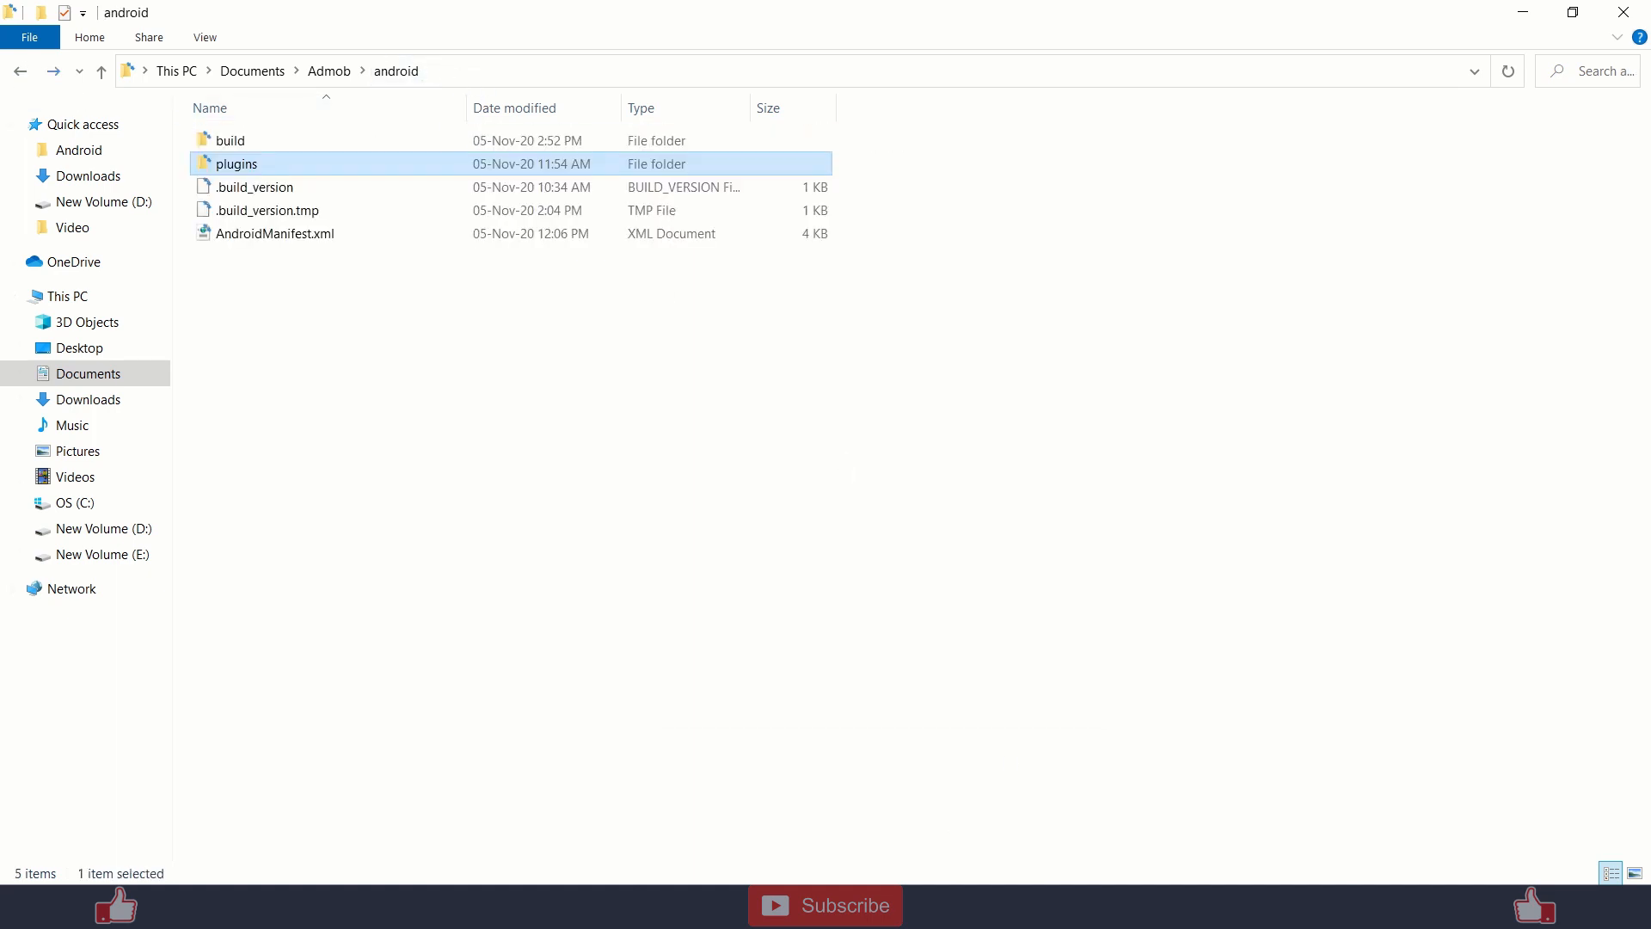
click(79, 43)
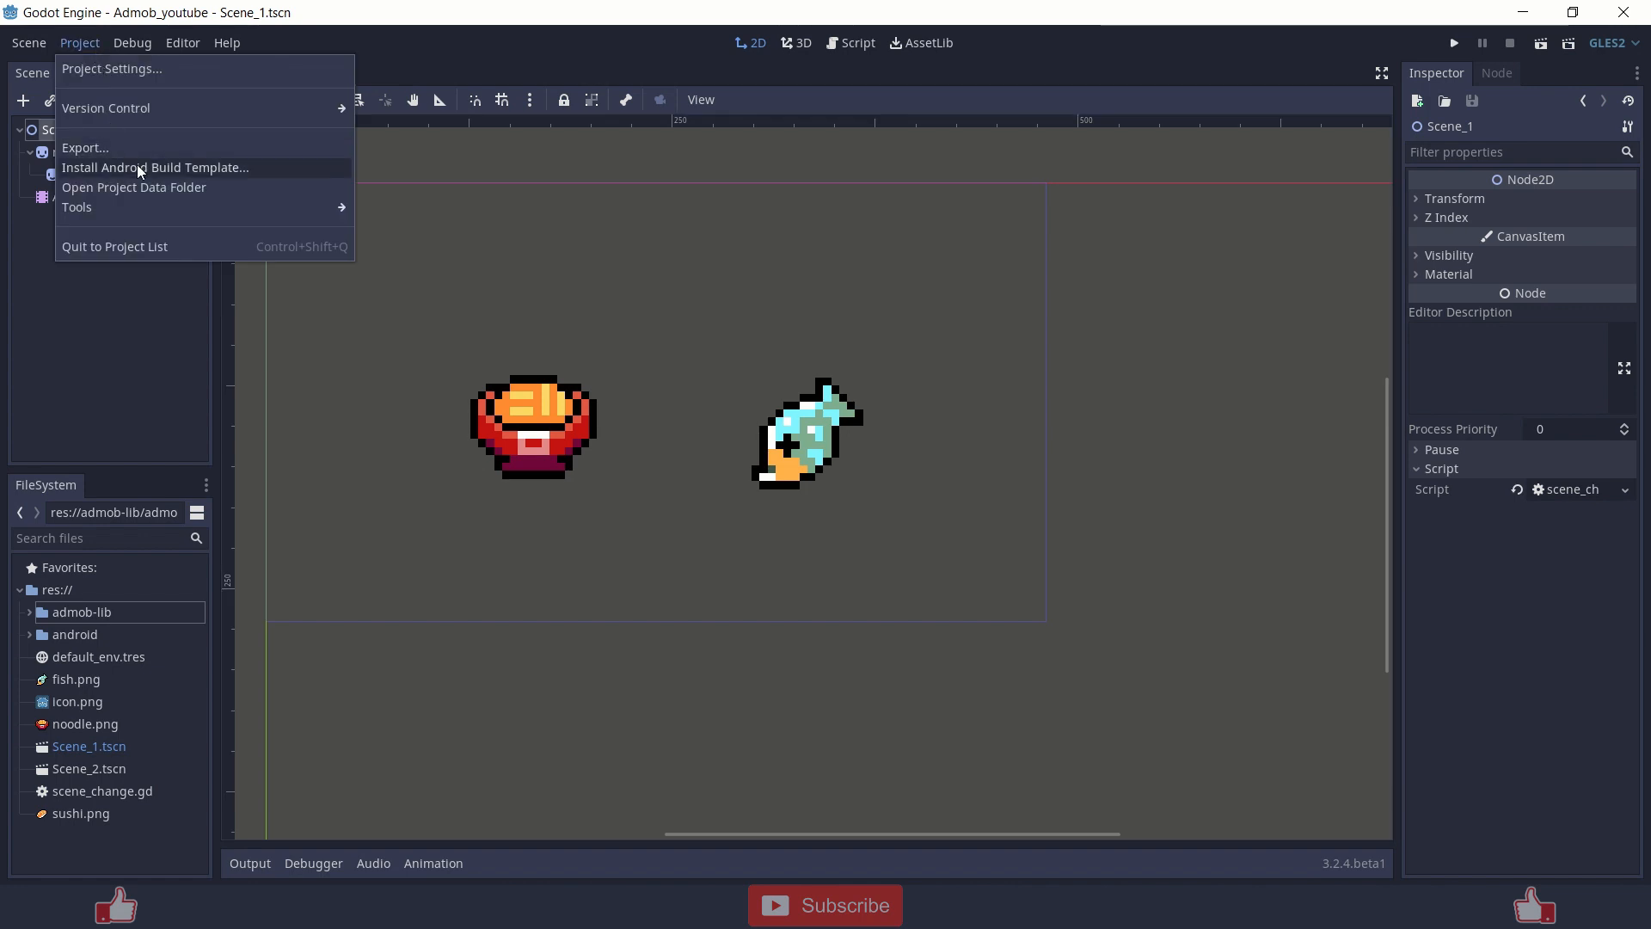
mouse_move(215, 179)
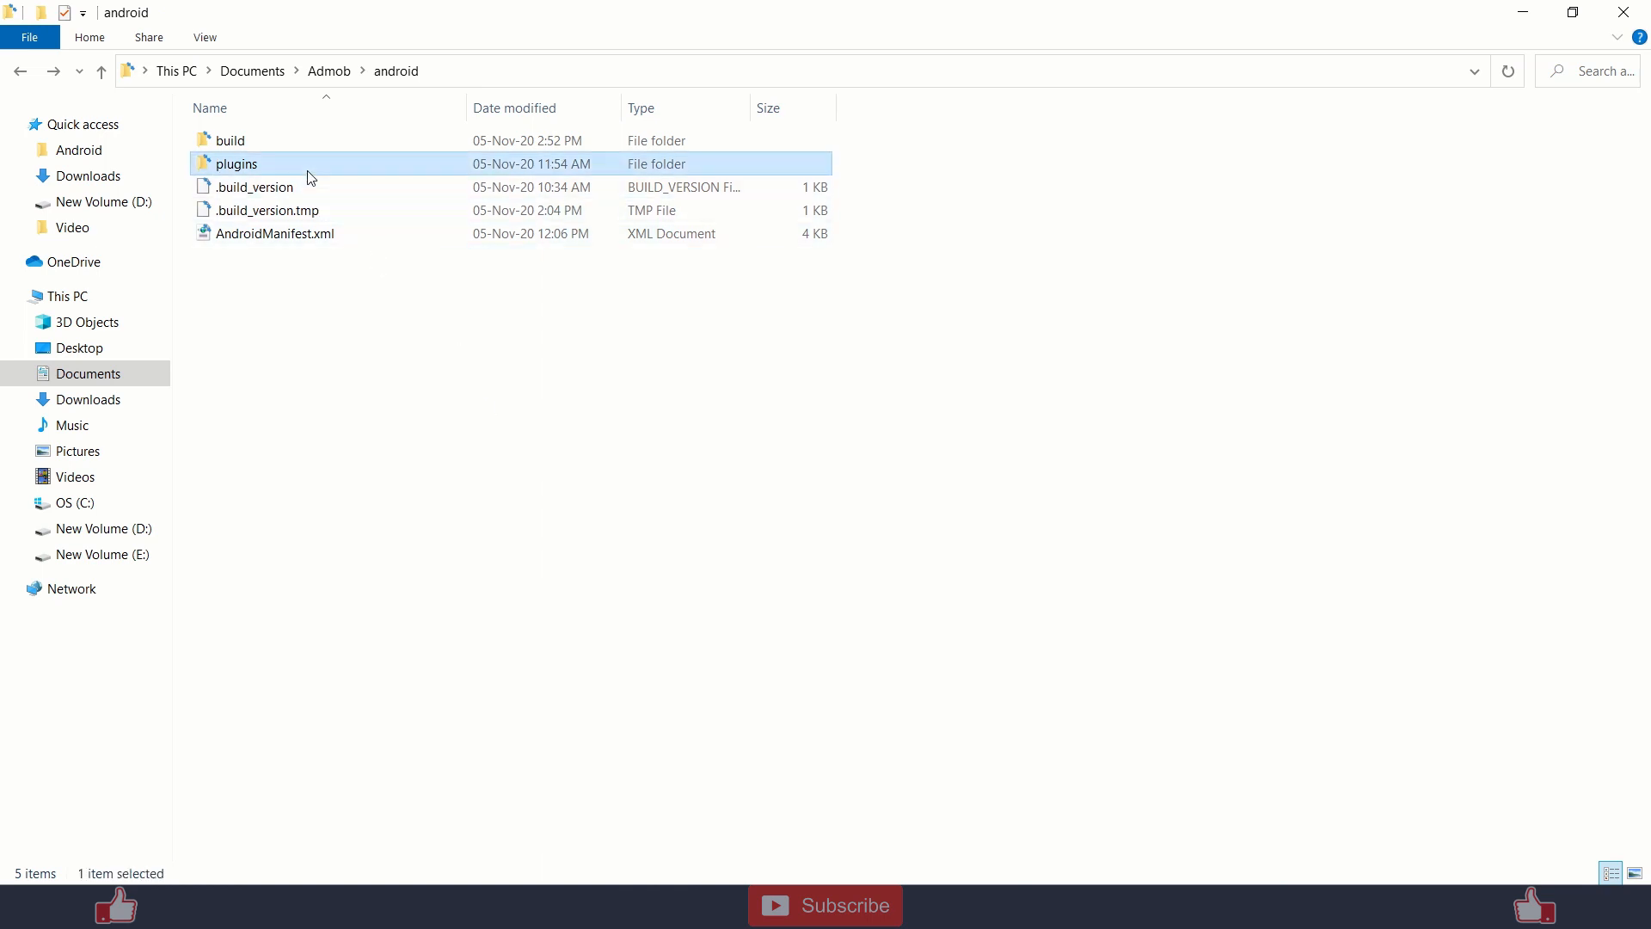
Enter the android plugins folder and select GodotAdMob.gdap.
double_click(236, 164)
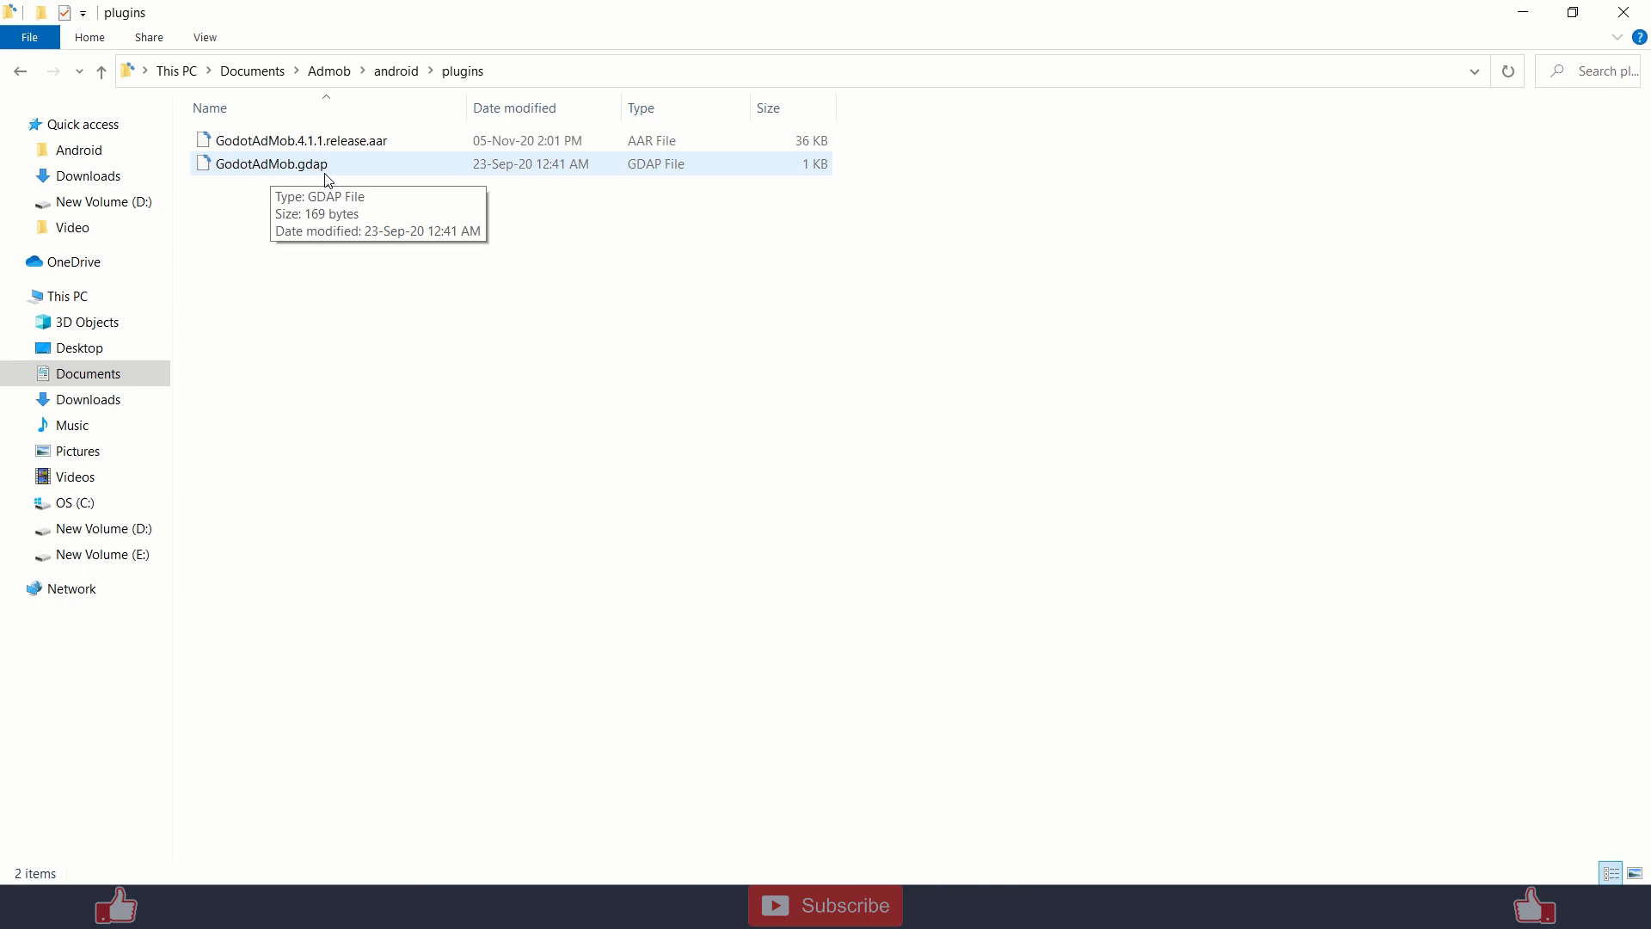
mouse_move(290, 182)
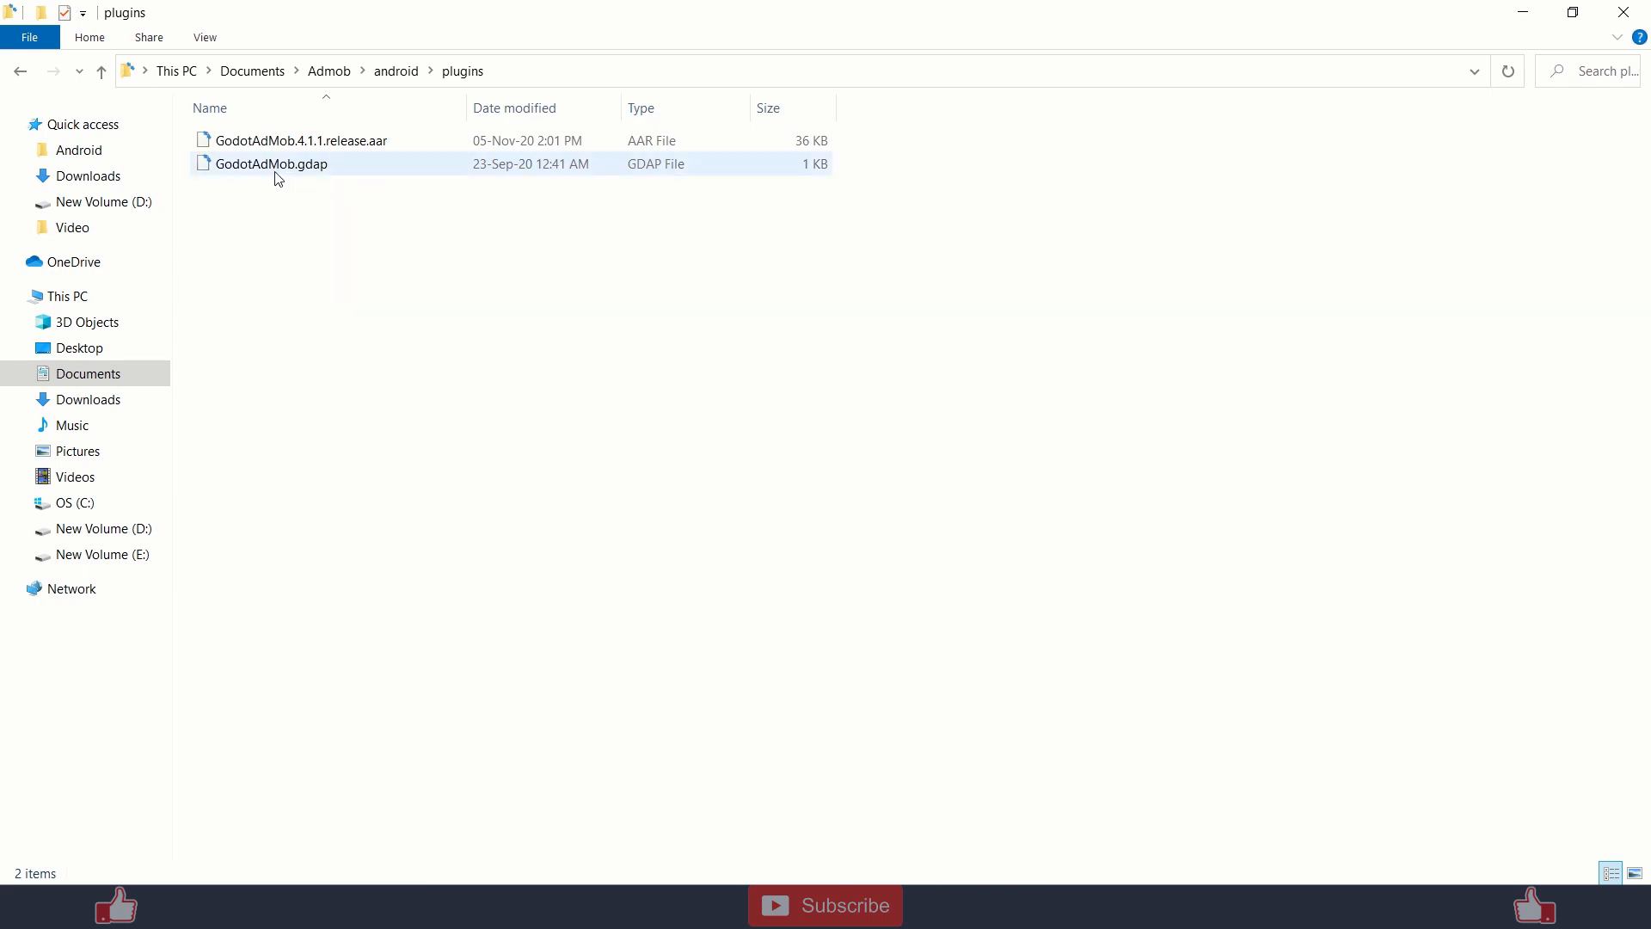
click(269, 163)
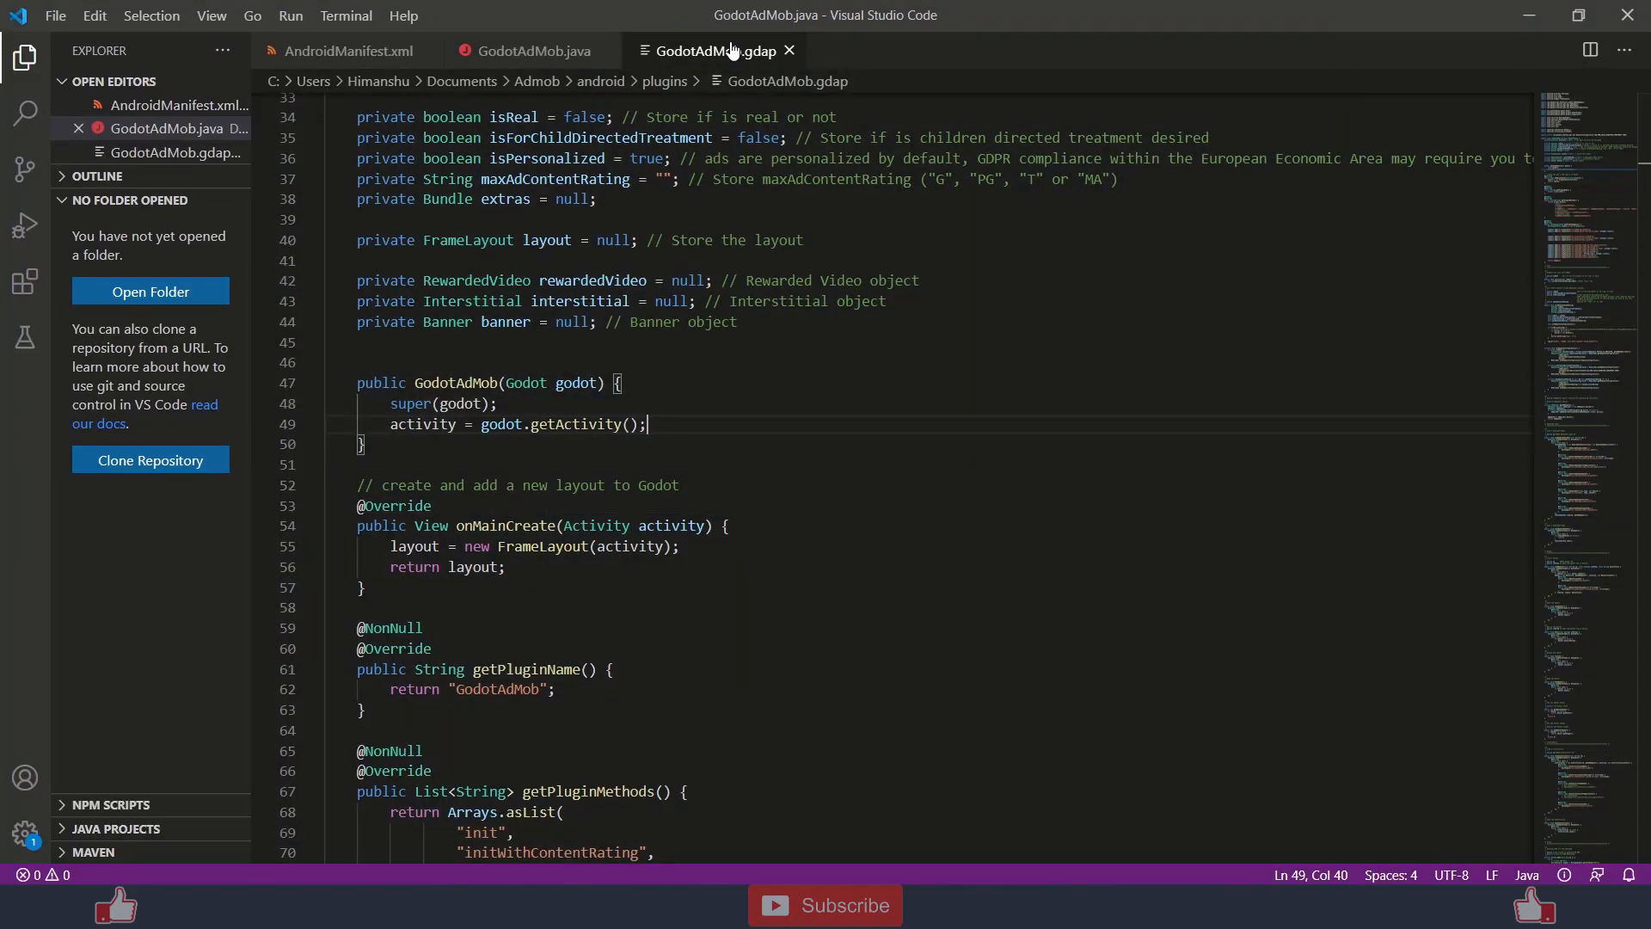
Point the GodotAdMob.gdap binary entry to GodotAdMob.4.1.1.release.aar and save.
click(714, 51)
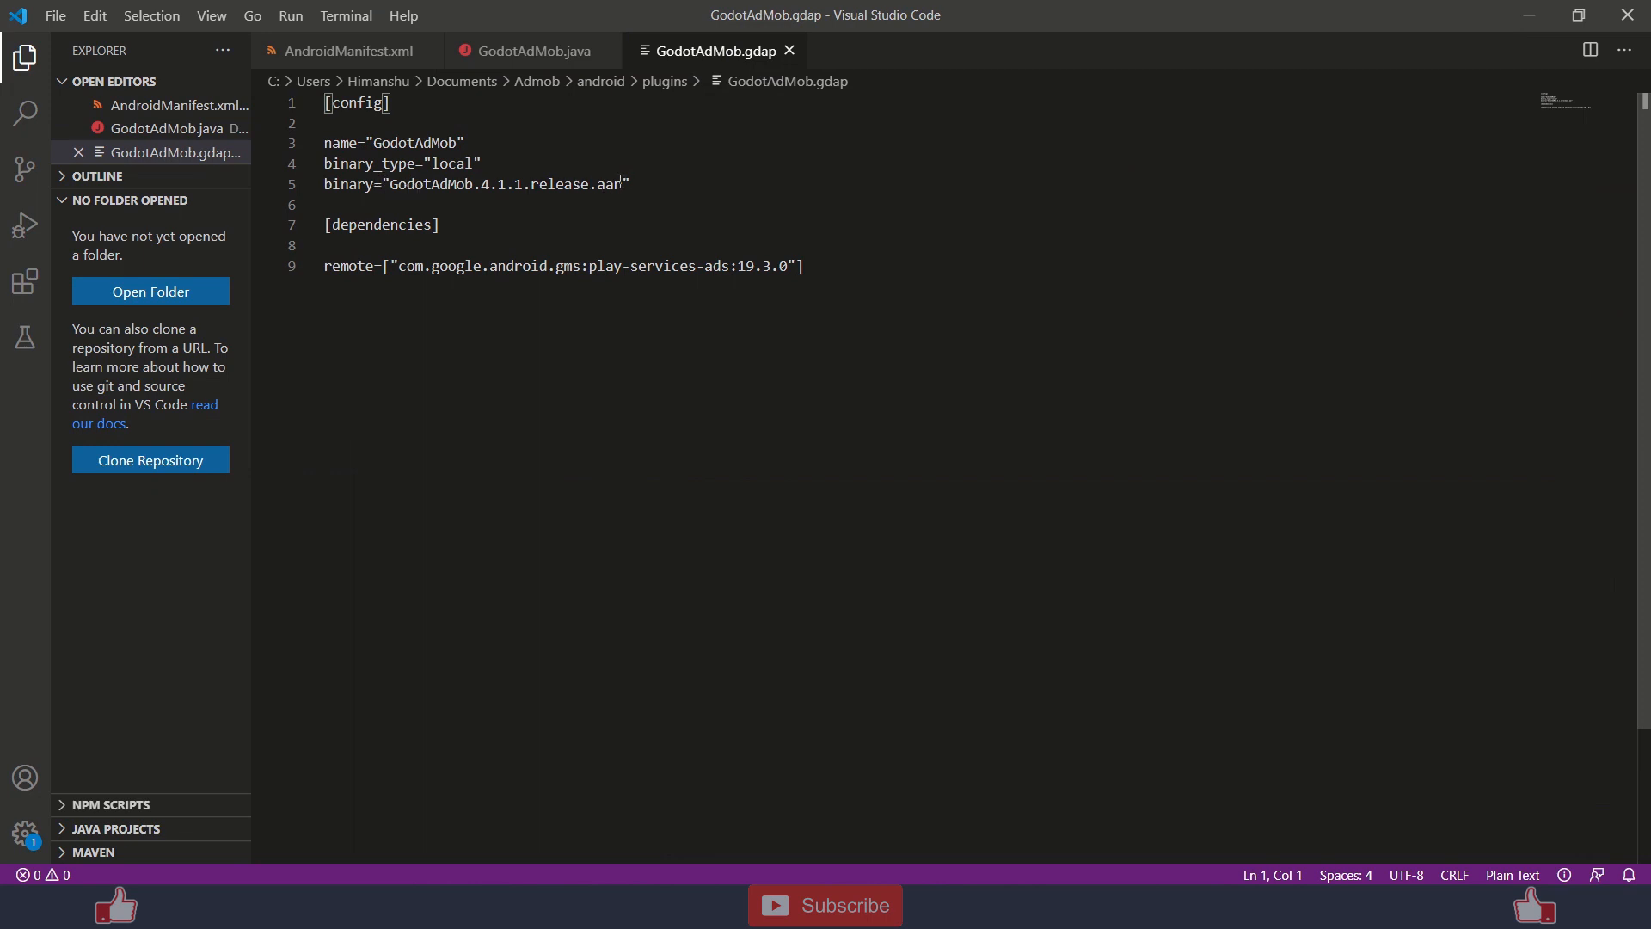
drag(385, 184, 621, 184)
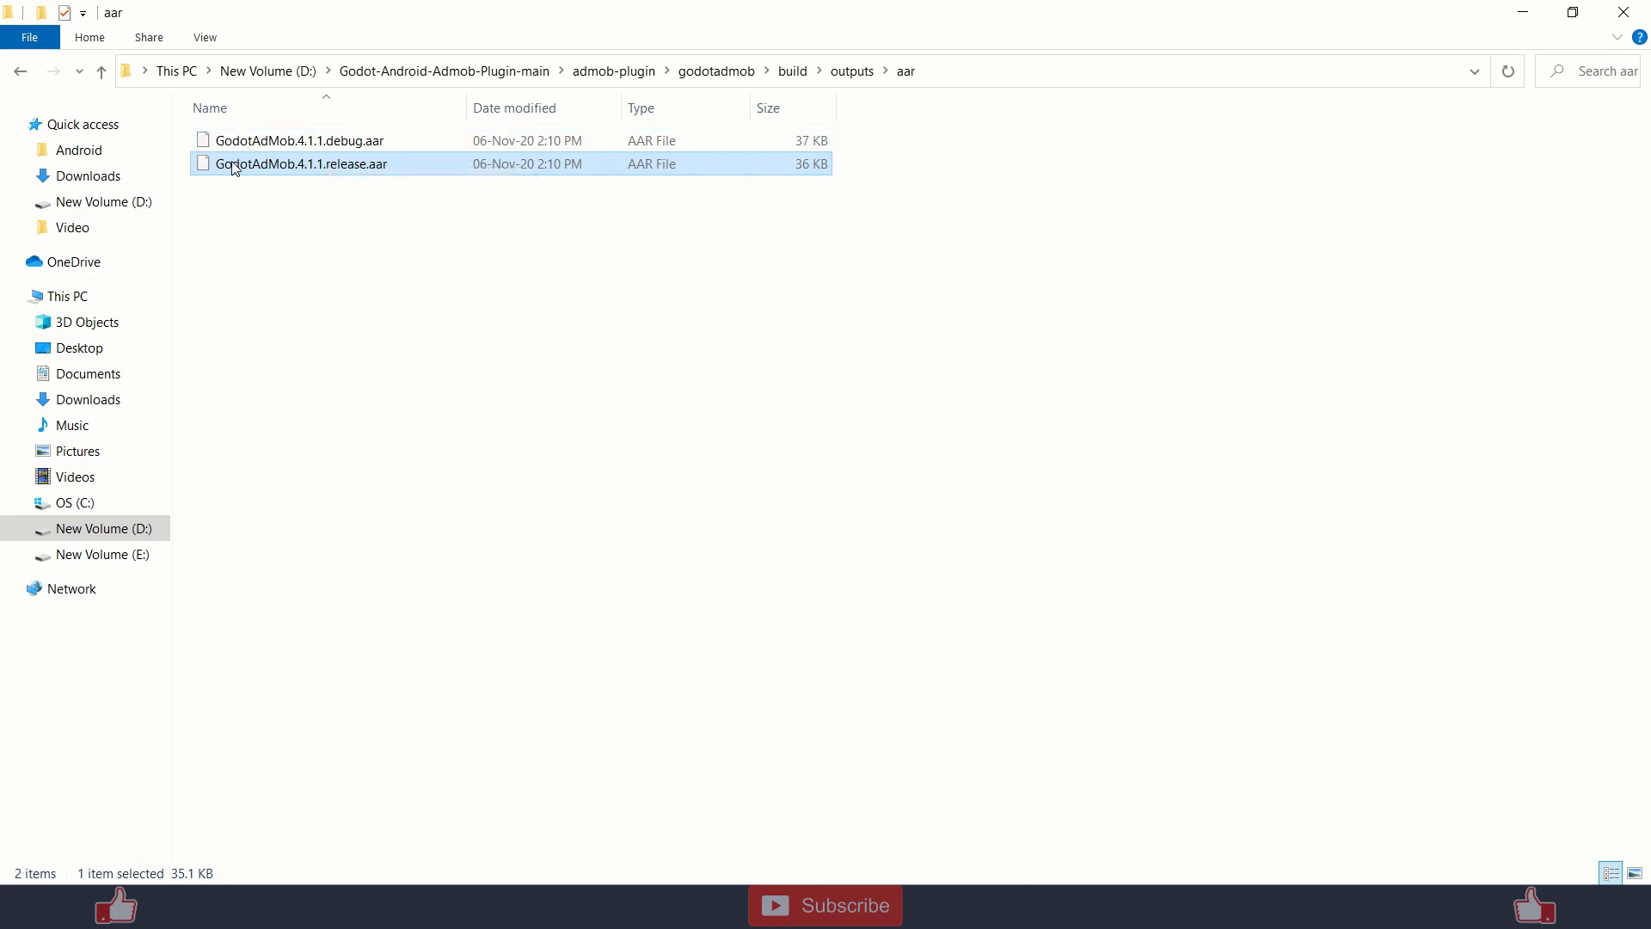
mouse_move(294, 170)
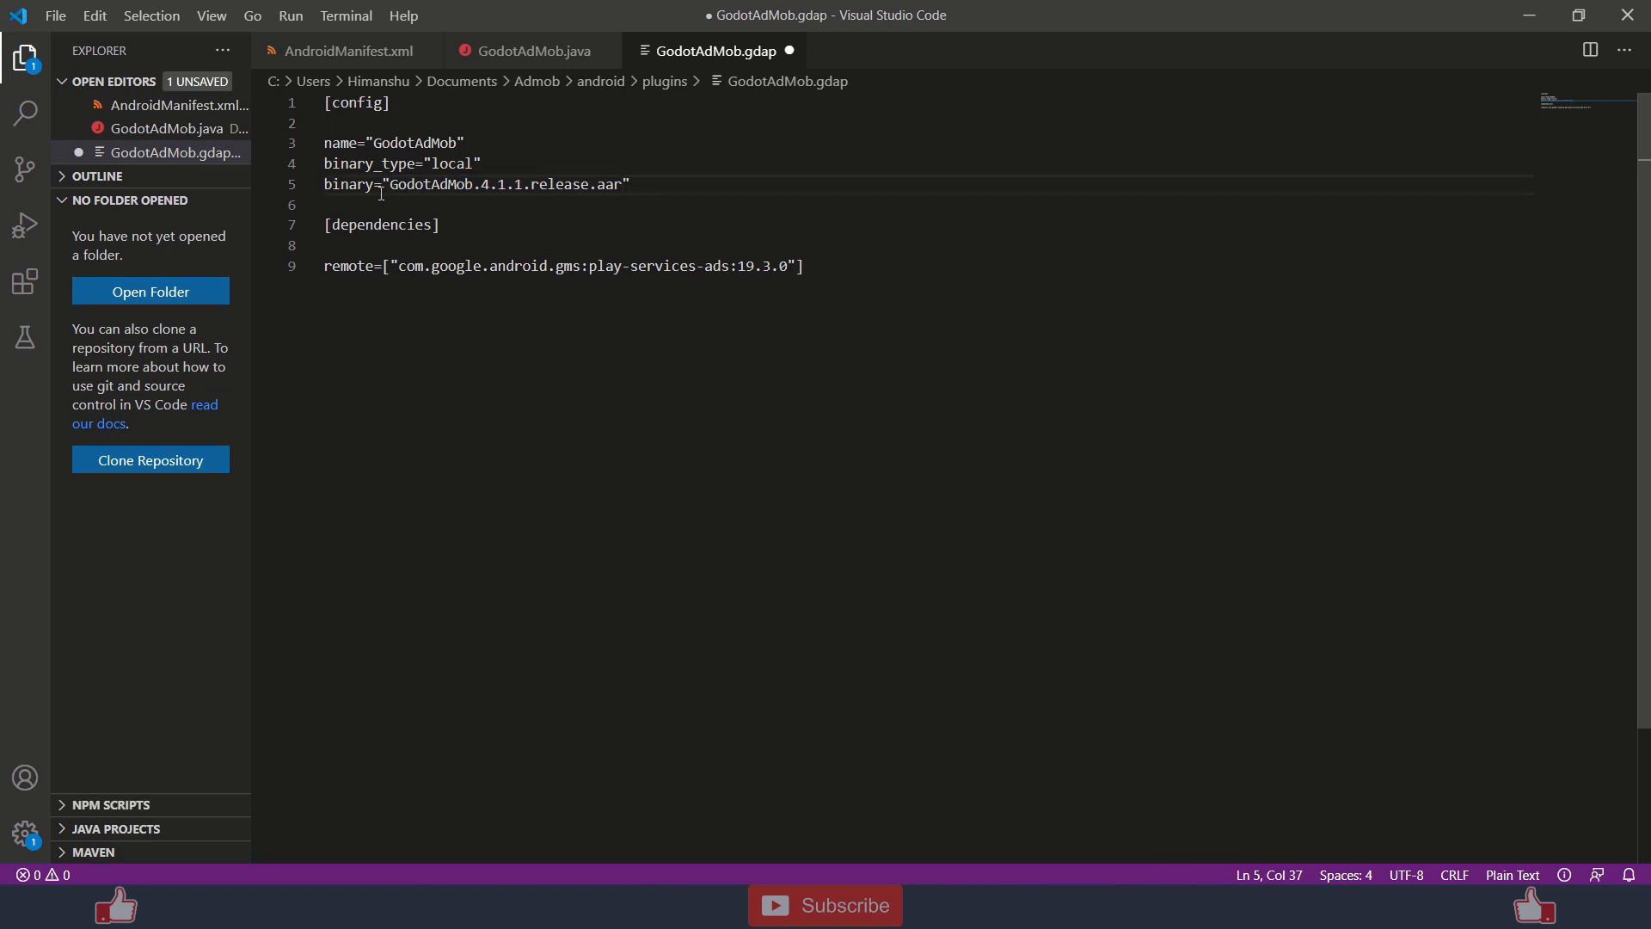
key(ctrl+s)
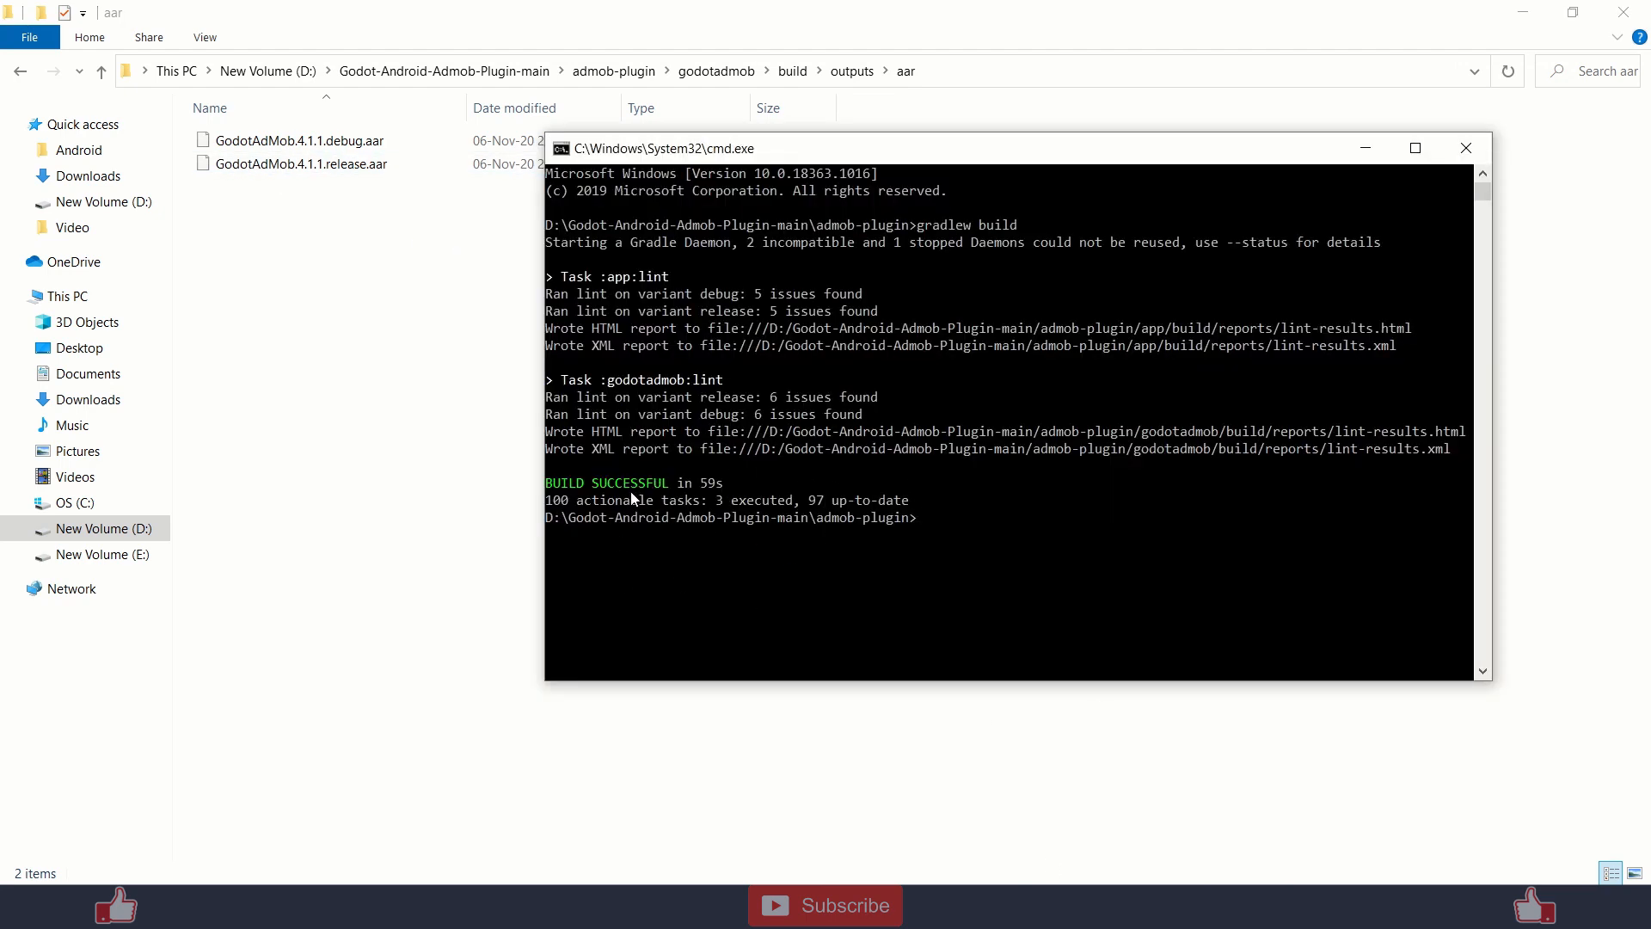
Check the gradlew output reads BUILD SUCCESSFUL and close cmd.exe.
double_click(810, 397)
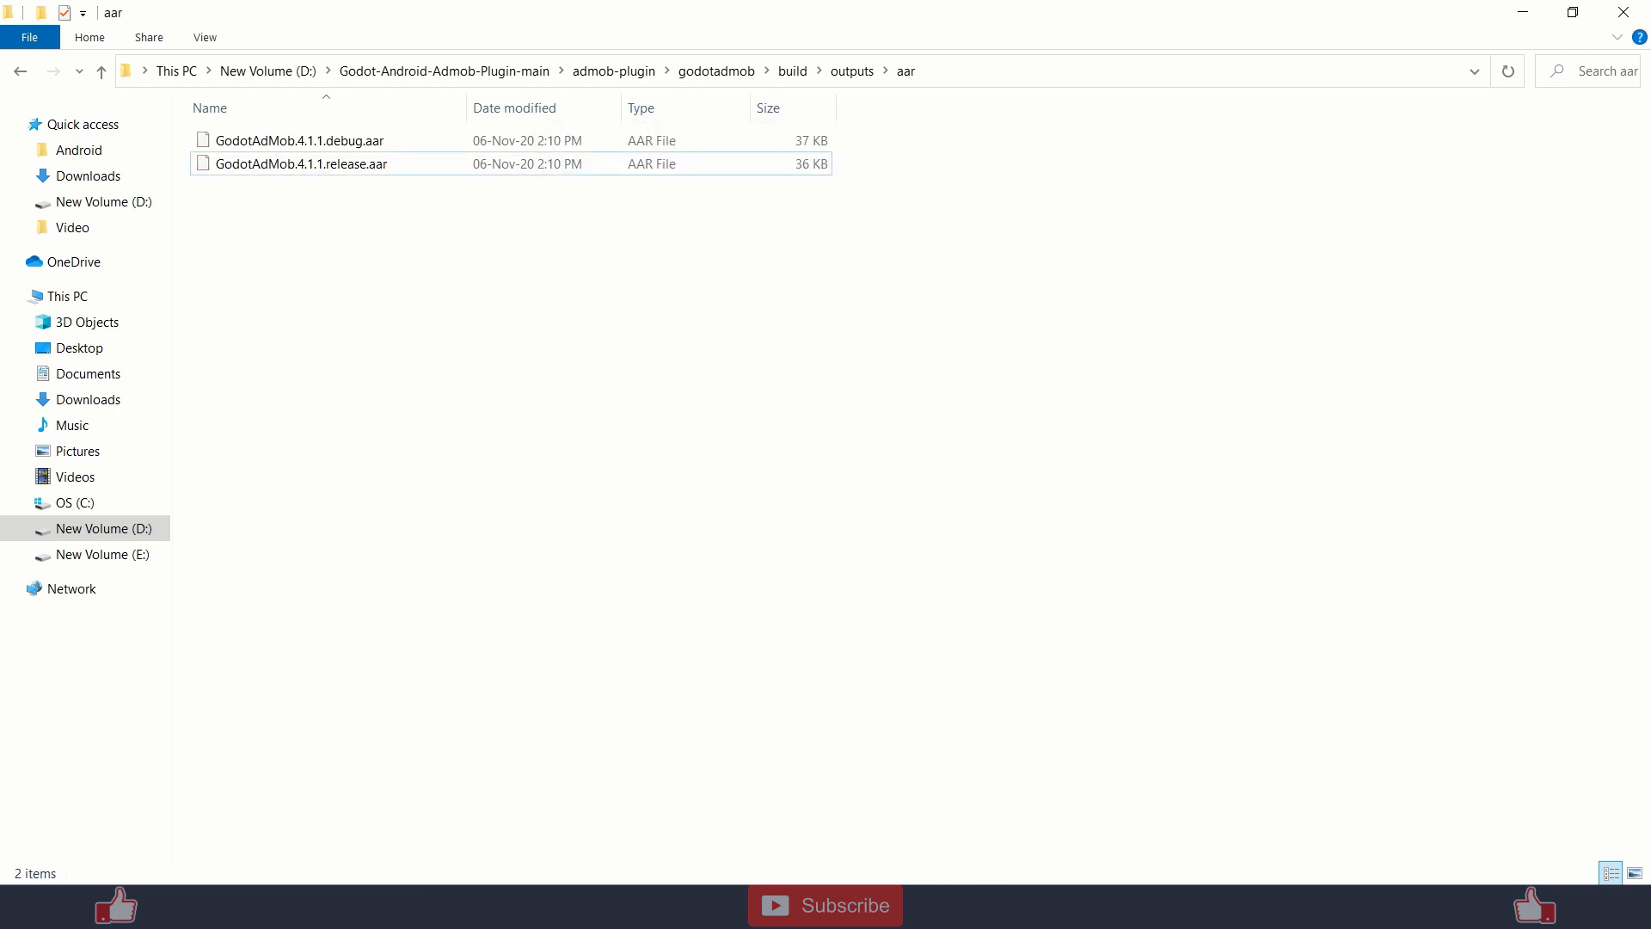
Select the release AAR, then go to Admob > android > build and select assets.
click(300, 164)
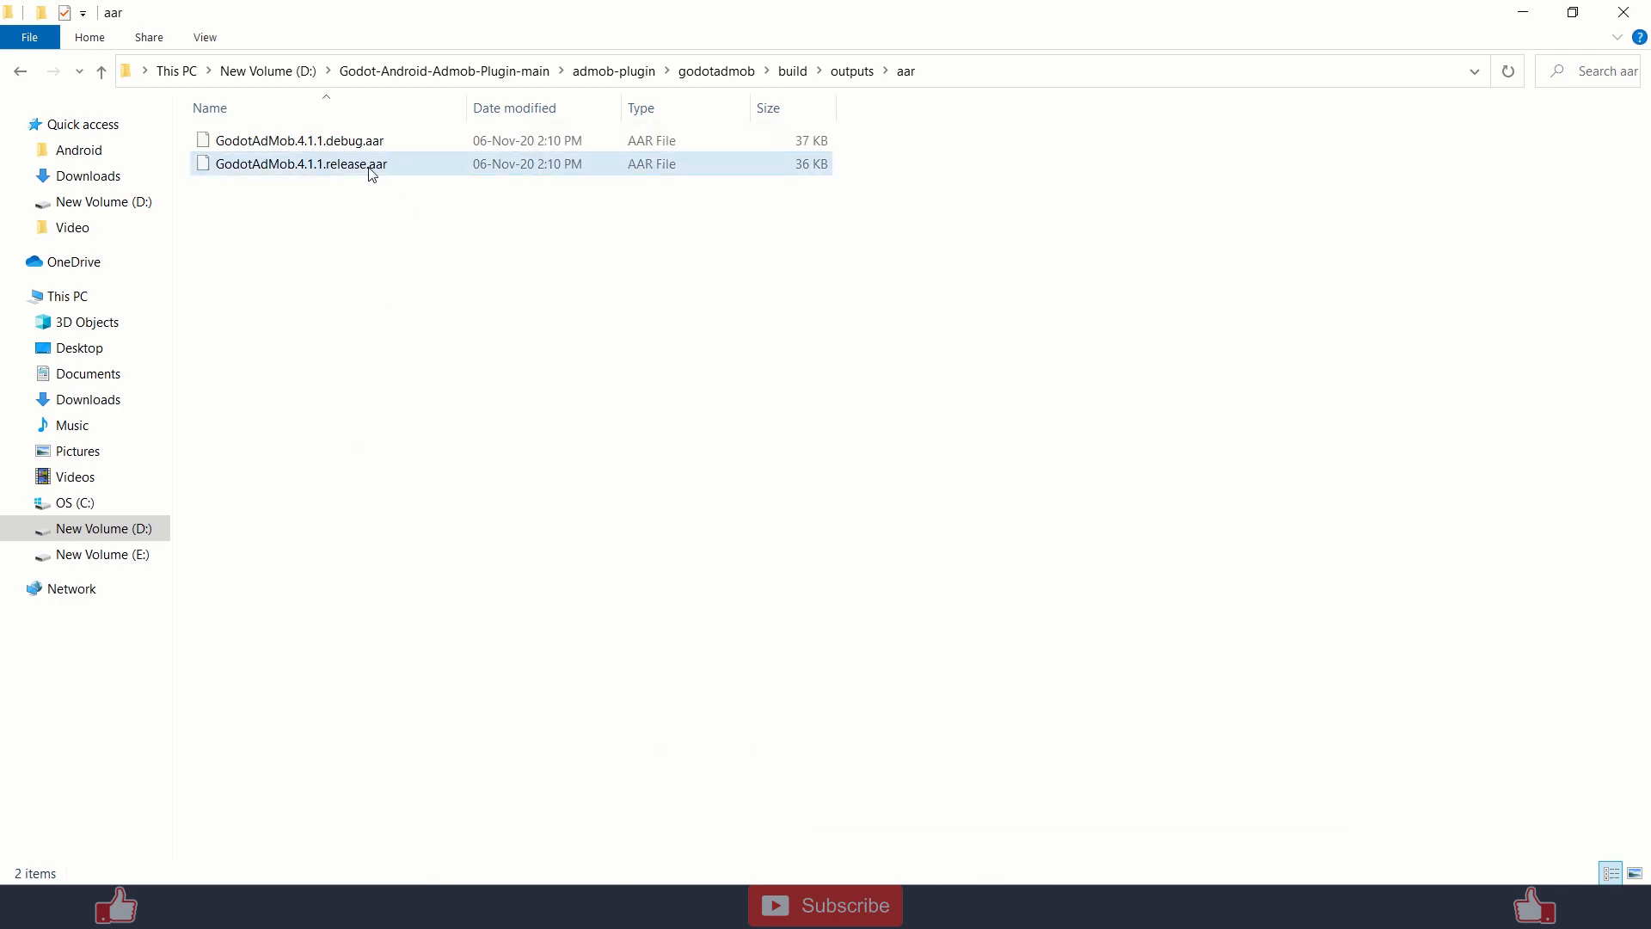
mouse_move(525, 168)
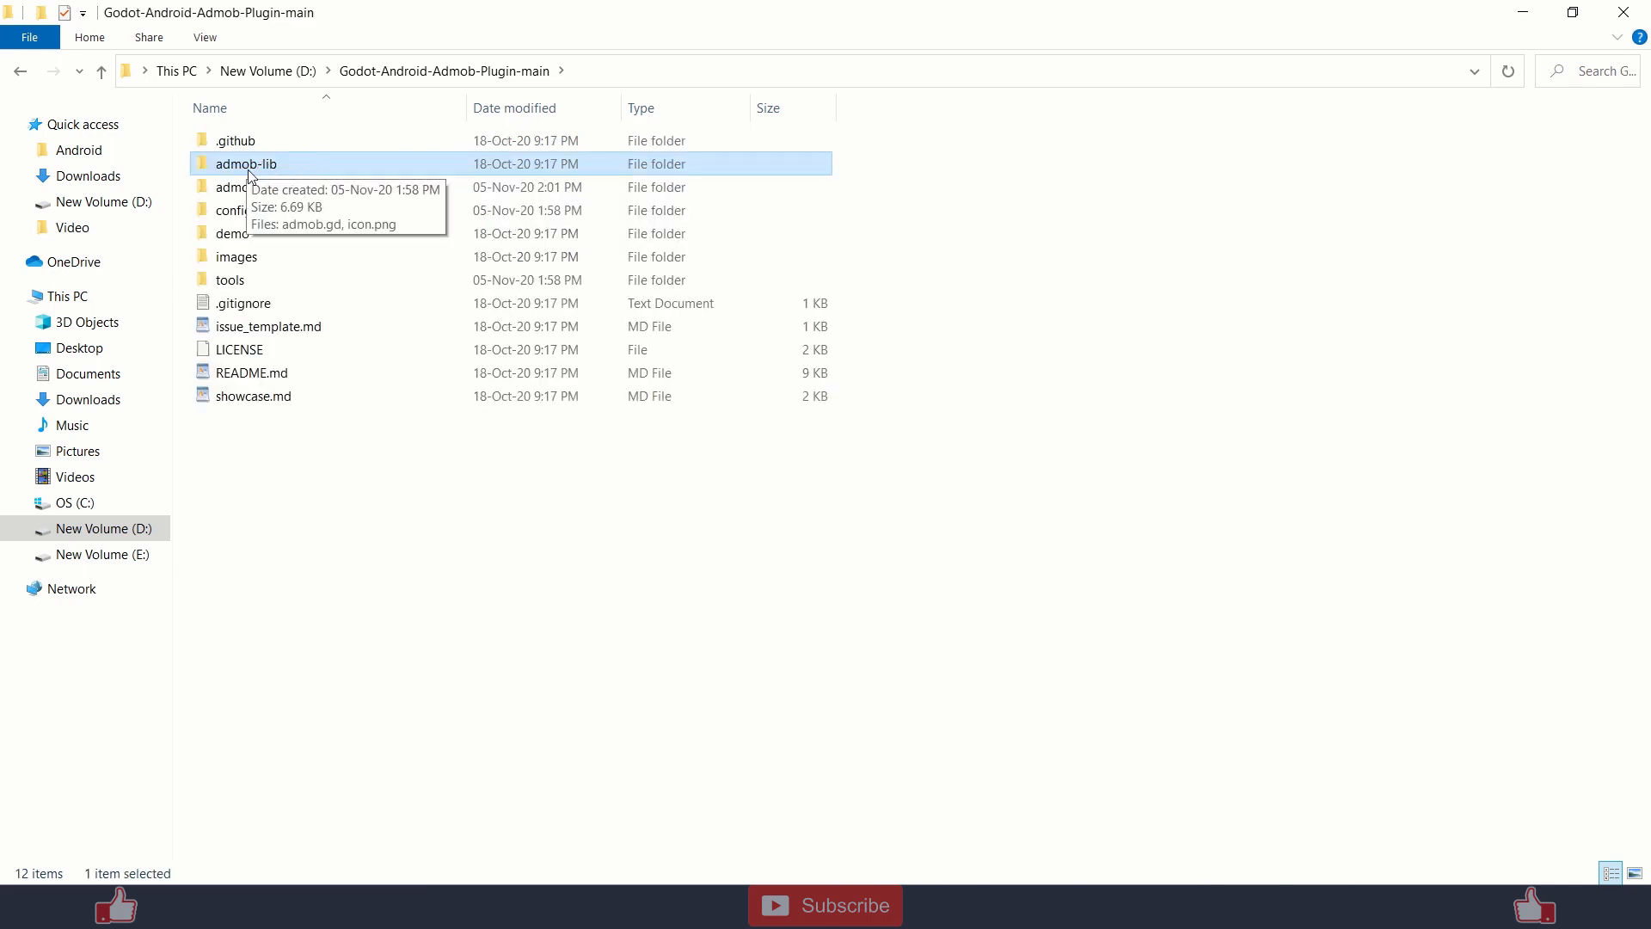
double_click(245, 163)
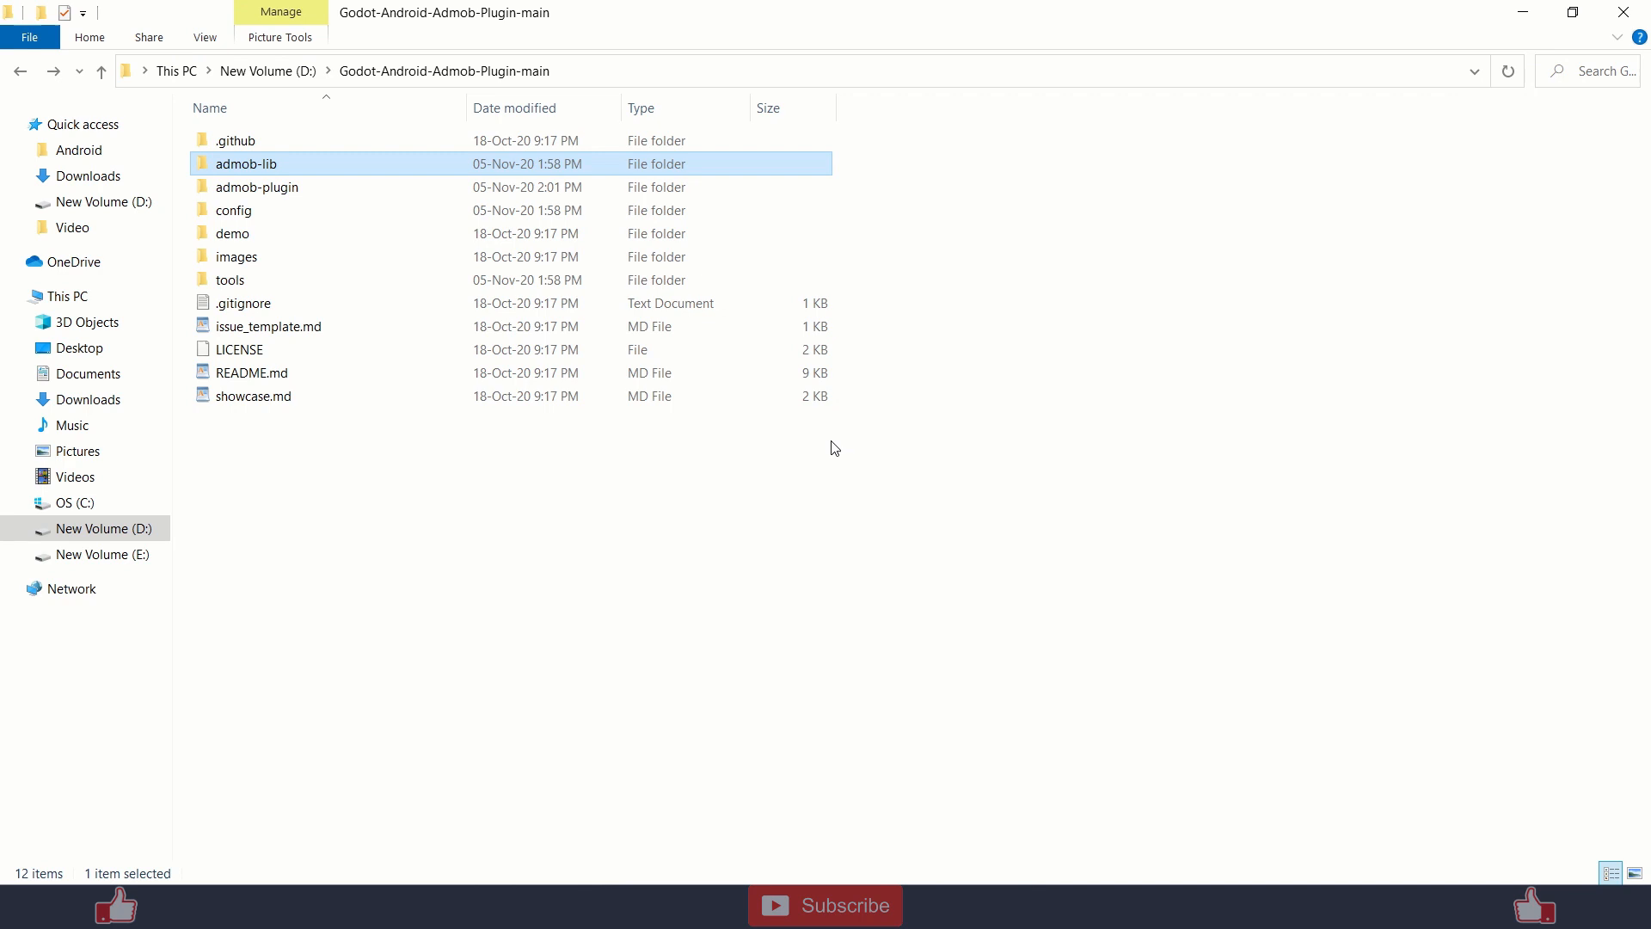
mouse_move(769, 840)
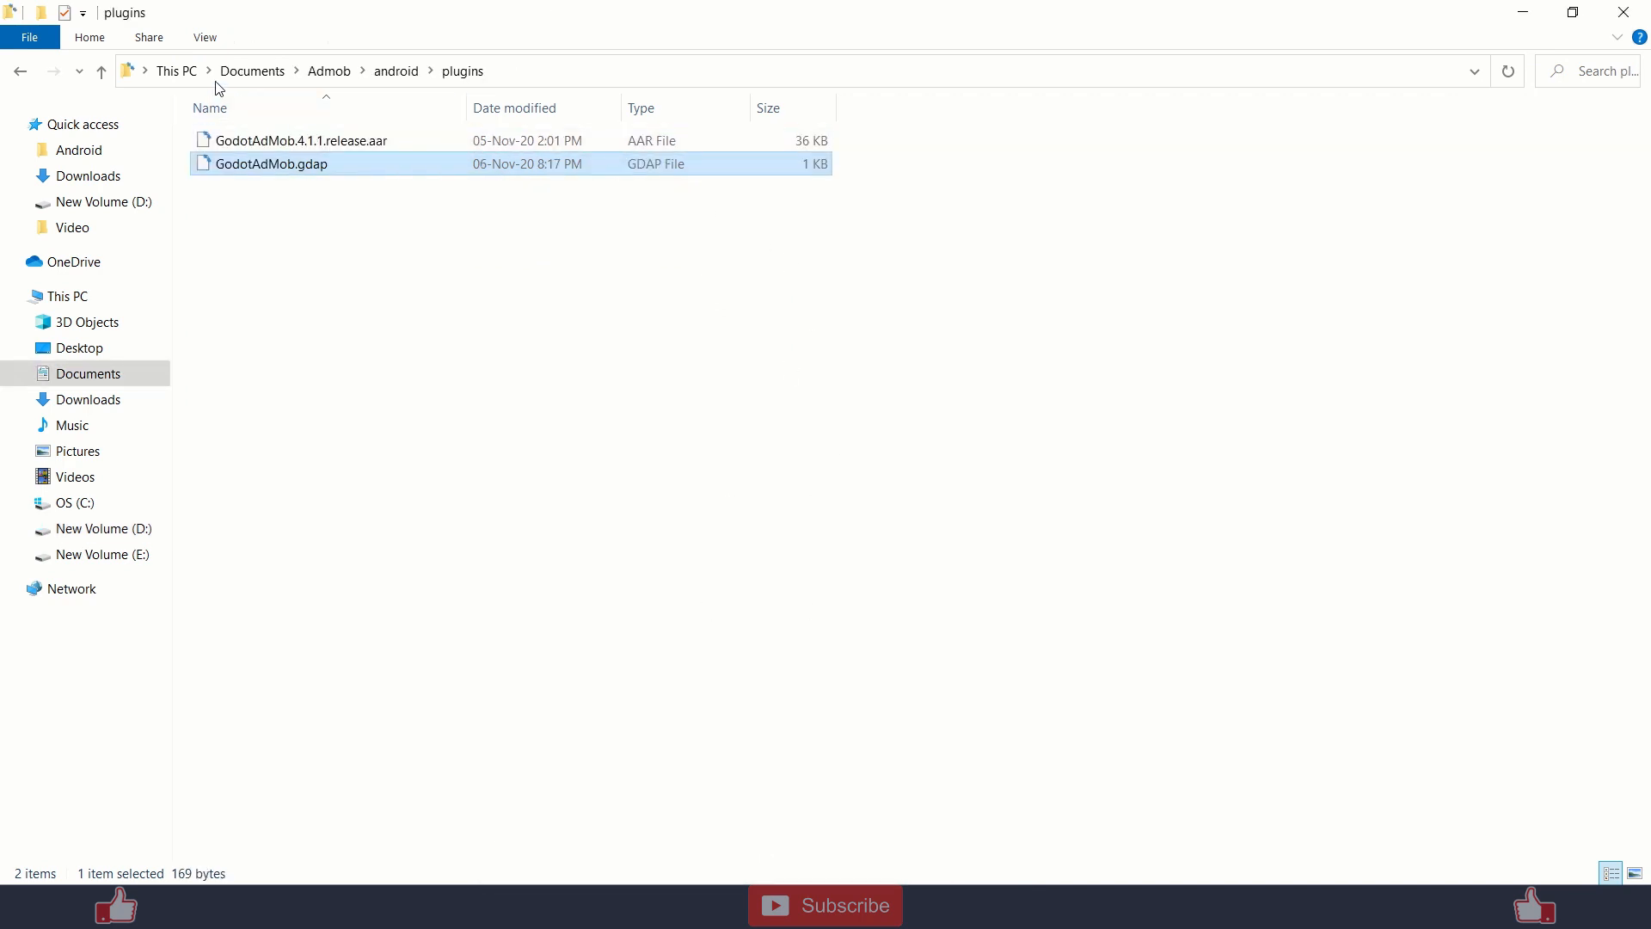
click(395, 70)
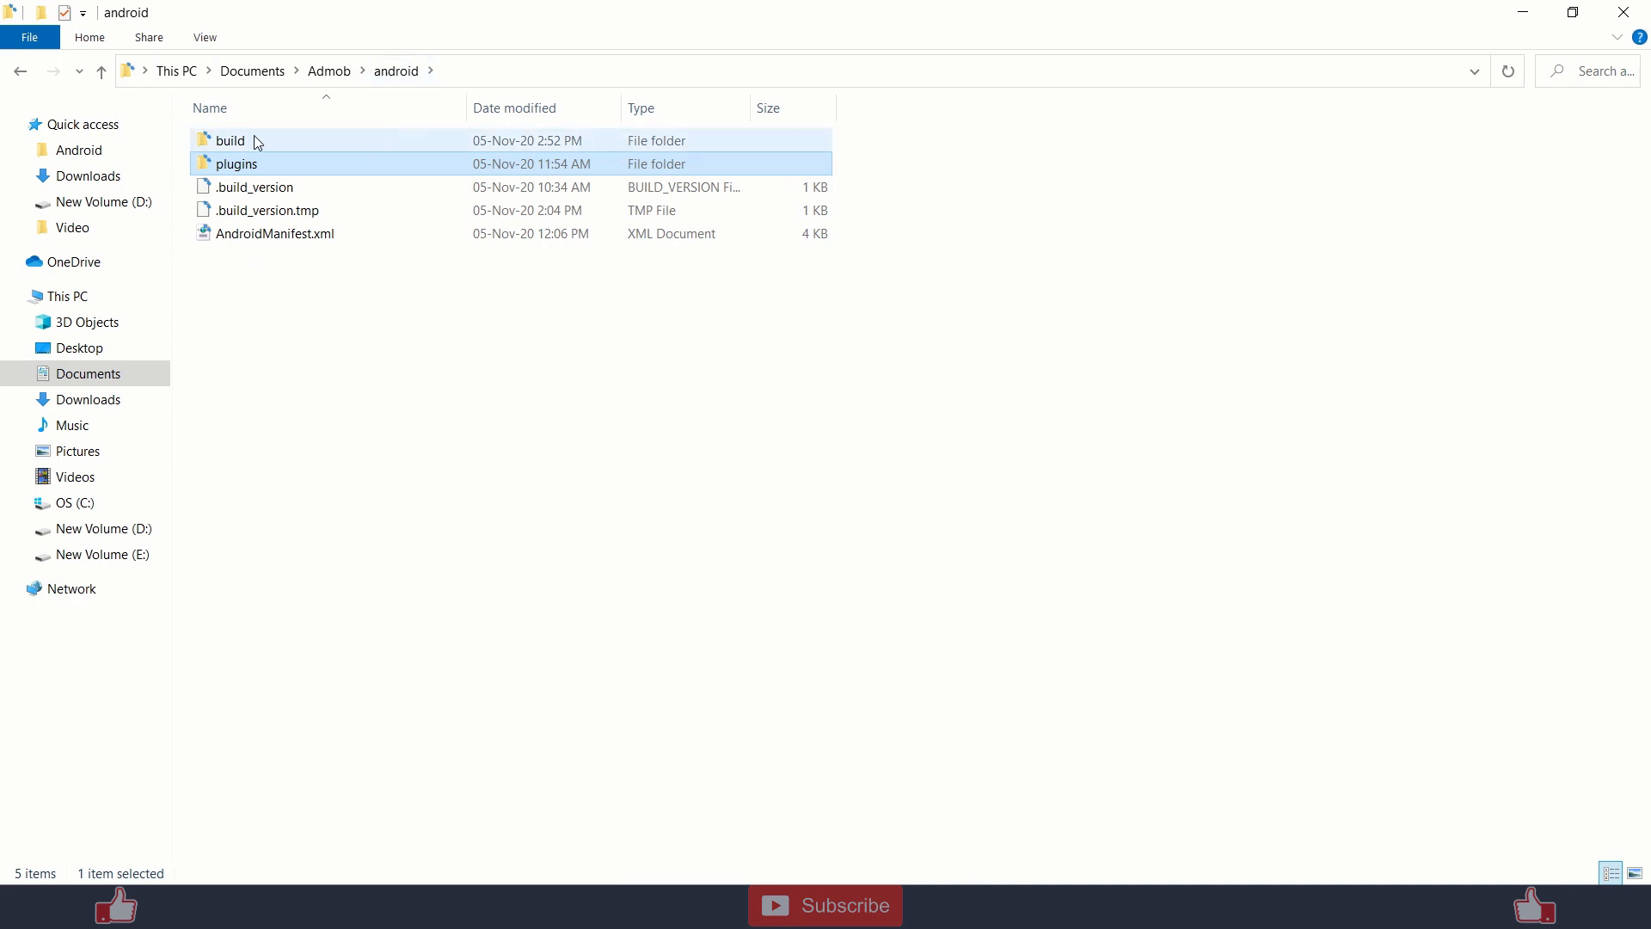
double_click(229, 140)
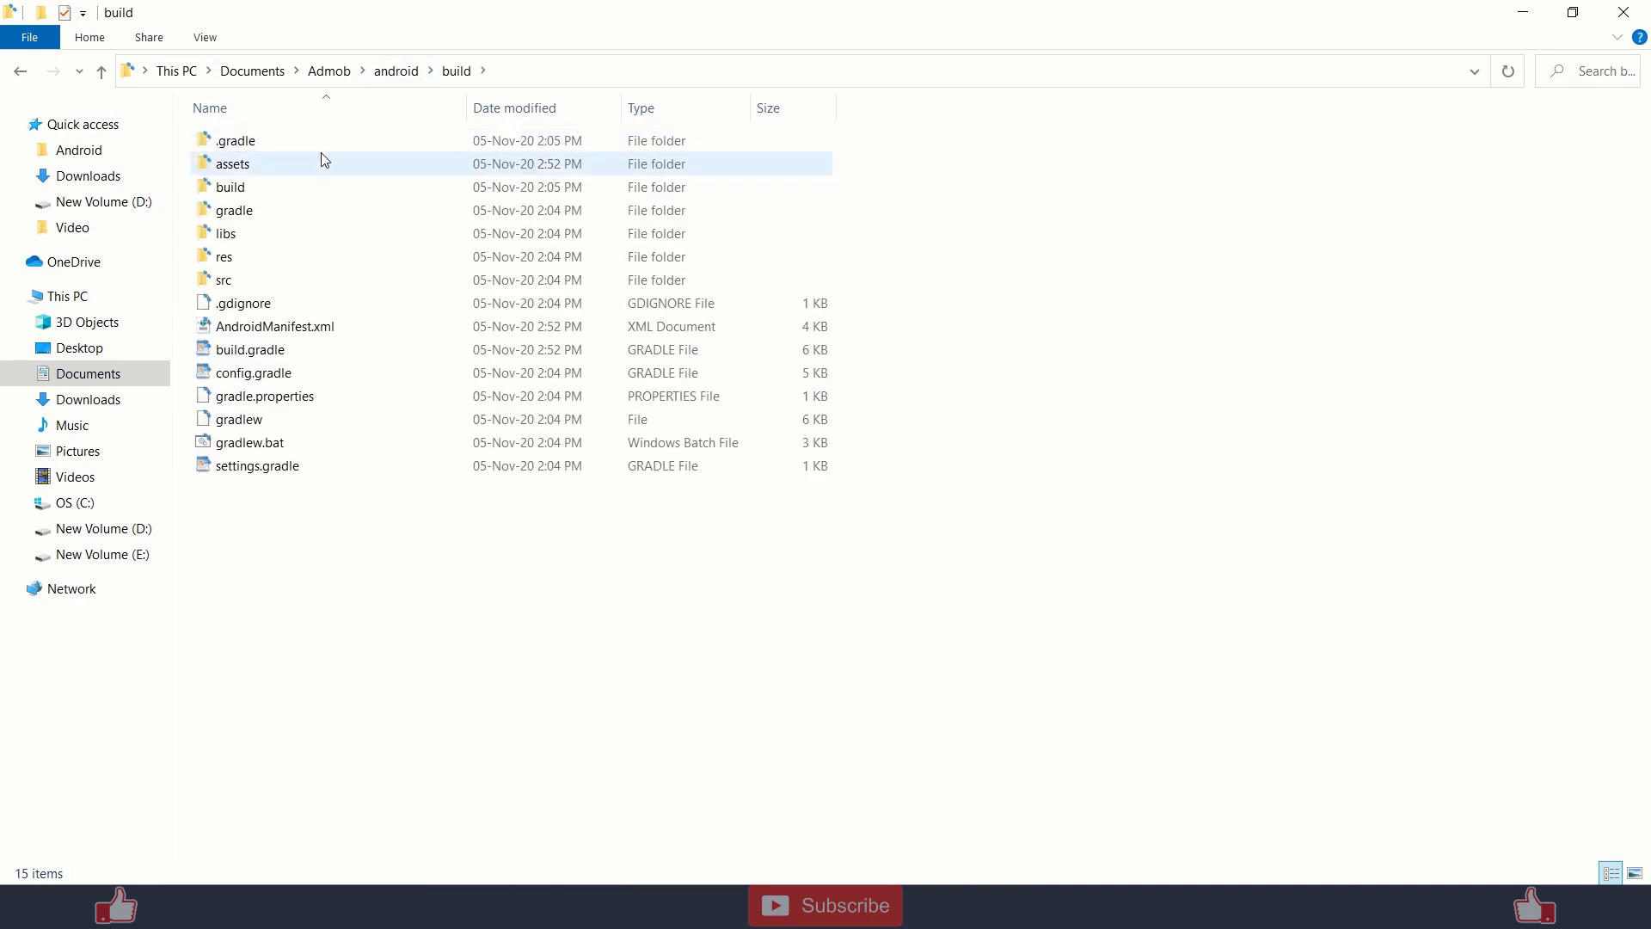
click(276, 325)
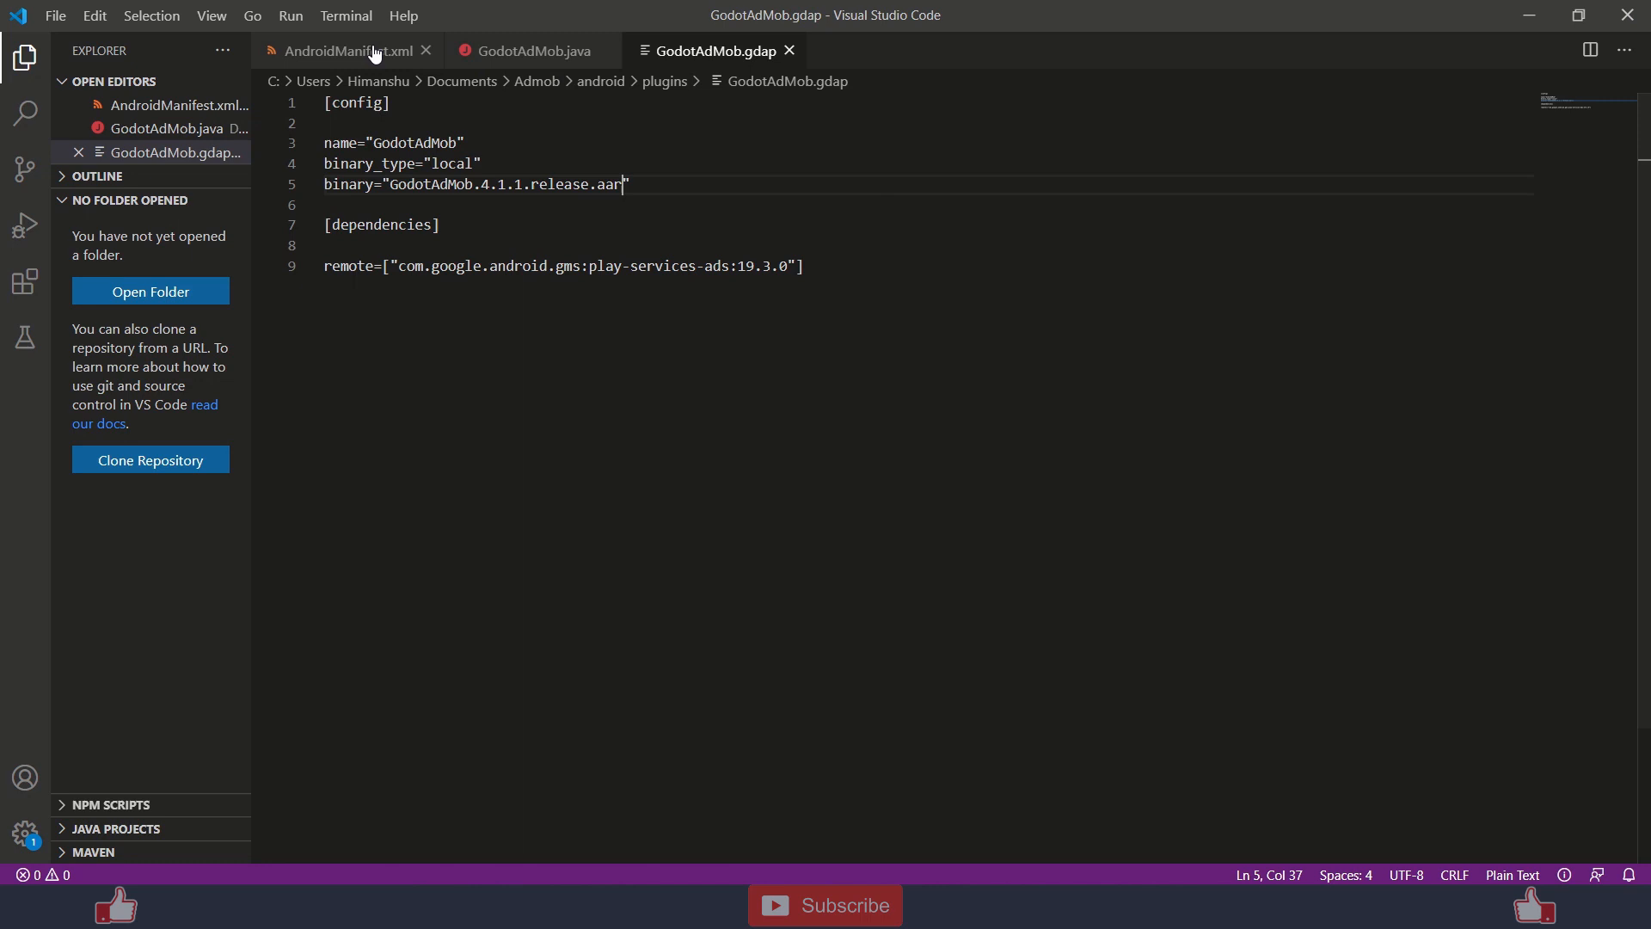
Show AndroidManifest.xml and highlight its AdMob APPLICATION_ID meta-data block.
click(342, 51)
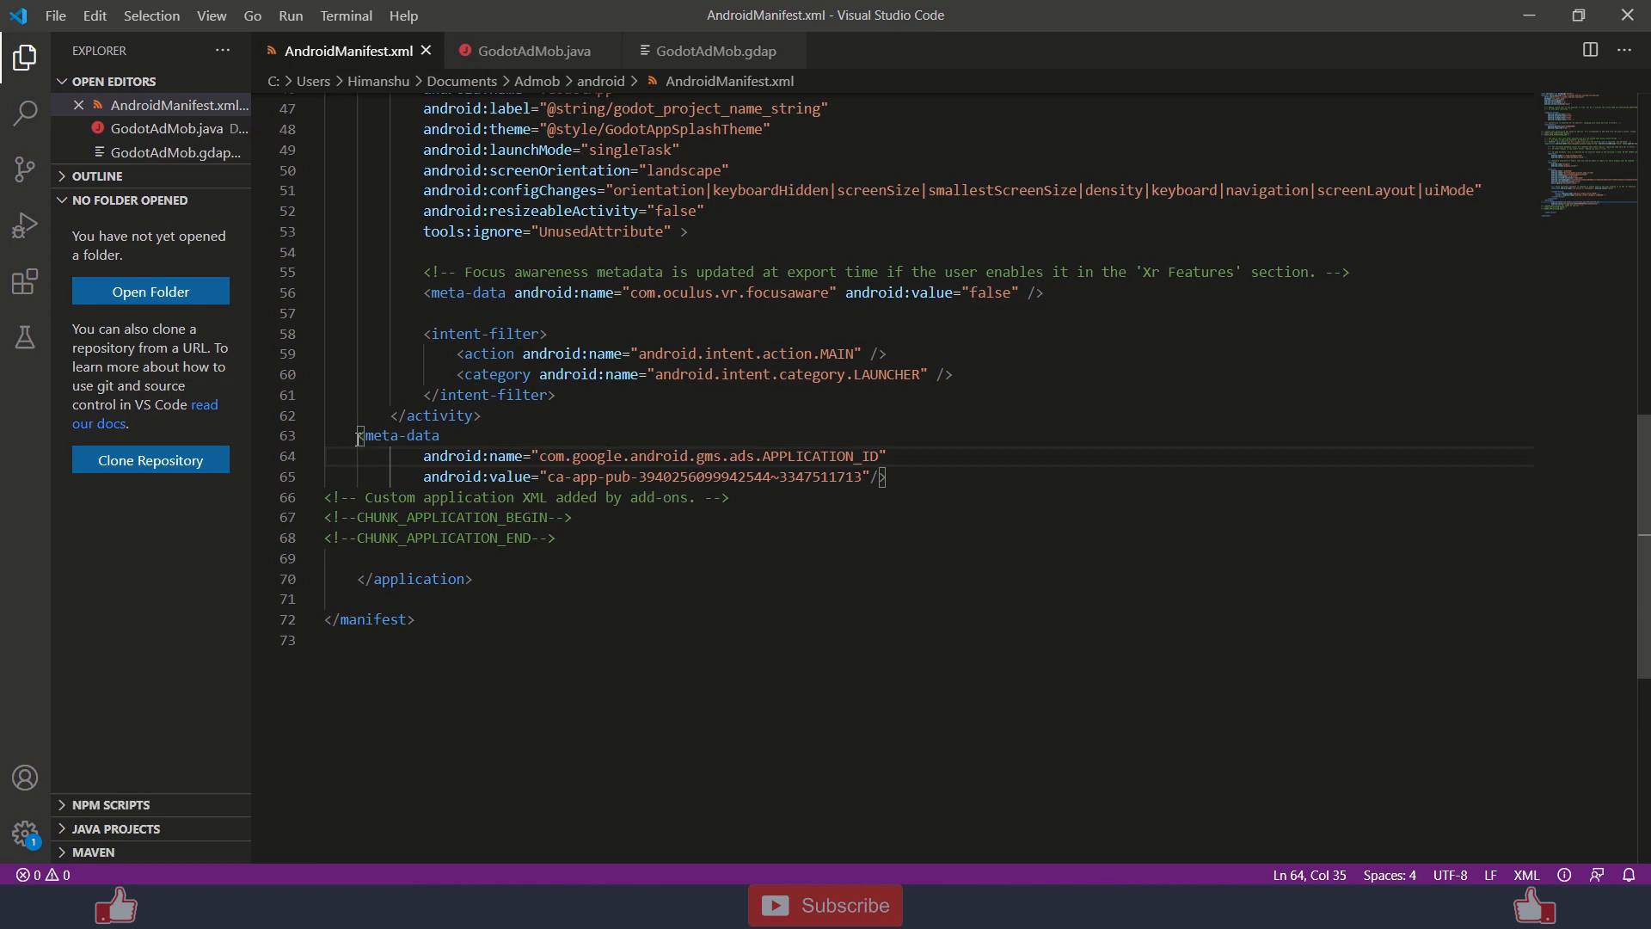
drag(356, 435, 887, 476)
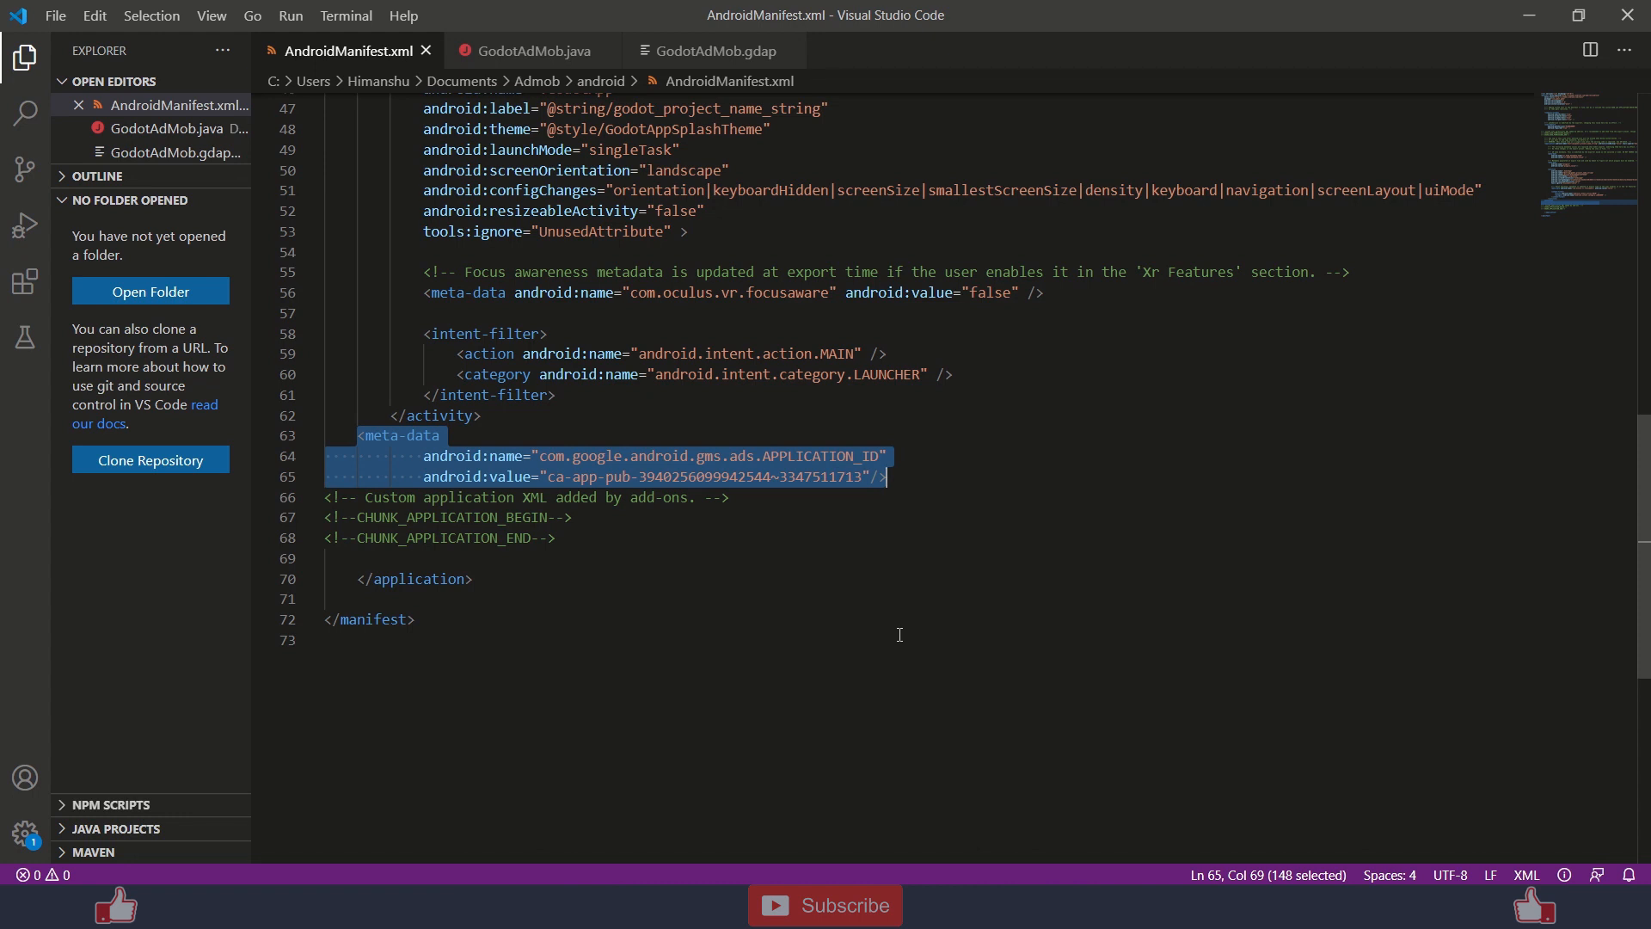
mouse_move(826, 562)
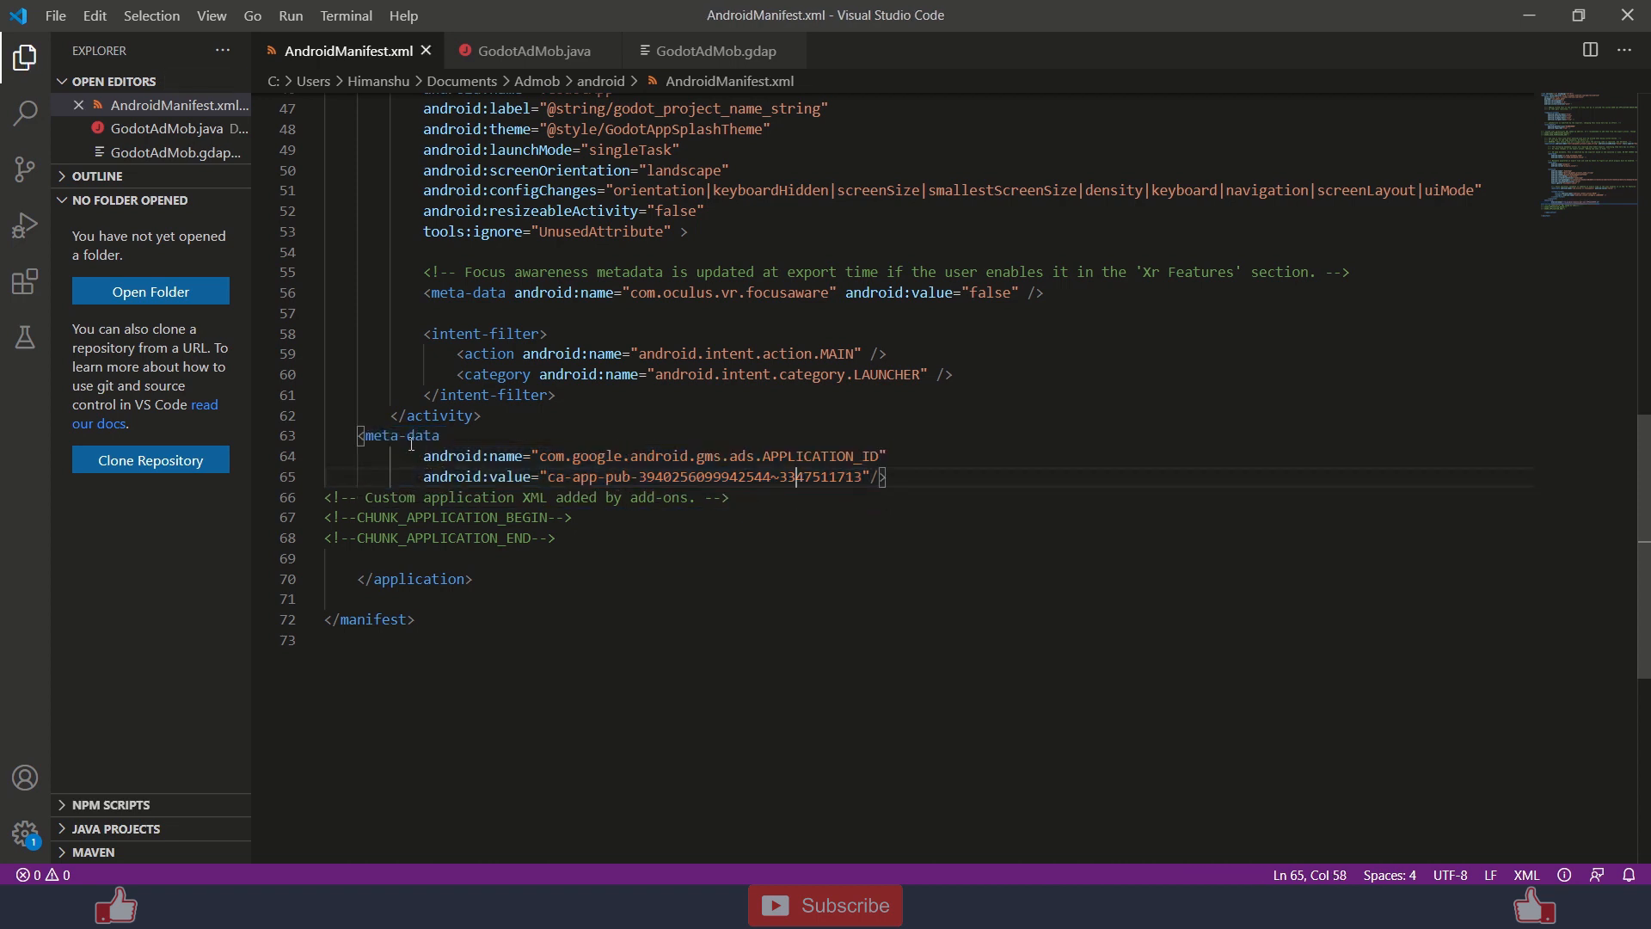
mouse_move(531, 529)
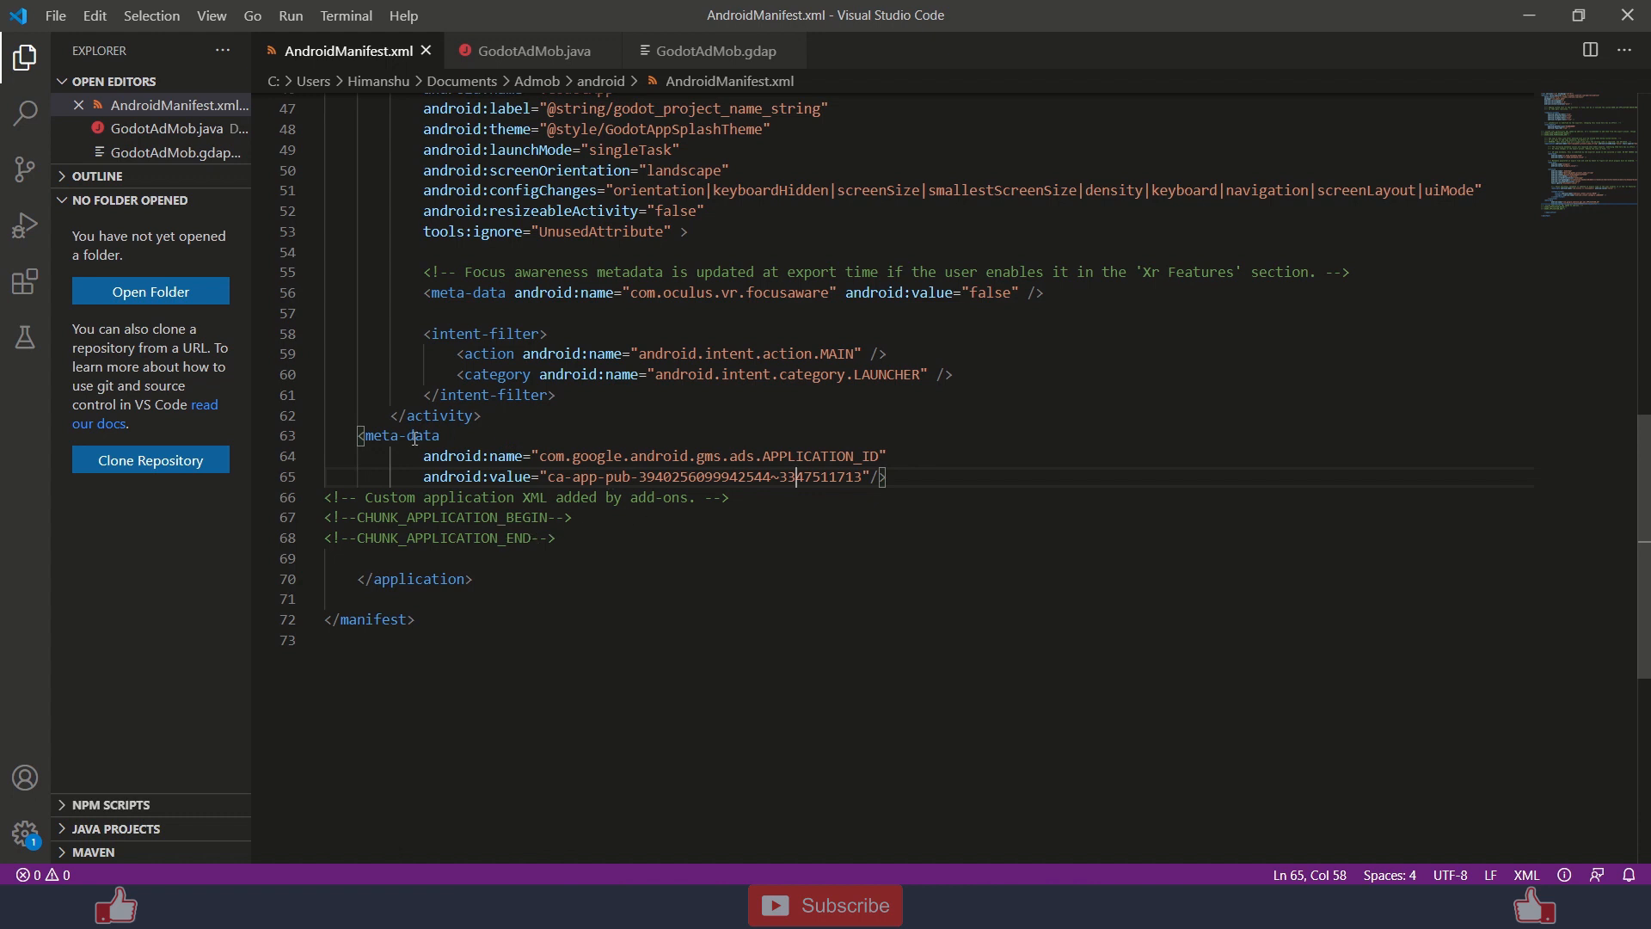
drag(357, 435, 886, 475)
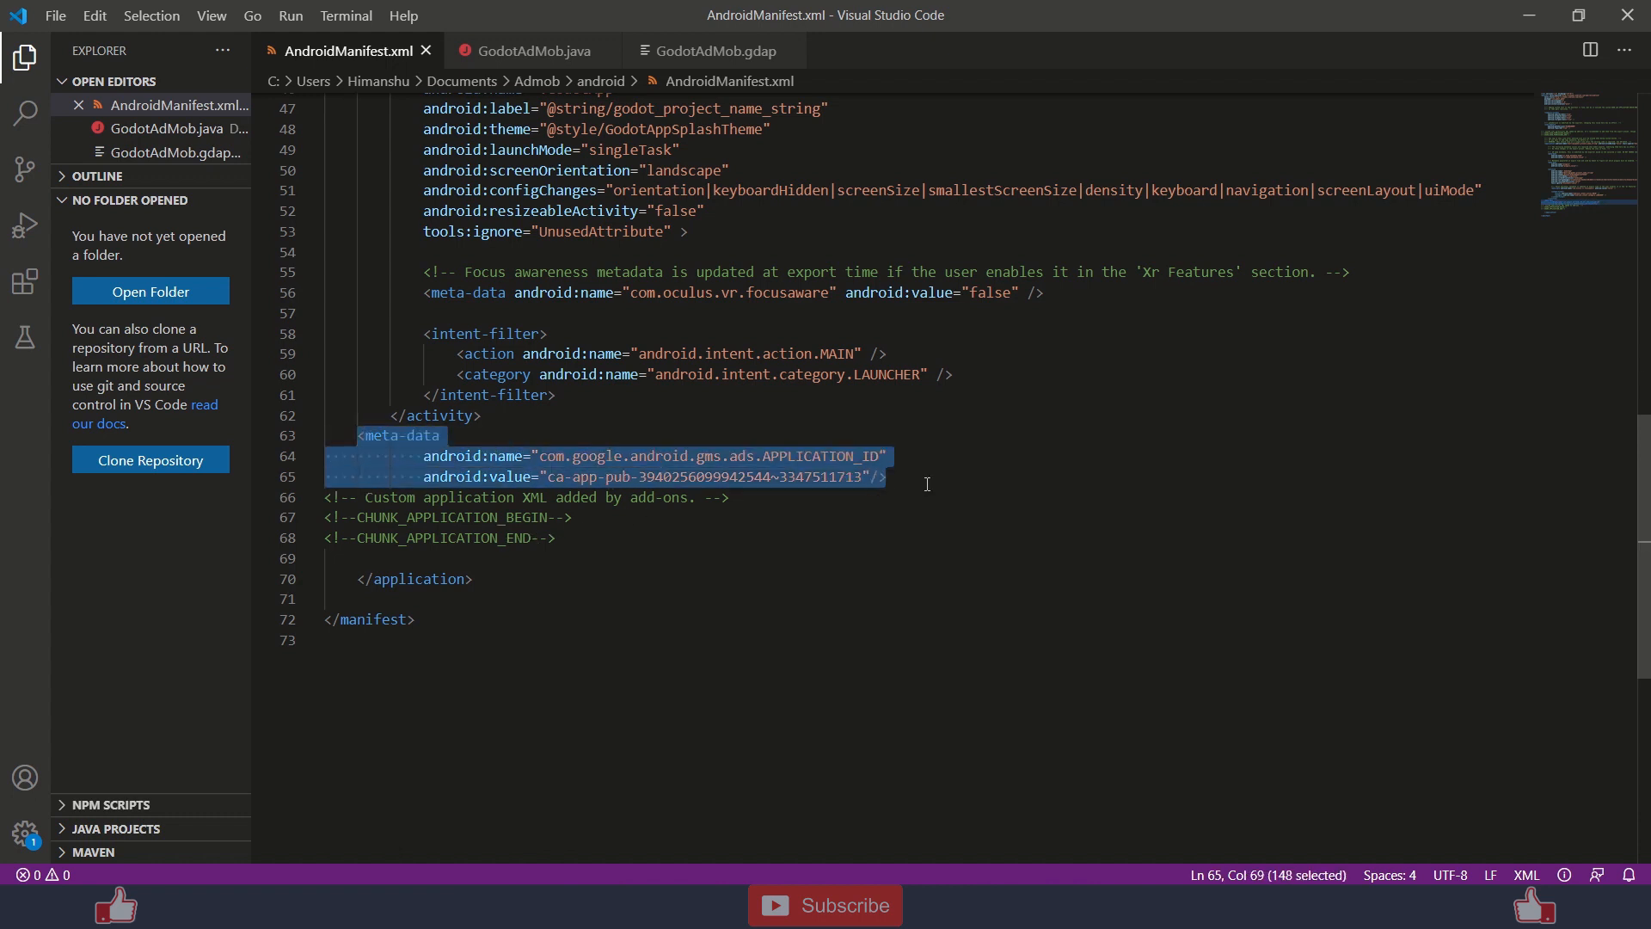
click(480, 414)
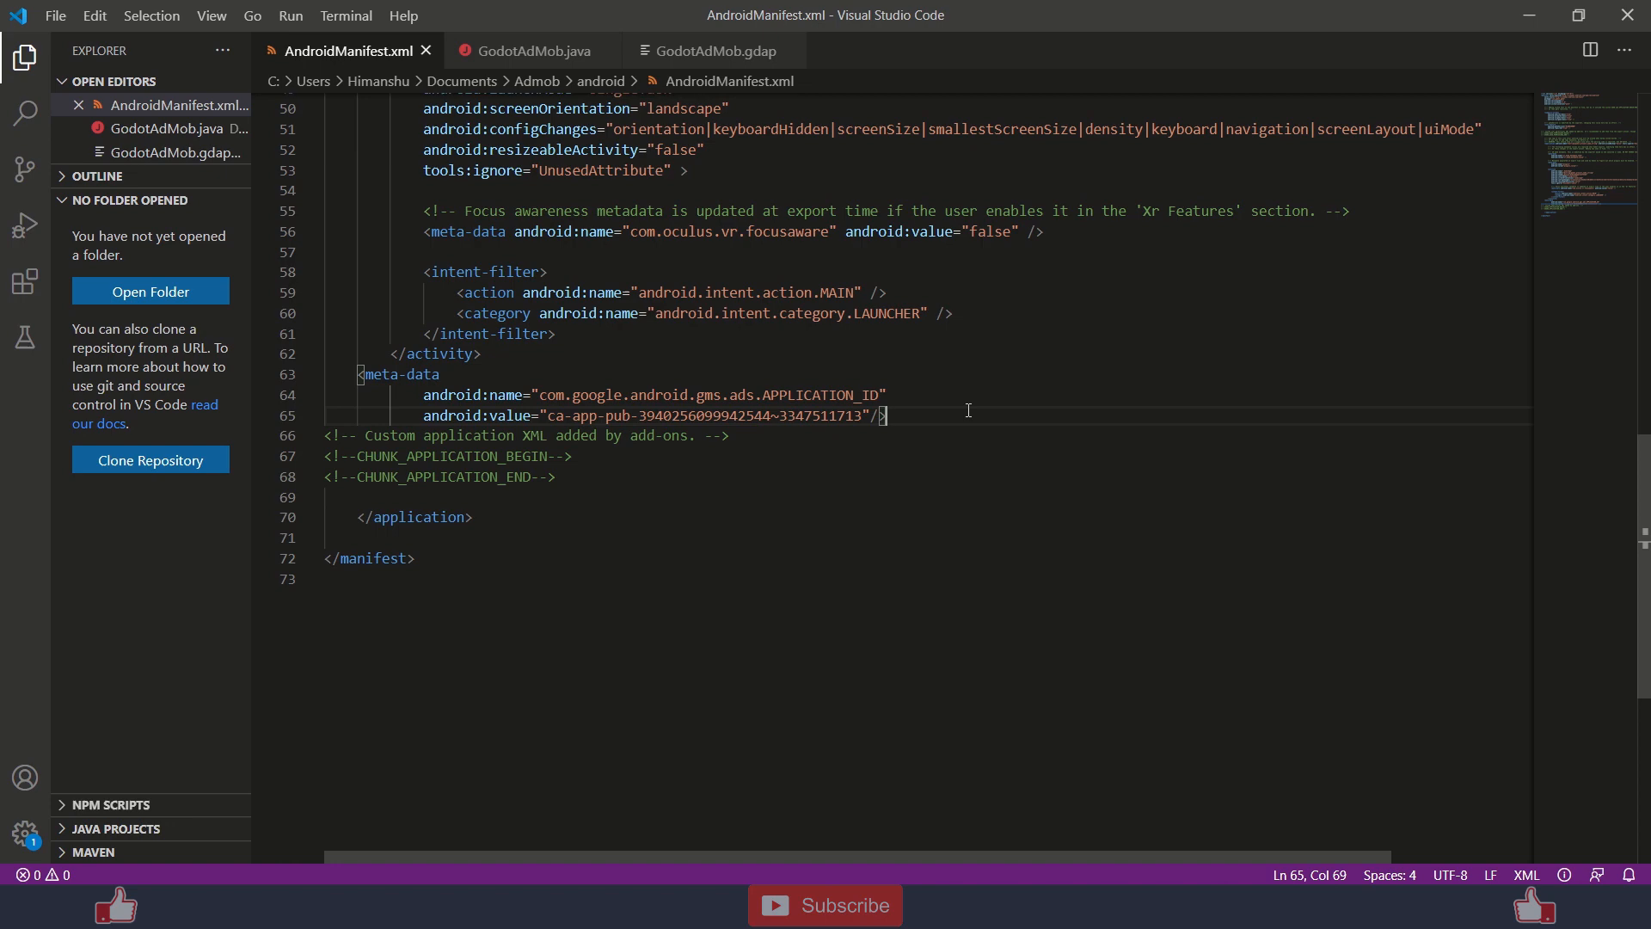
mouse_move(737, 817)
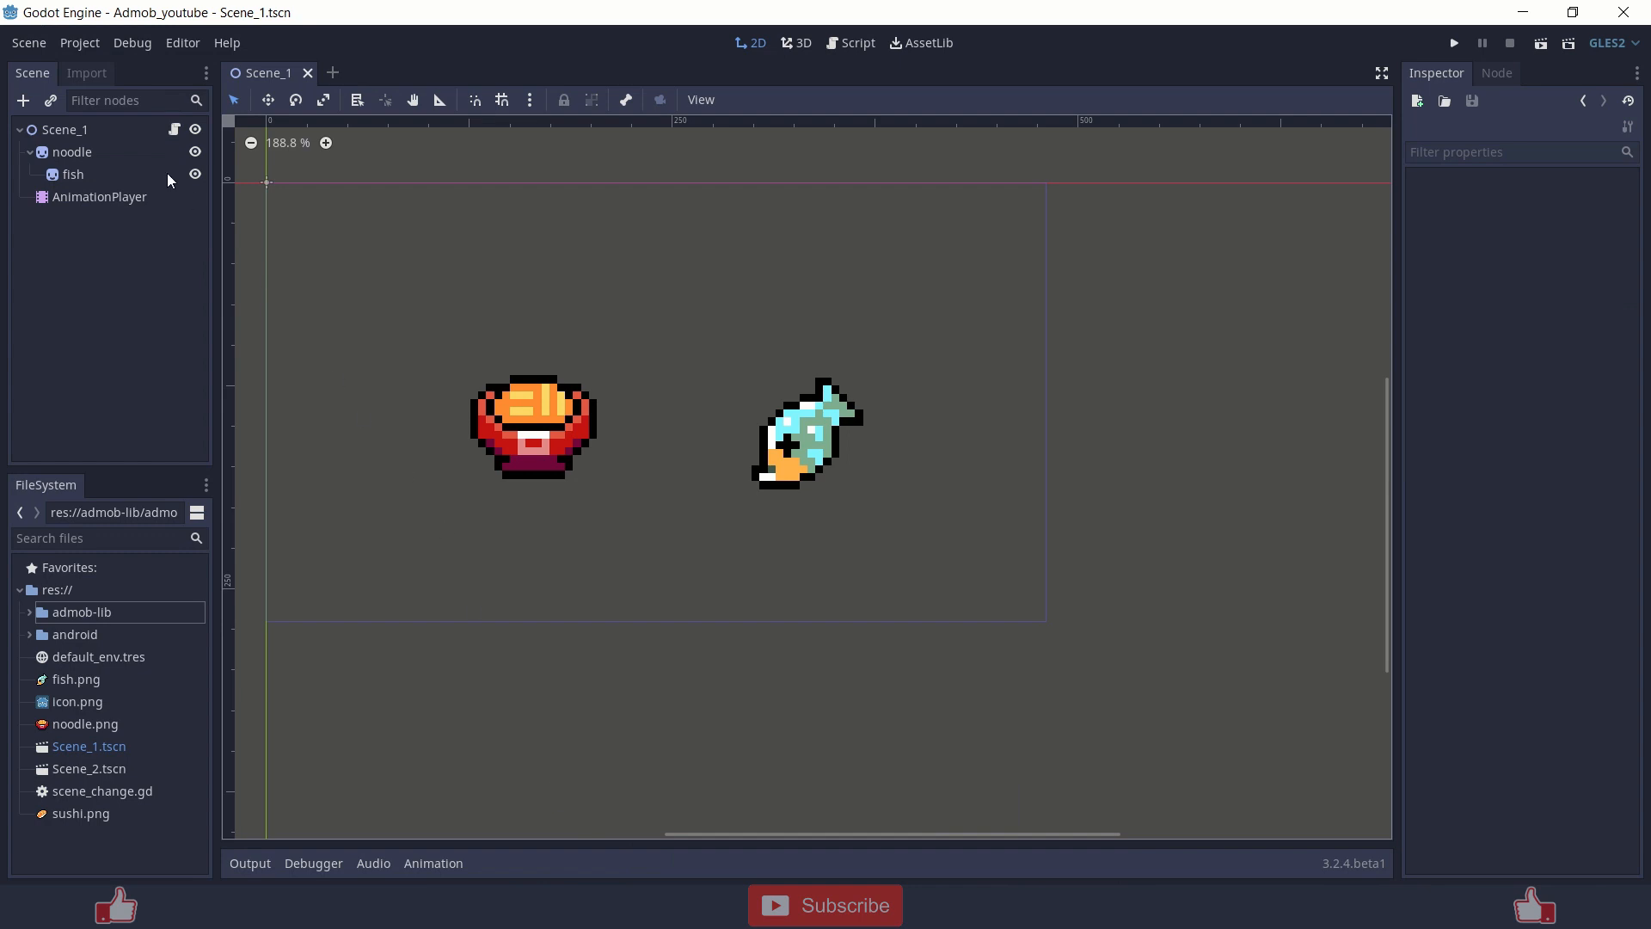
Select the Scene_1 root and browse node types to find AdMob (admob.gd).
click(98, 197)
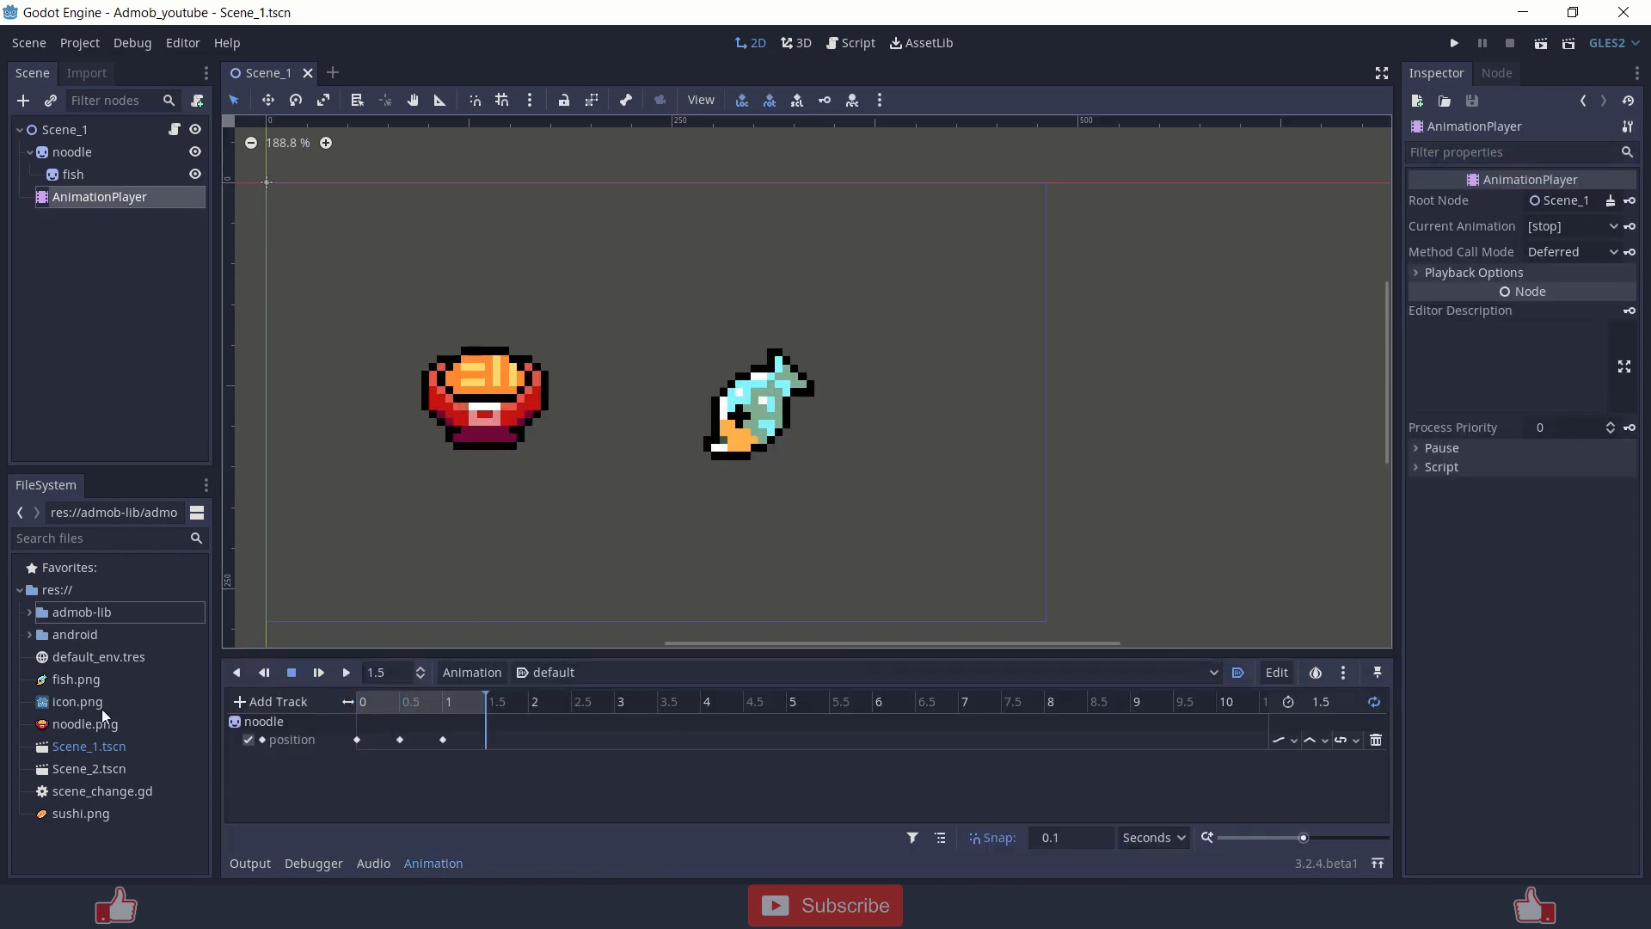
double_click(88, 768)
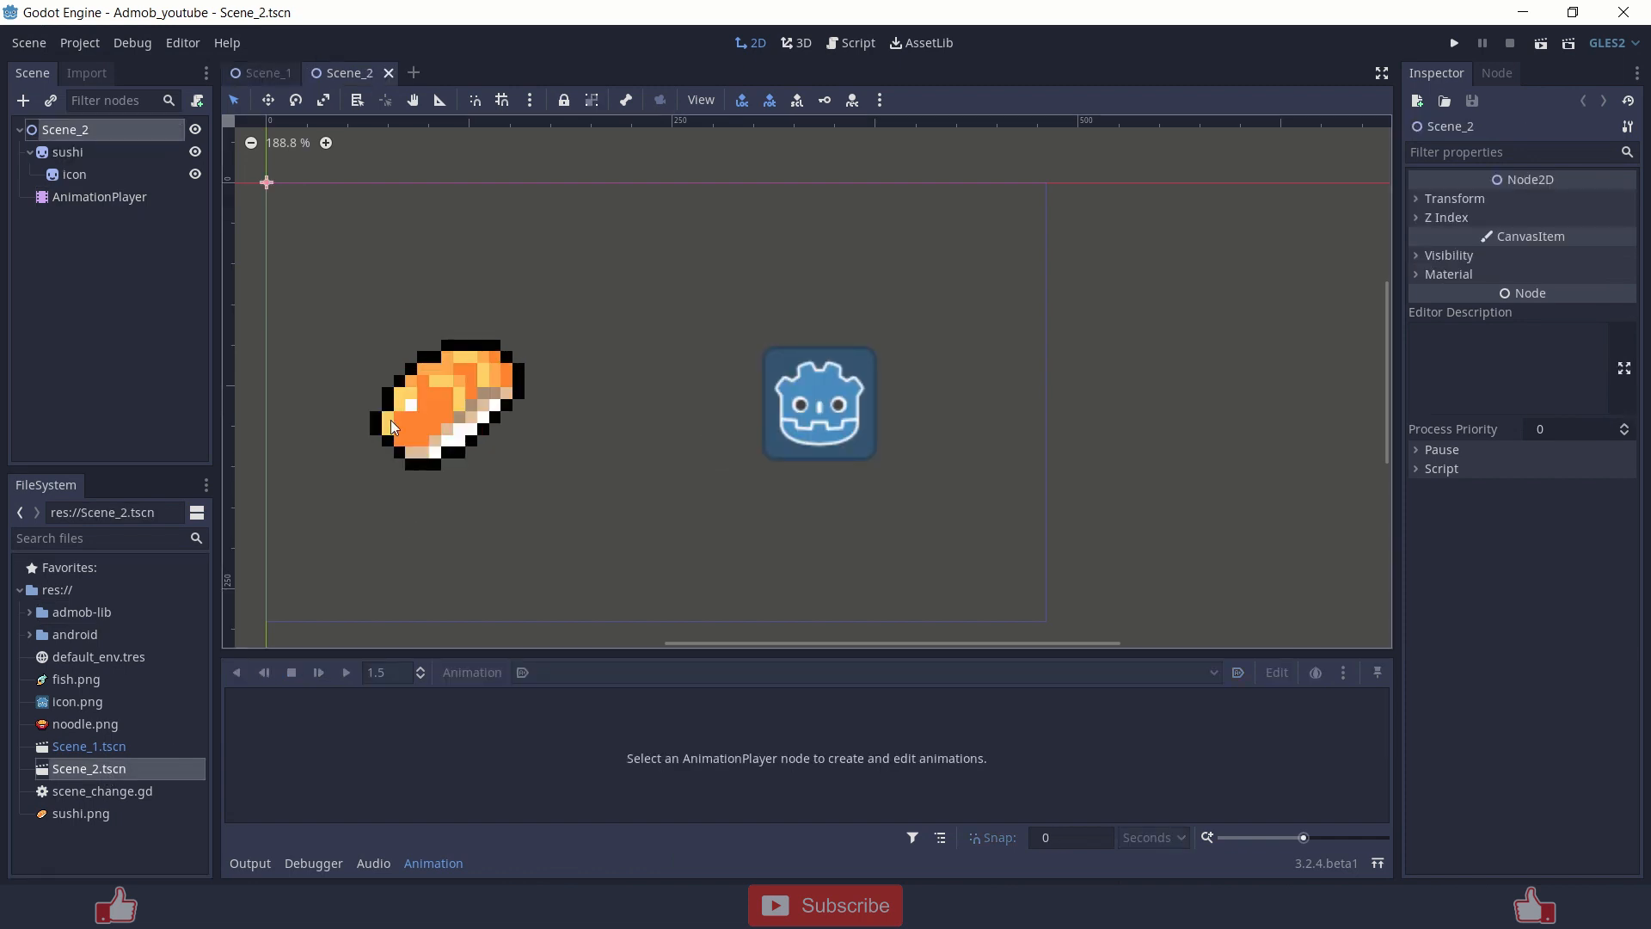
click(99, 197)
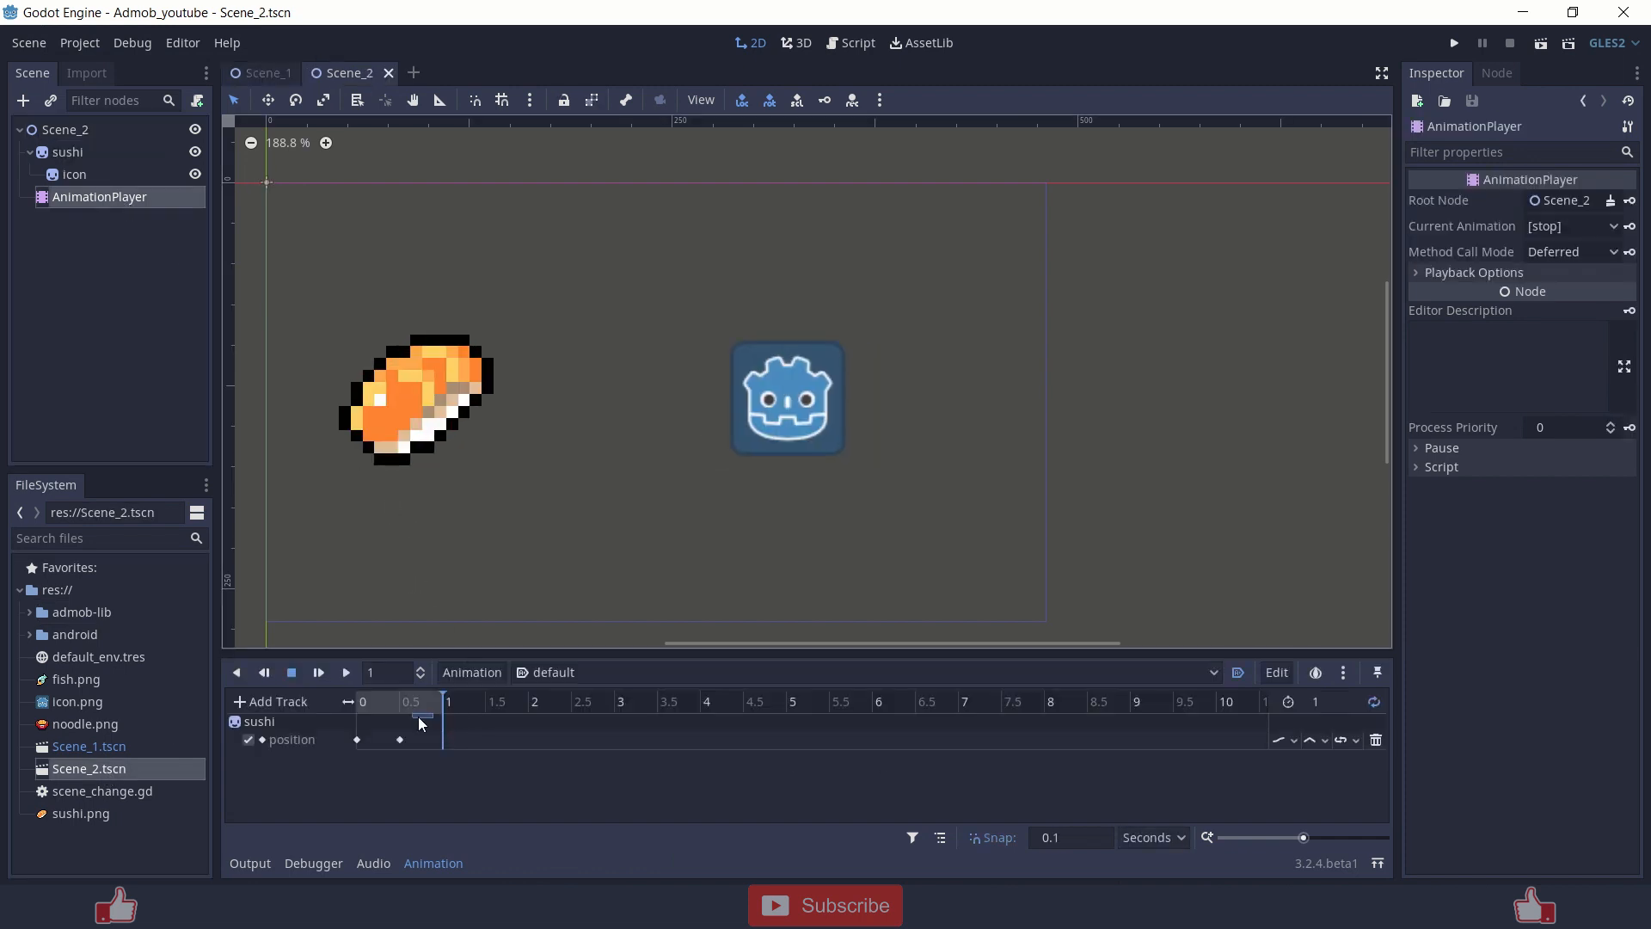
click(266, 72)
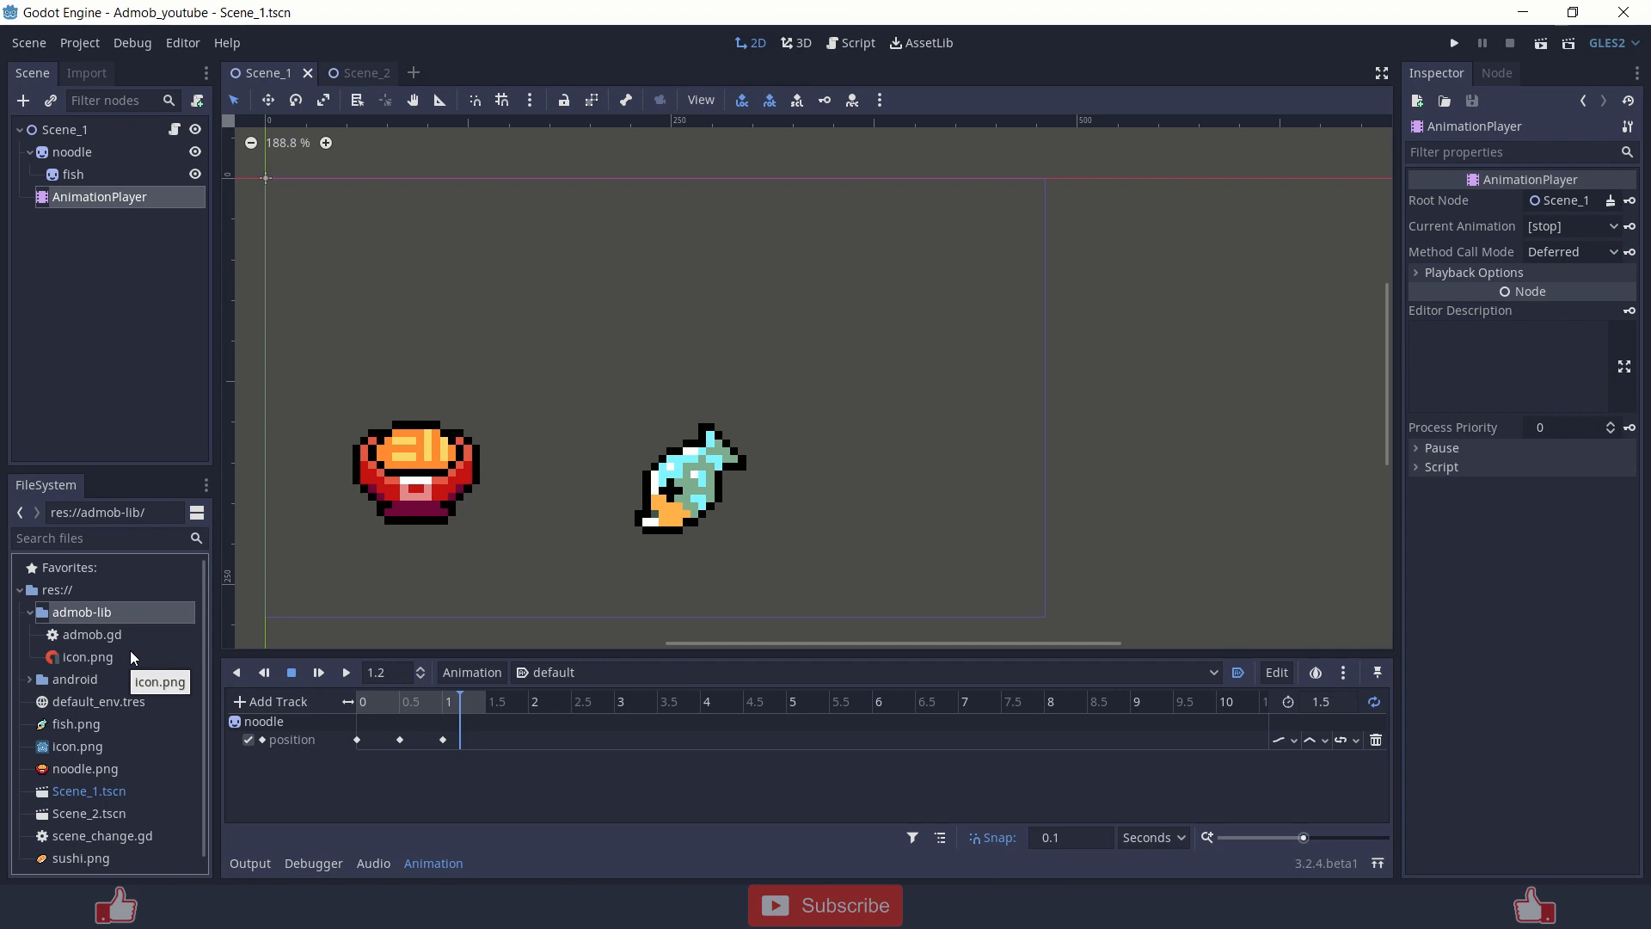
mouse_move(80, 42)
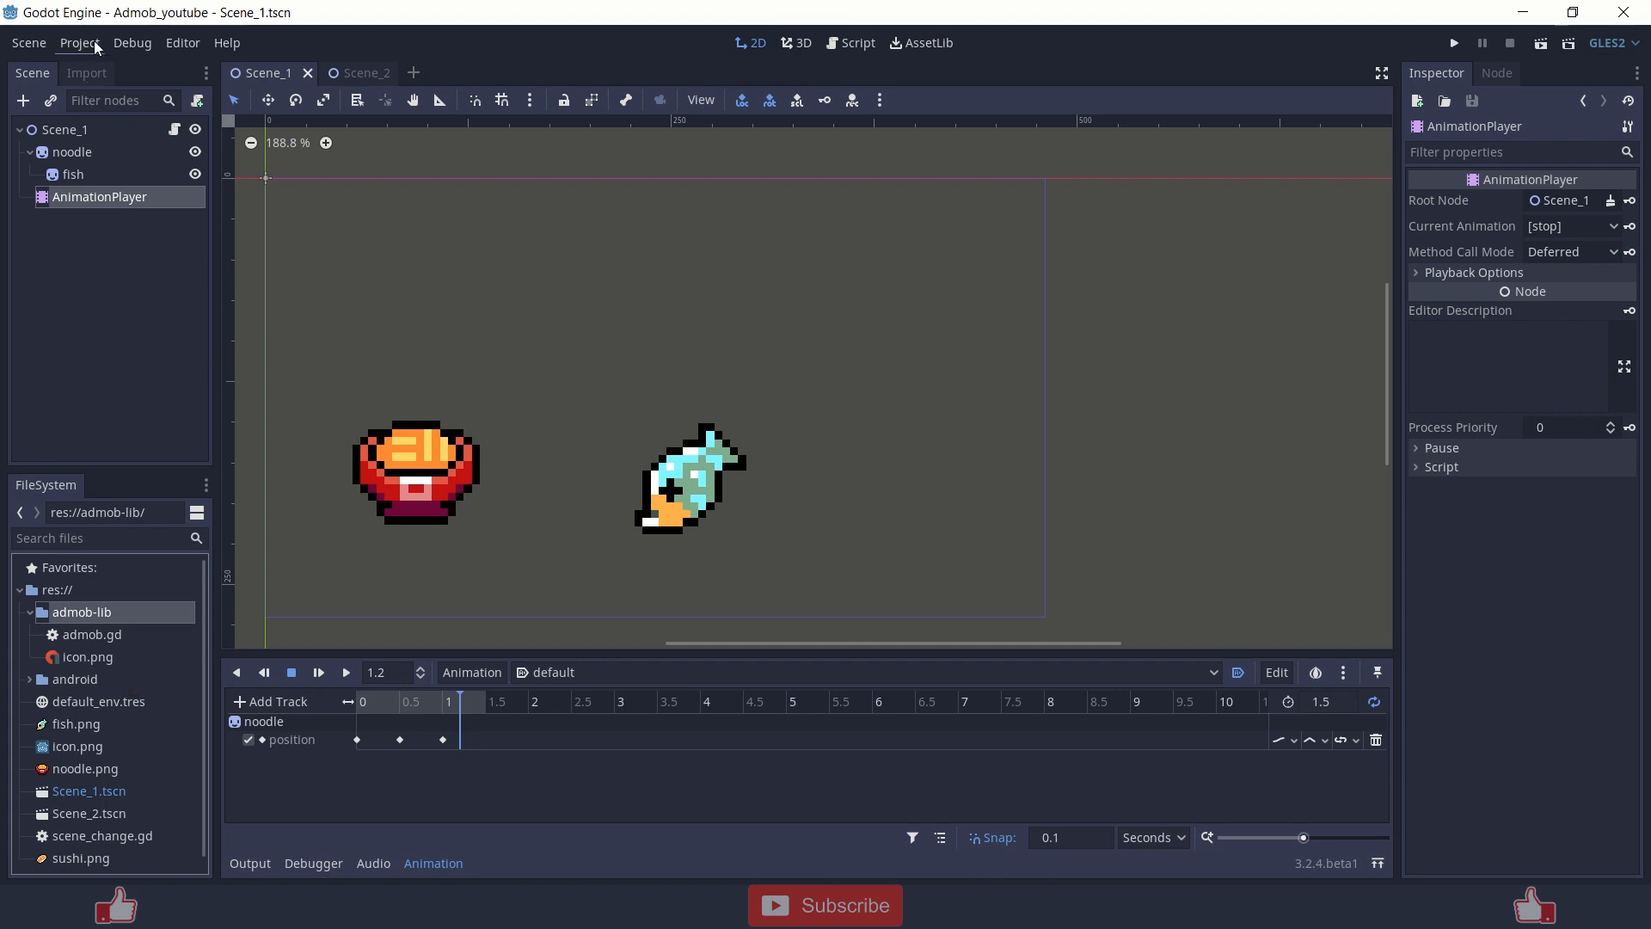
click(79, 42)
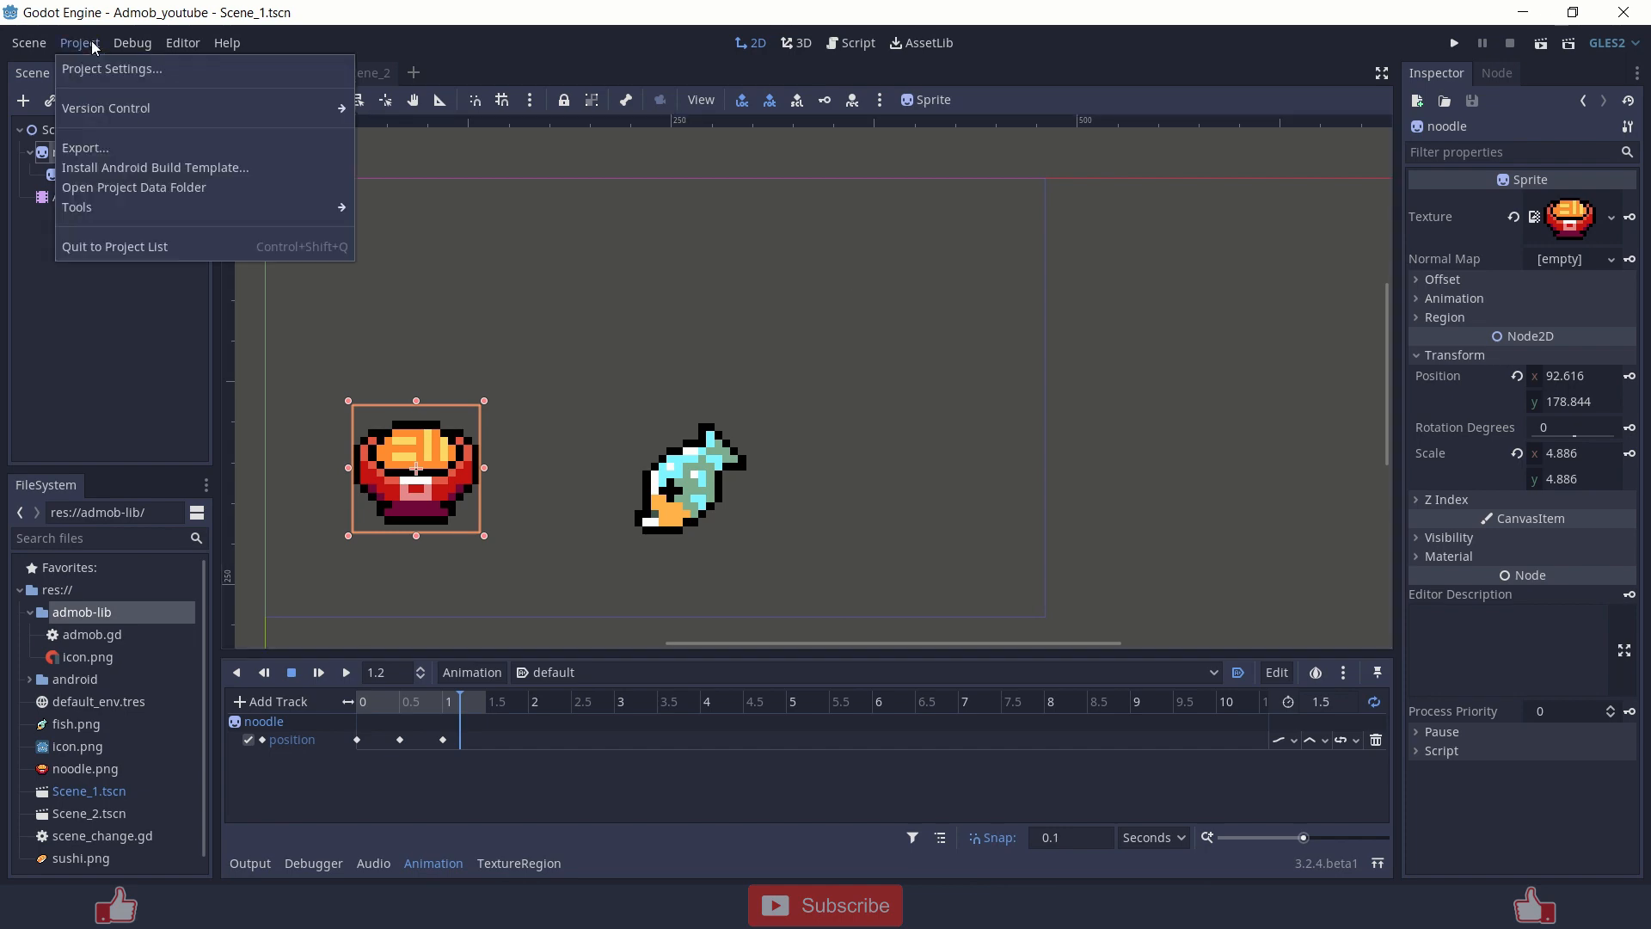
mouse_move(113, 69)
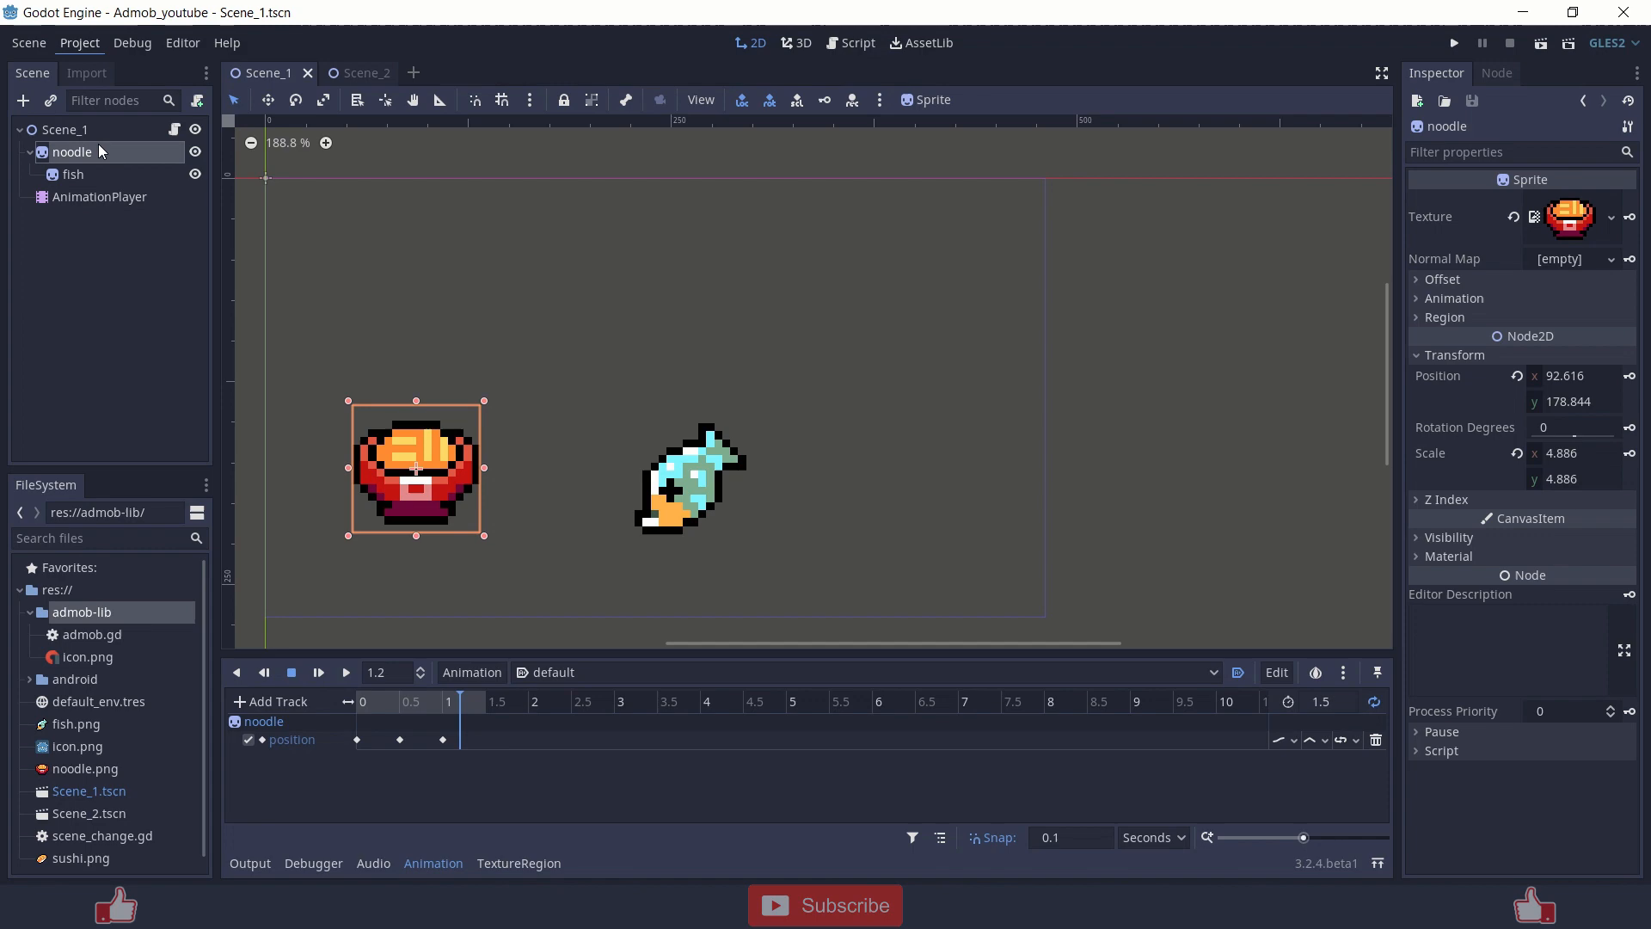
click(64, 128)
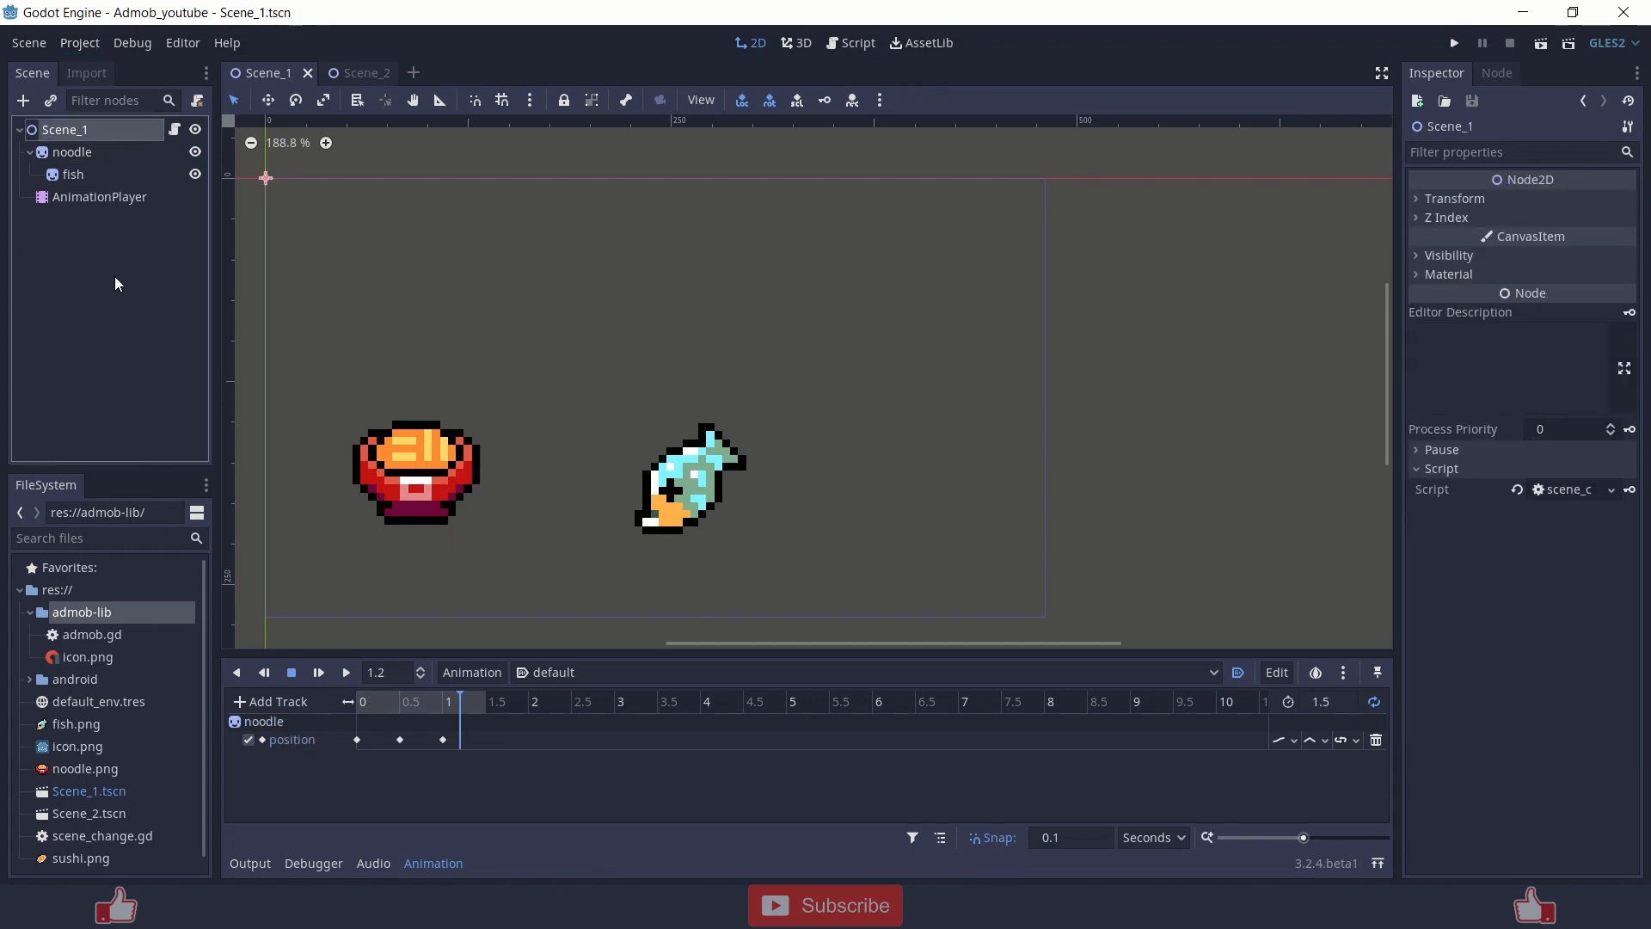
click(22, 100)
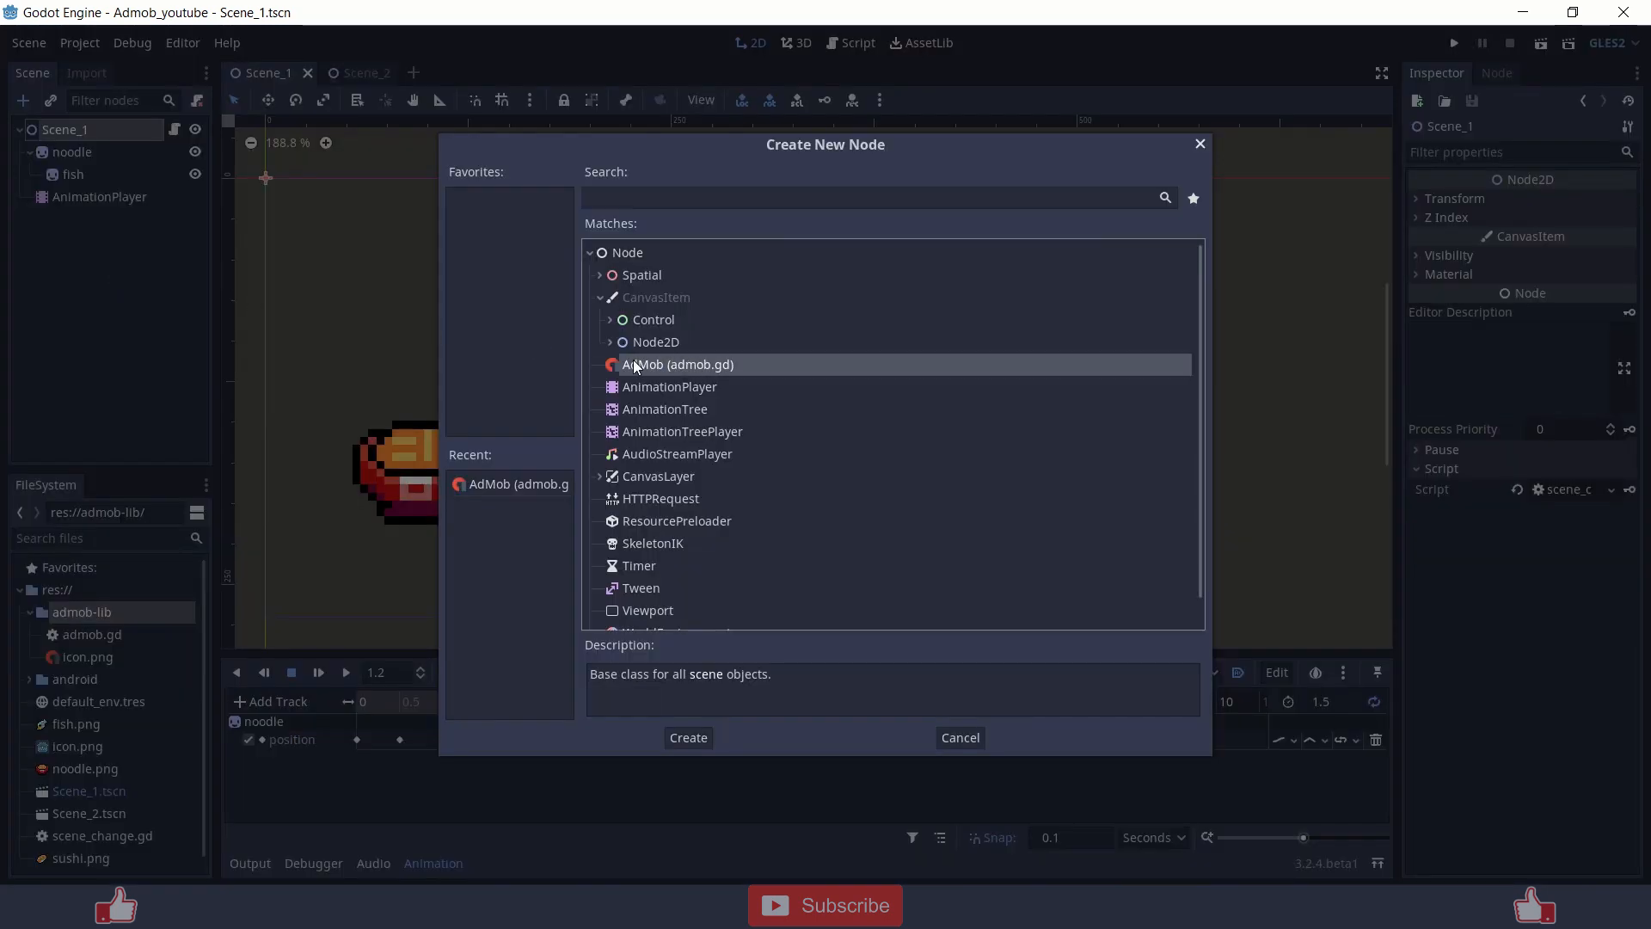
Inspect the AdMob node type and check the autoloads in Project Settings.
click(688, 736)
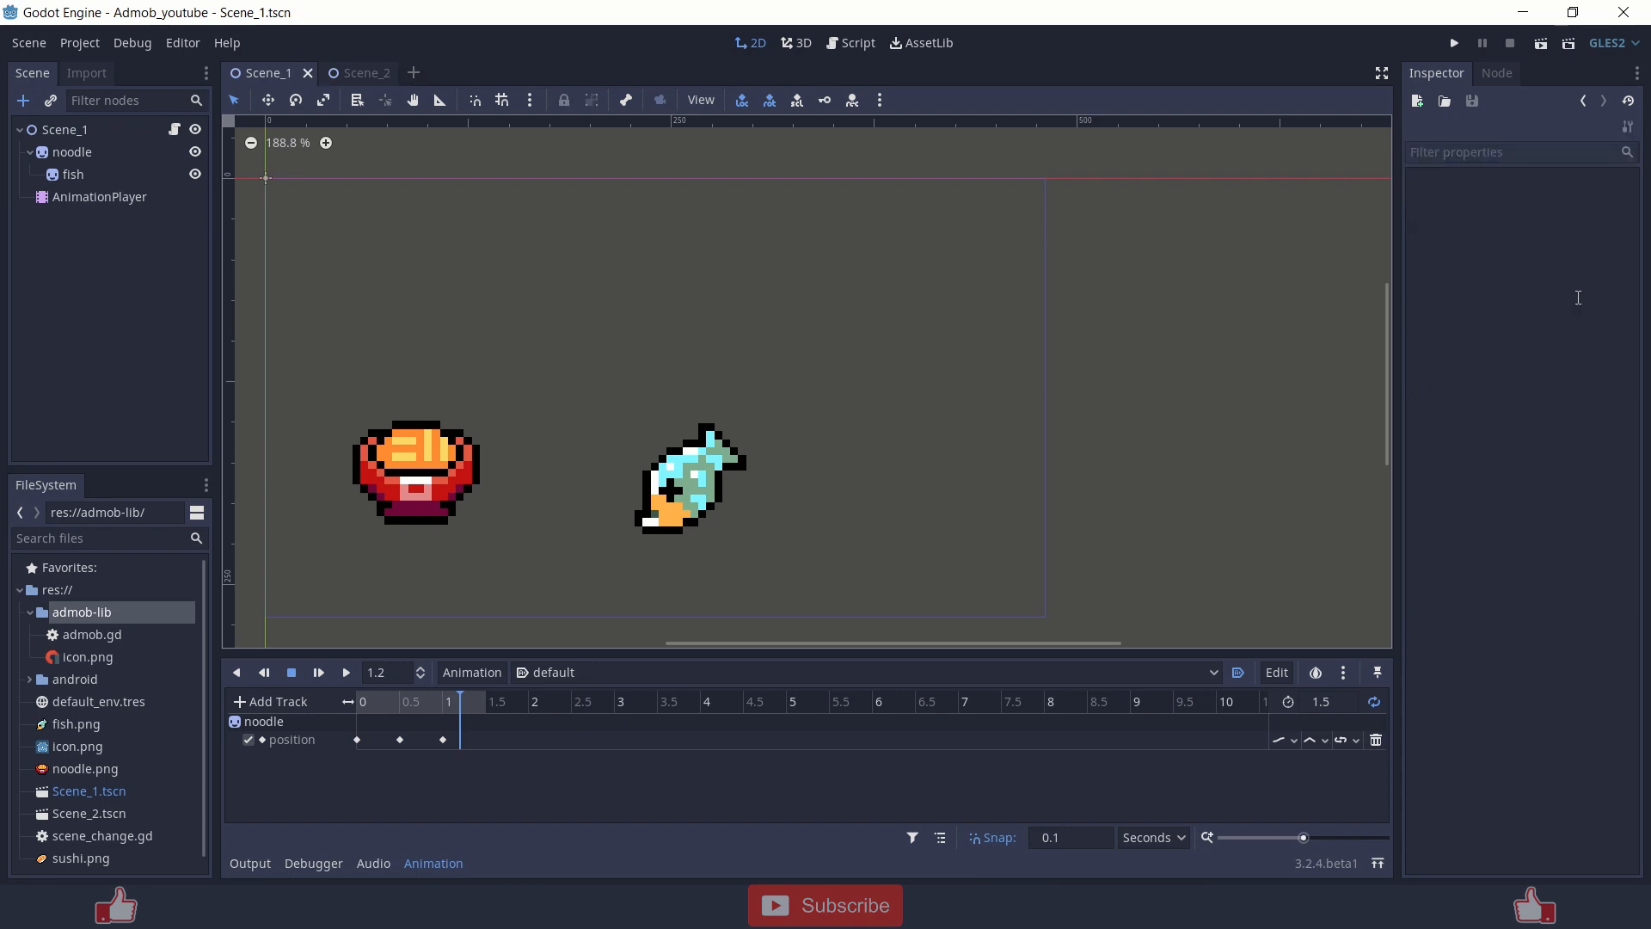
click(78, 42)
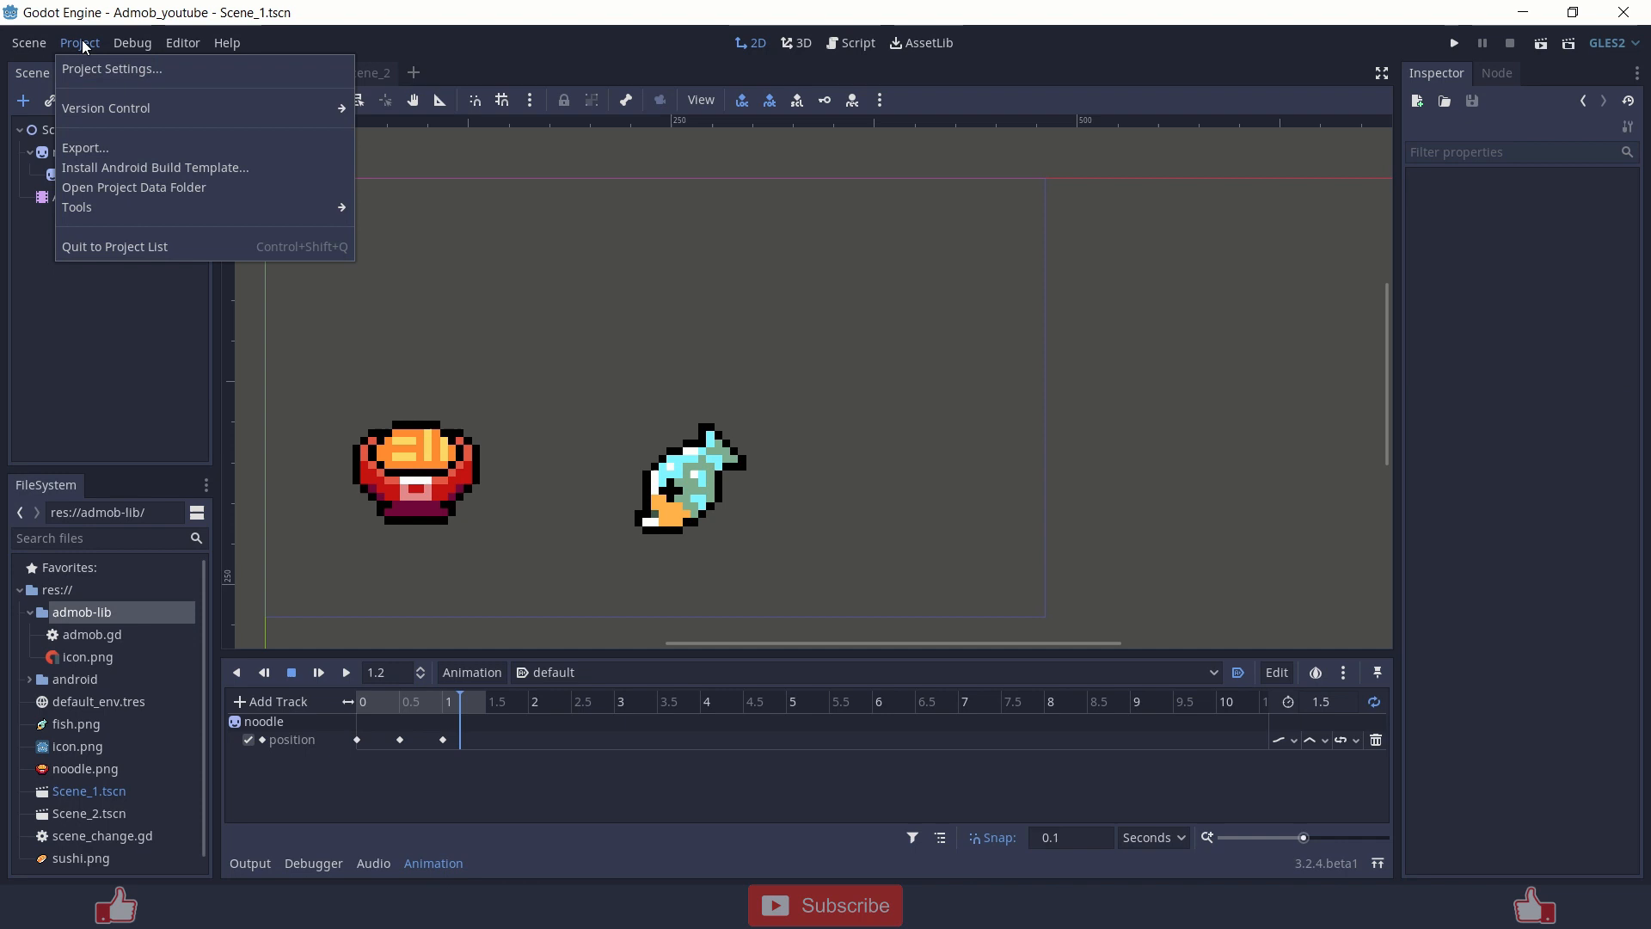
click(112, 69)
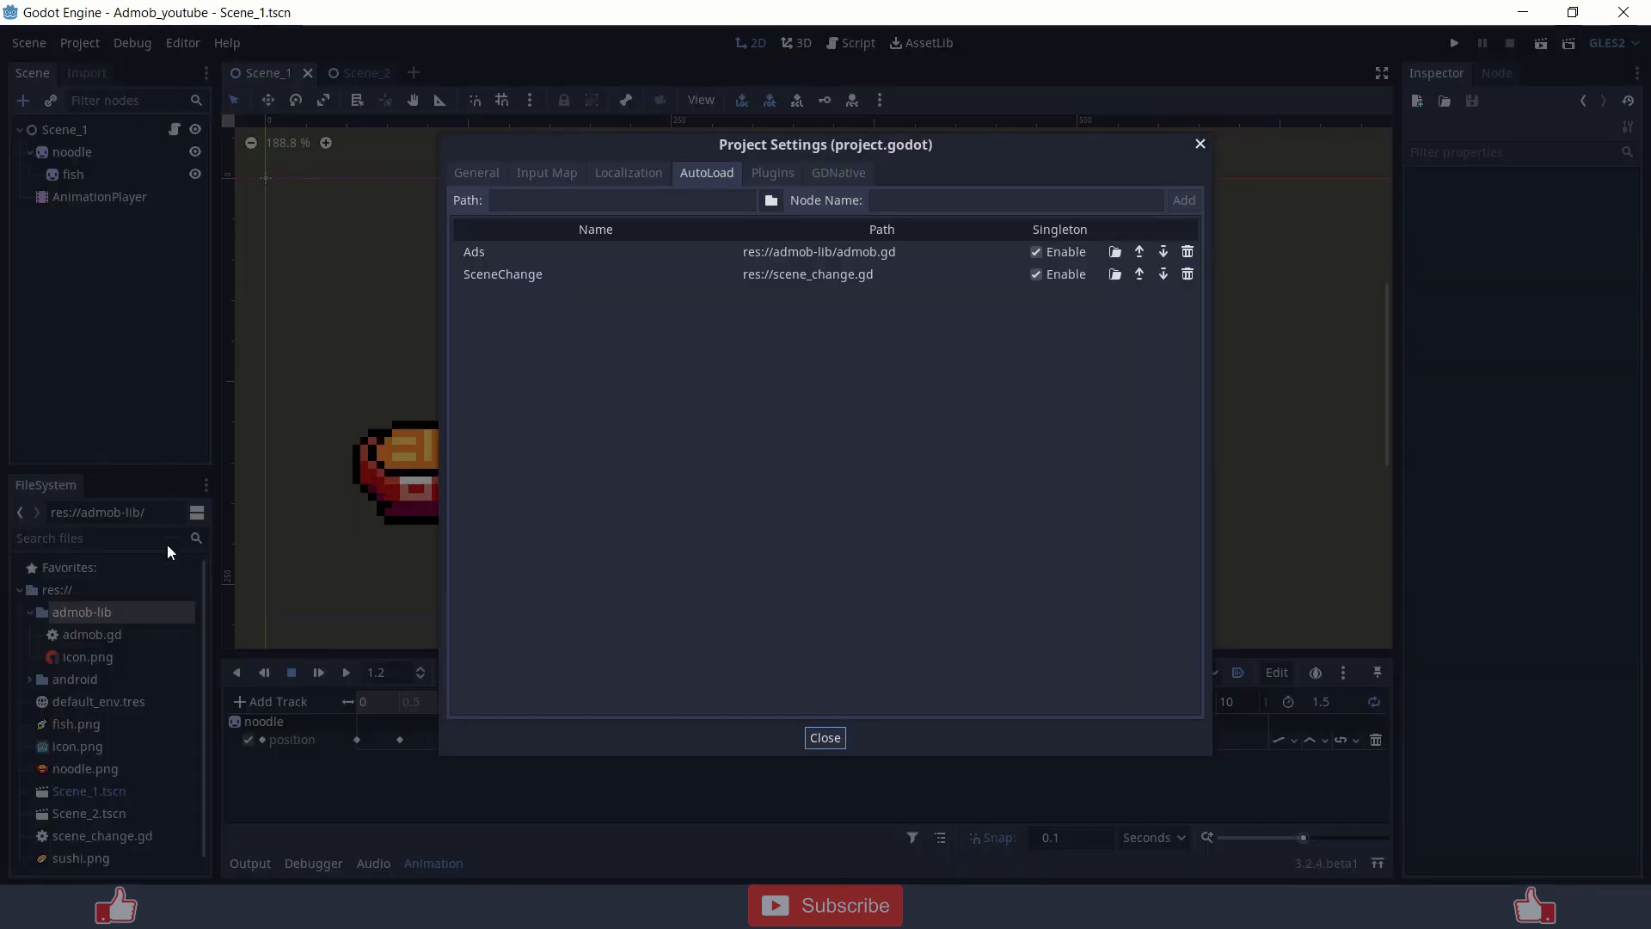
click(825, 737)
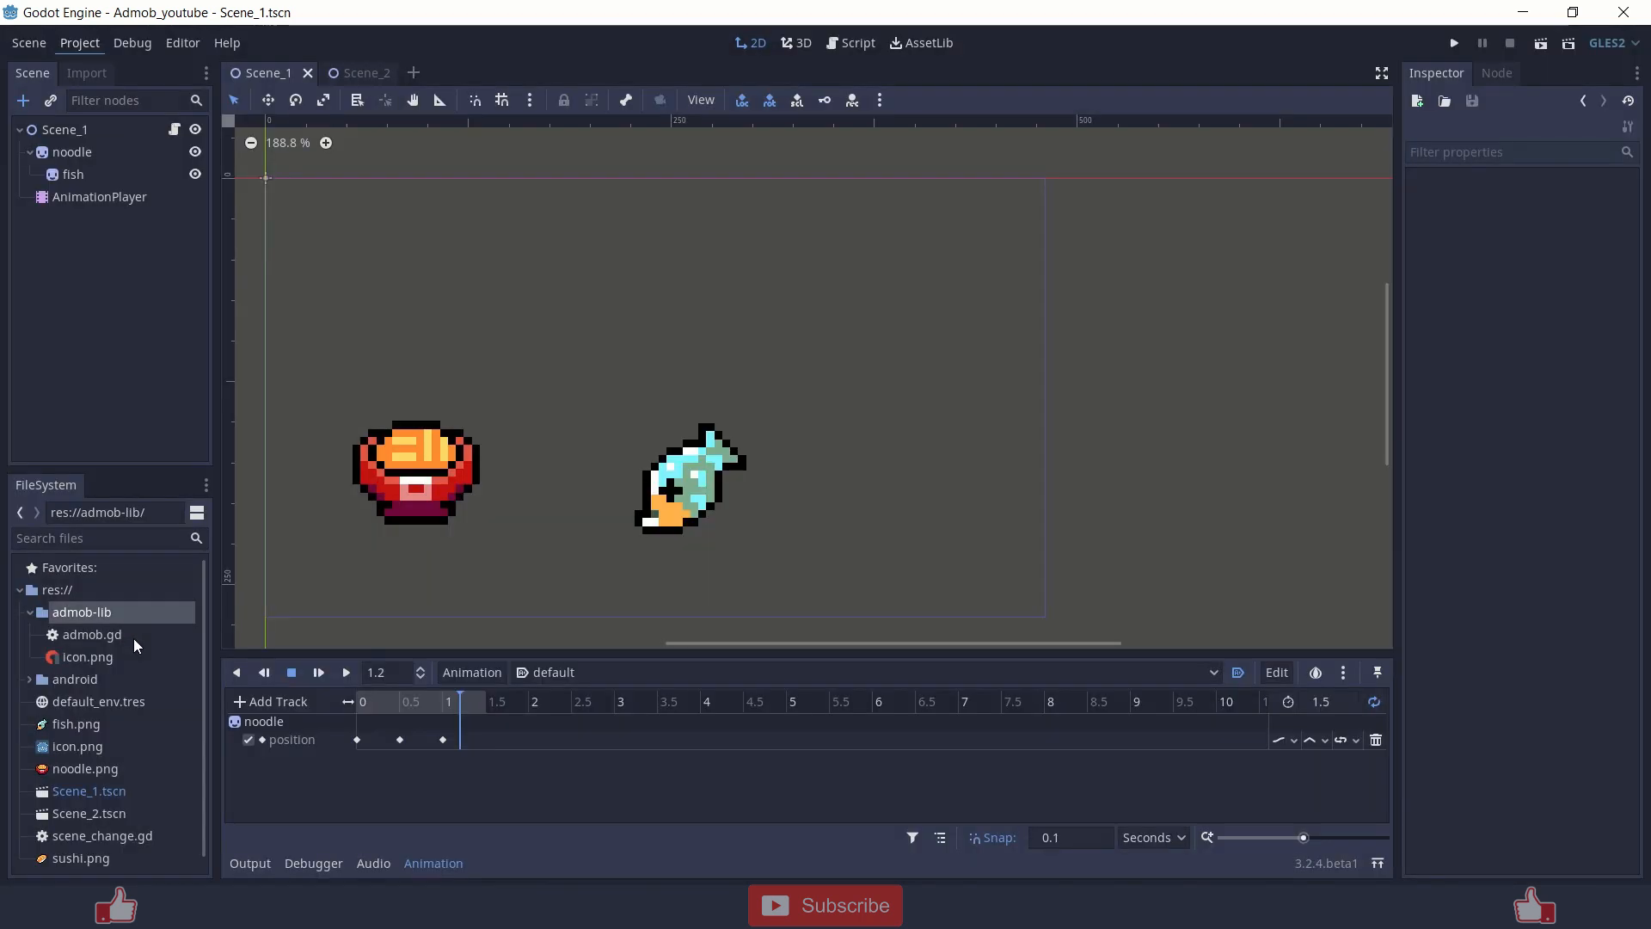
Add res://admob-lib/admob.gd as an Admob autoload, then delete that duplicate entry.
click(78, 43)
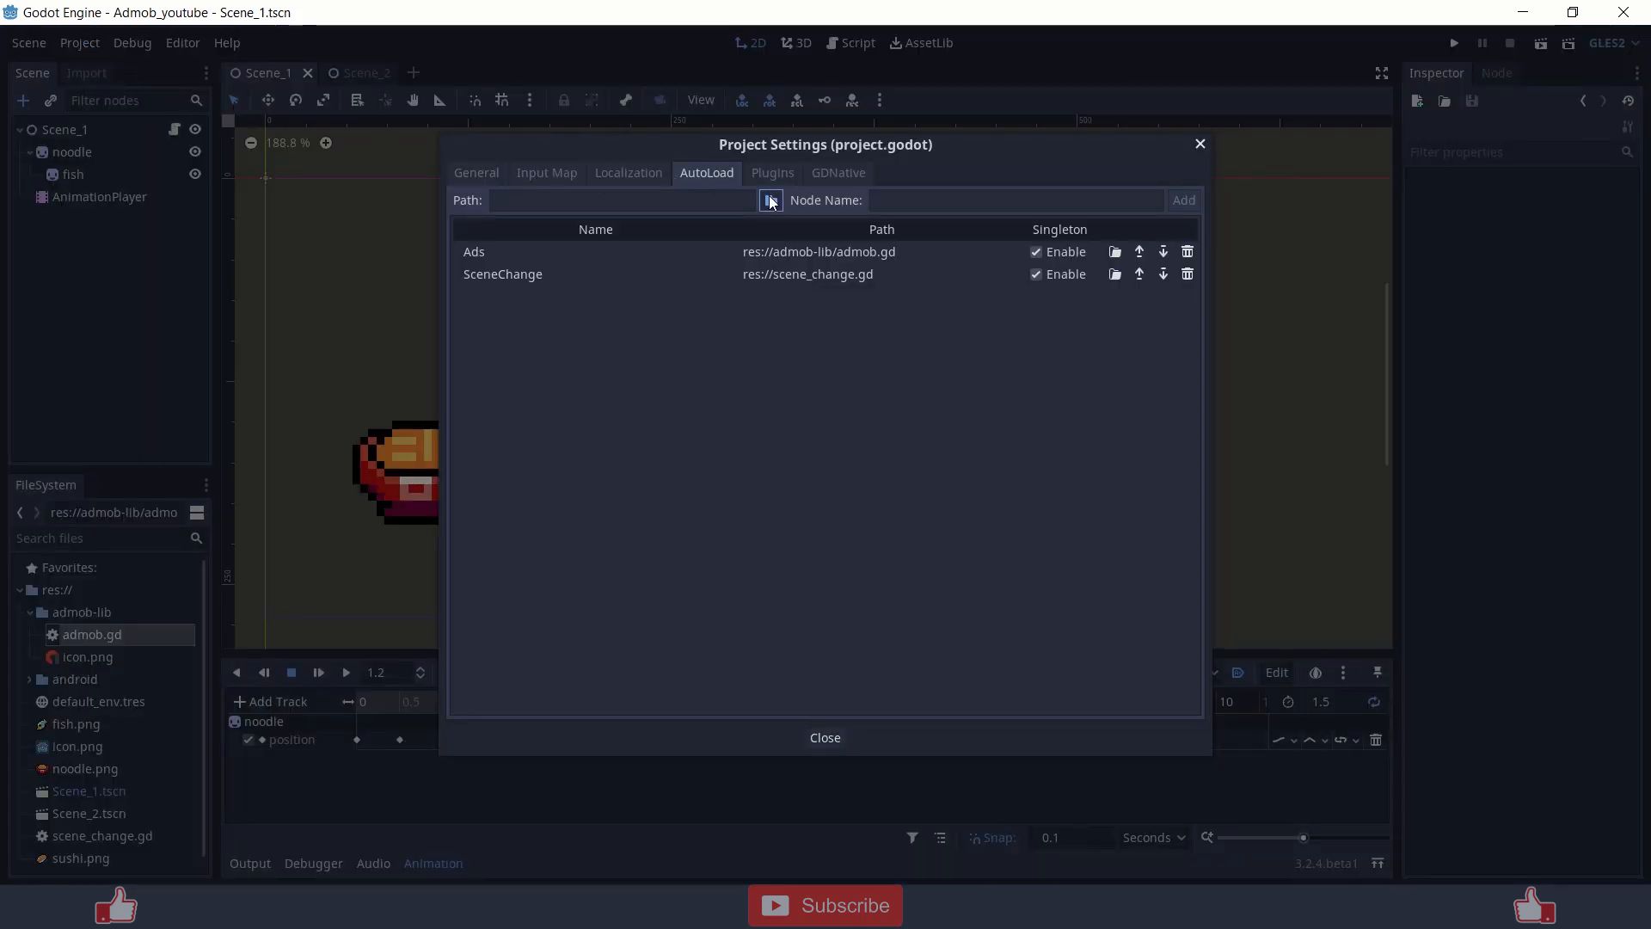
click(769, 200)
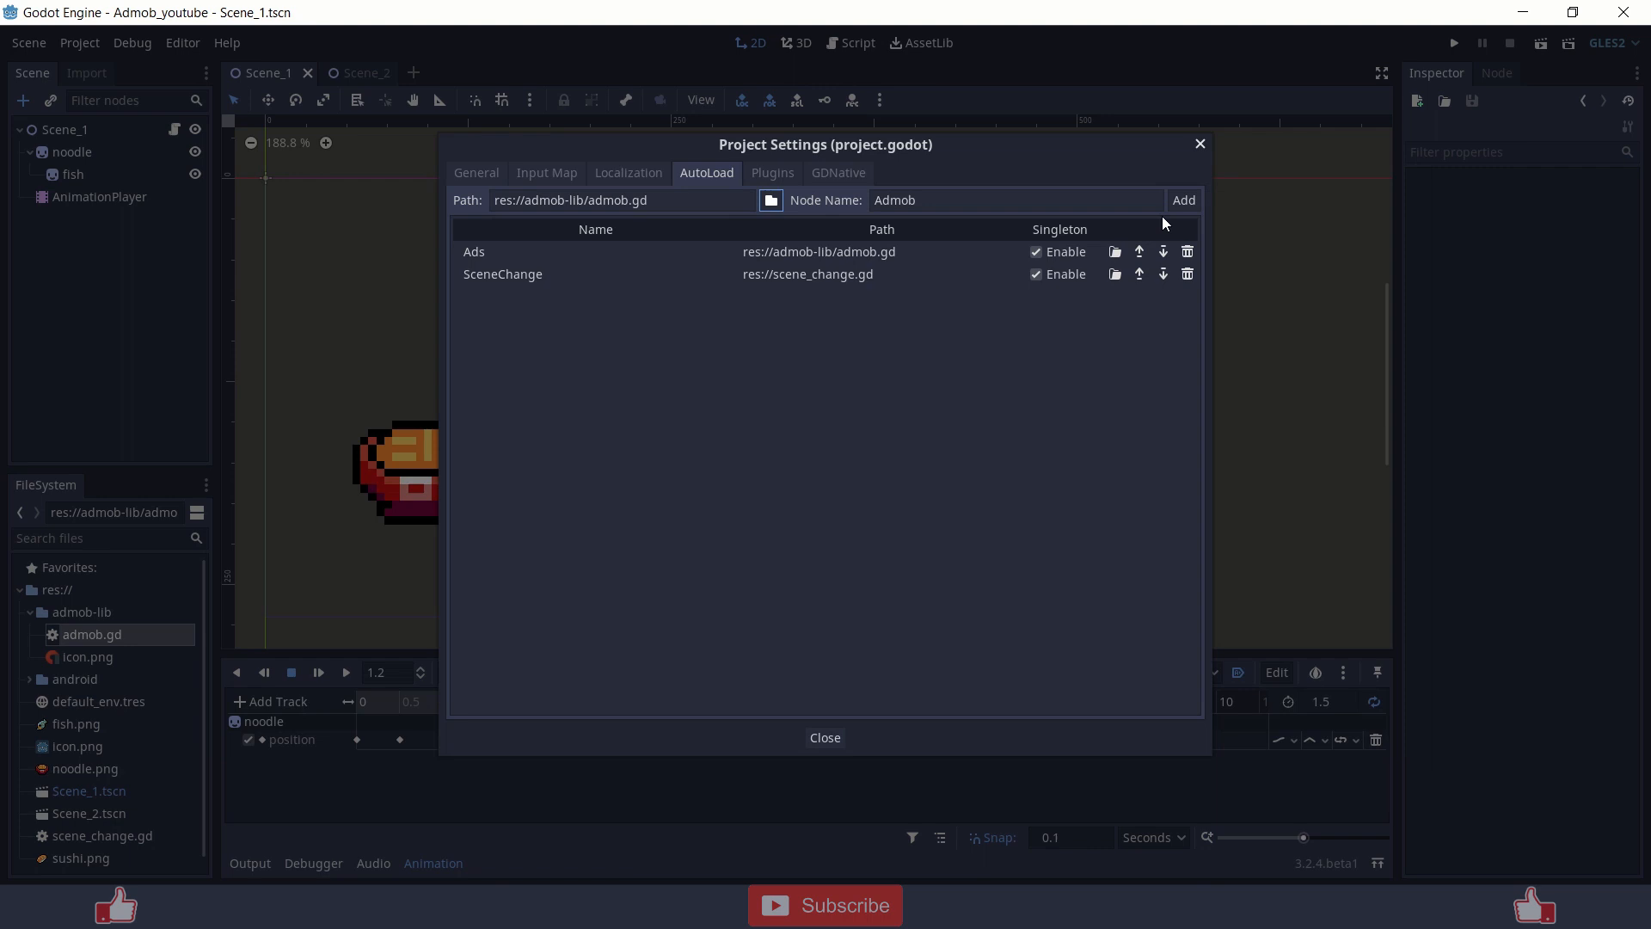
click(1182, 200)
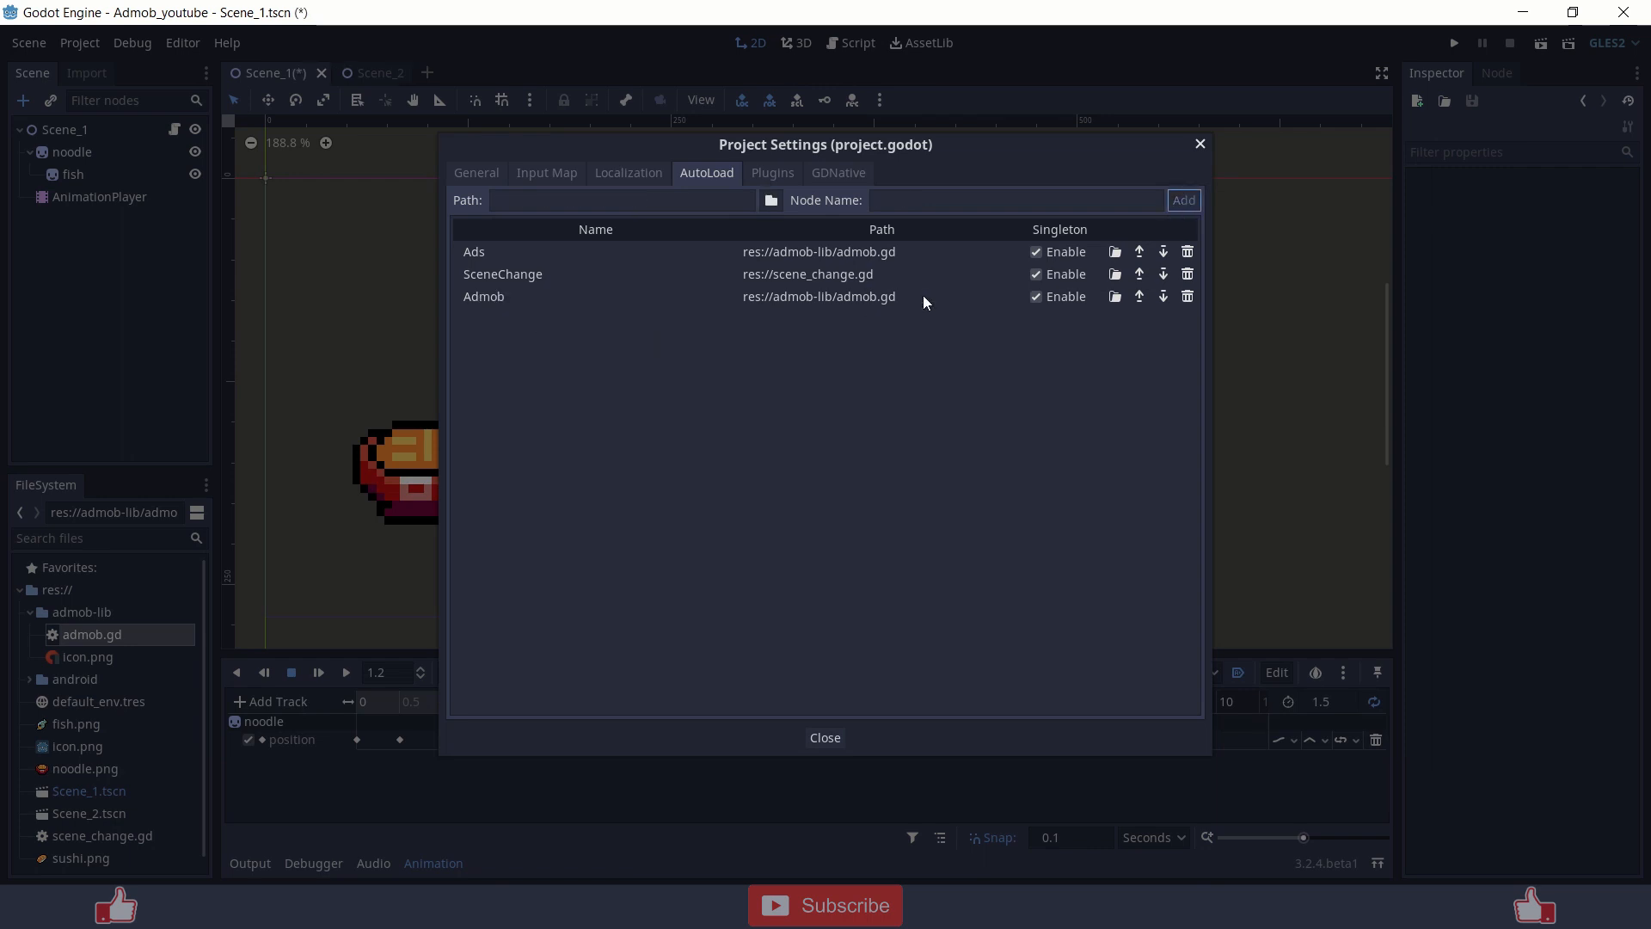
mouse_move(1186, 300)
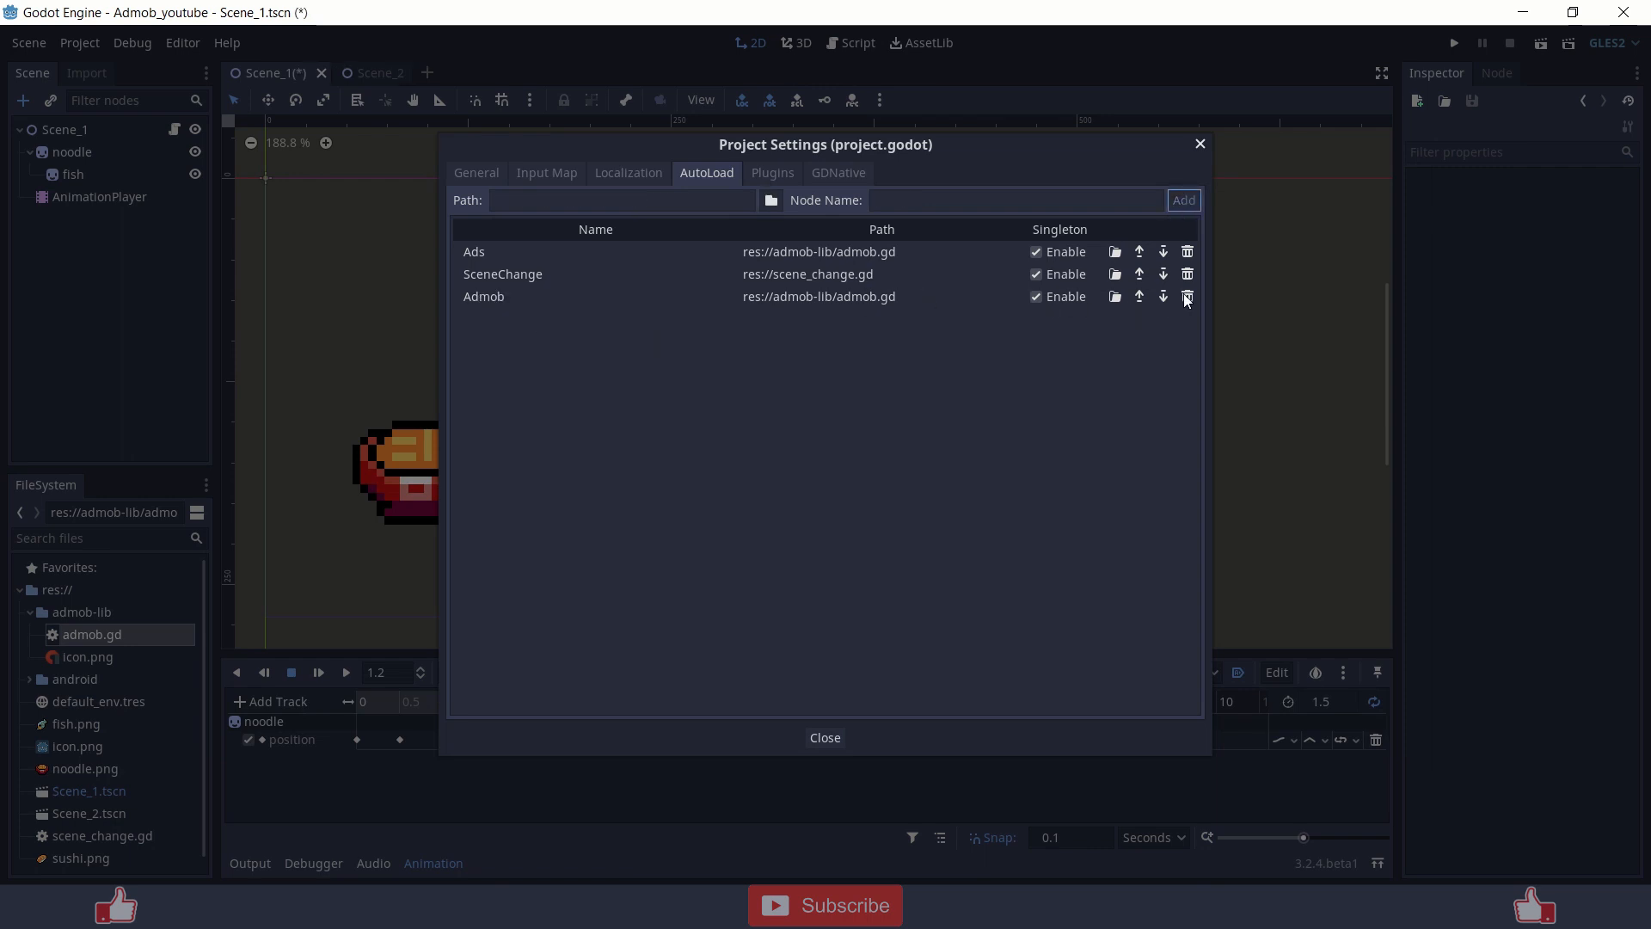
mouse_move(1209, 295)
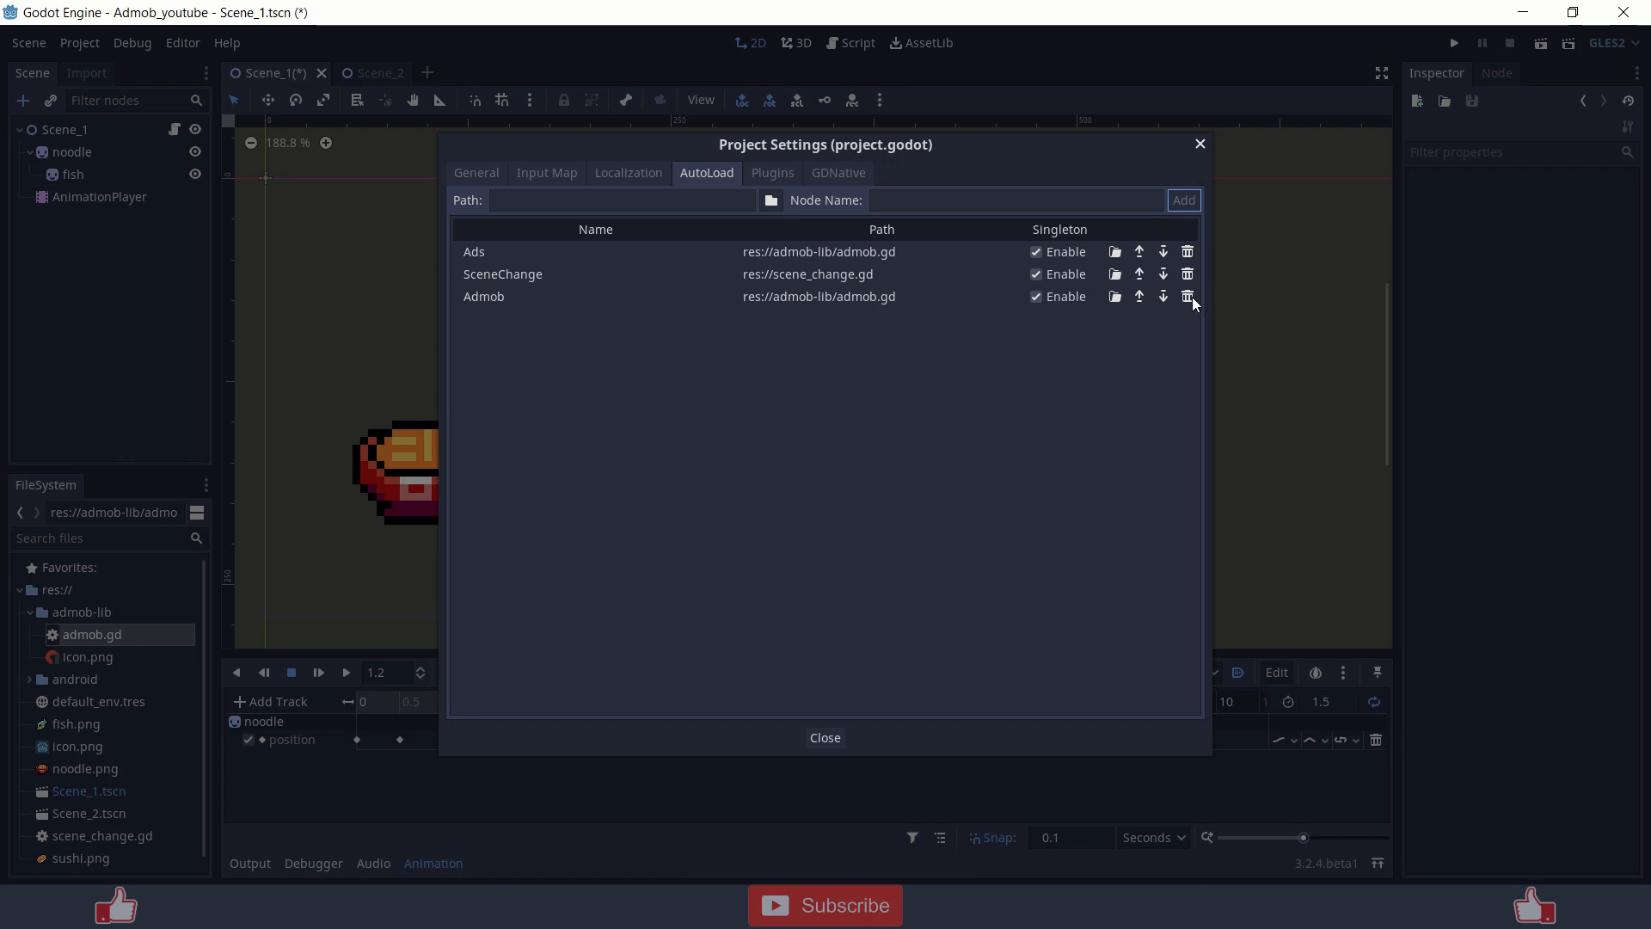
click(1186, 296)
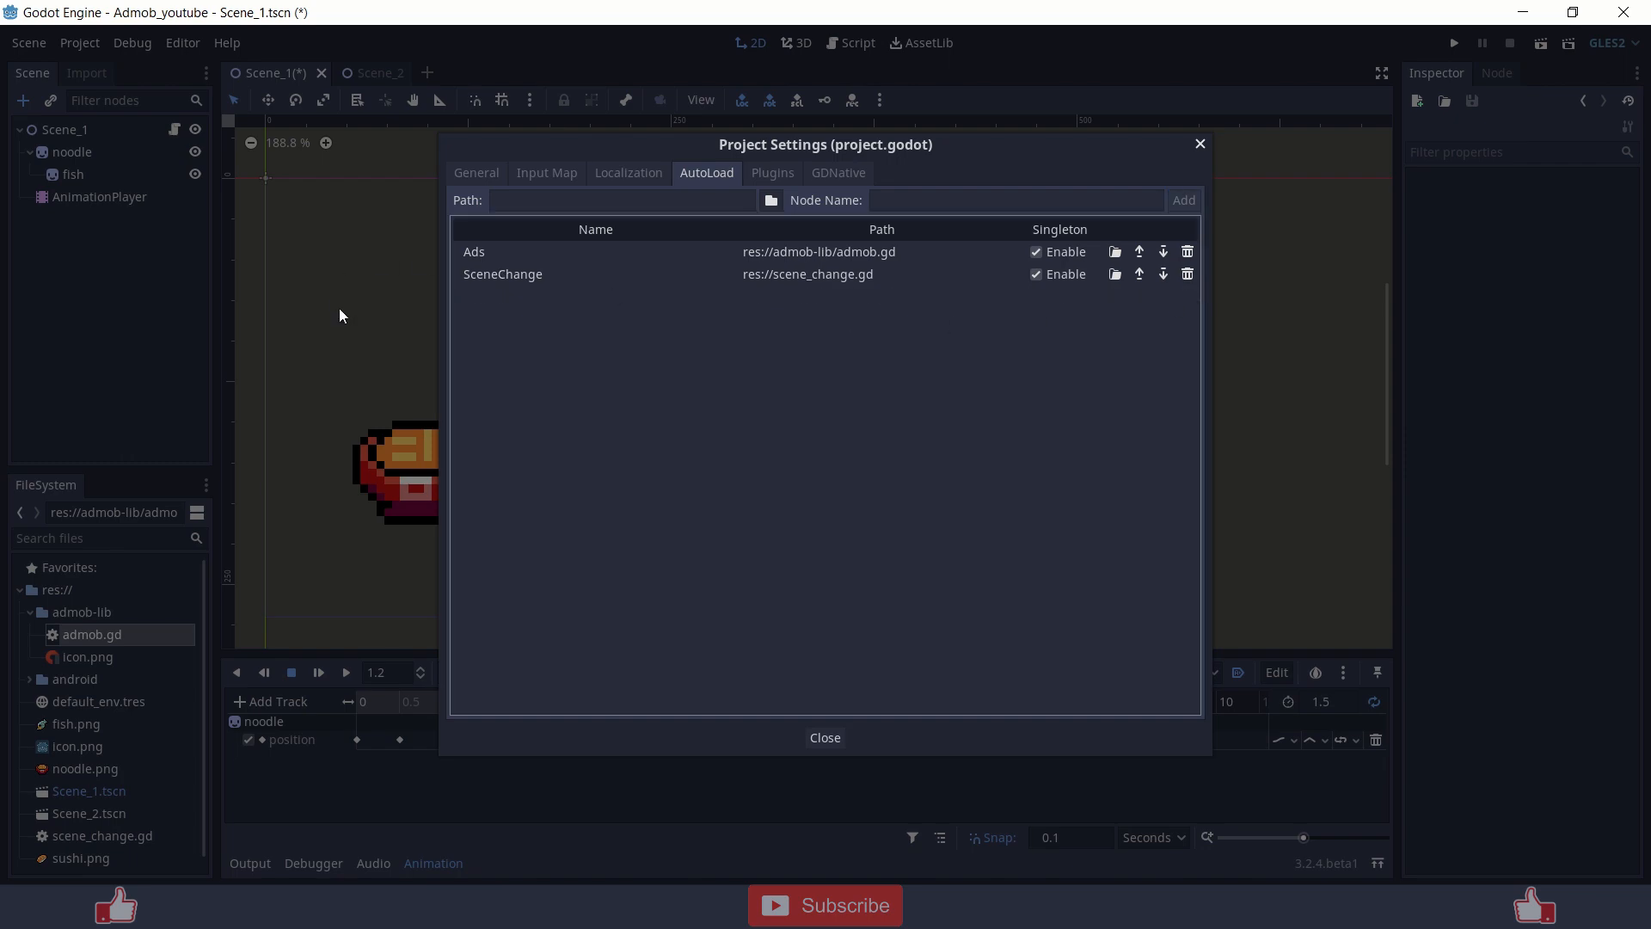
click(824, 737)
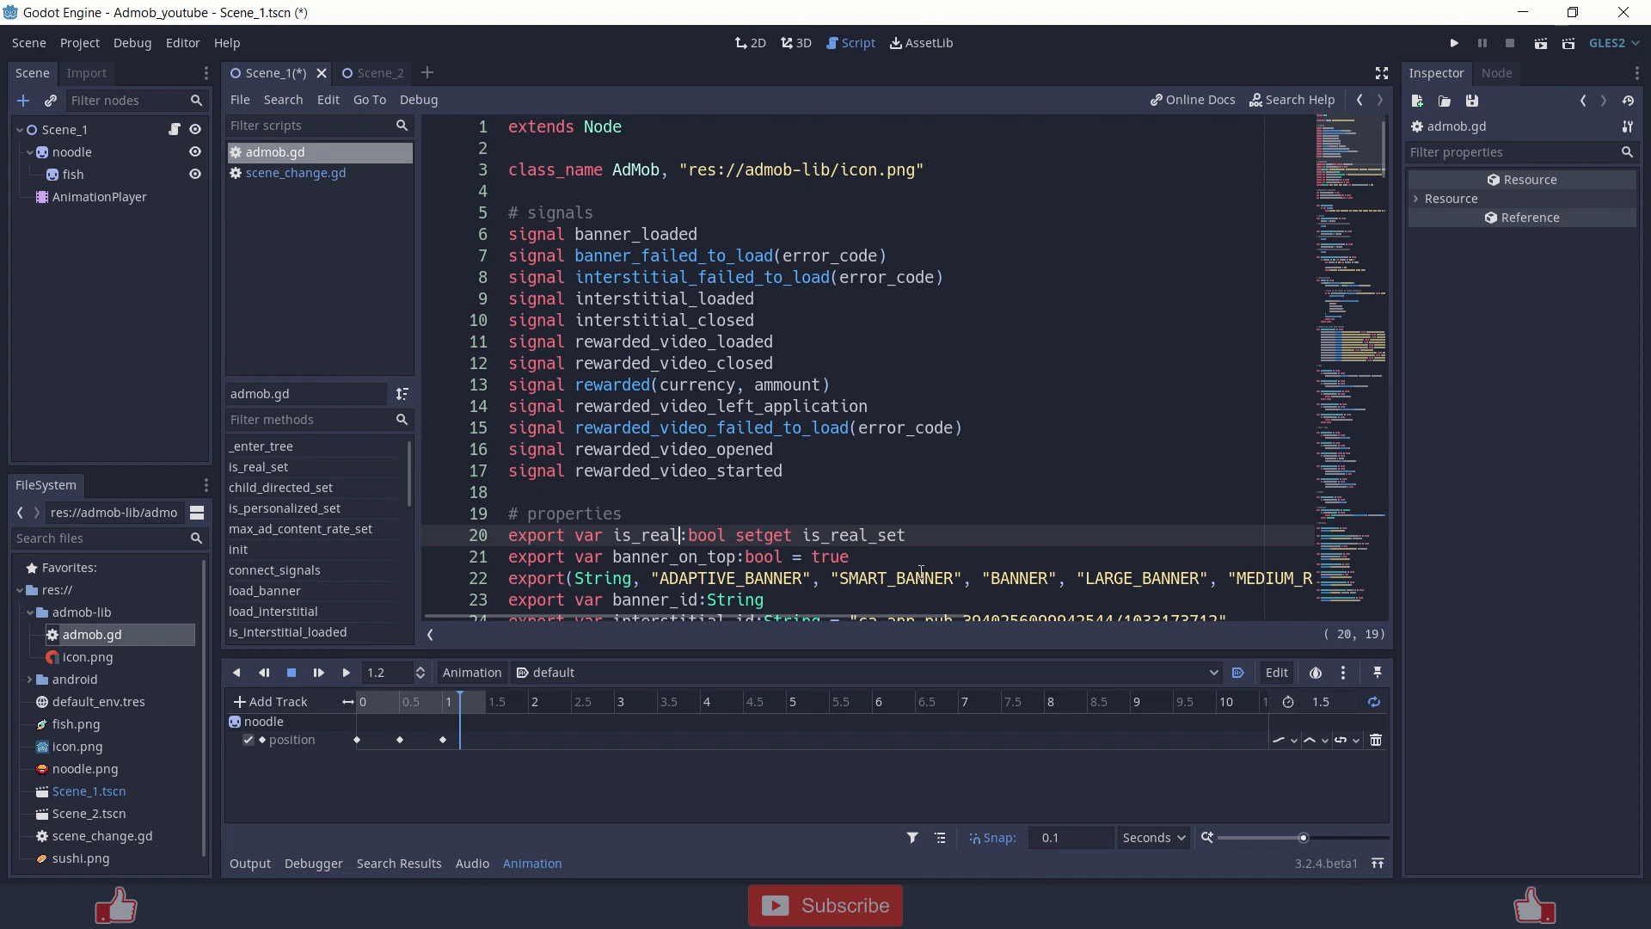
Set is_real = true on line 20 of admob.gd.
scroll(down, 3)
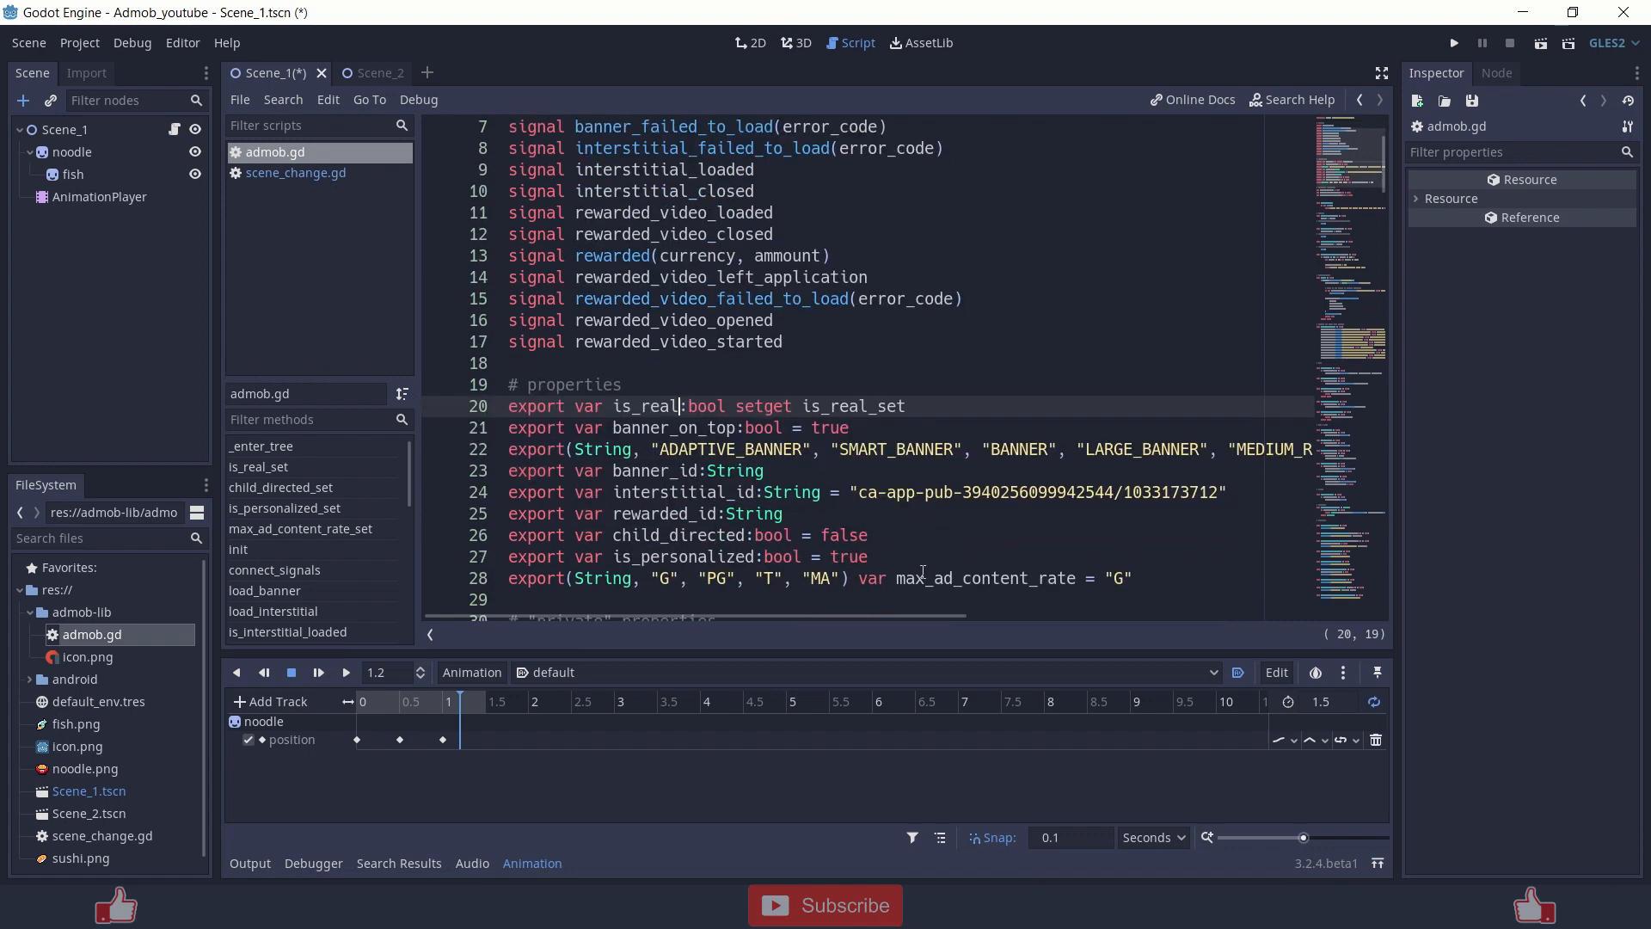
click(724, 407)
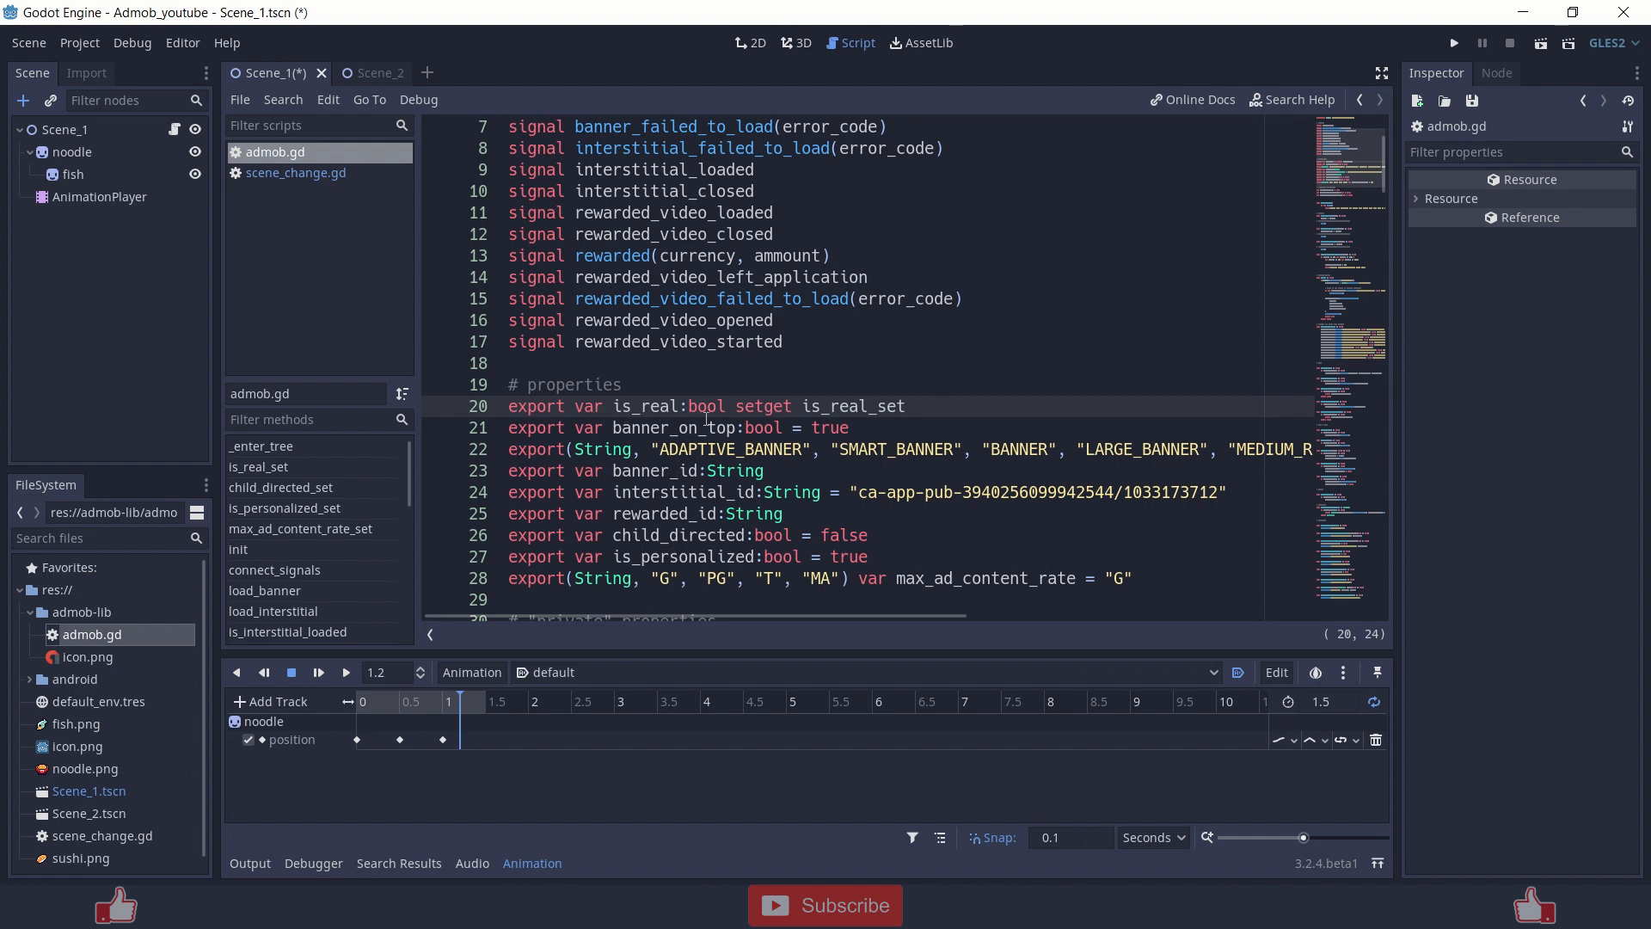
text(= t)
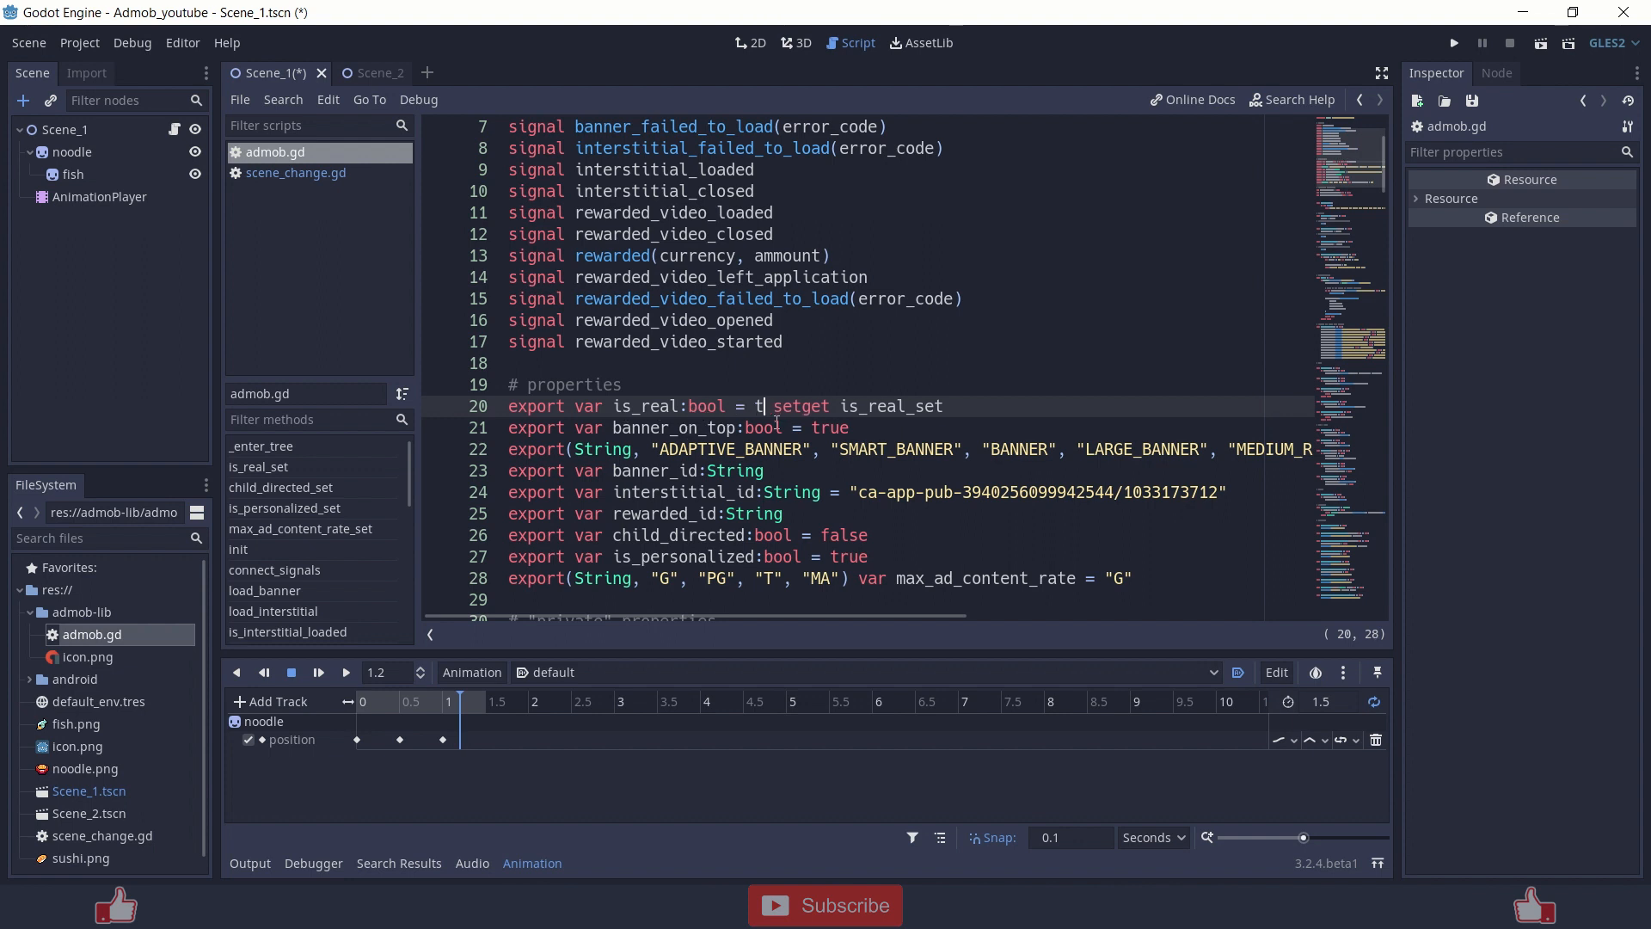
text(rue)
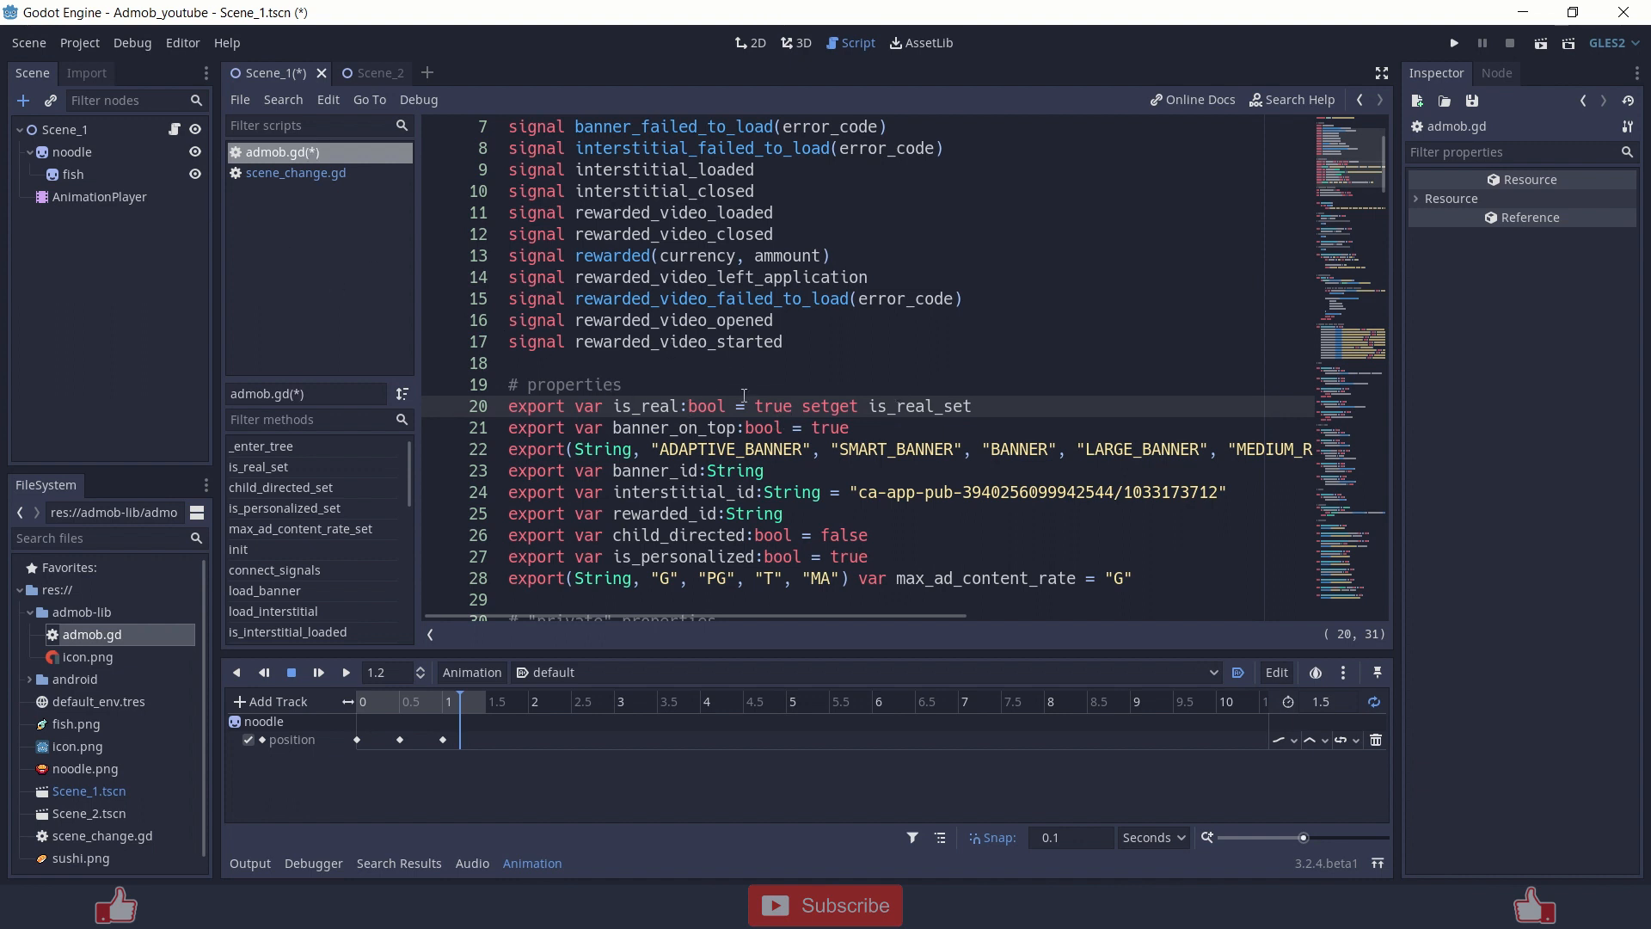
click(791, 406)
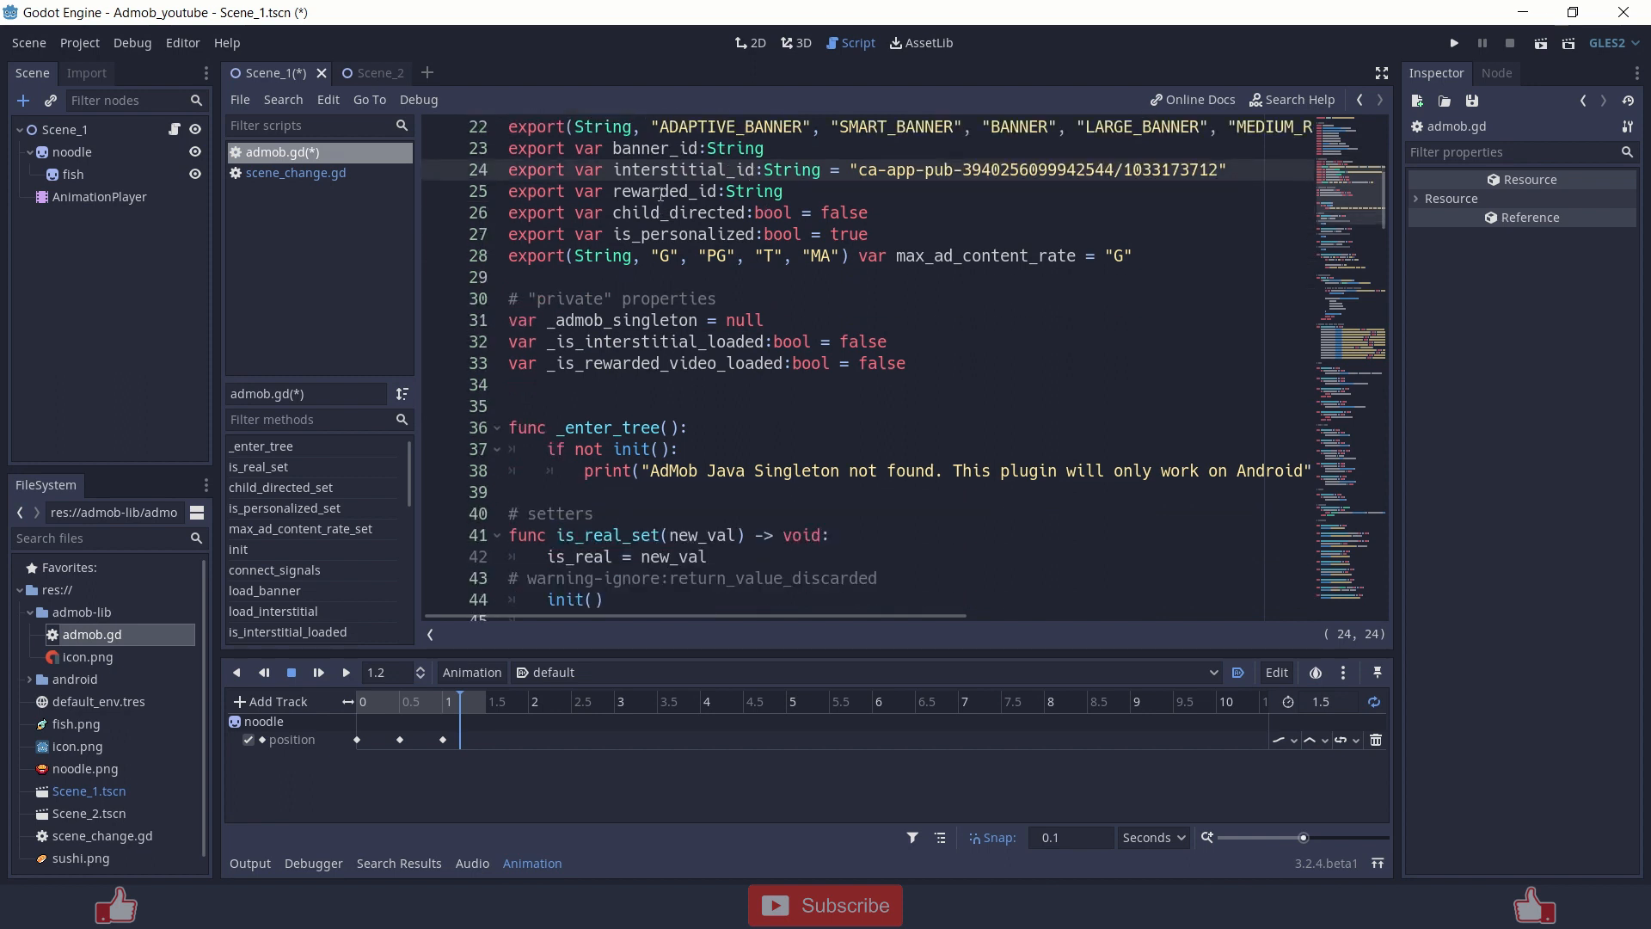
Try an interstitial_id2 loadInterstitial call, then remove it and the extra blank line.
click(724, 170)
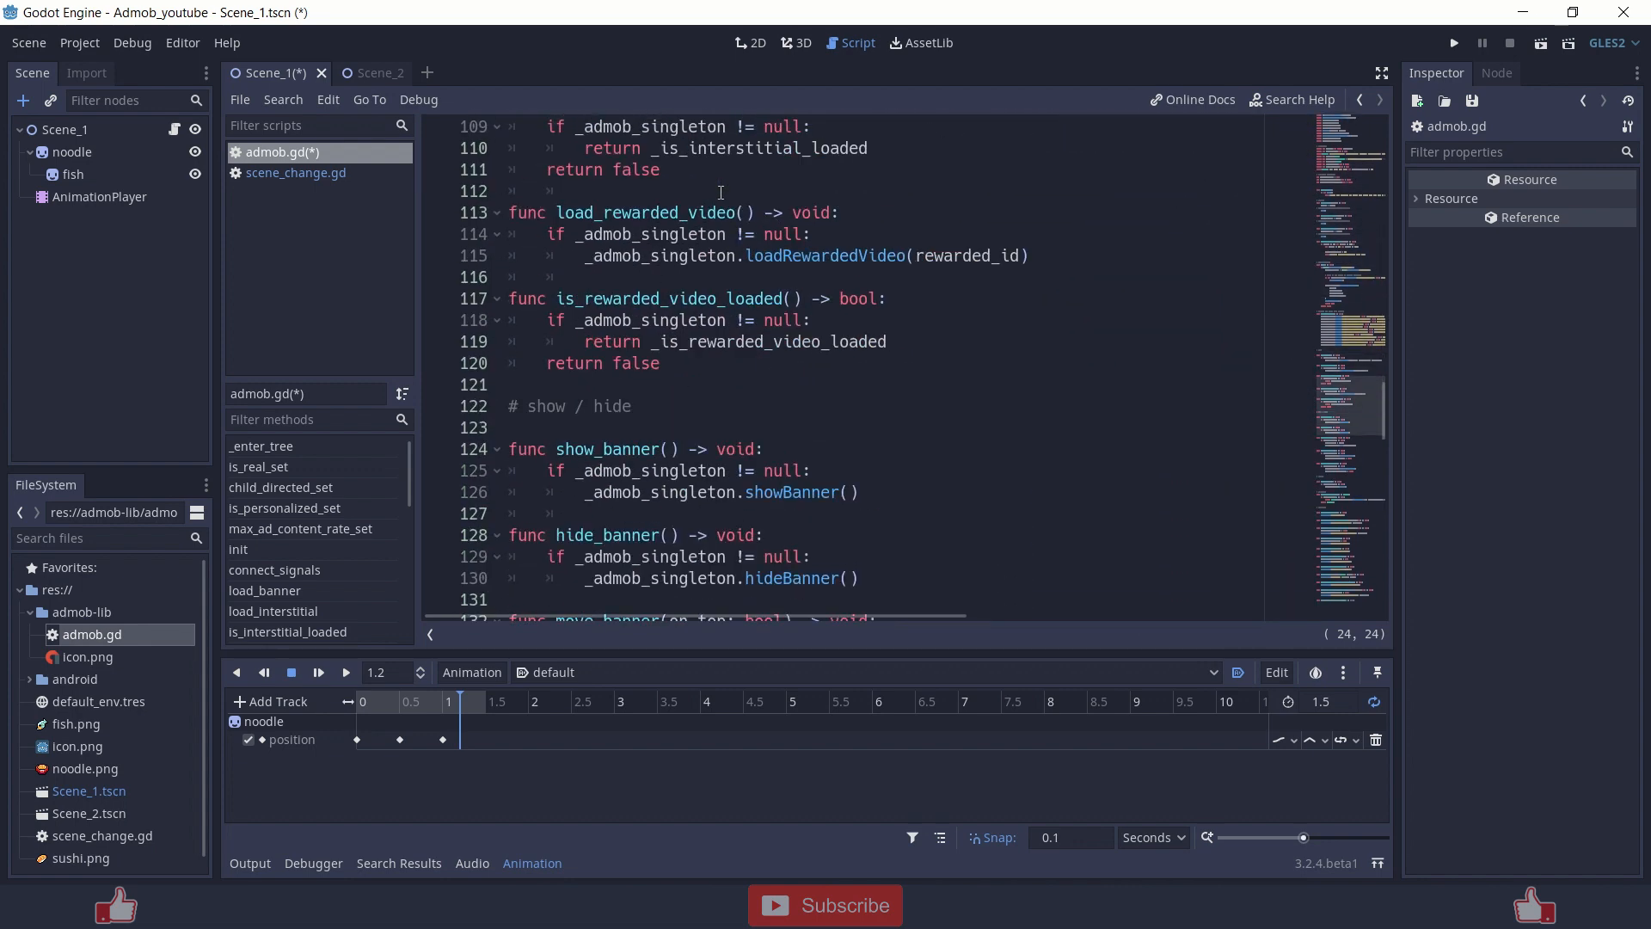
scroll(down, 3)
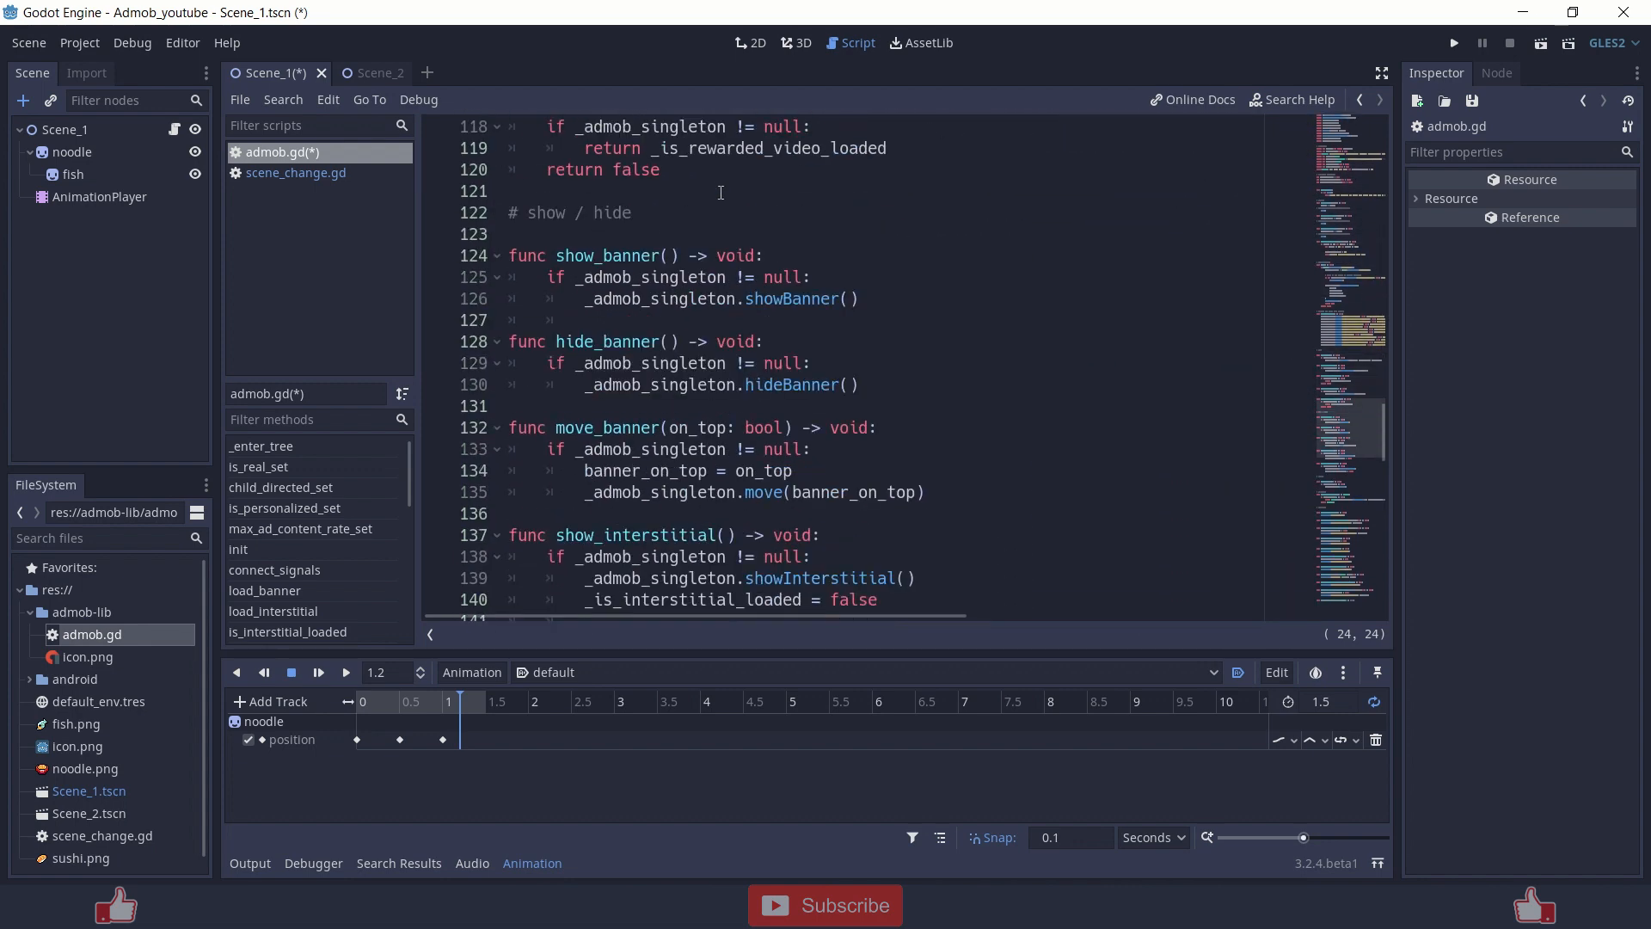
scroll(down, 3)
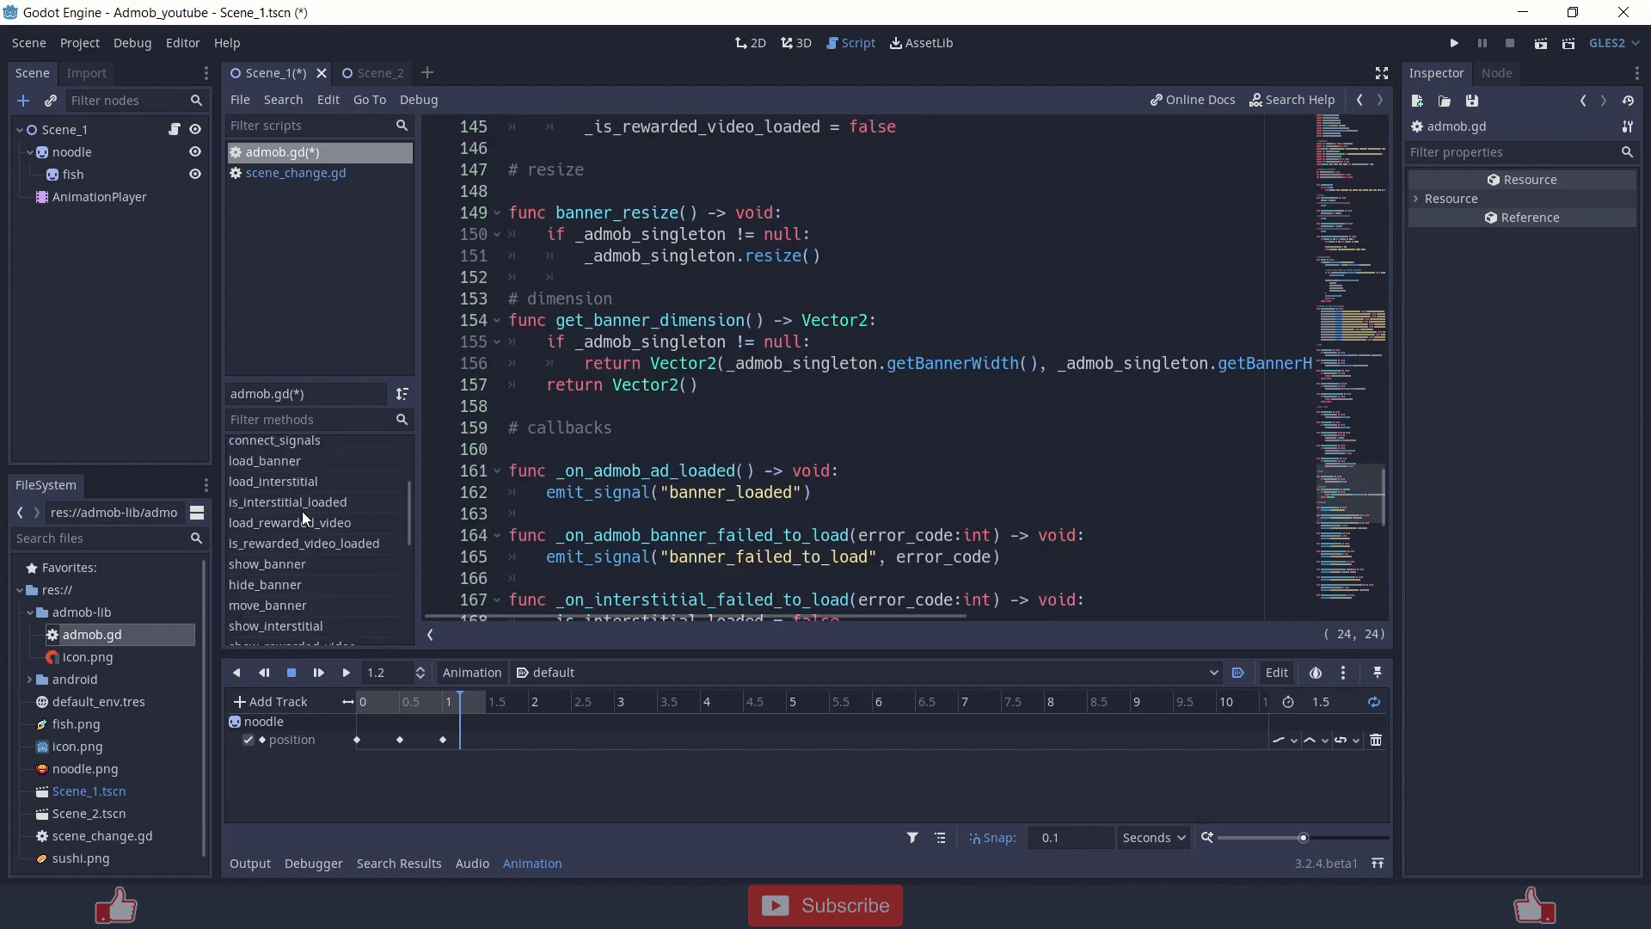
click(273, 481)
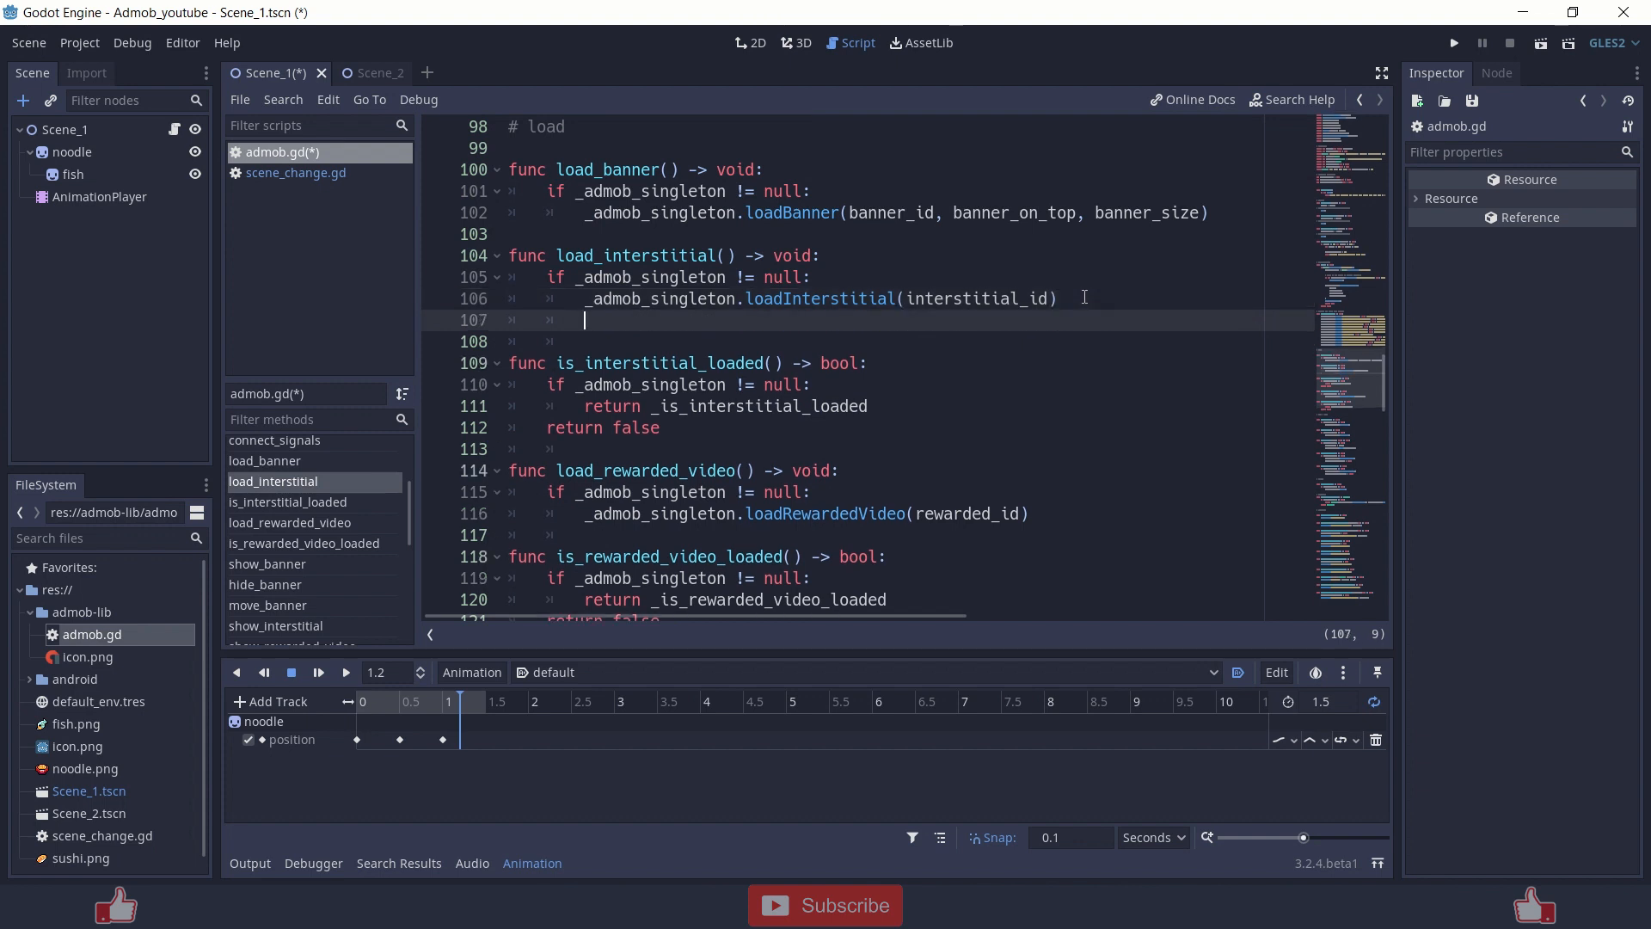
key(Backspace)
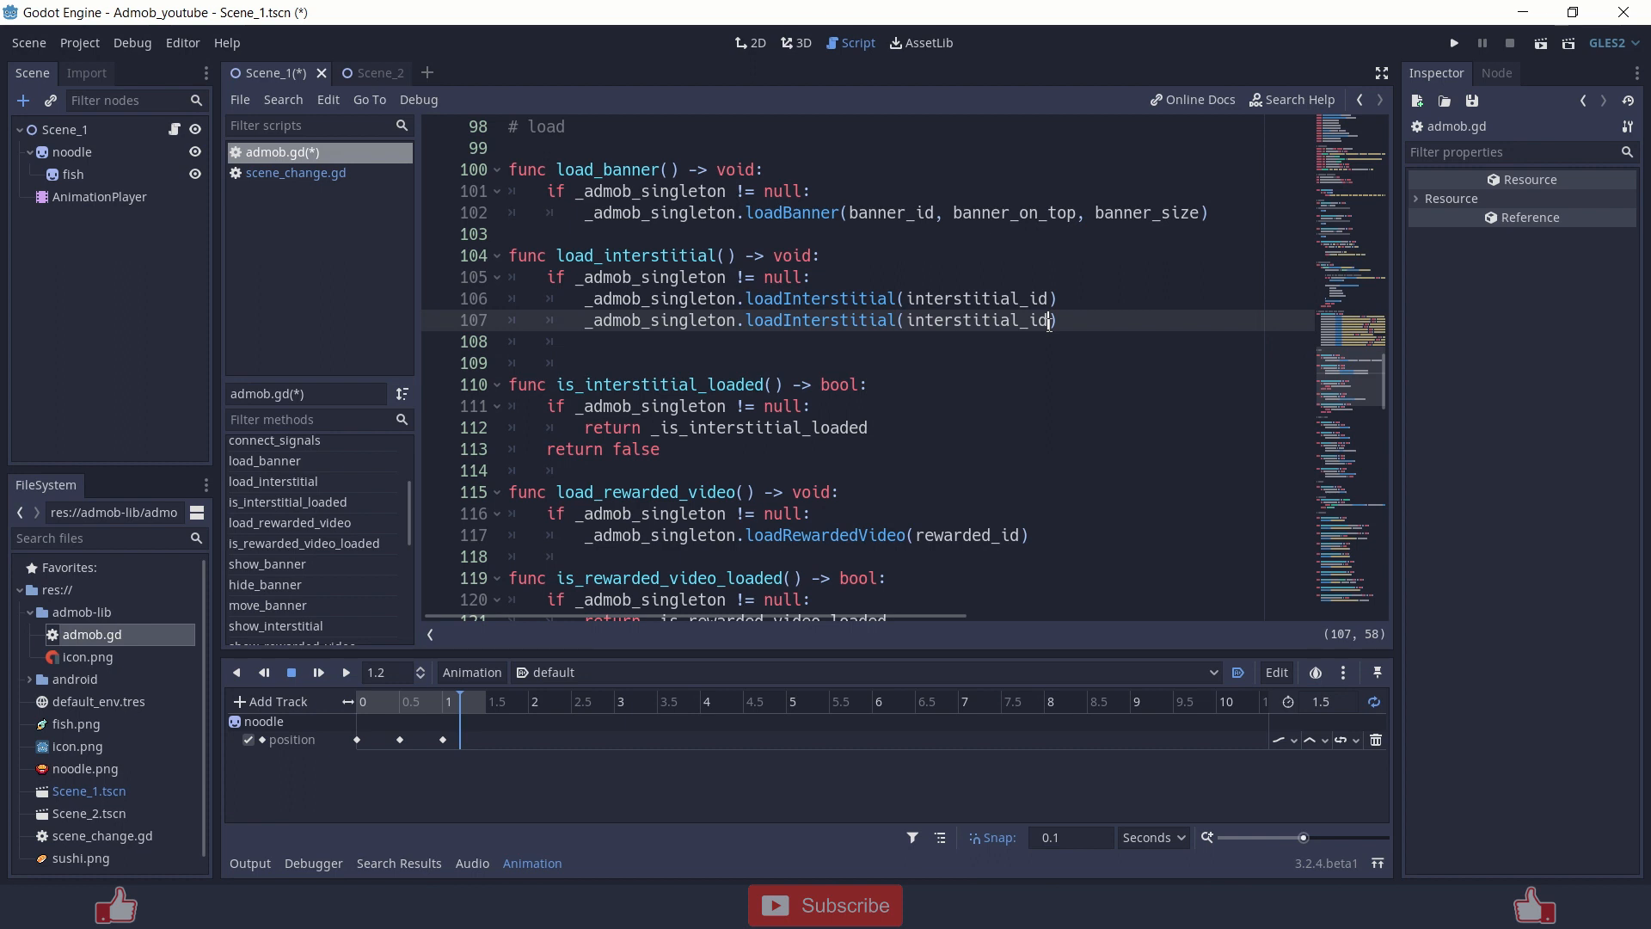
text(2)
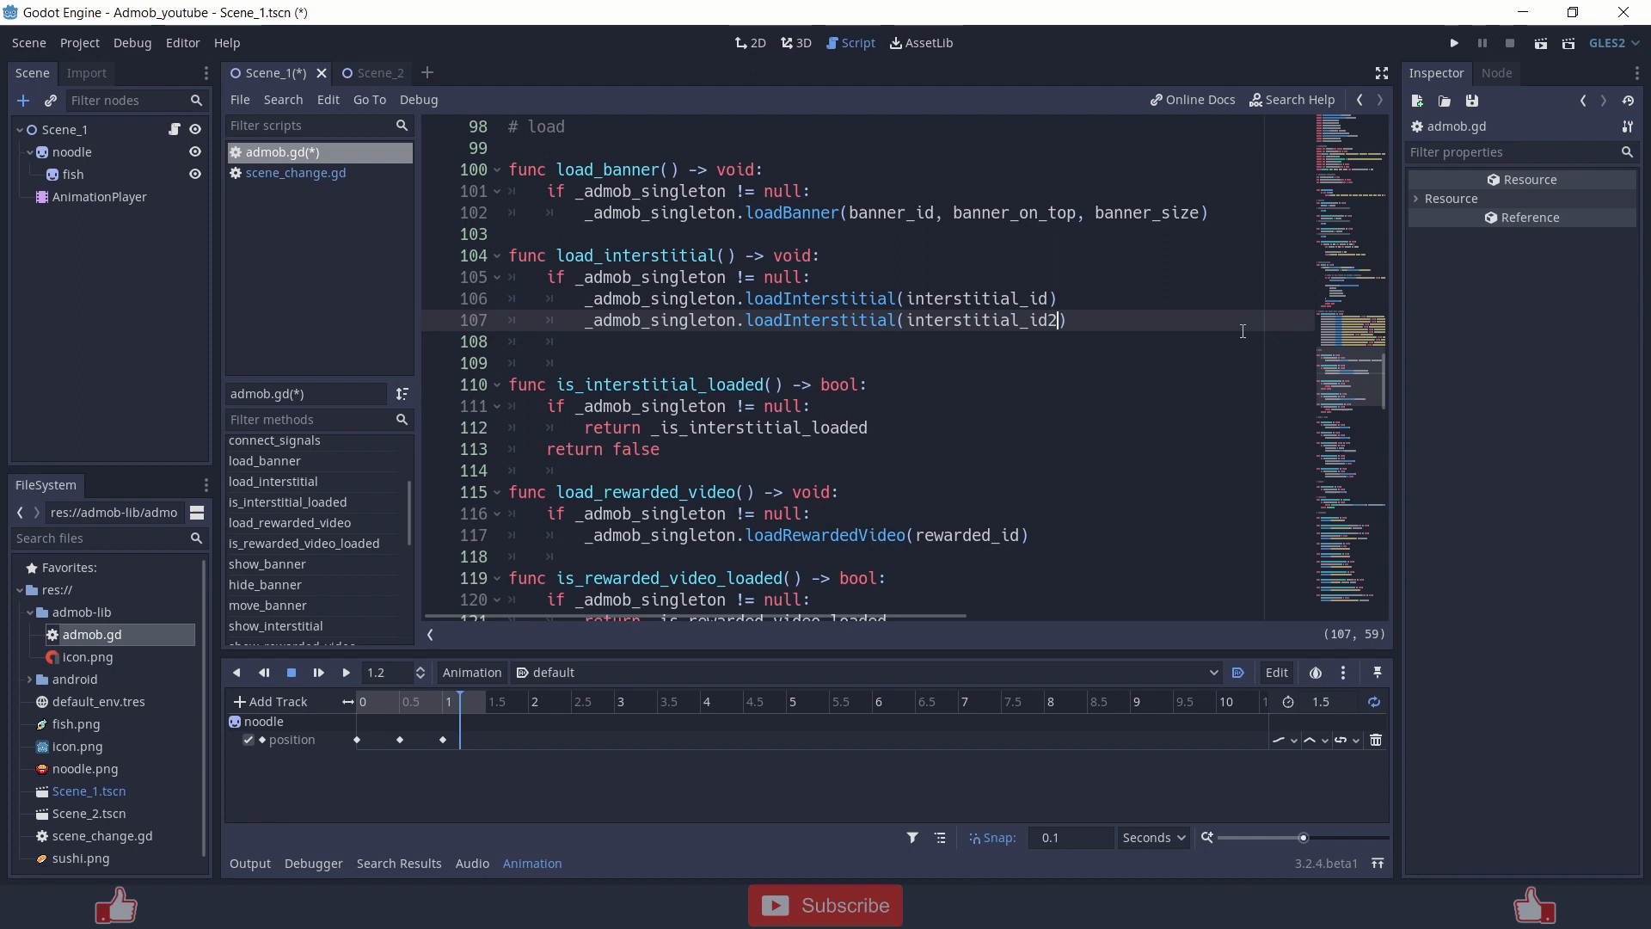
key(BackSpace)
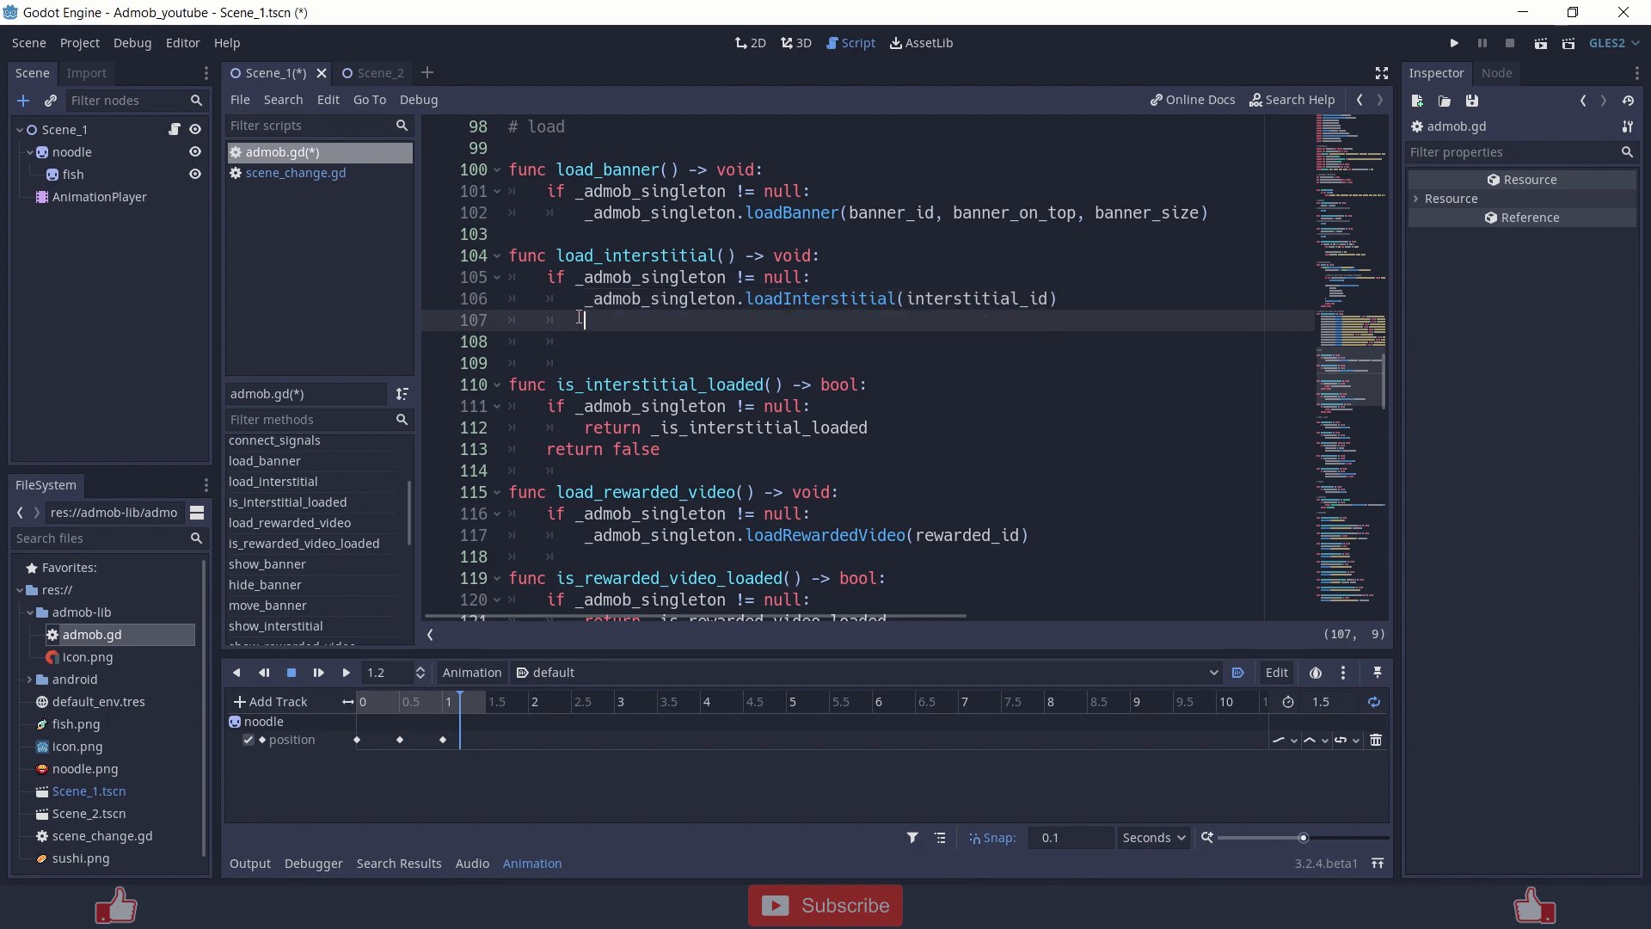
key(Backspace)
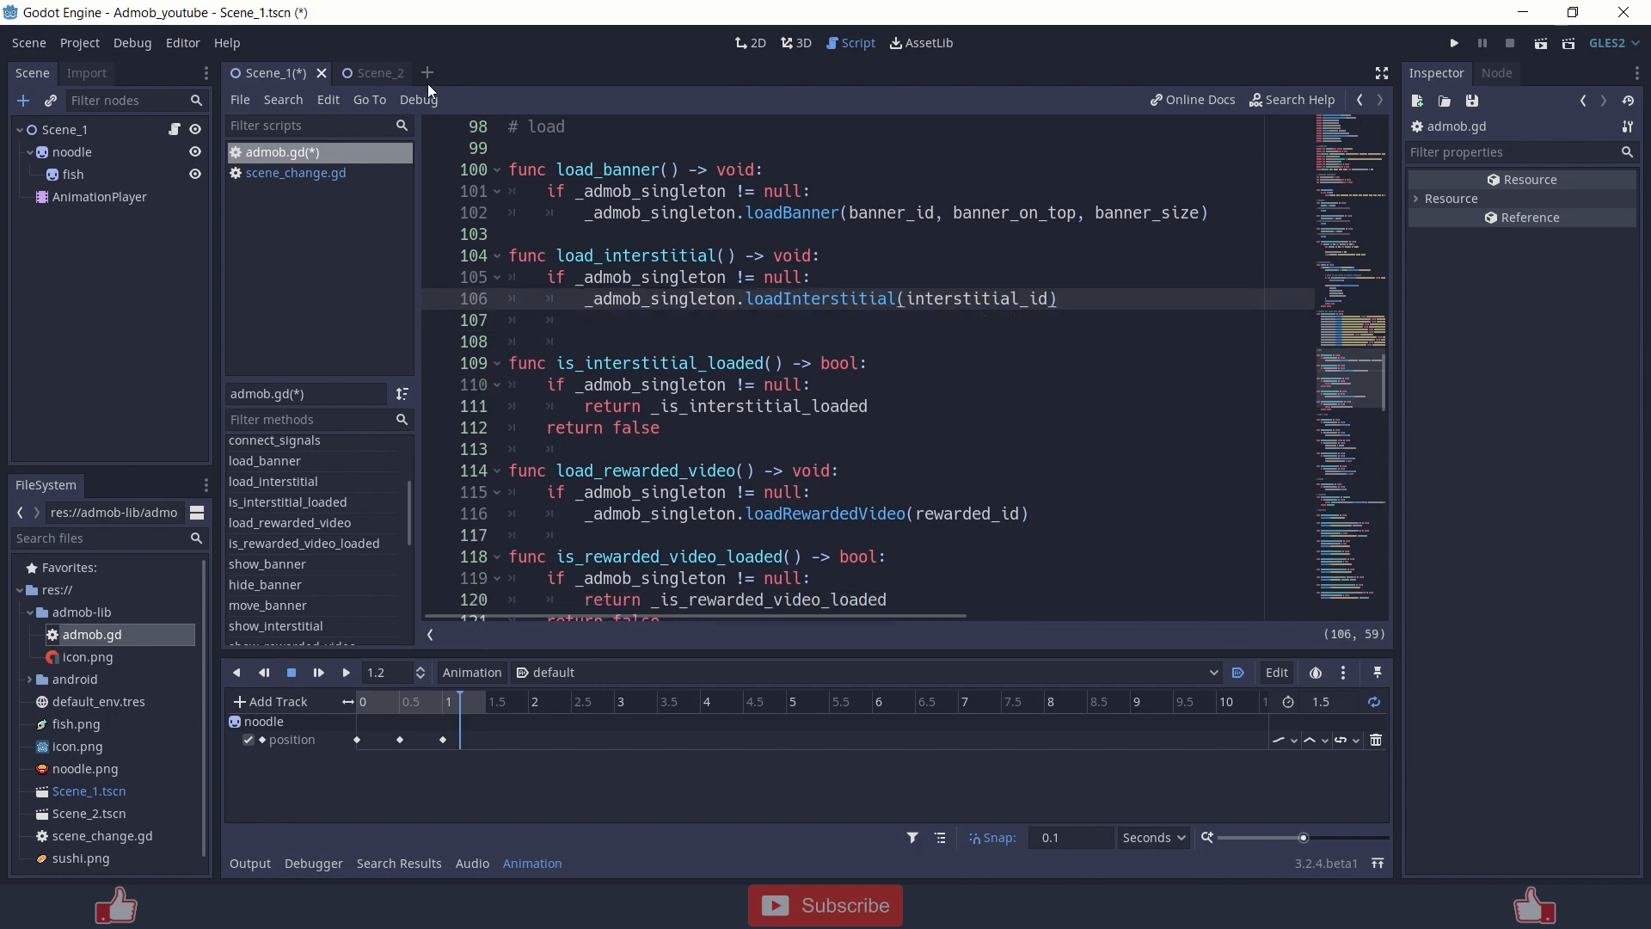
Enable Is Real on the AdMob scene and register AdMob.tscn as the AdMob autoload.
click(426, 72)
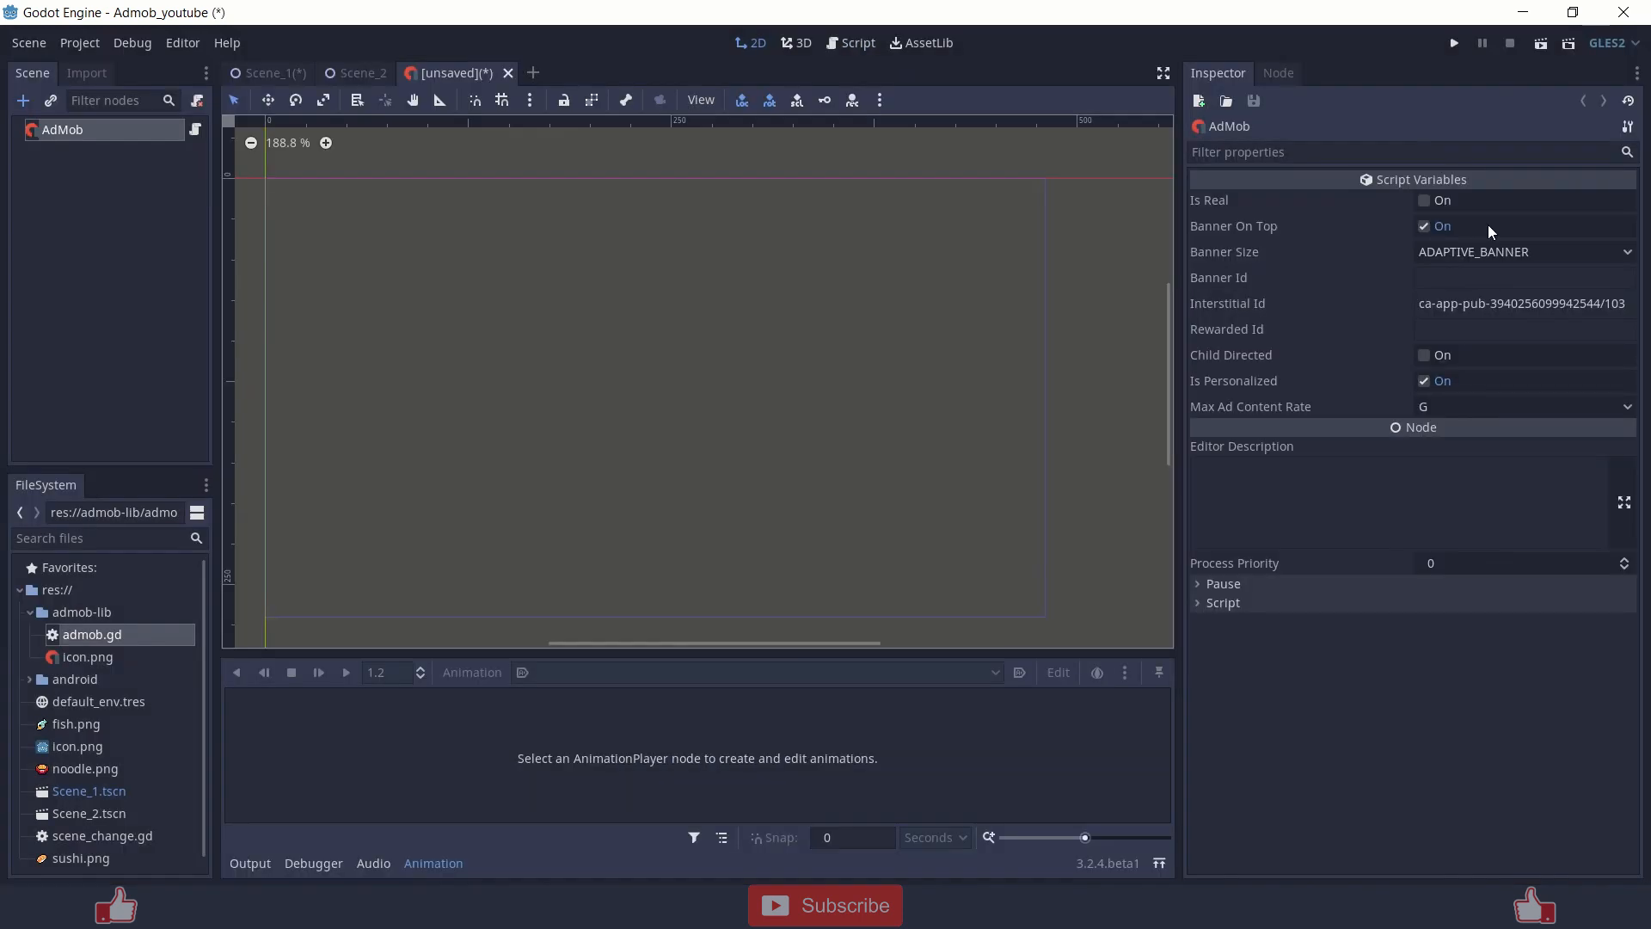
mouse_move(1497, 272)
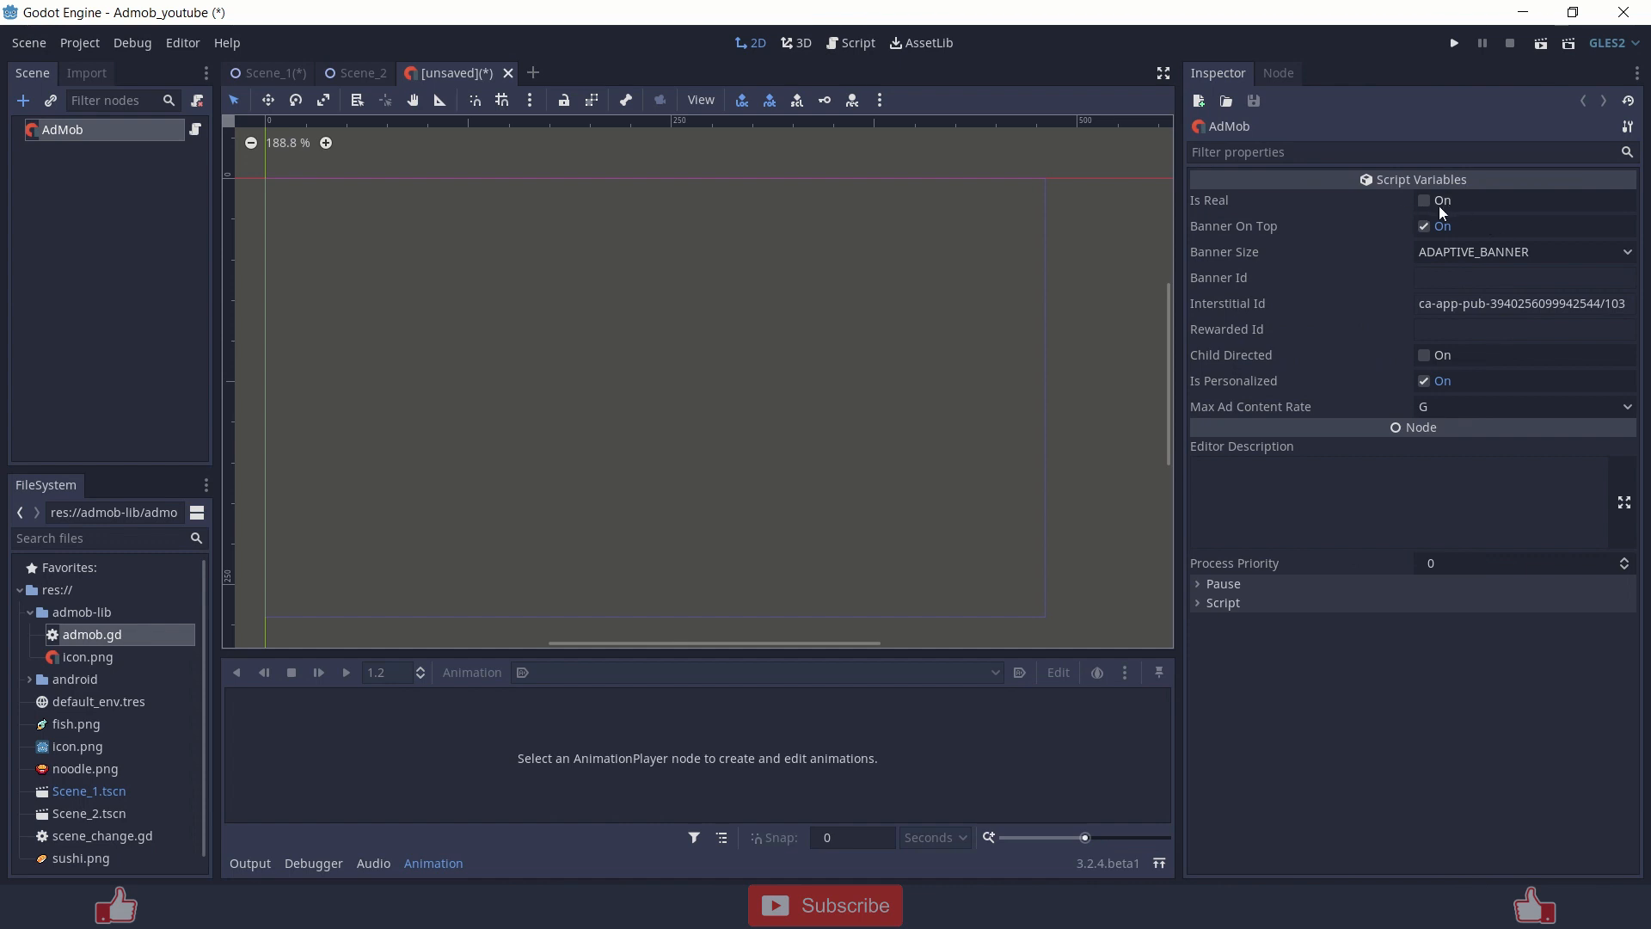
click(1424, 201)
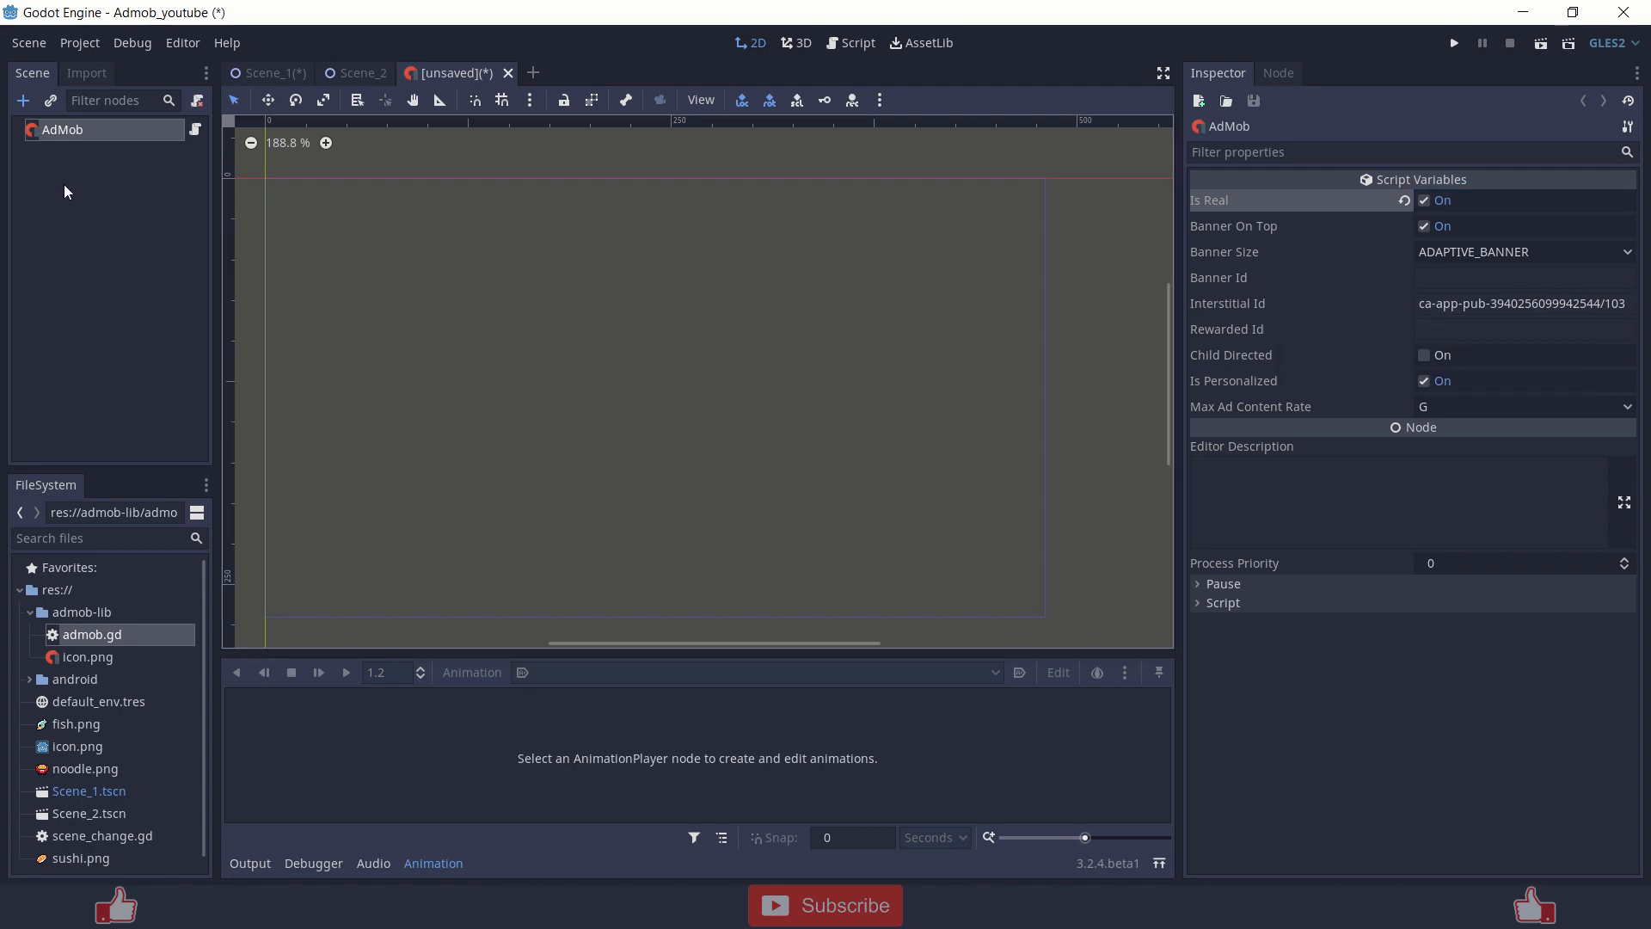
click(78, 42)
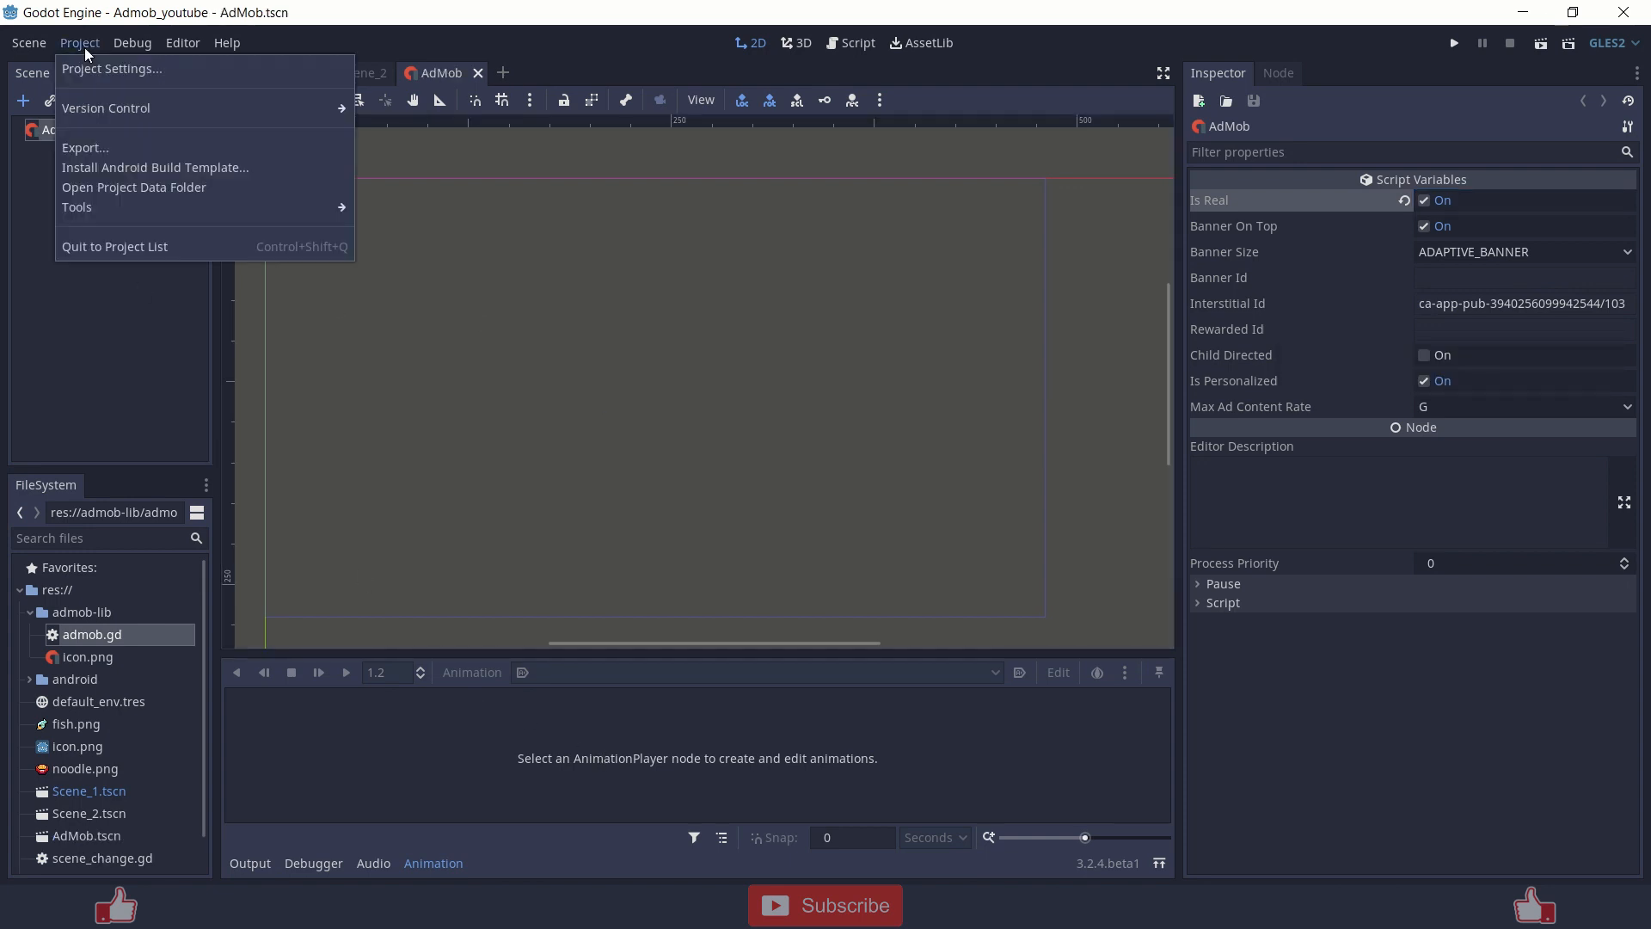
click(111, 68)
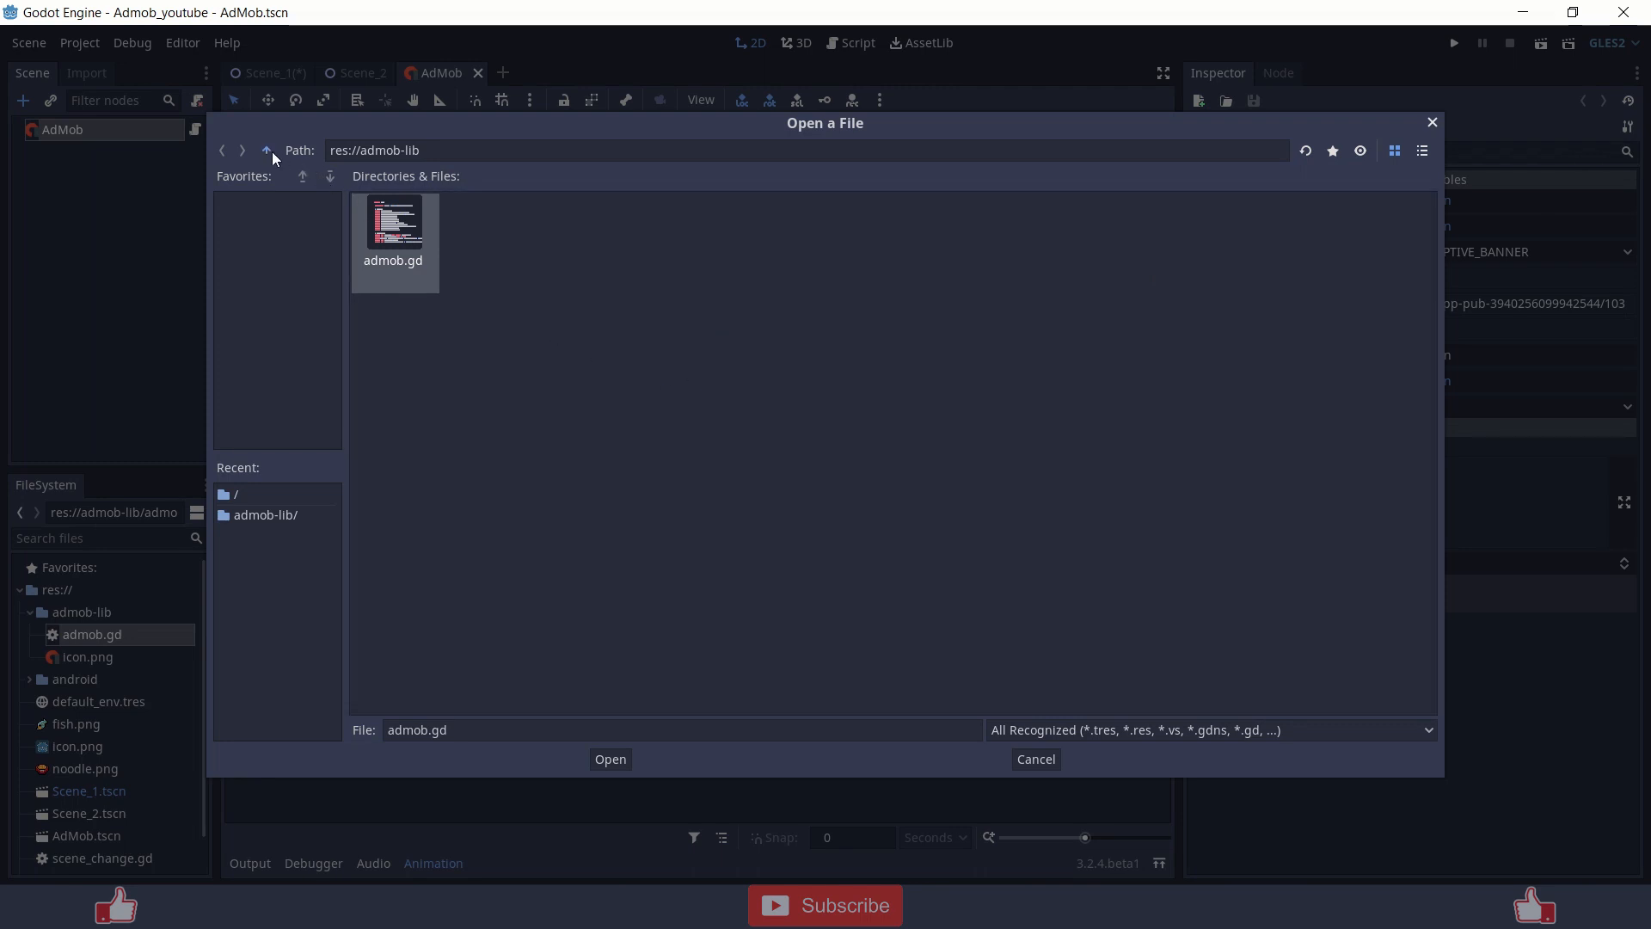
click(266, 150)
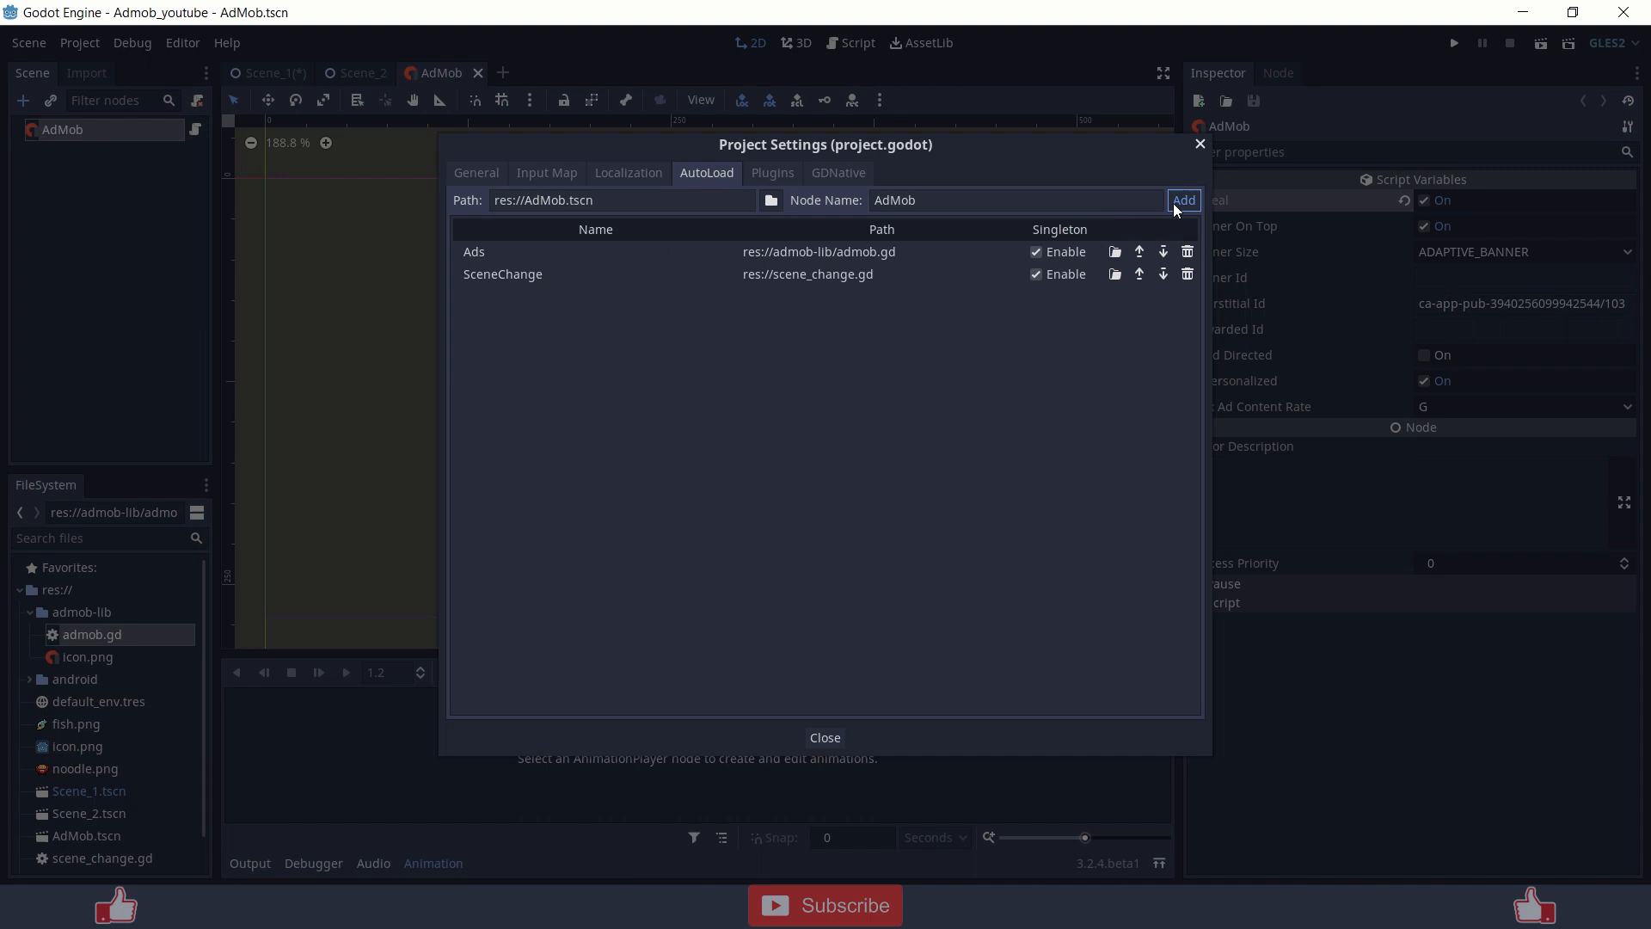
click(1181, 200)
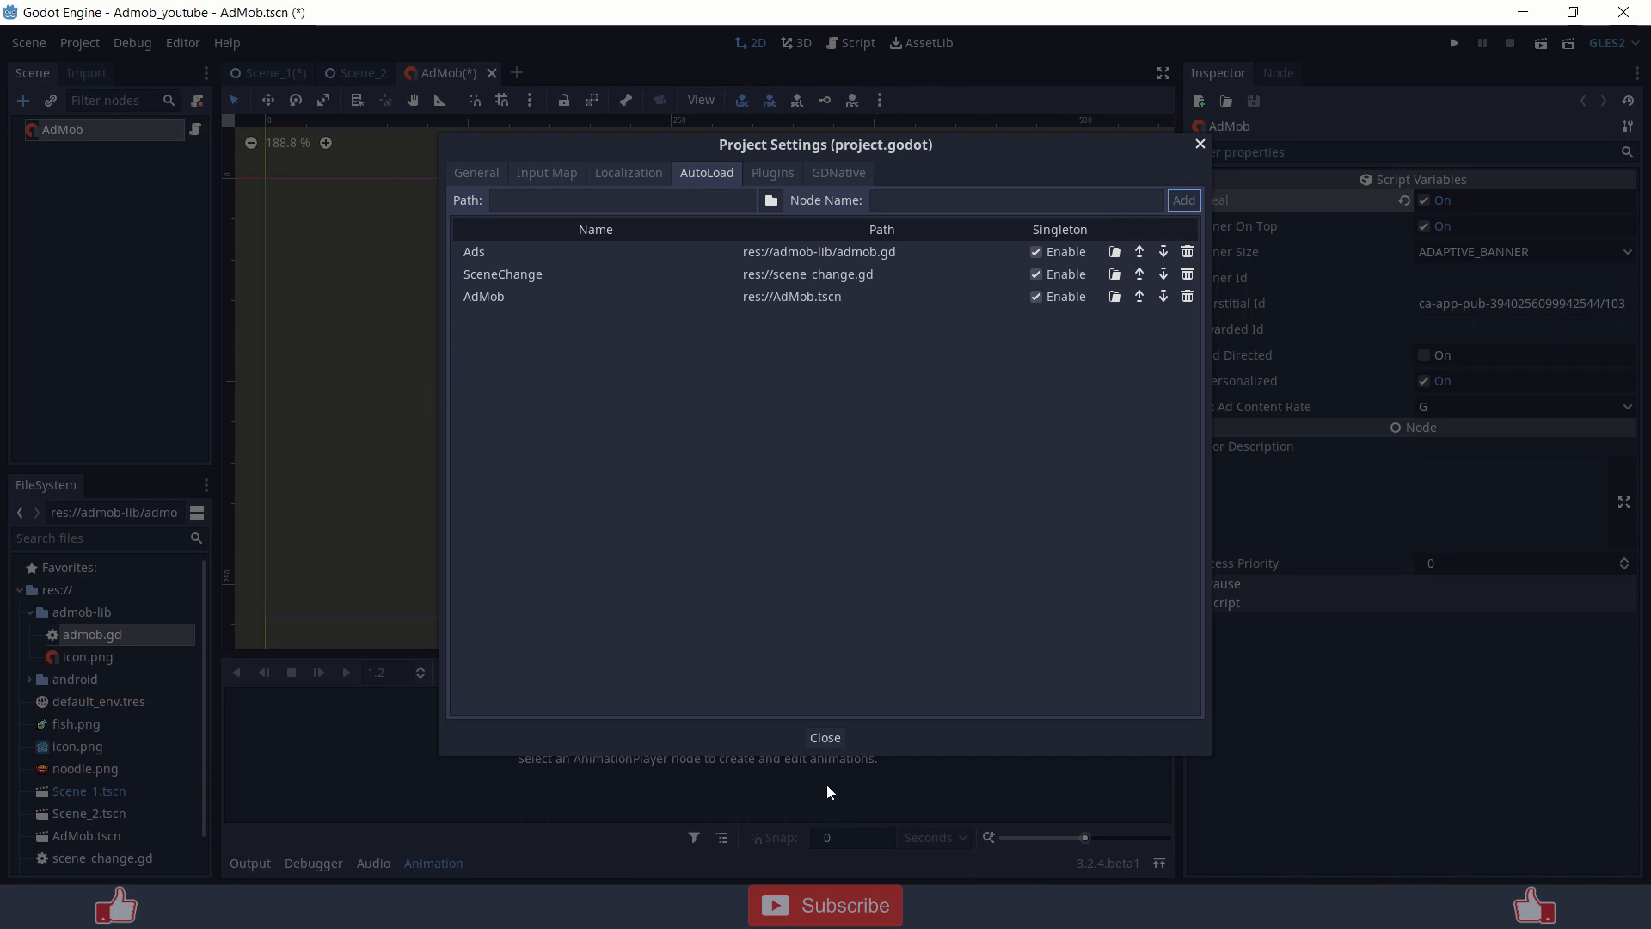
click(824, 737)
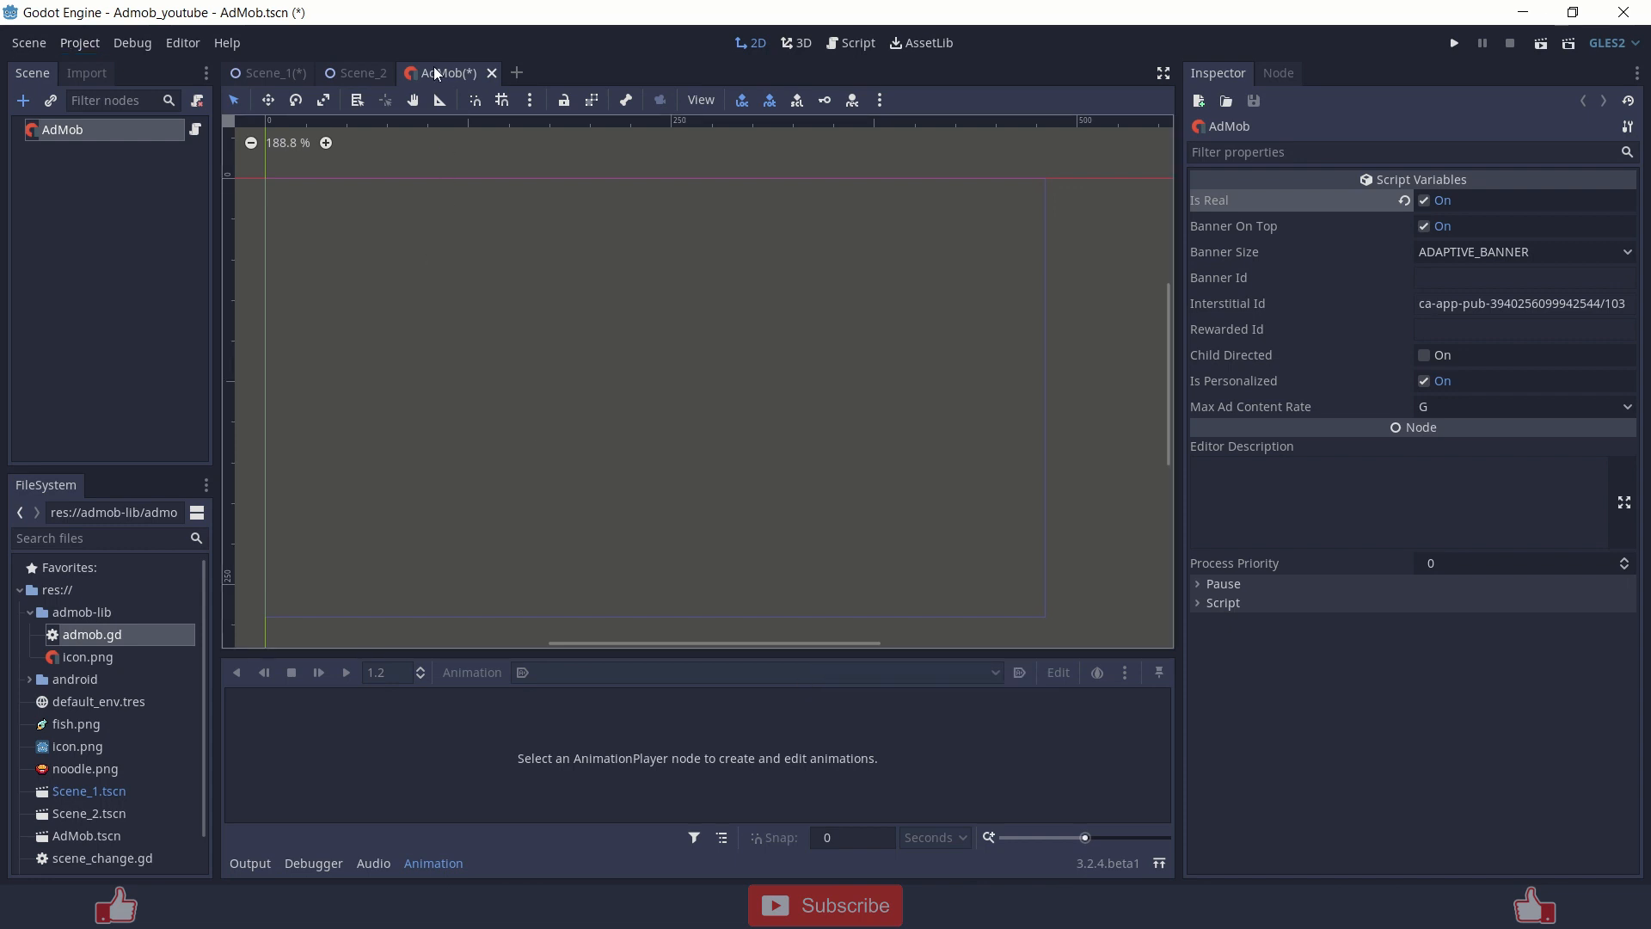
Close the AdMob scene, confirm the autoload list, and return to Scene_1.
click(362, 72)
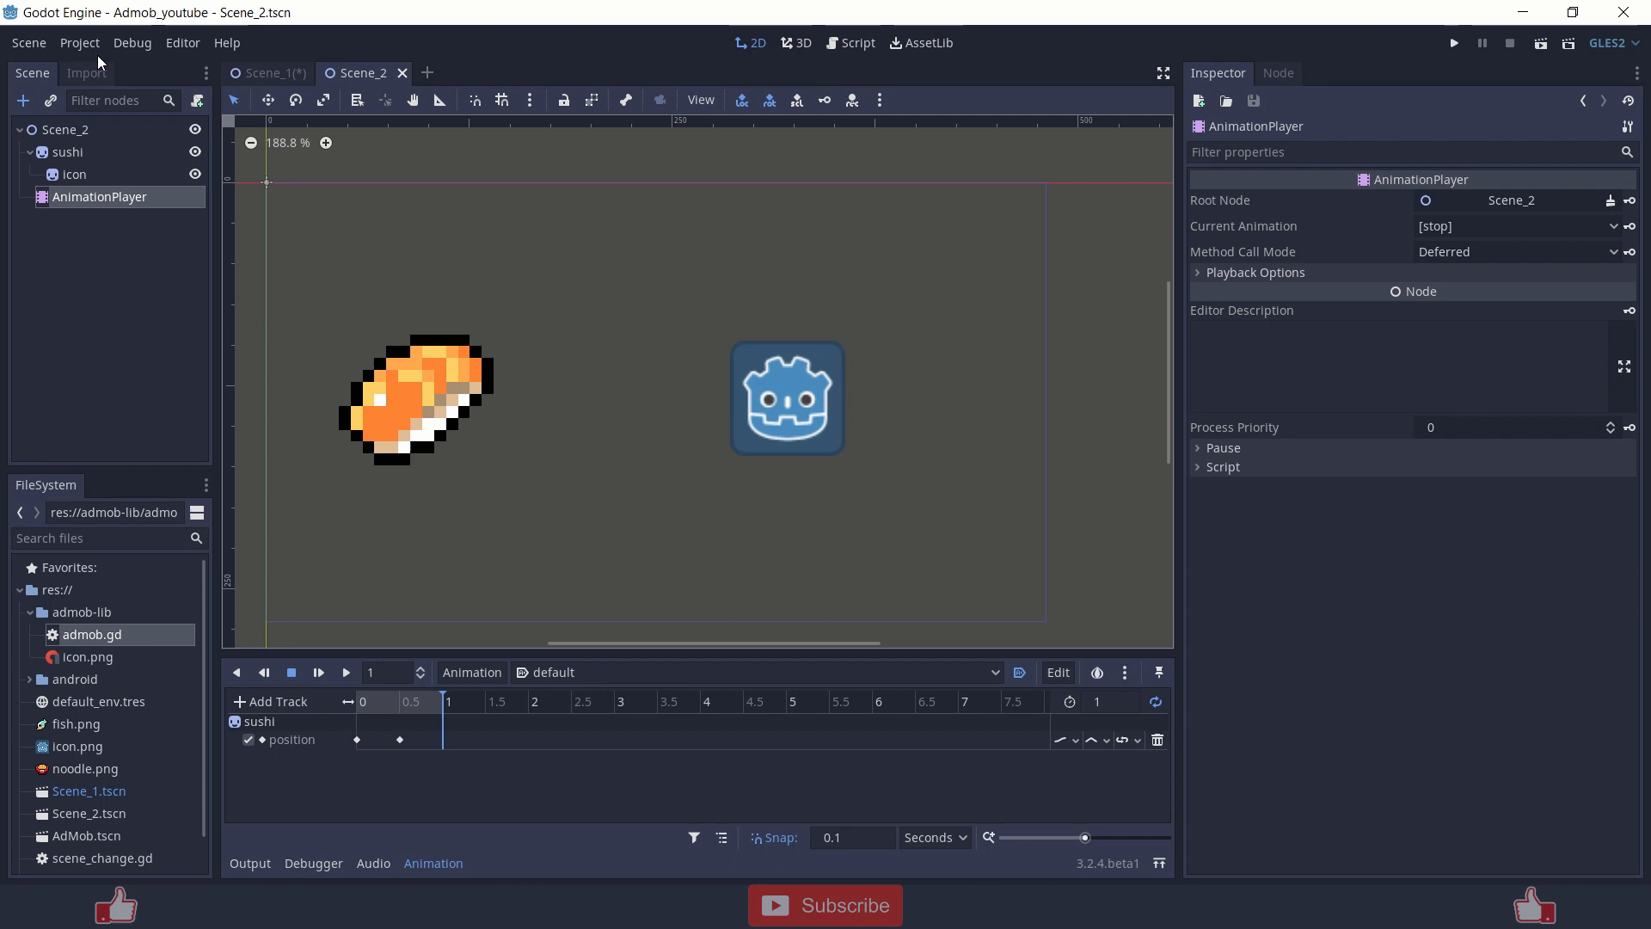
click(79, 42)
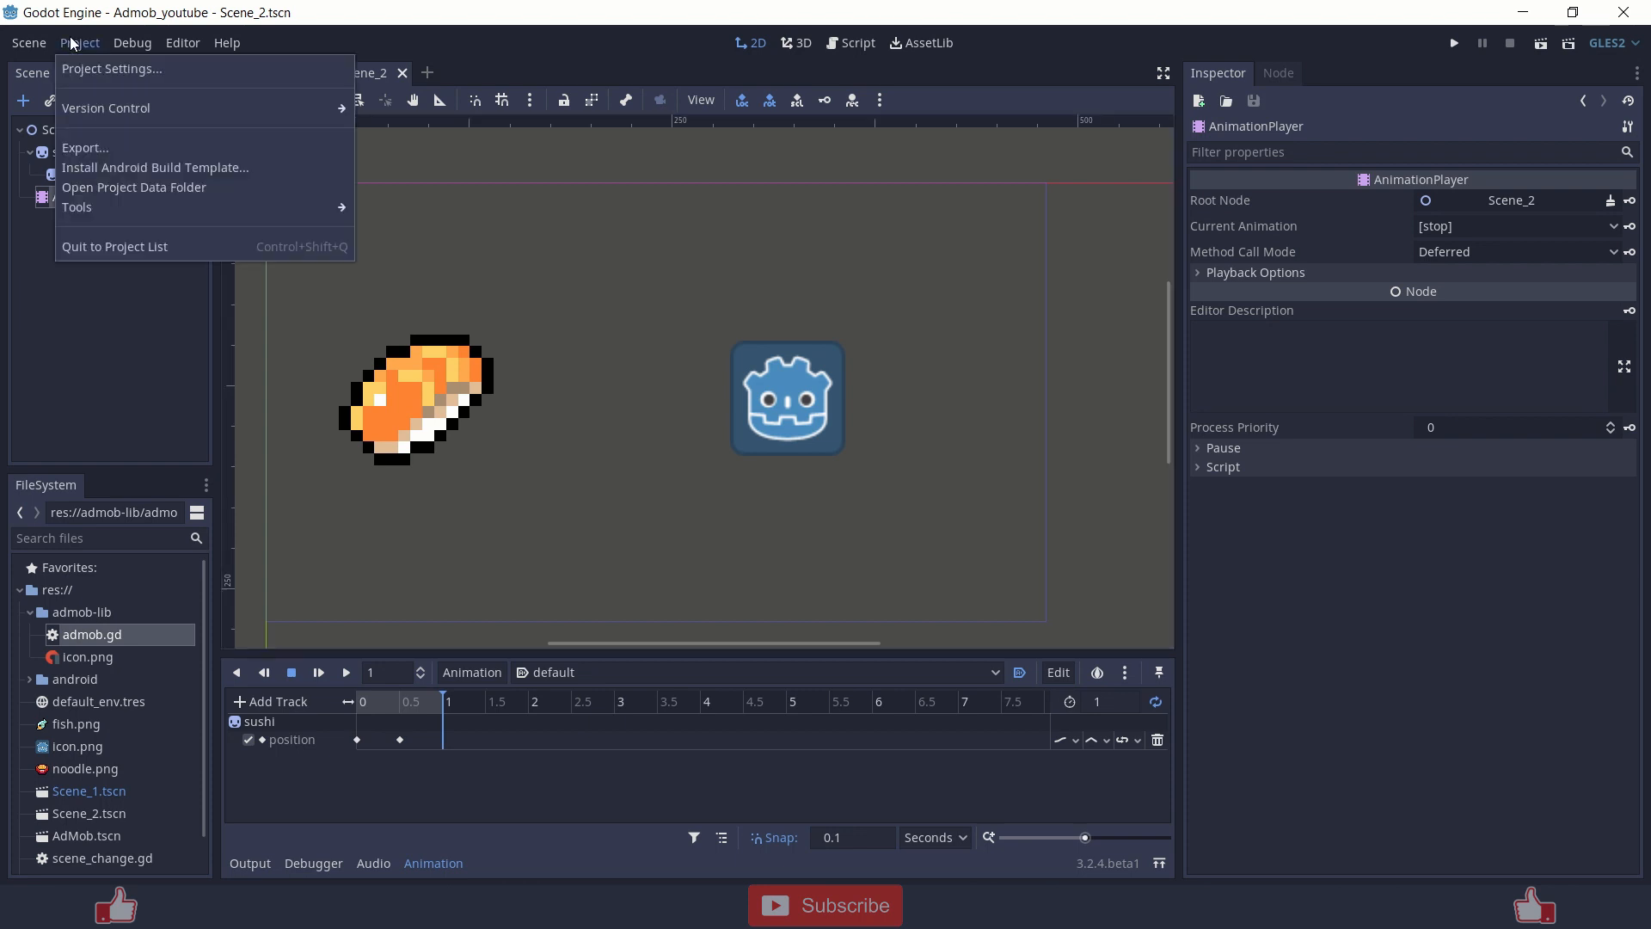
click(112, 69)
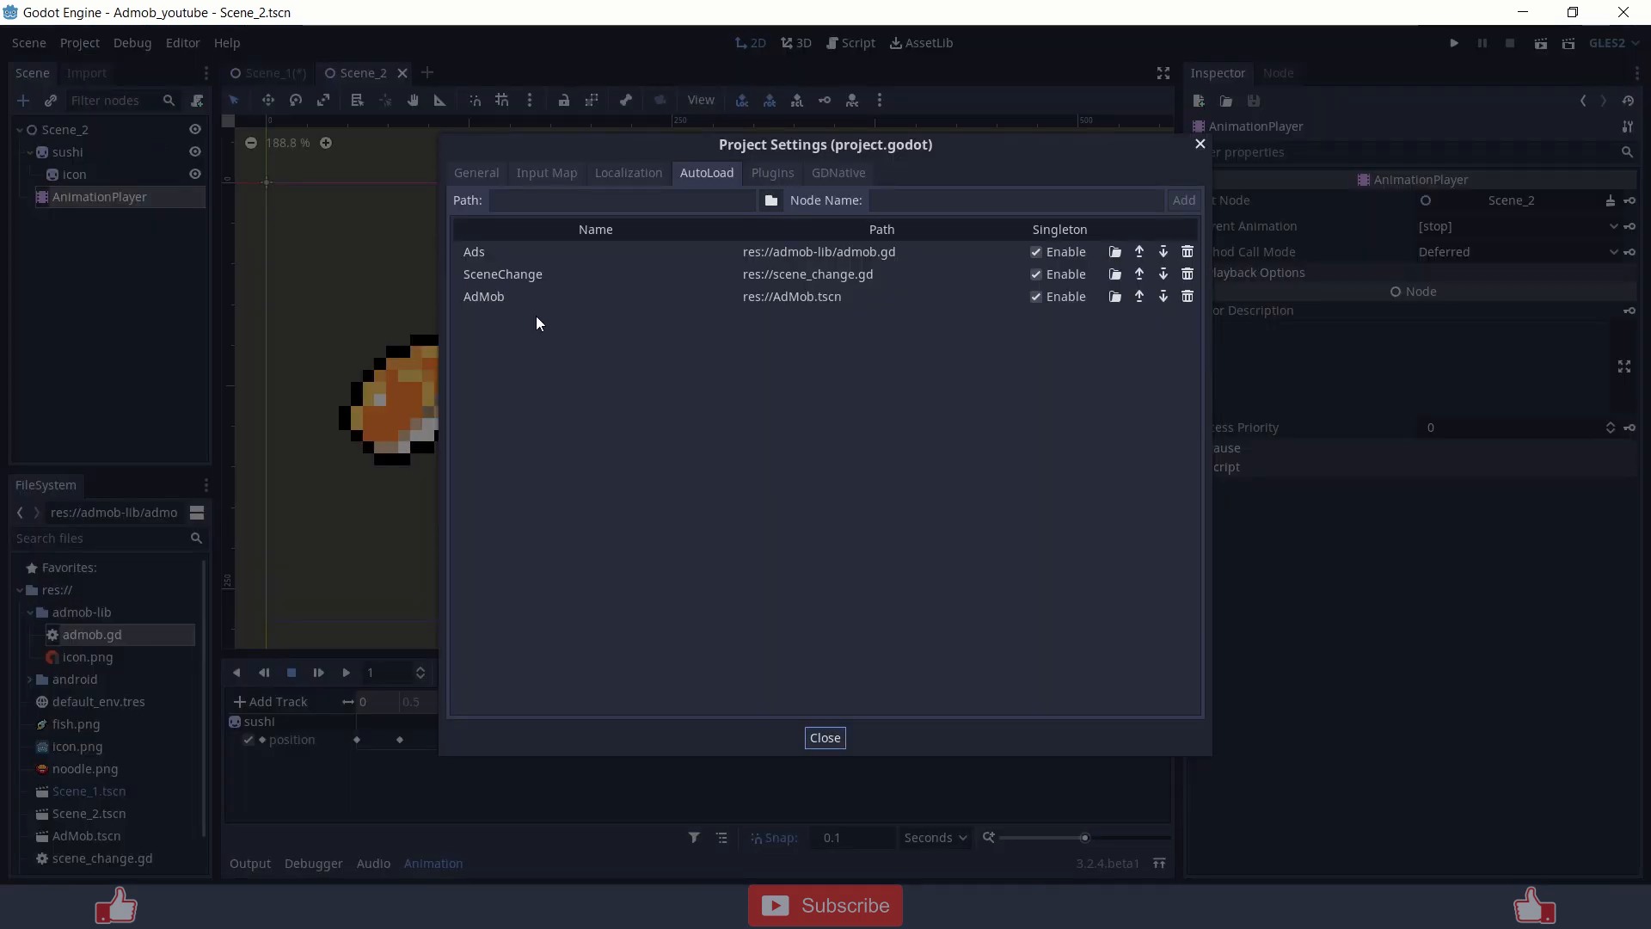
mouse_move(644, 304)
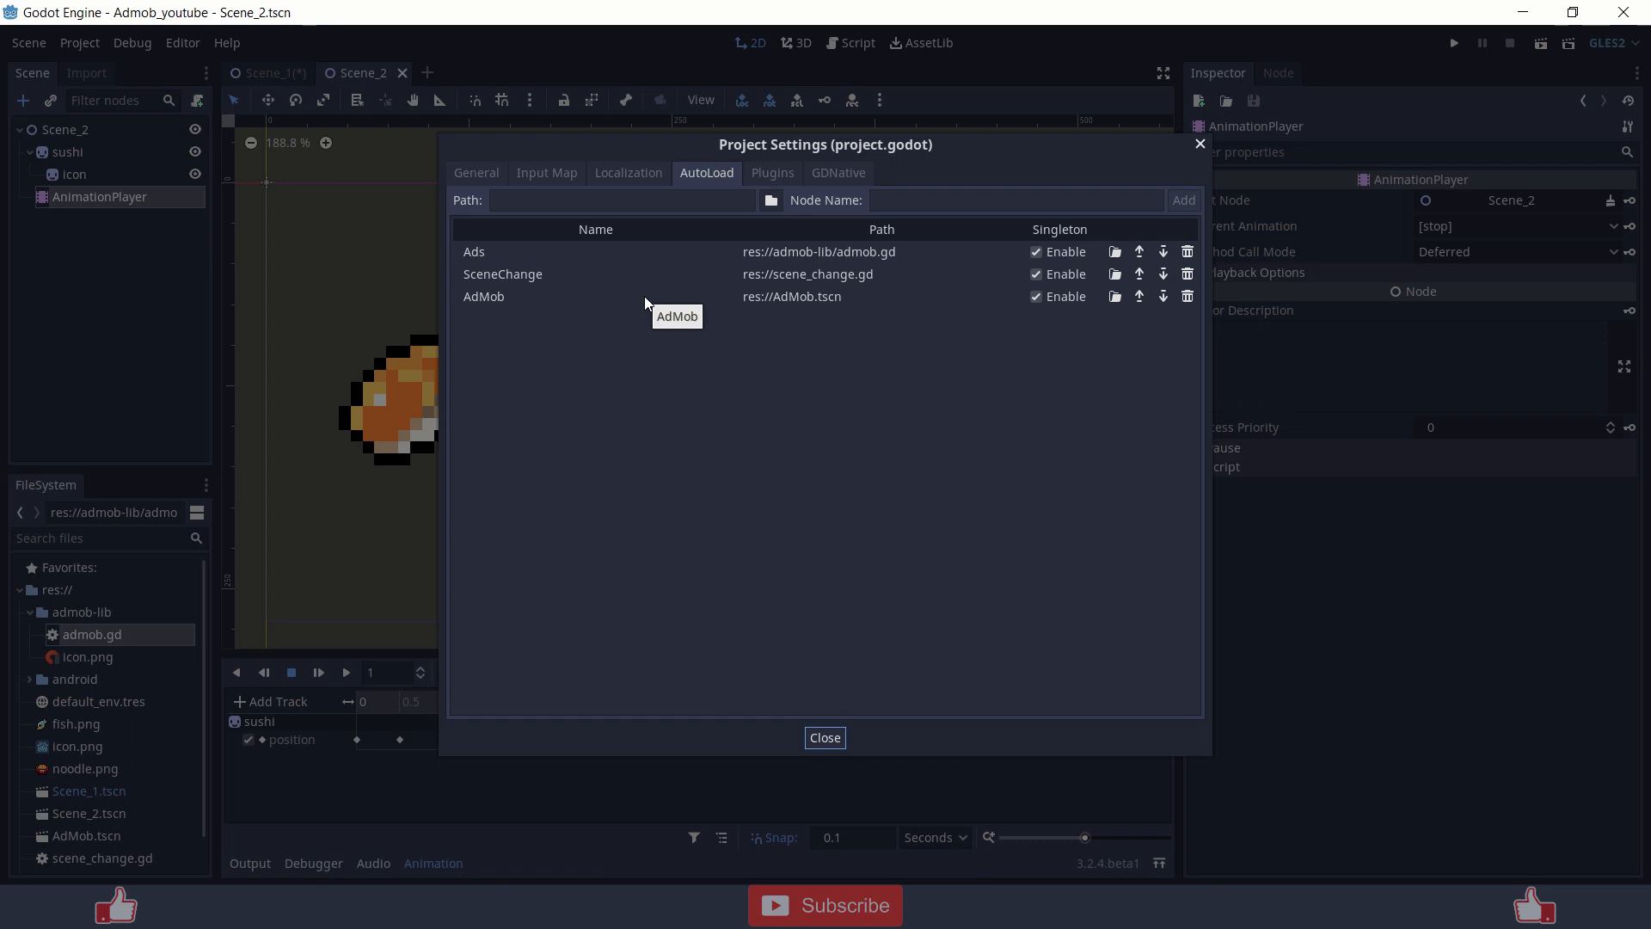
mouse_move(241, 240)
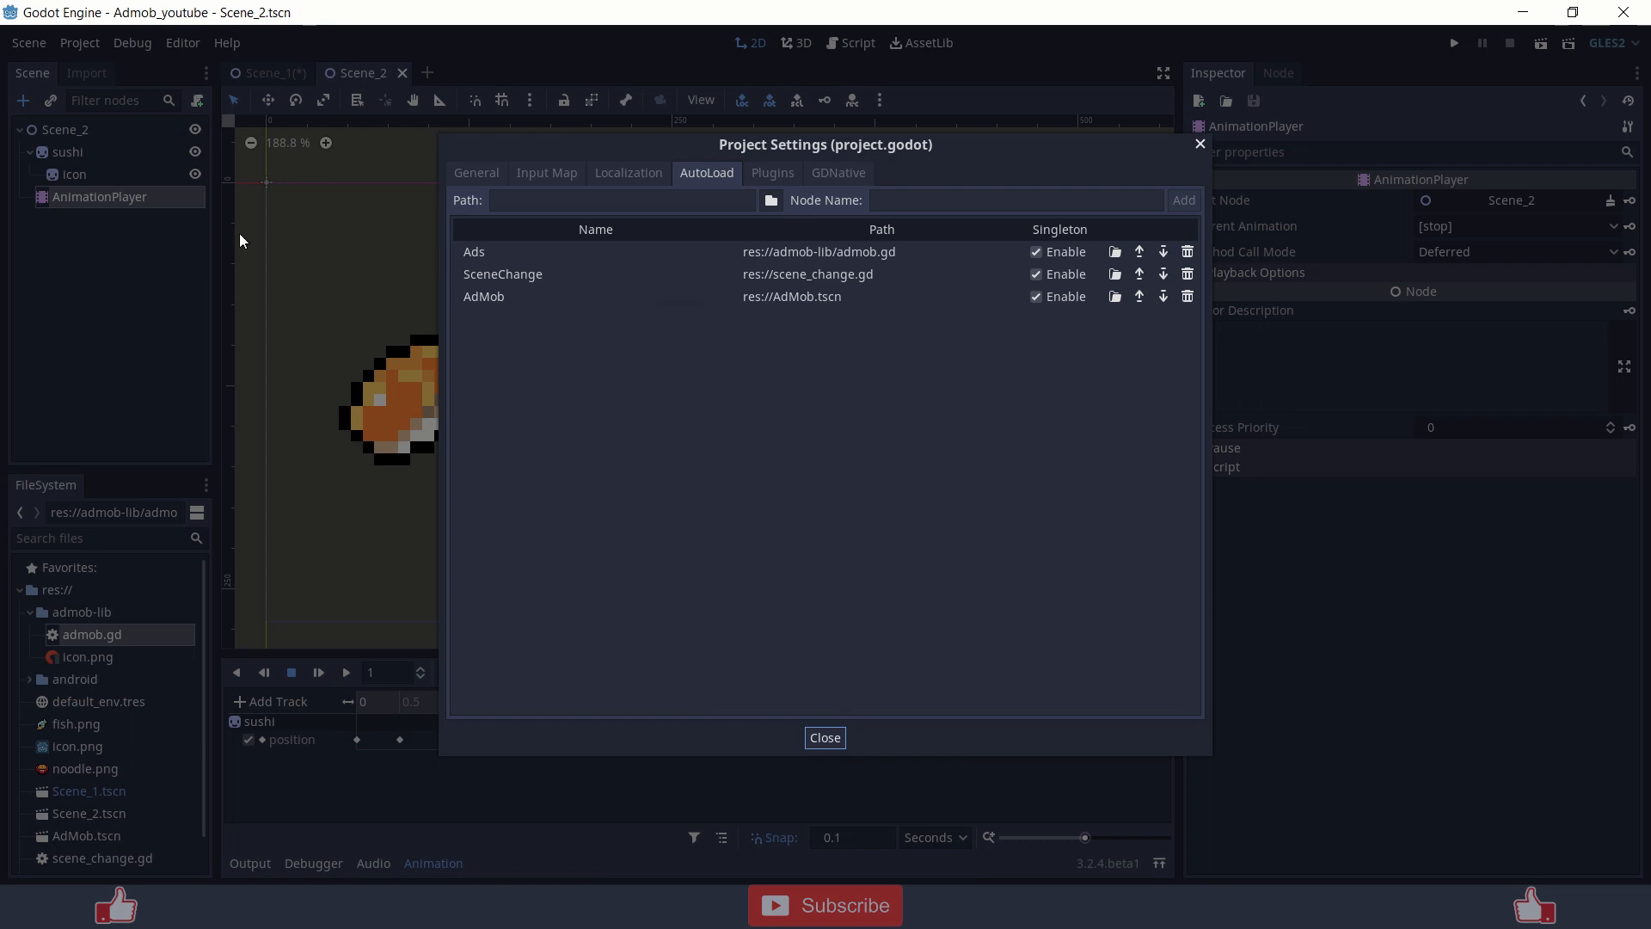
click(824, 737)
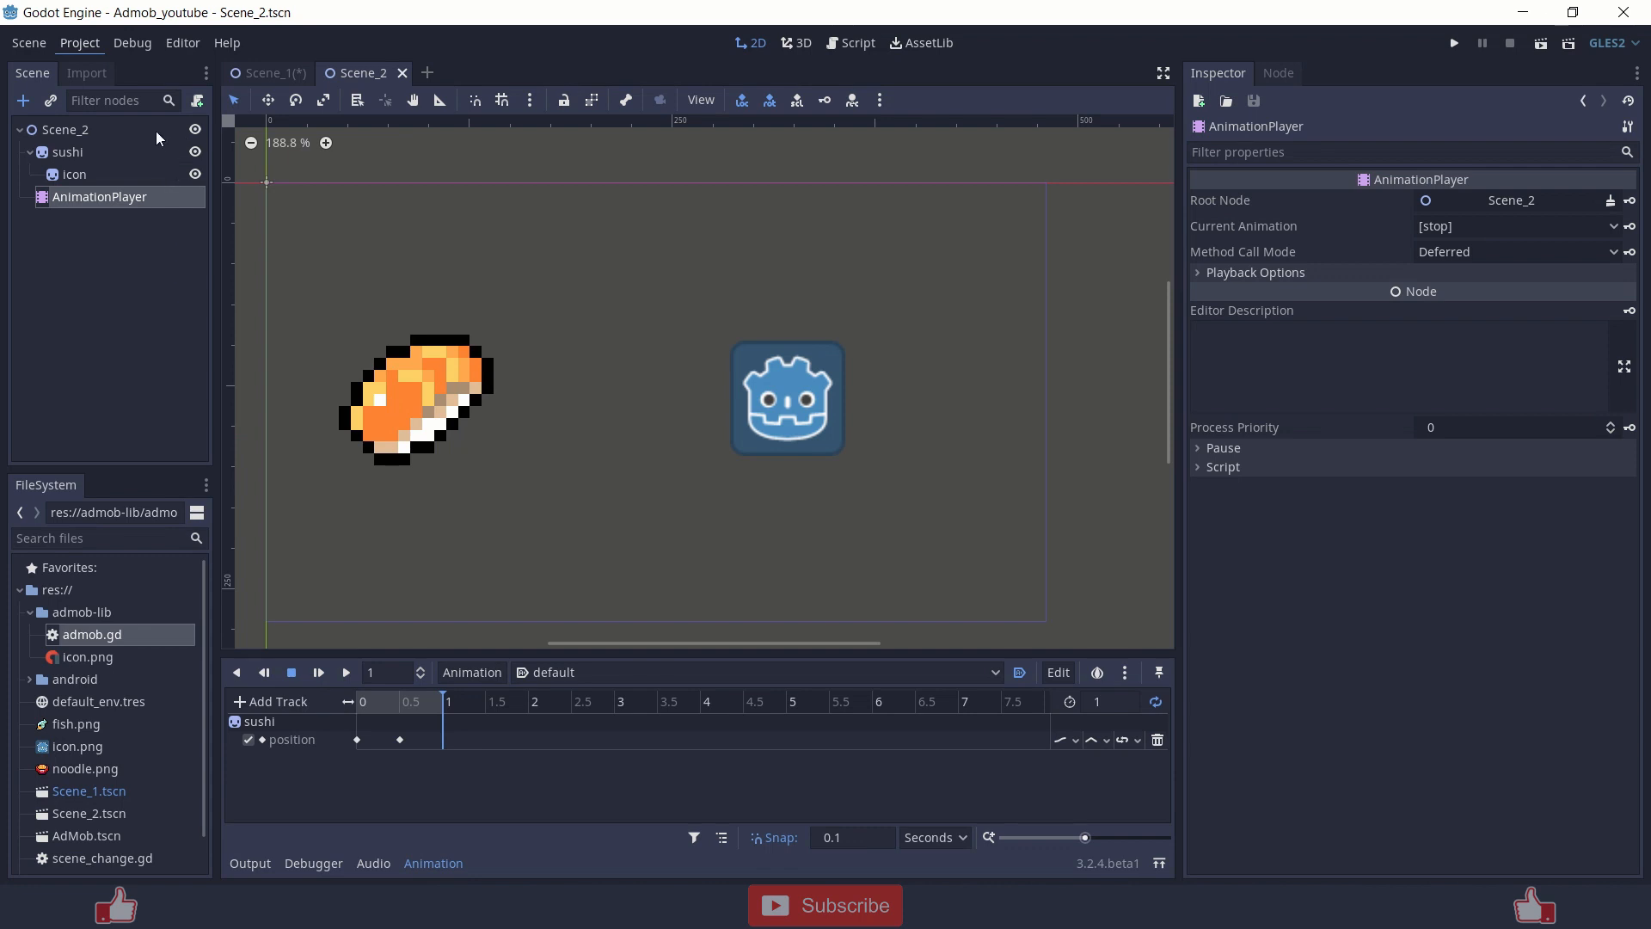
click(66, 128)
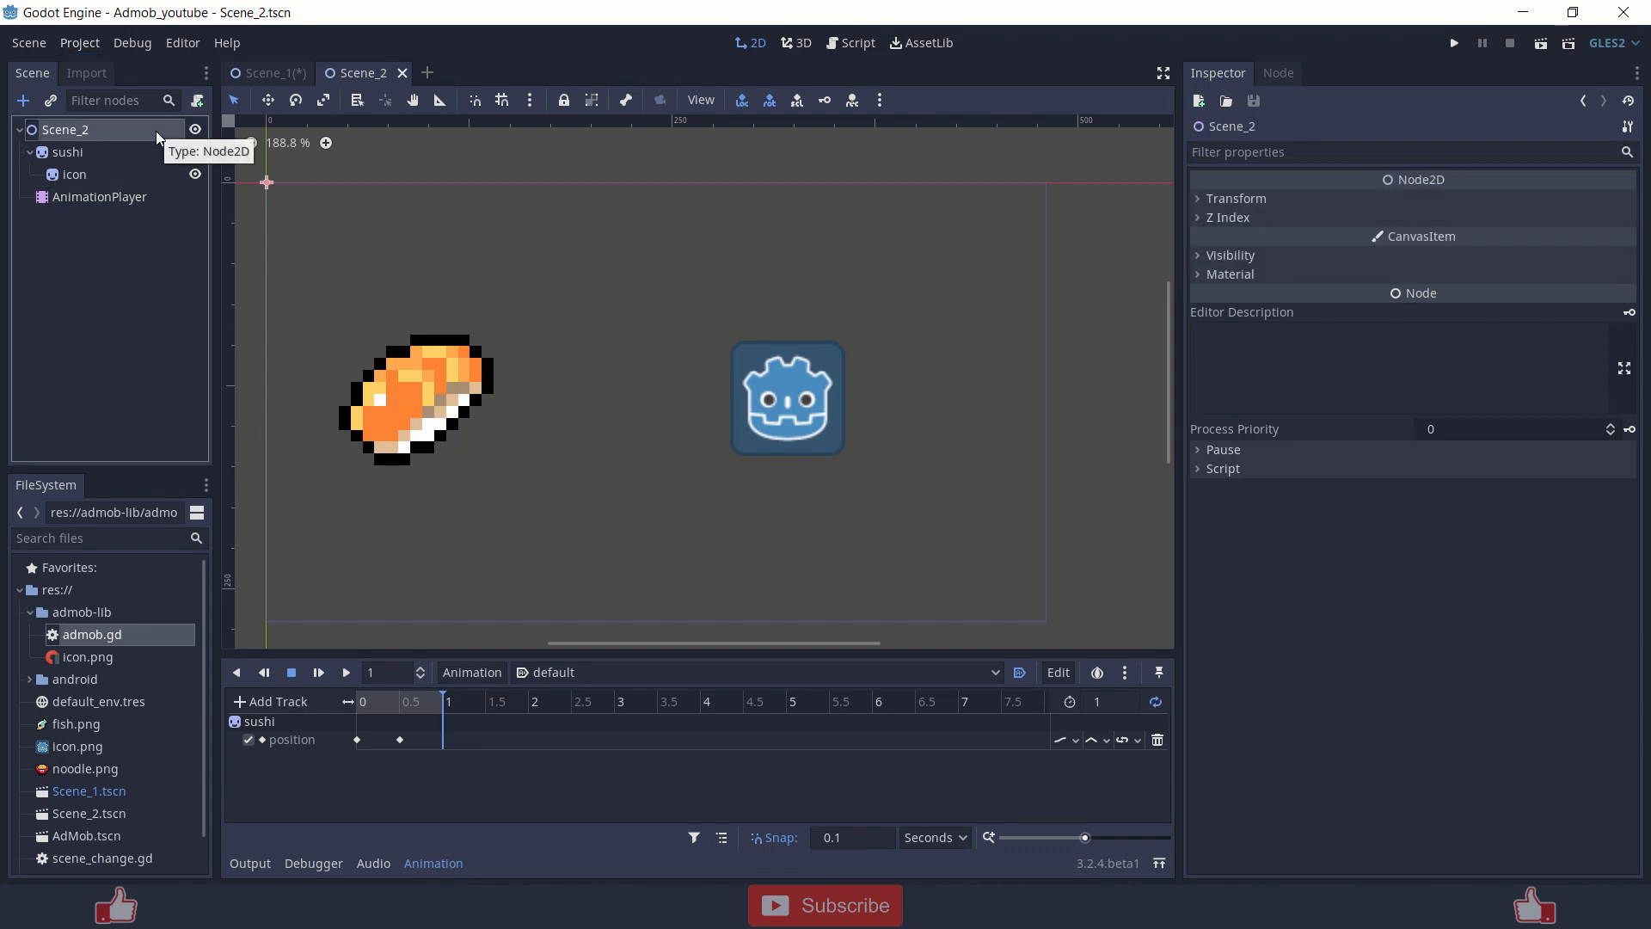
click(267, 72)
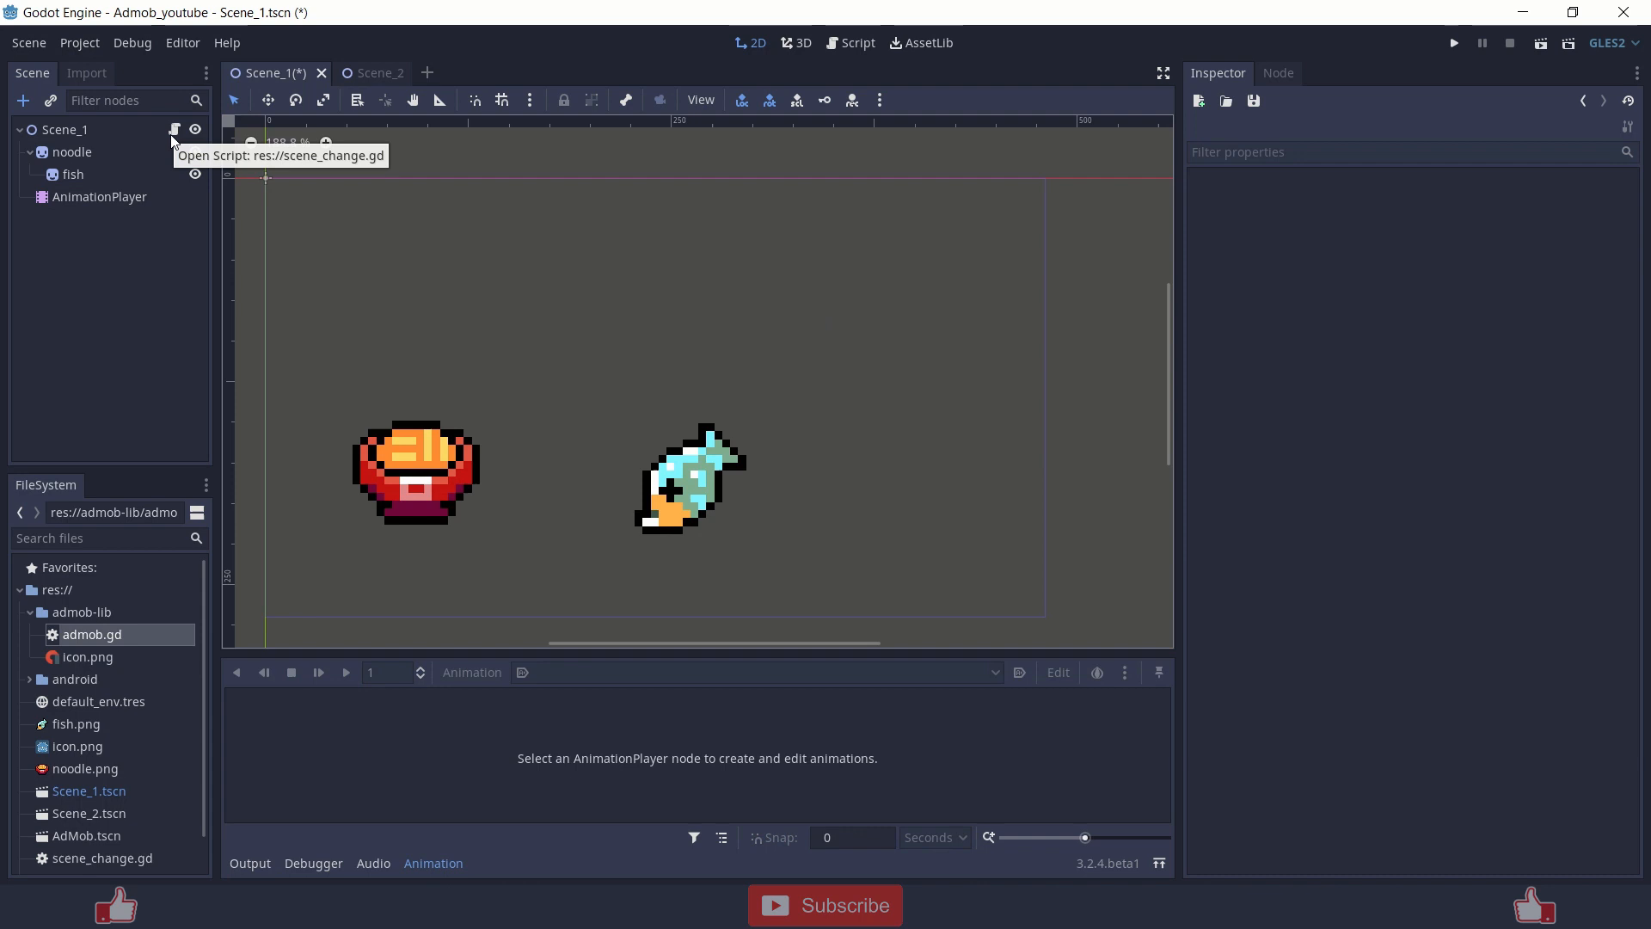
Open scene_change.gd, type Ads, and remove the AdMob autoload entry.
click(175, 130)
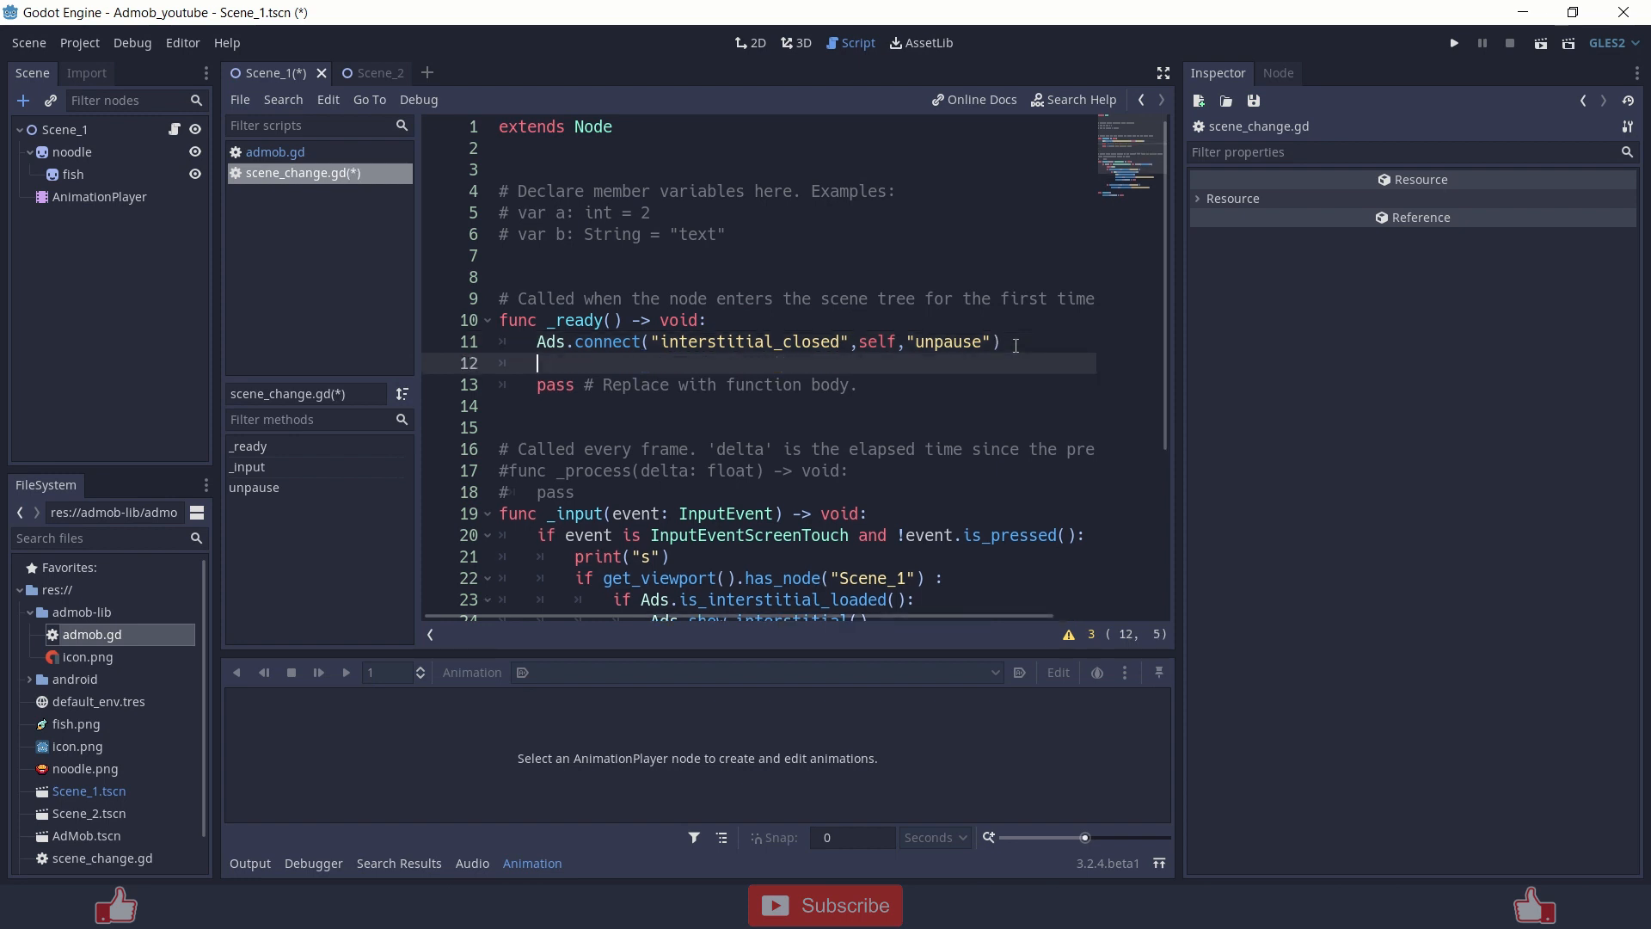
text(a)
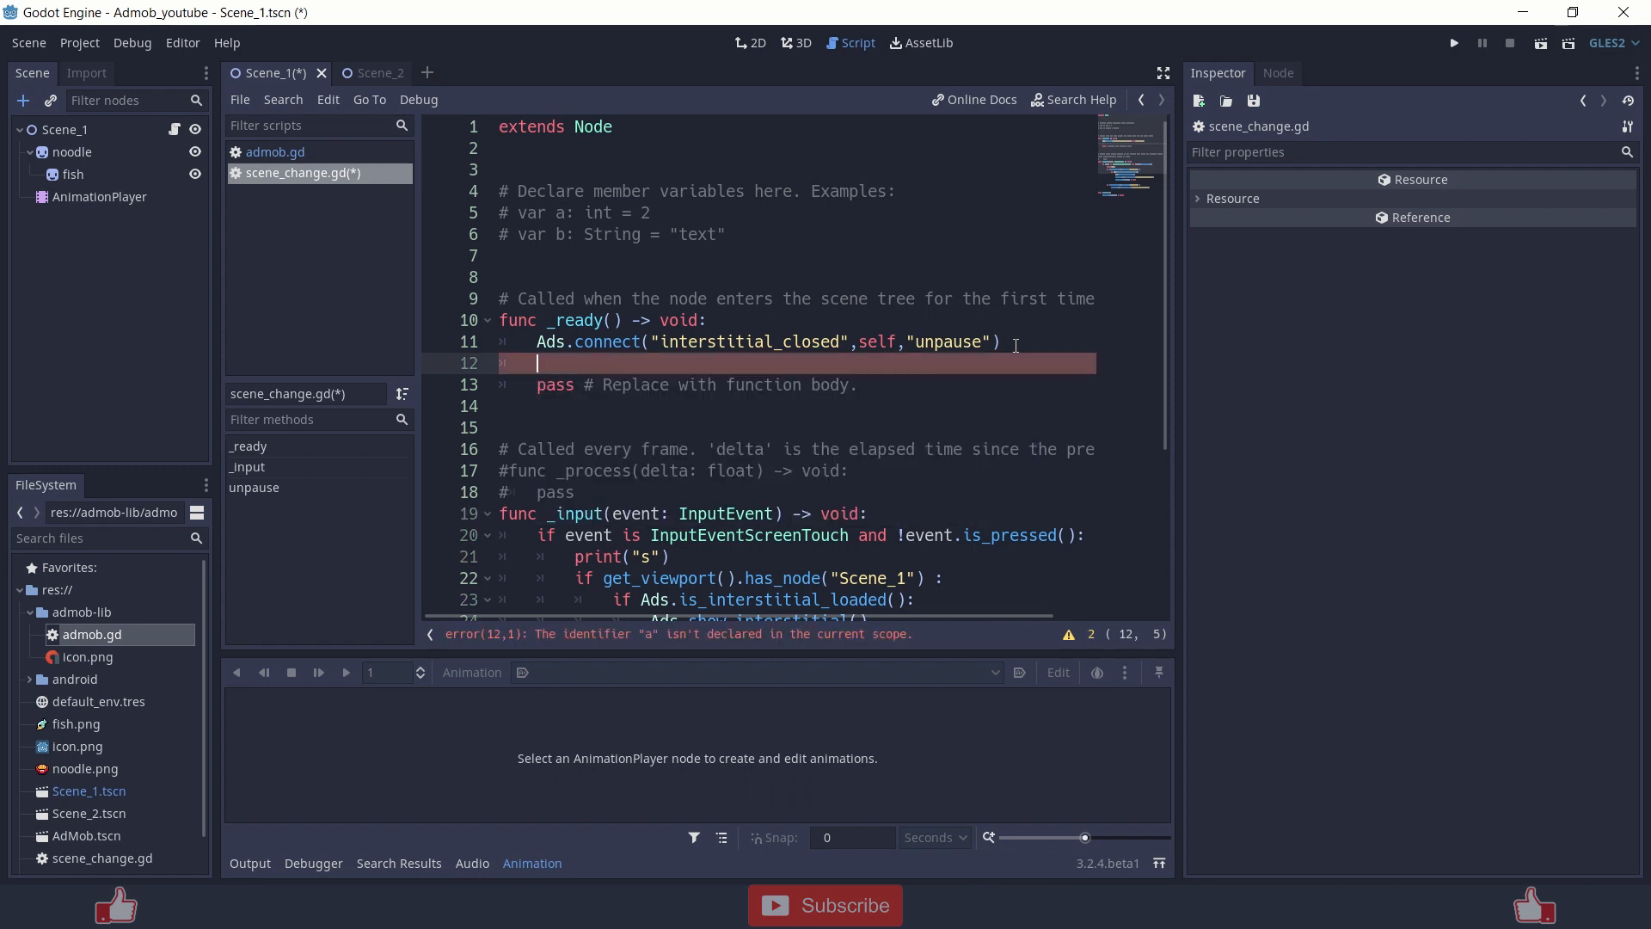
text(Adm)
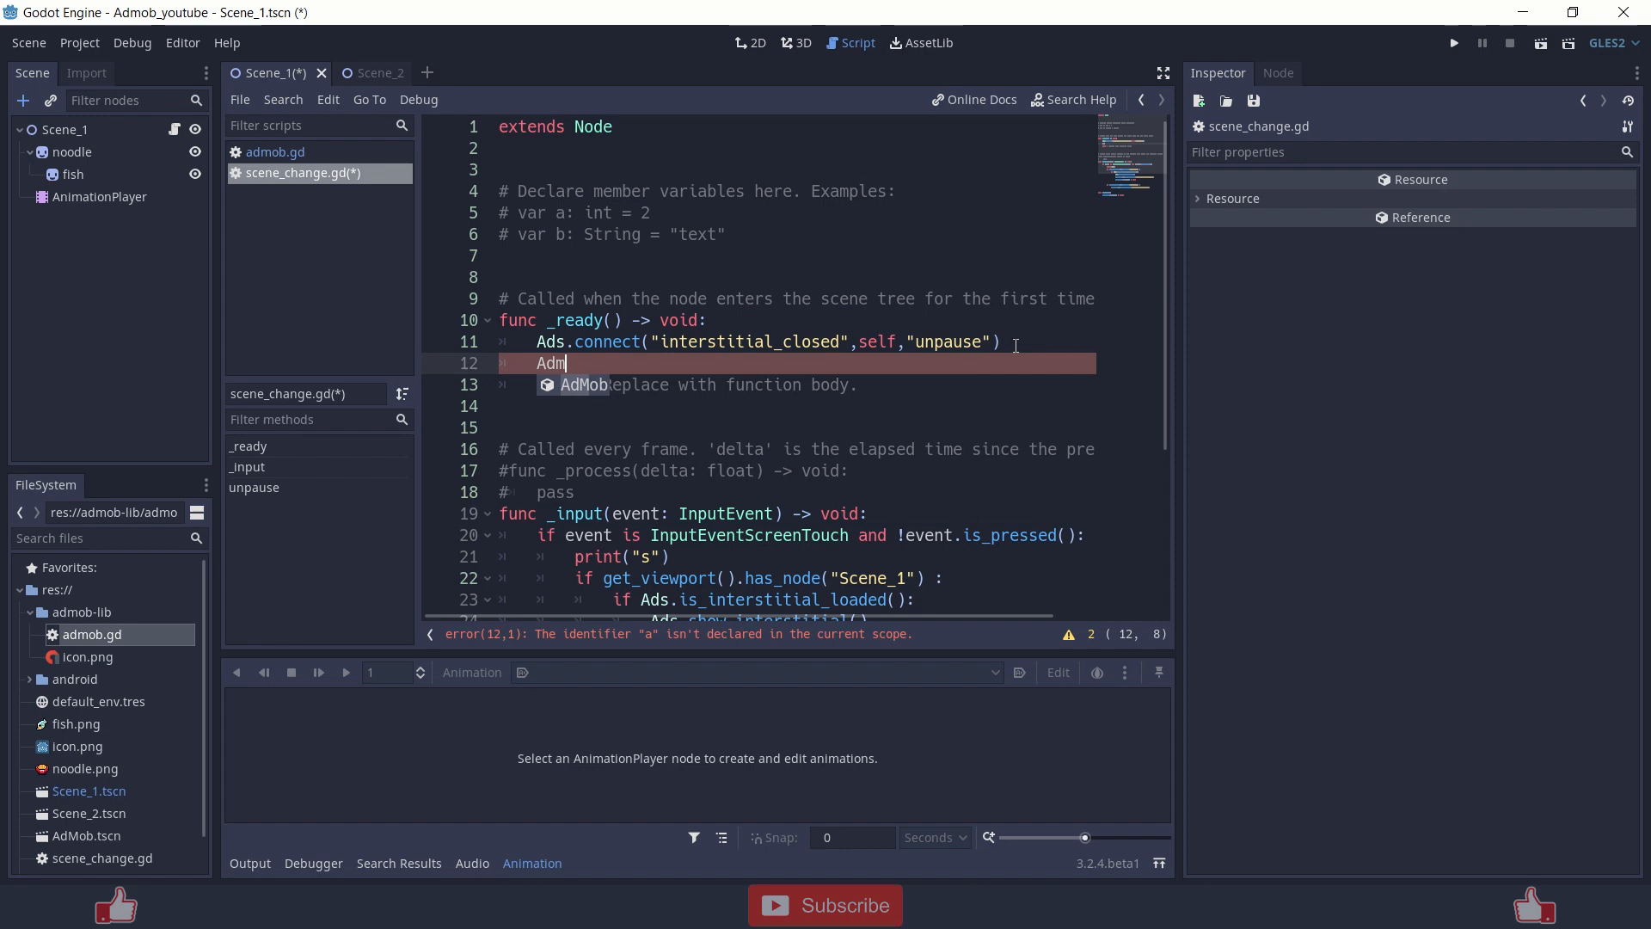
key(BackSpace)
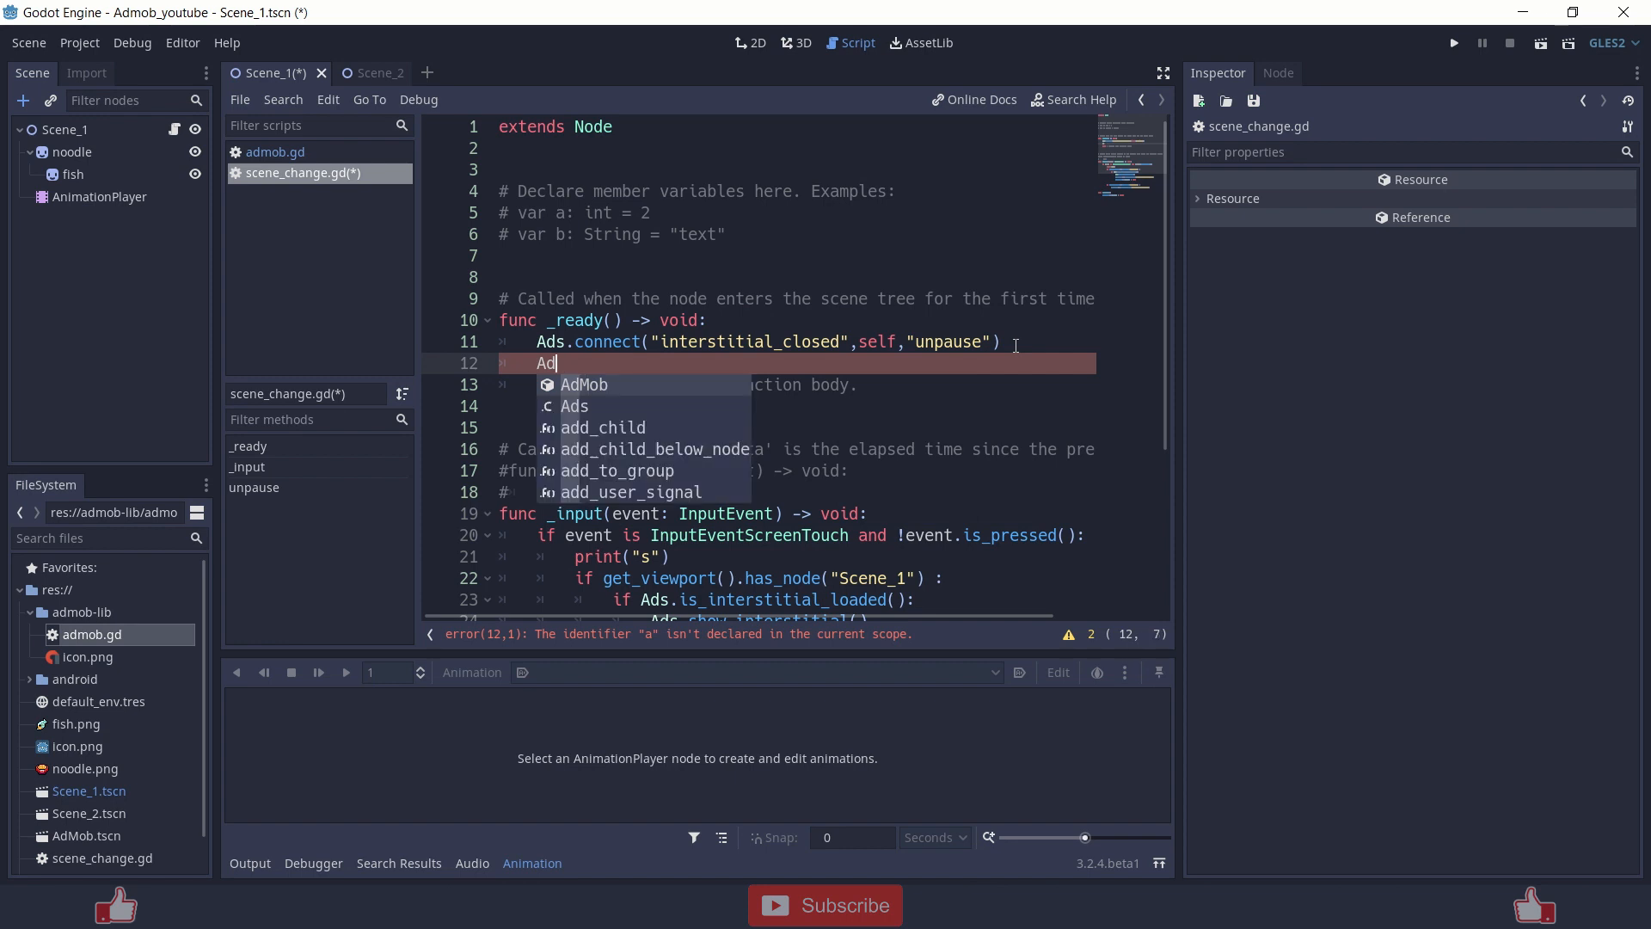
text(d)
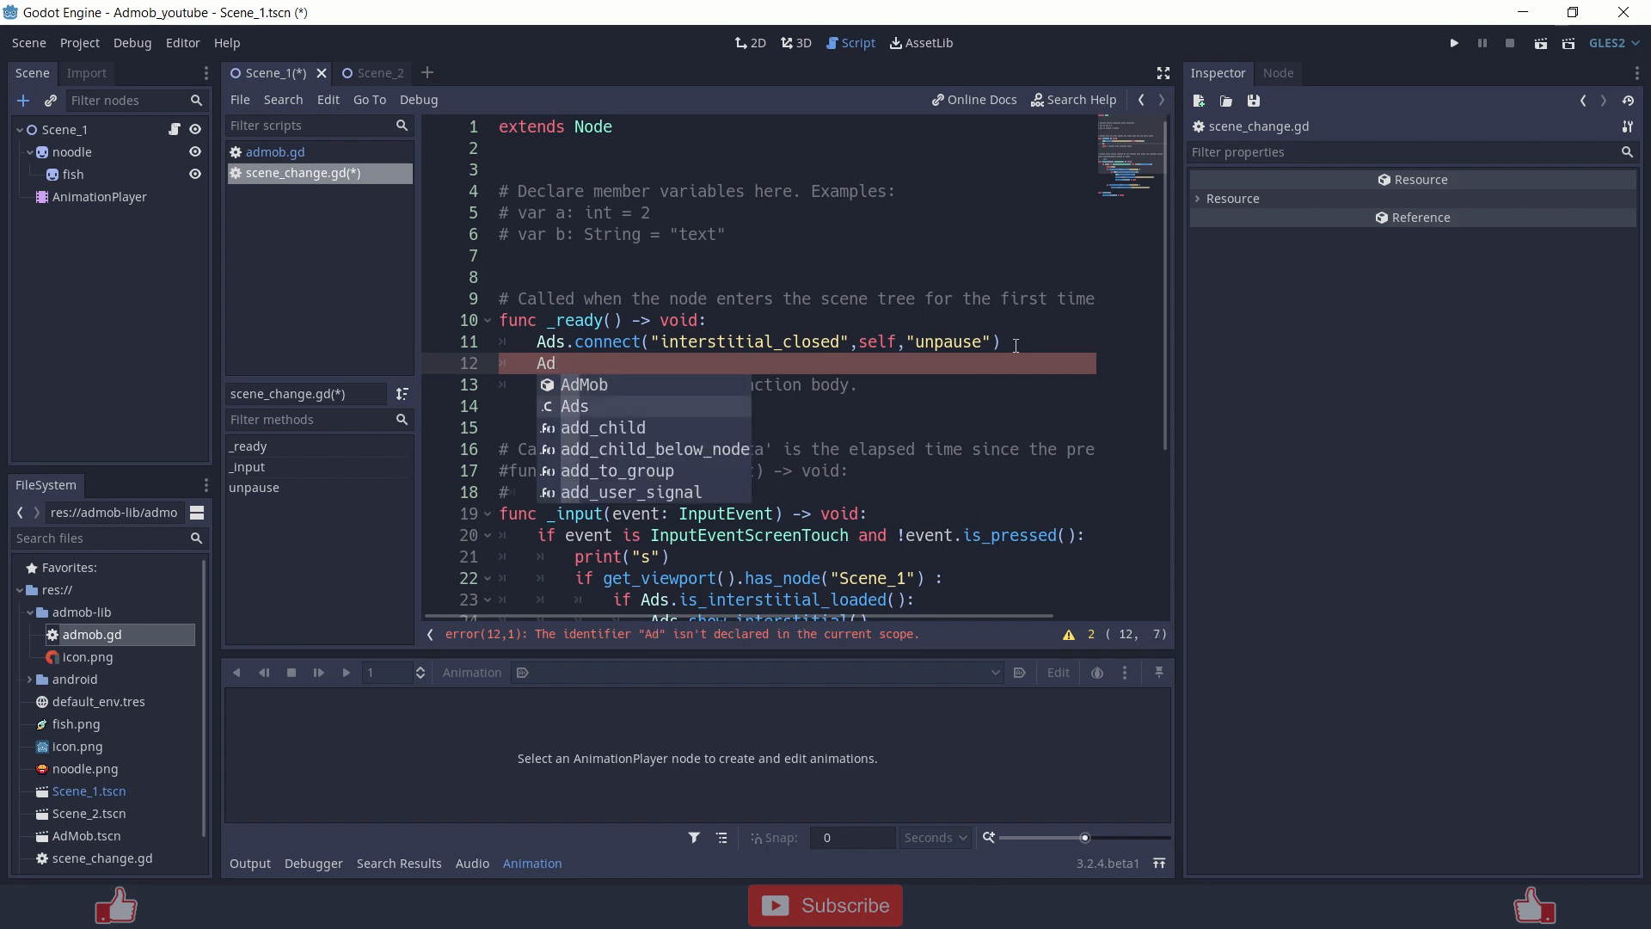
text(s)
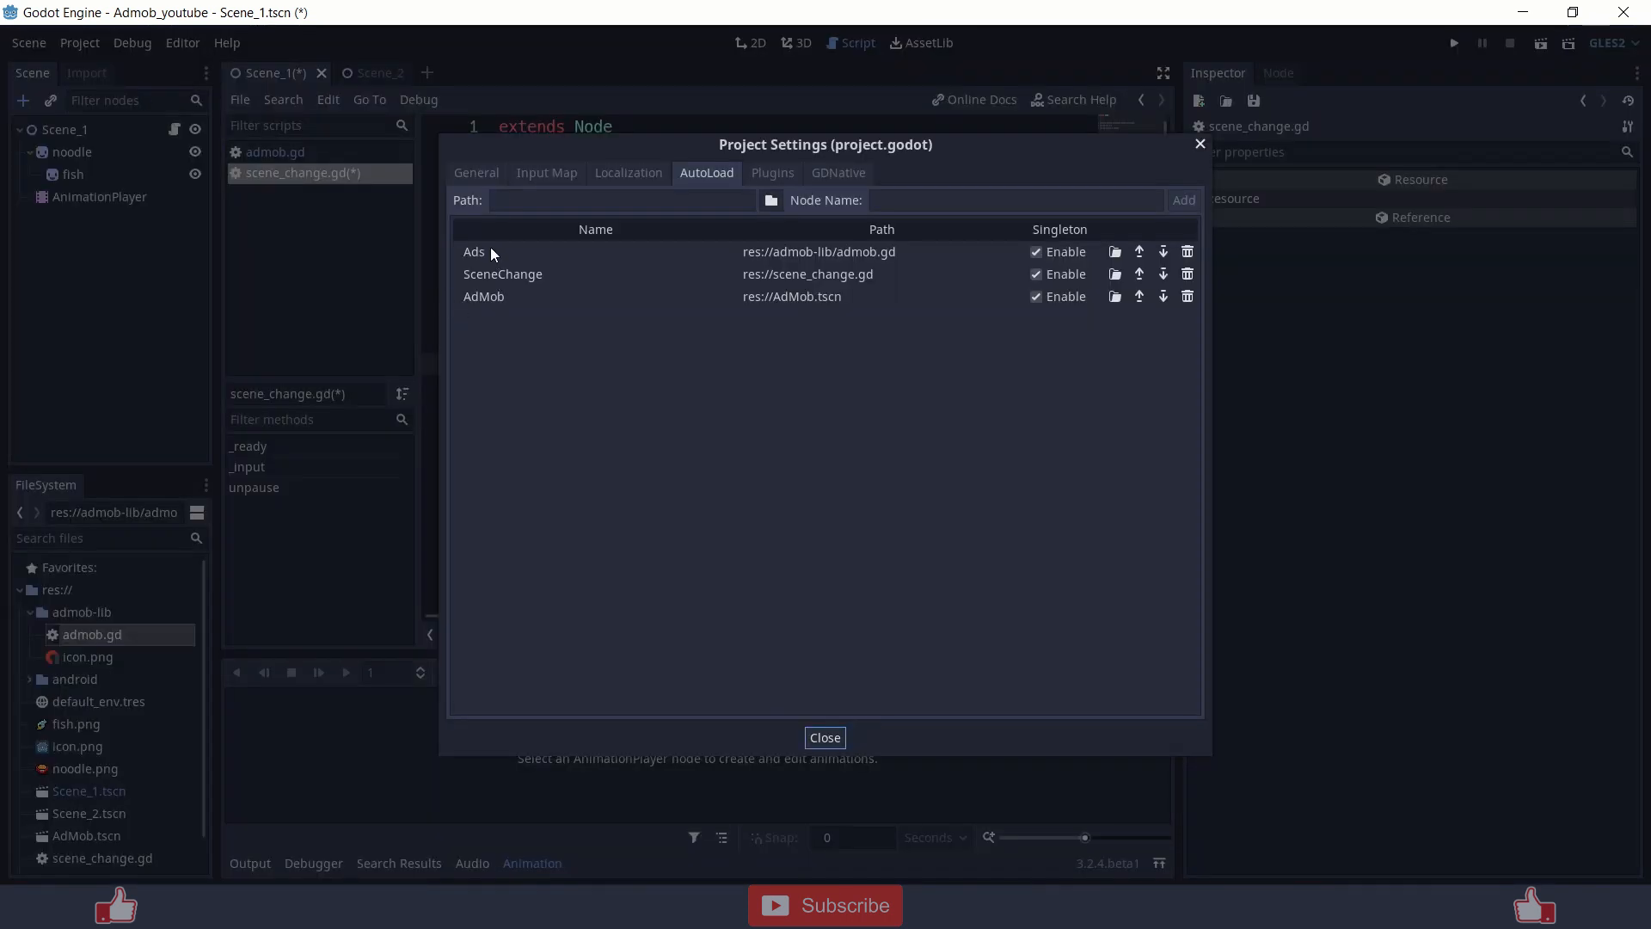
click(1187, 296)
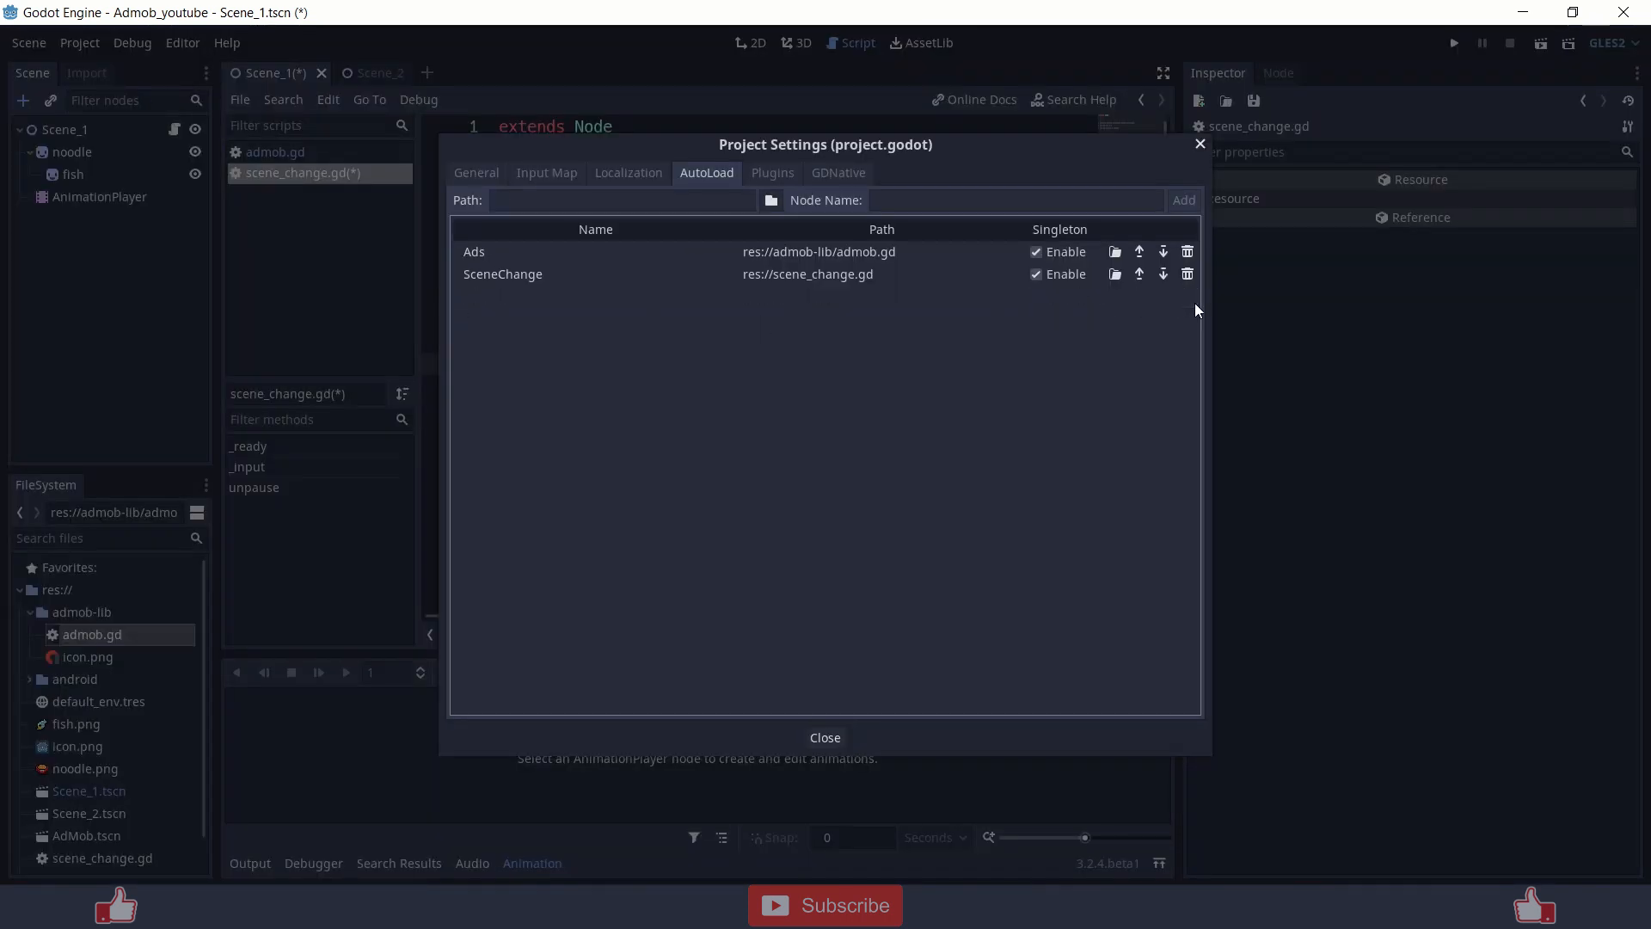
click(825, 737)
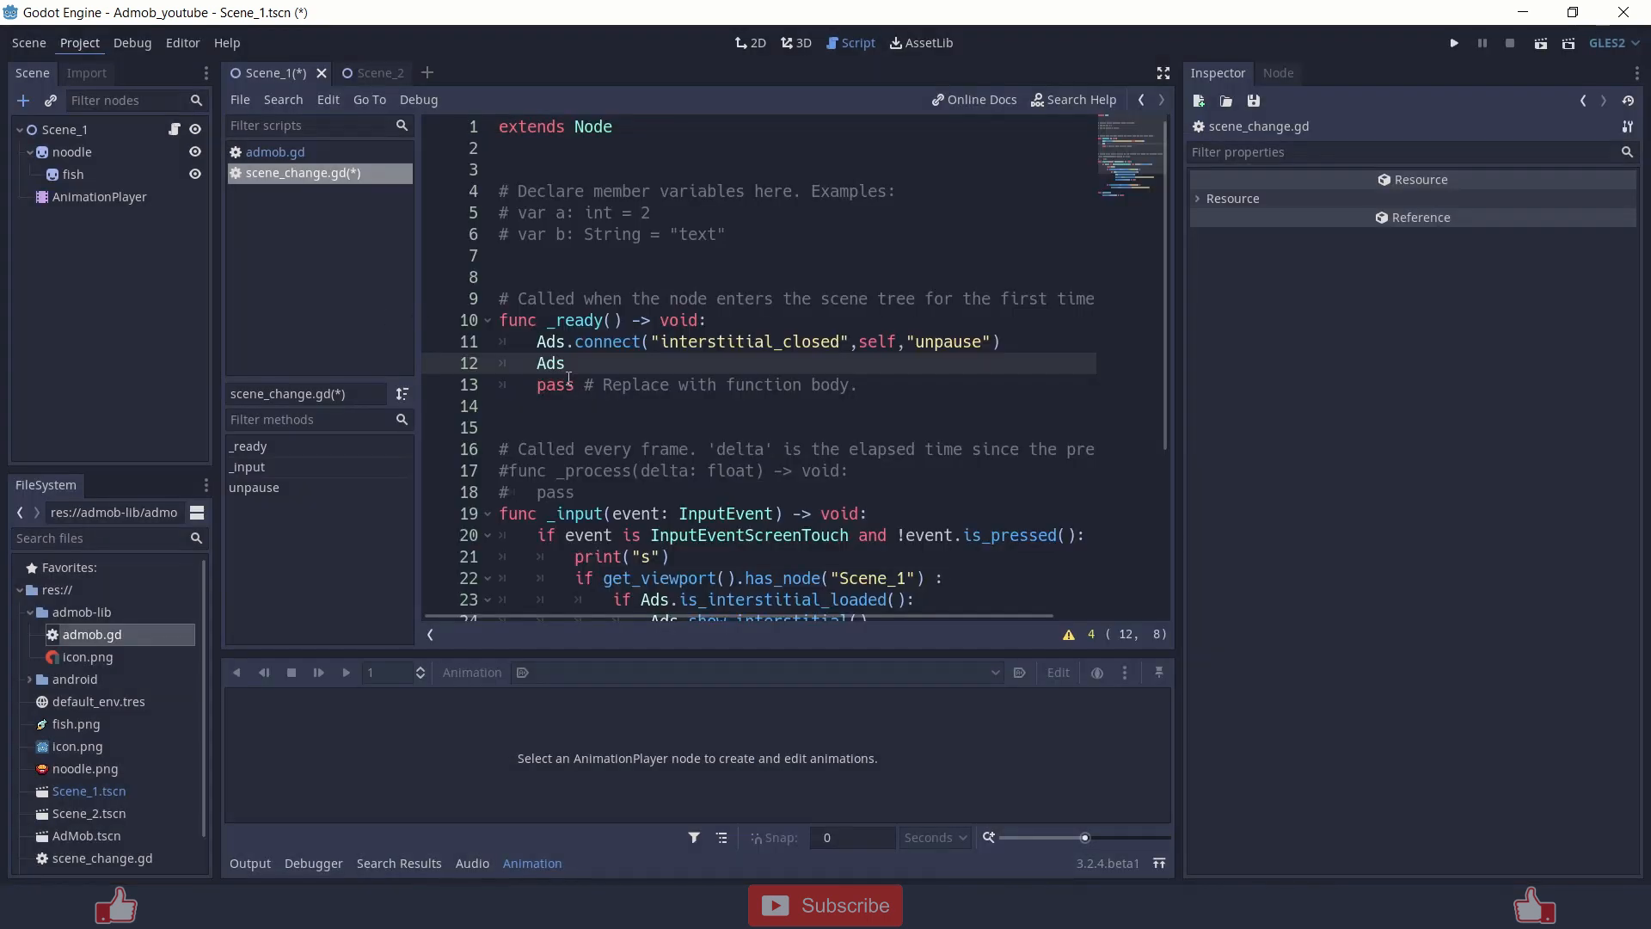
Type Ads.load and select the load_interstitial line in _ready for removal.
key(Backspace)
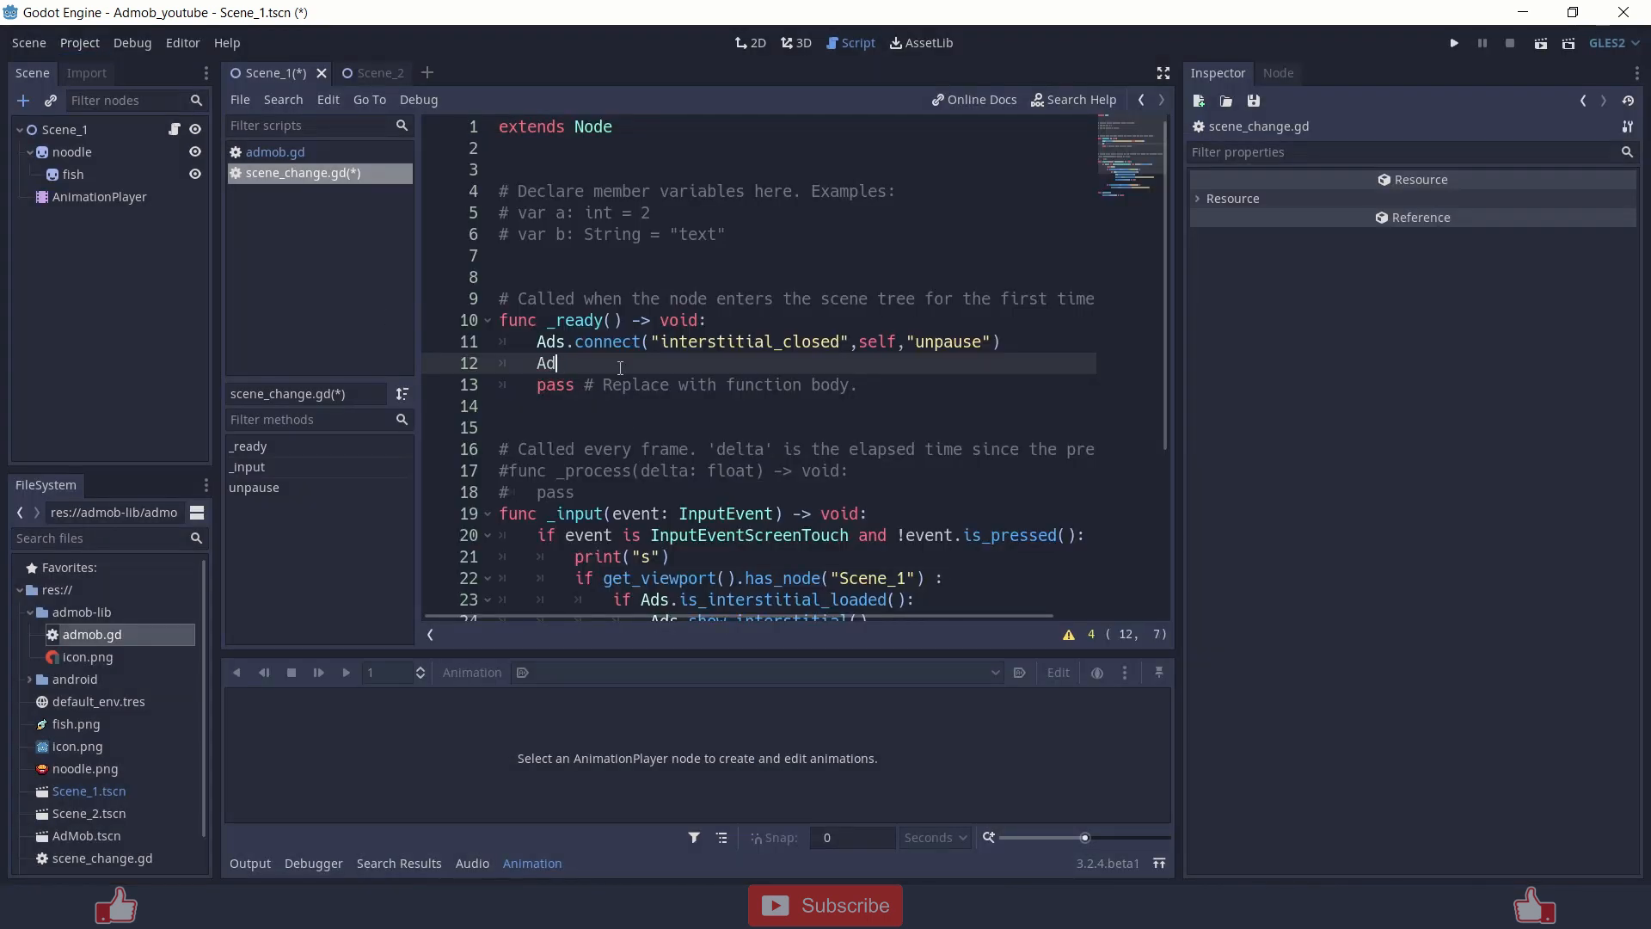
text(.)
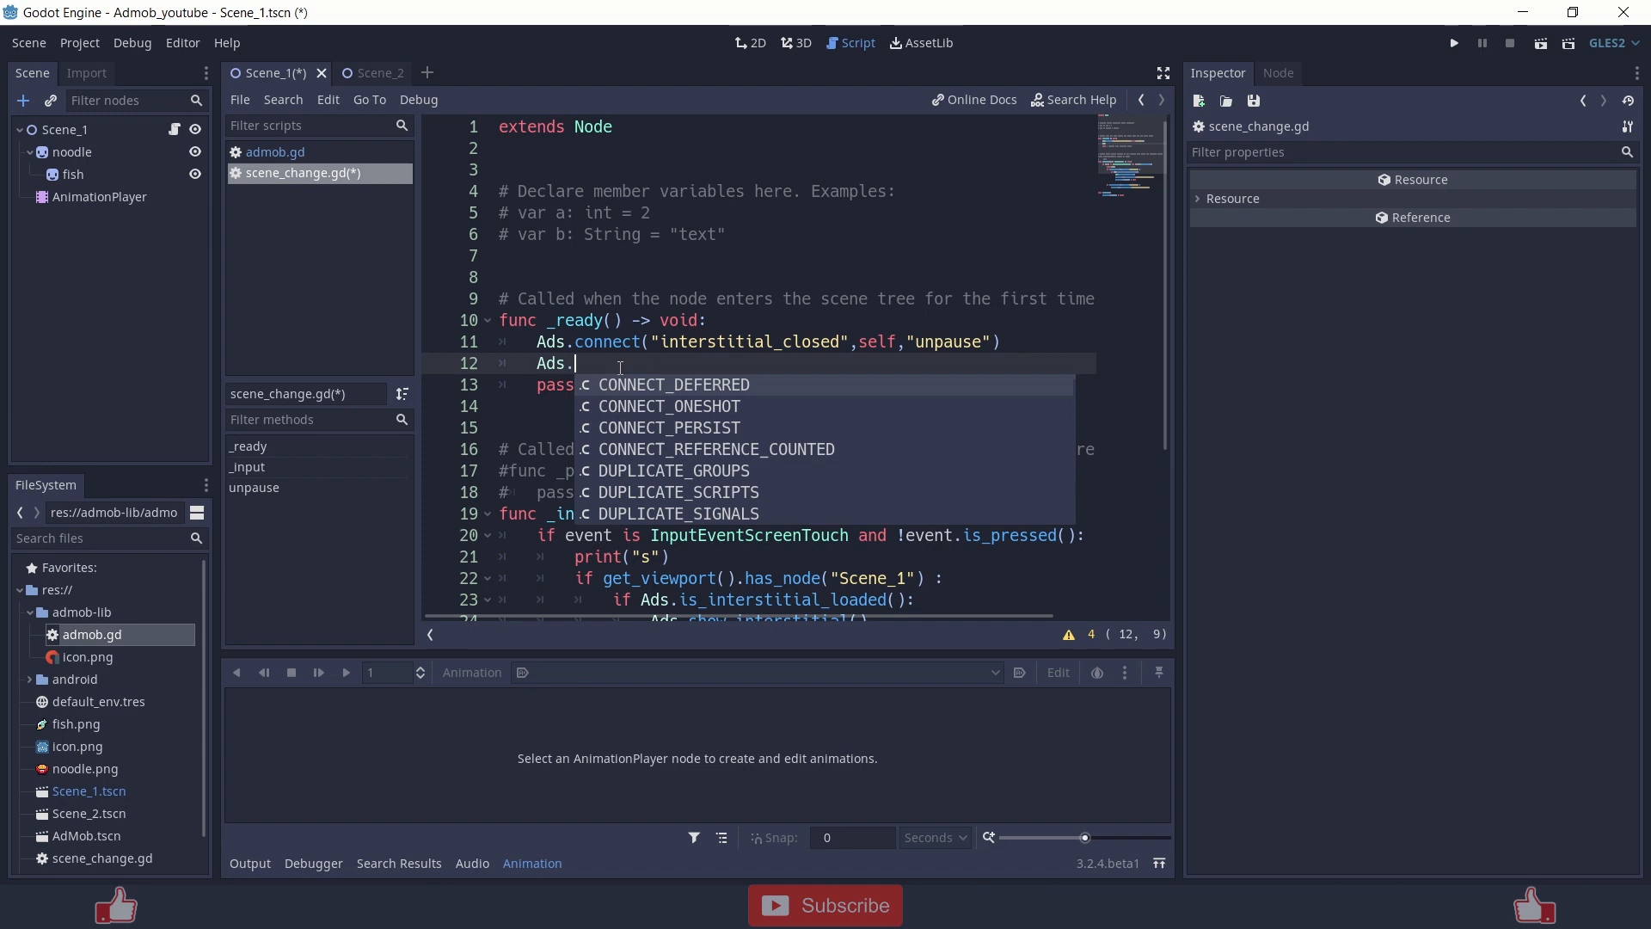
text(load_interstitial()
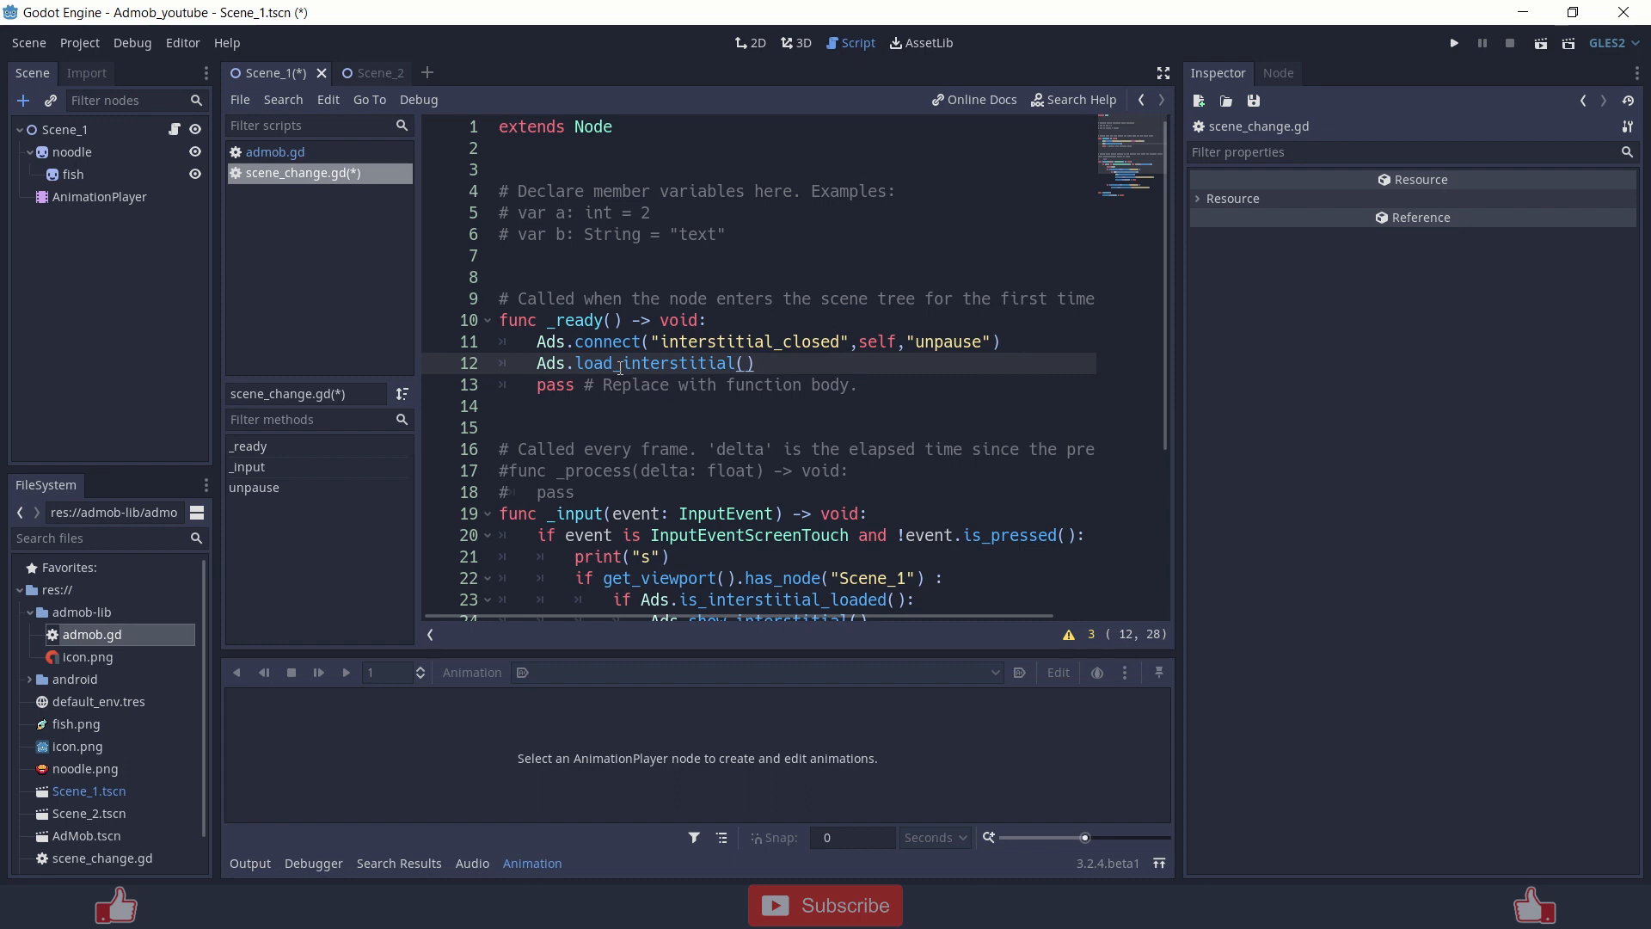
click(754, 363)
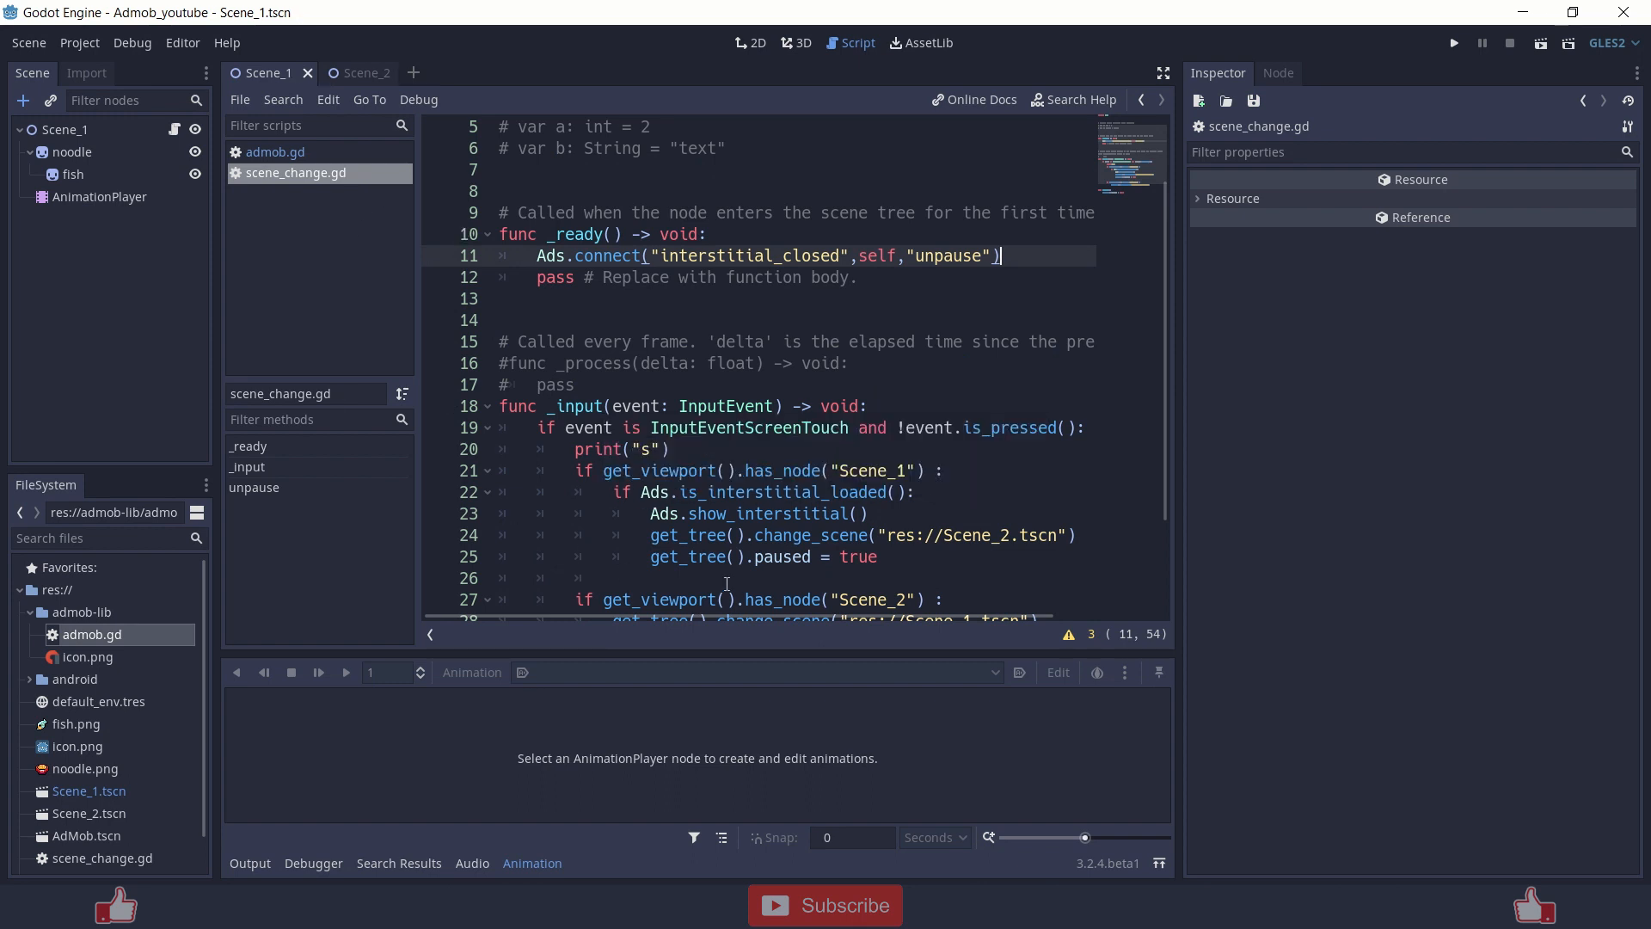
Review the show_interstitial call, interstitial_closed connect and unpause code, then open Scene_2.
click(860, 514)
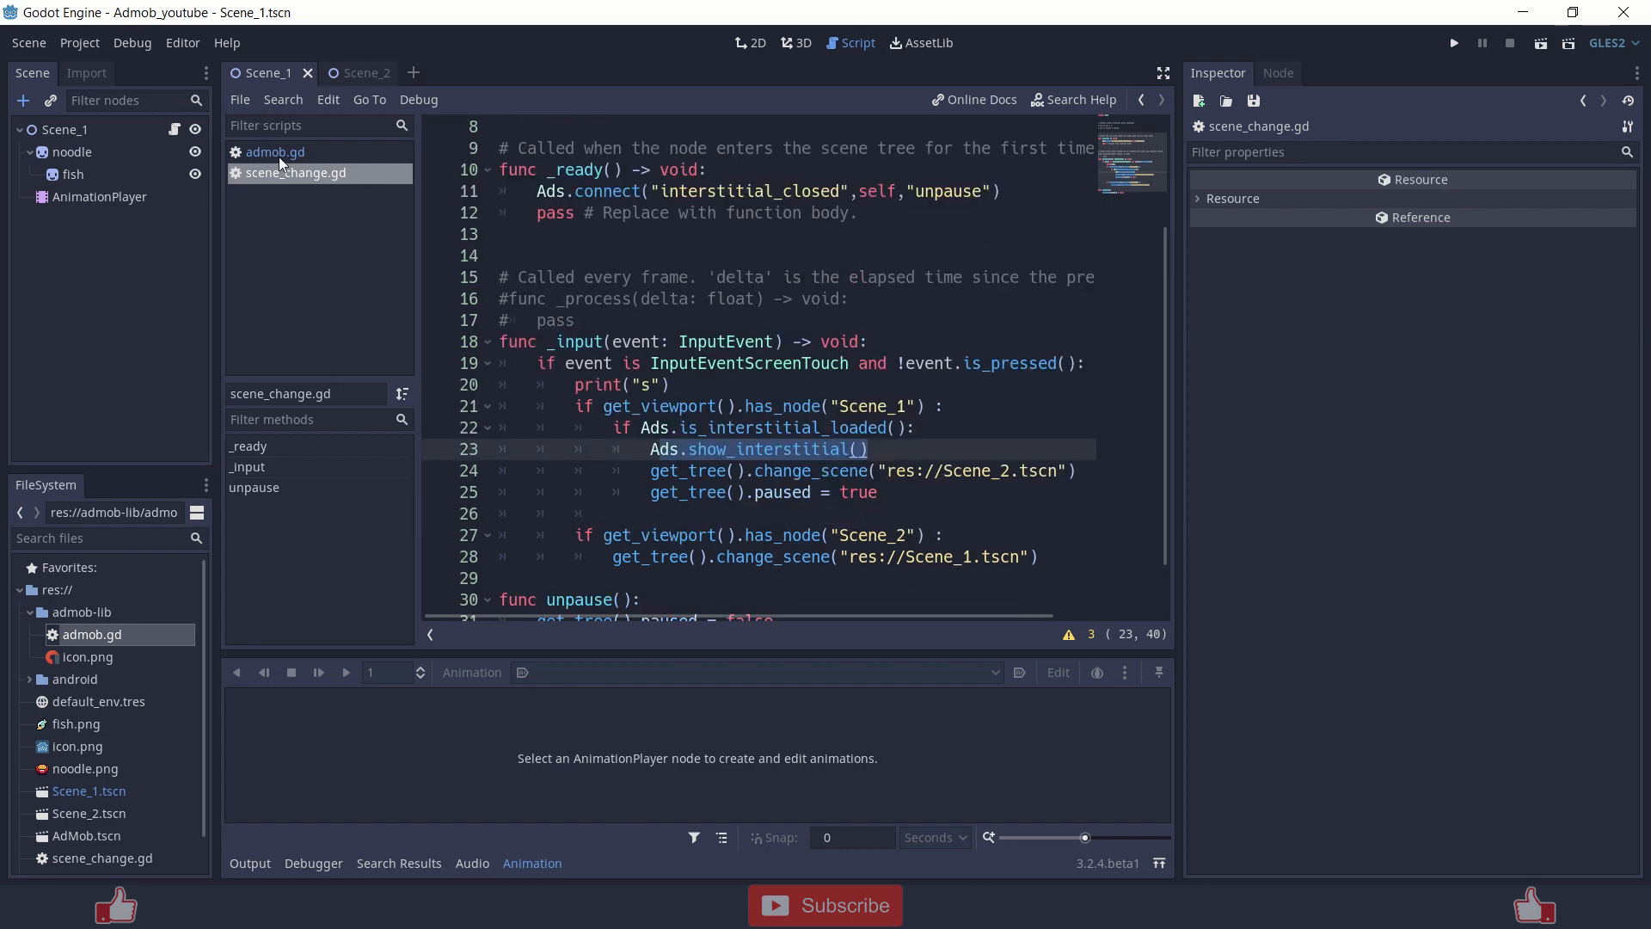
mouse_move(195, 129)
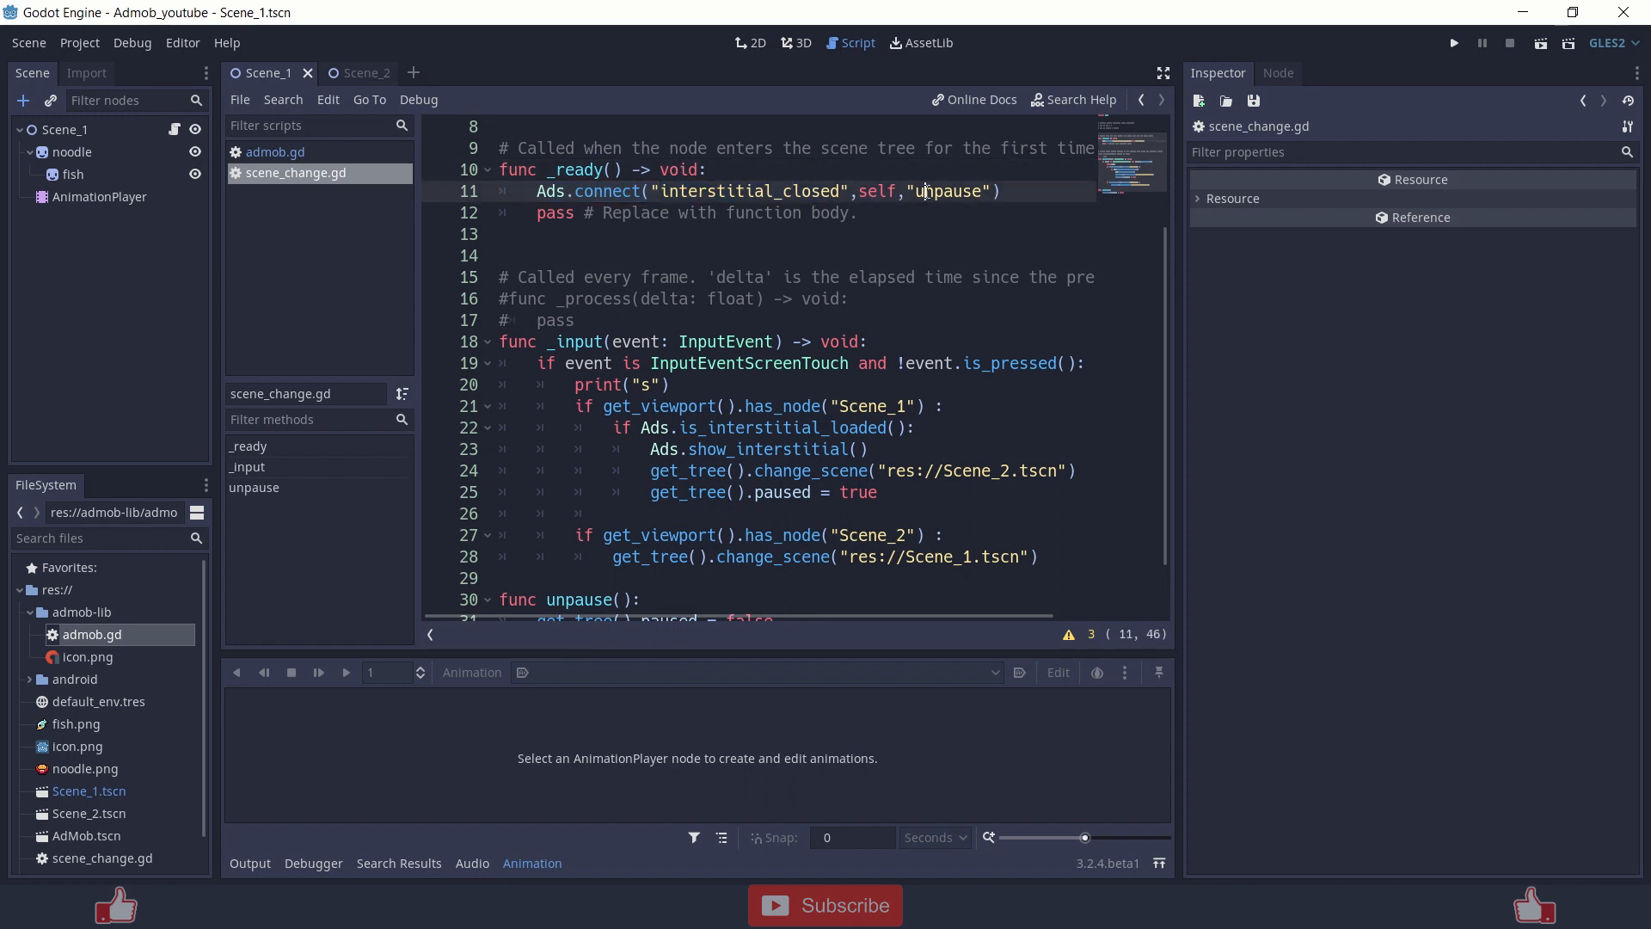
double_click(951, 191)
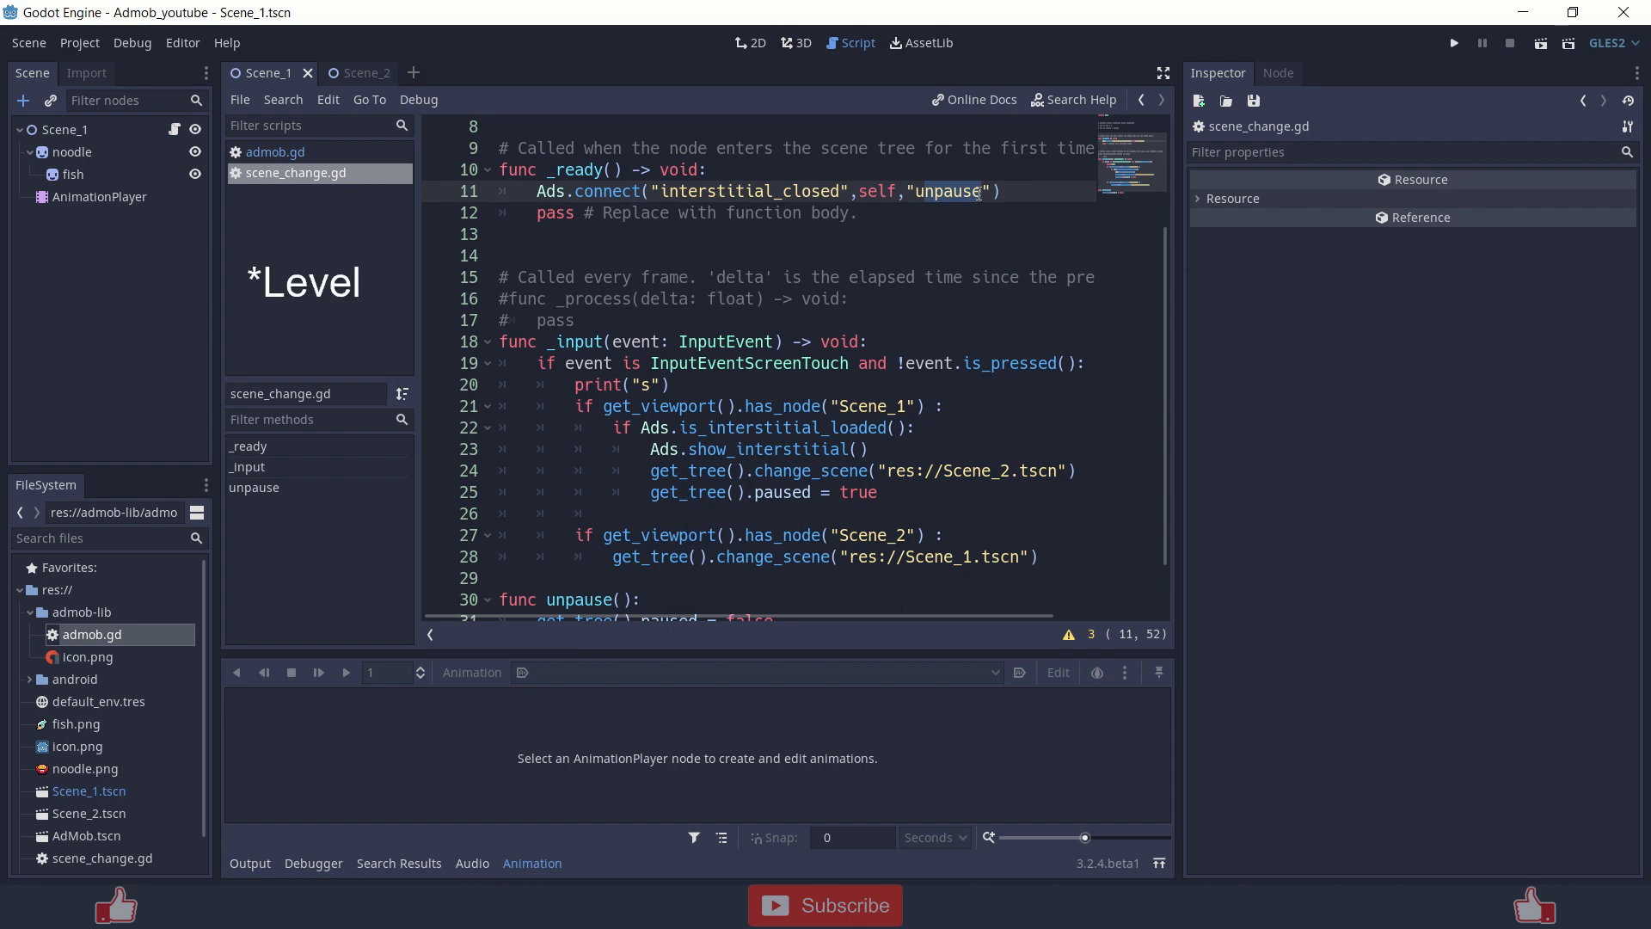
click(977, 191)
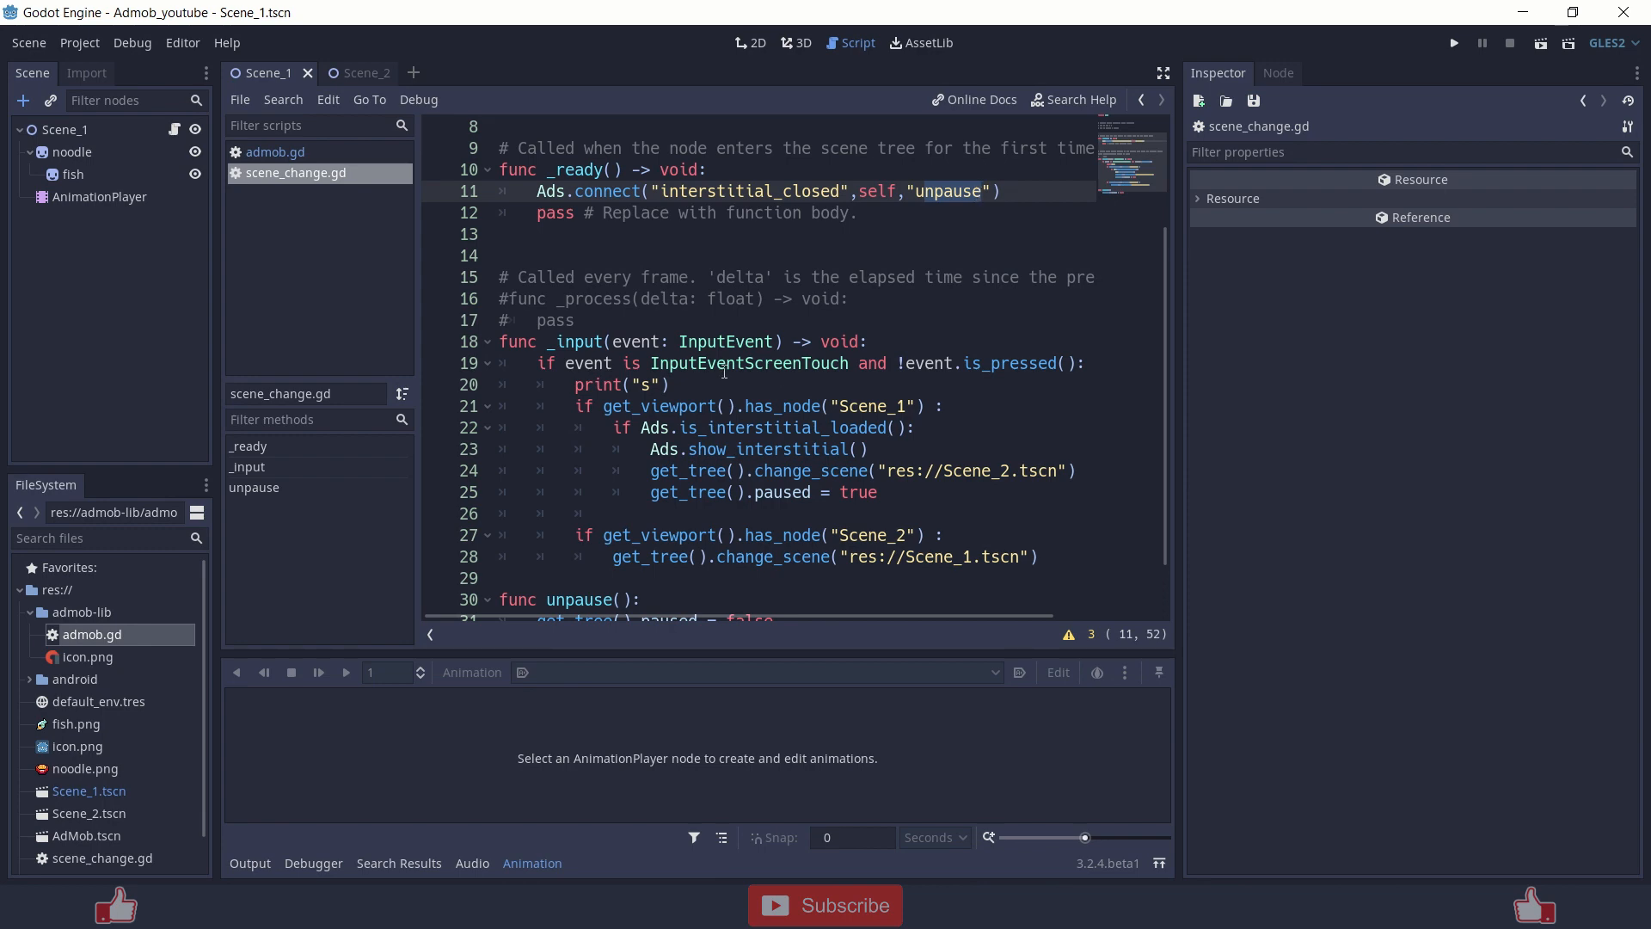
scroll(up, 3)
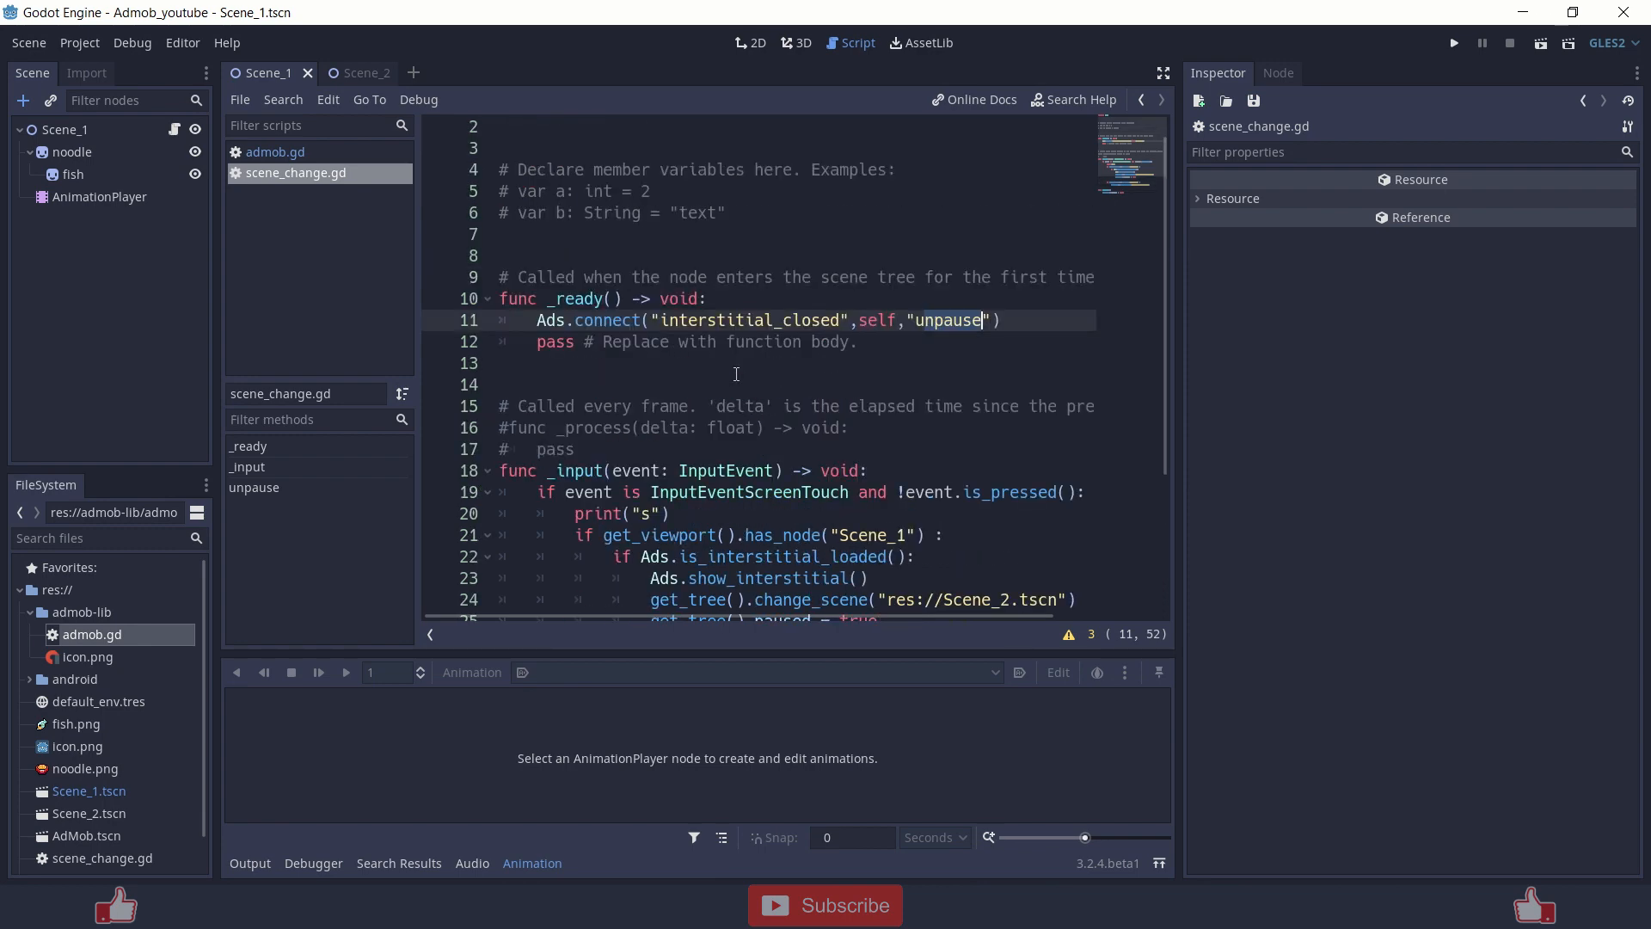
scroll(down, 3)
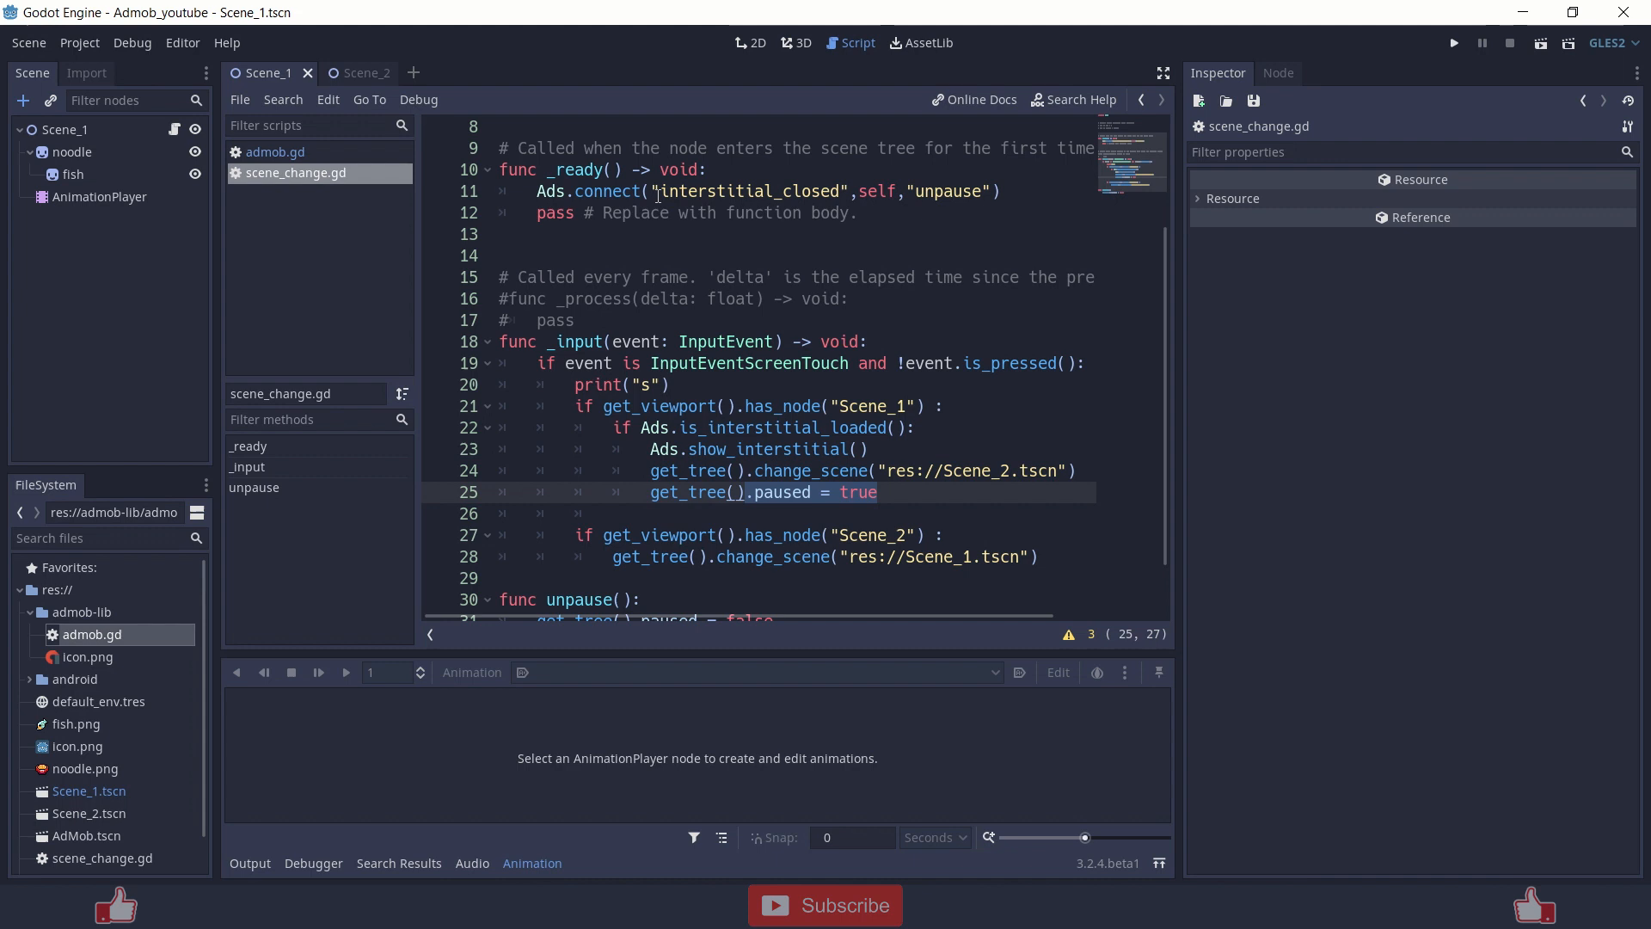
click(798, 191)
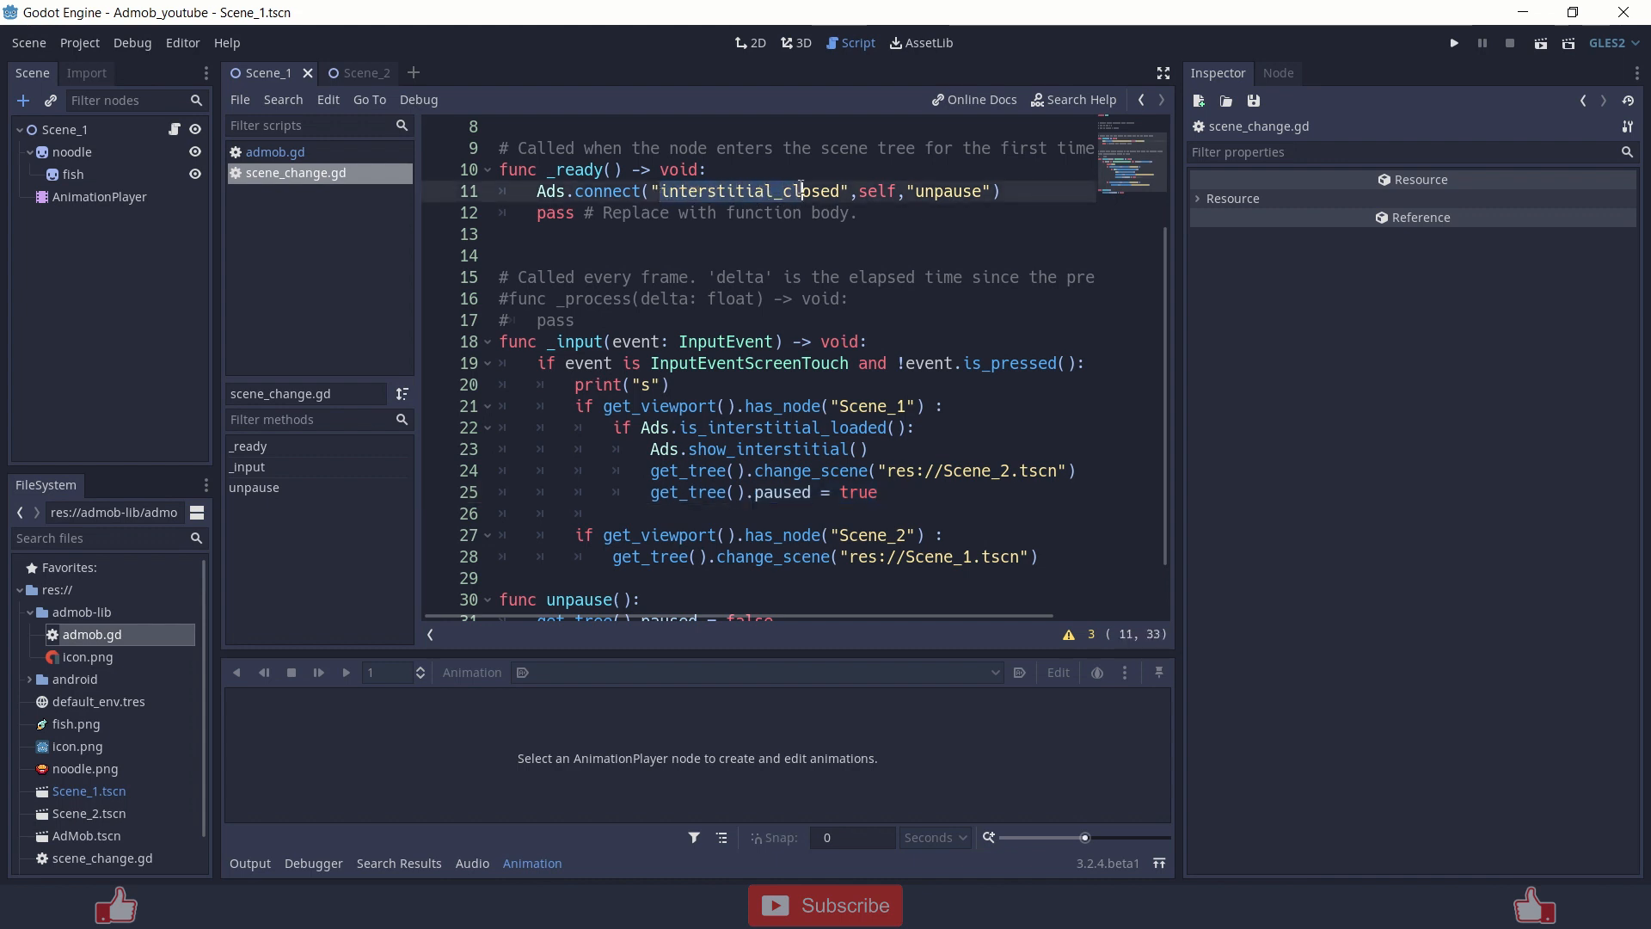
scroll(down, 3)
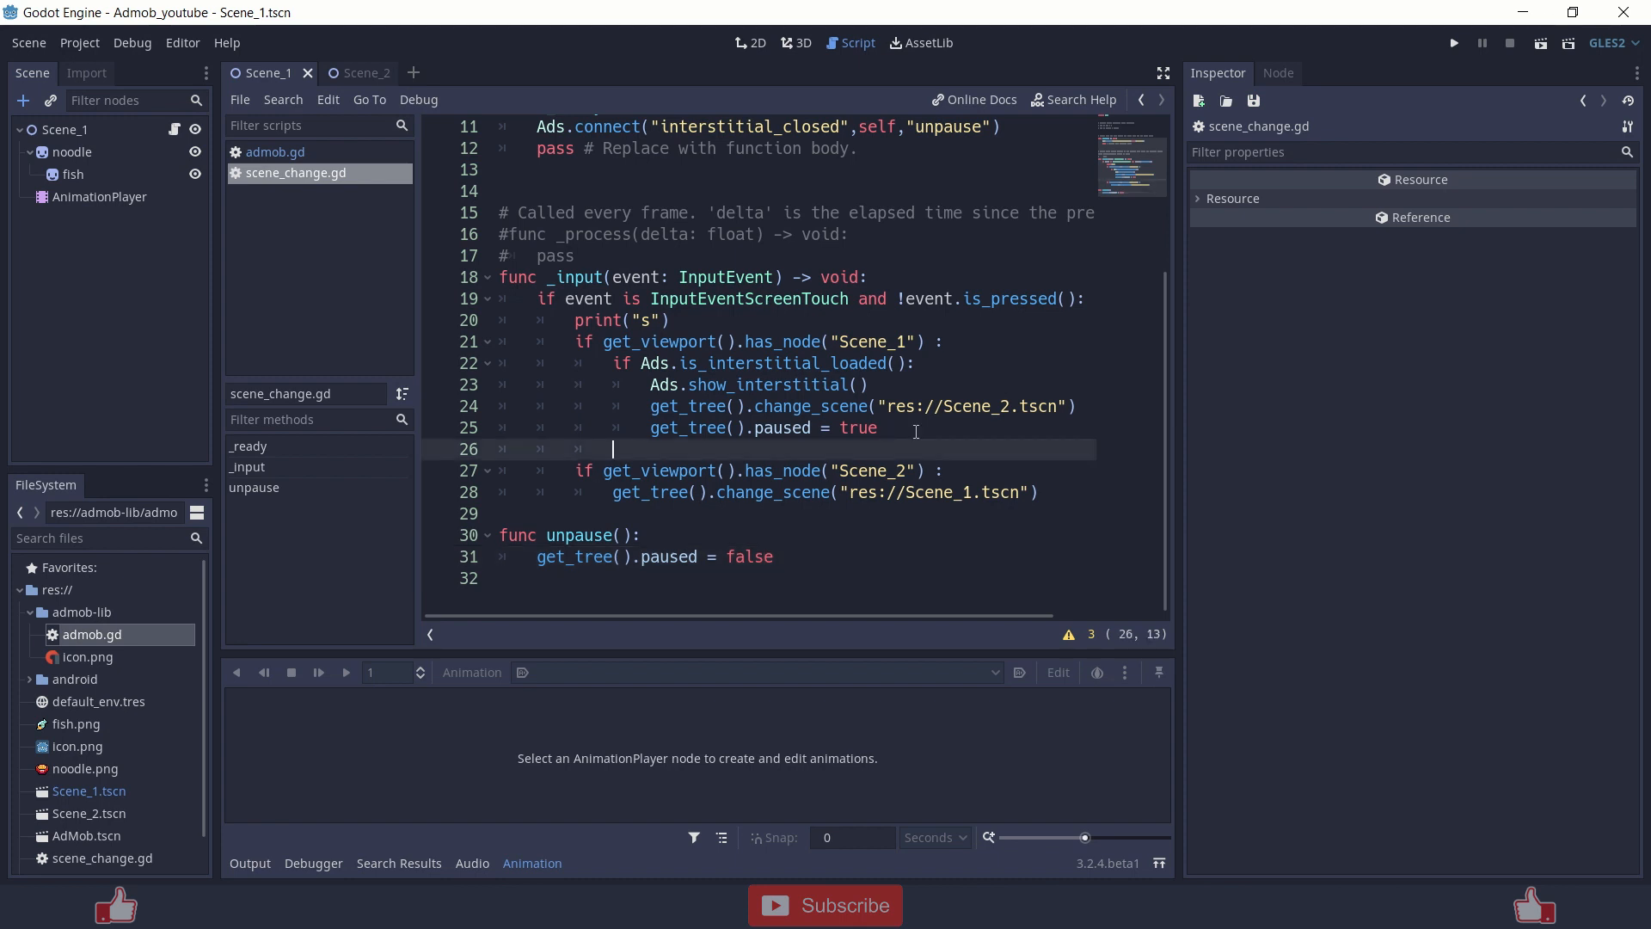
click(352, 72)
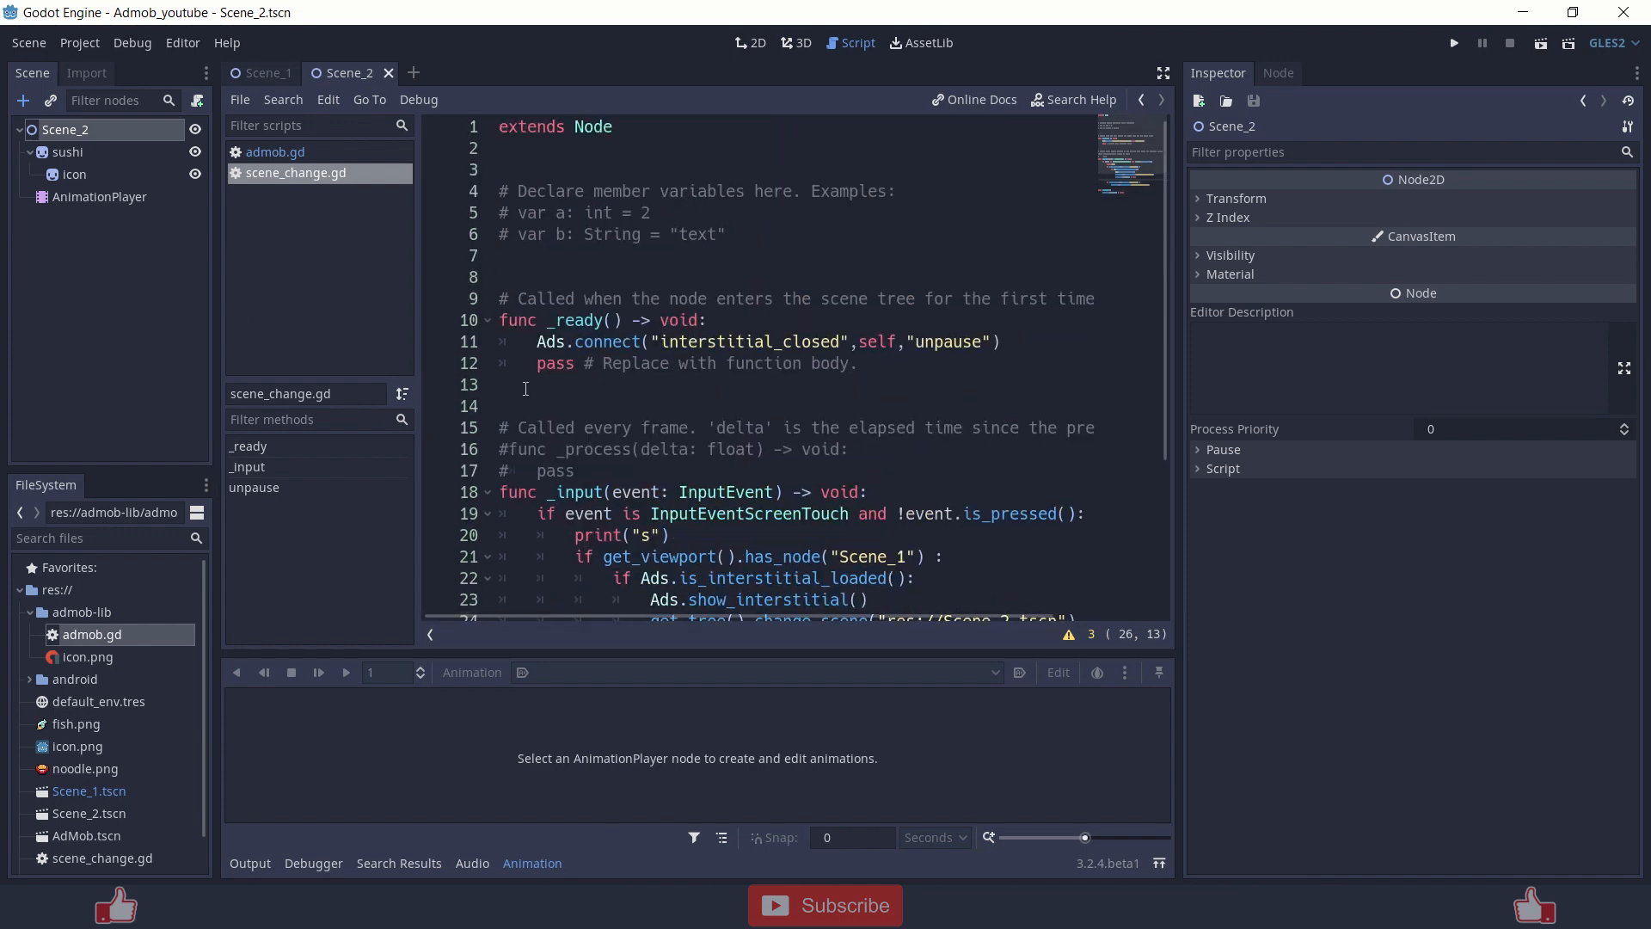
Open admob.gd, browse load_banner and load_rewarded_video, then return to the signals.
click(275, 151)
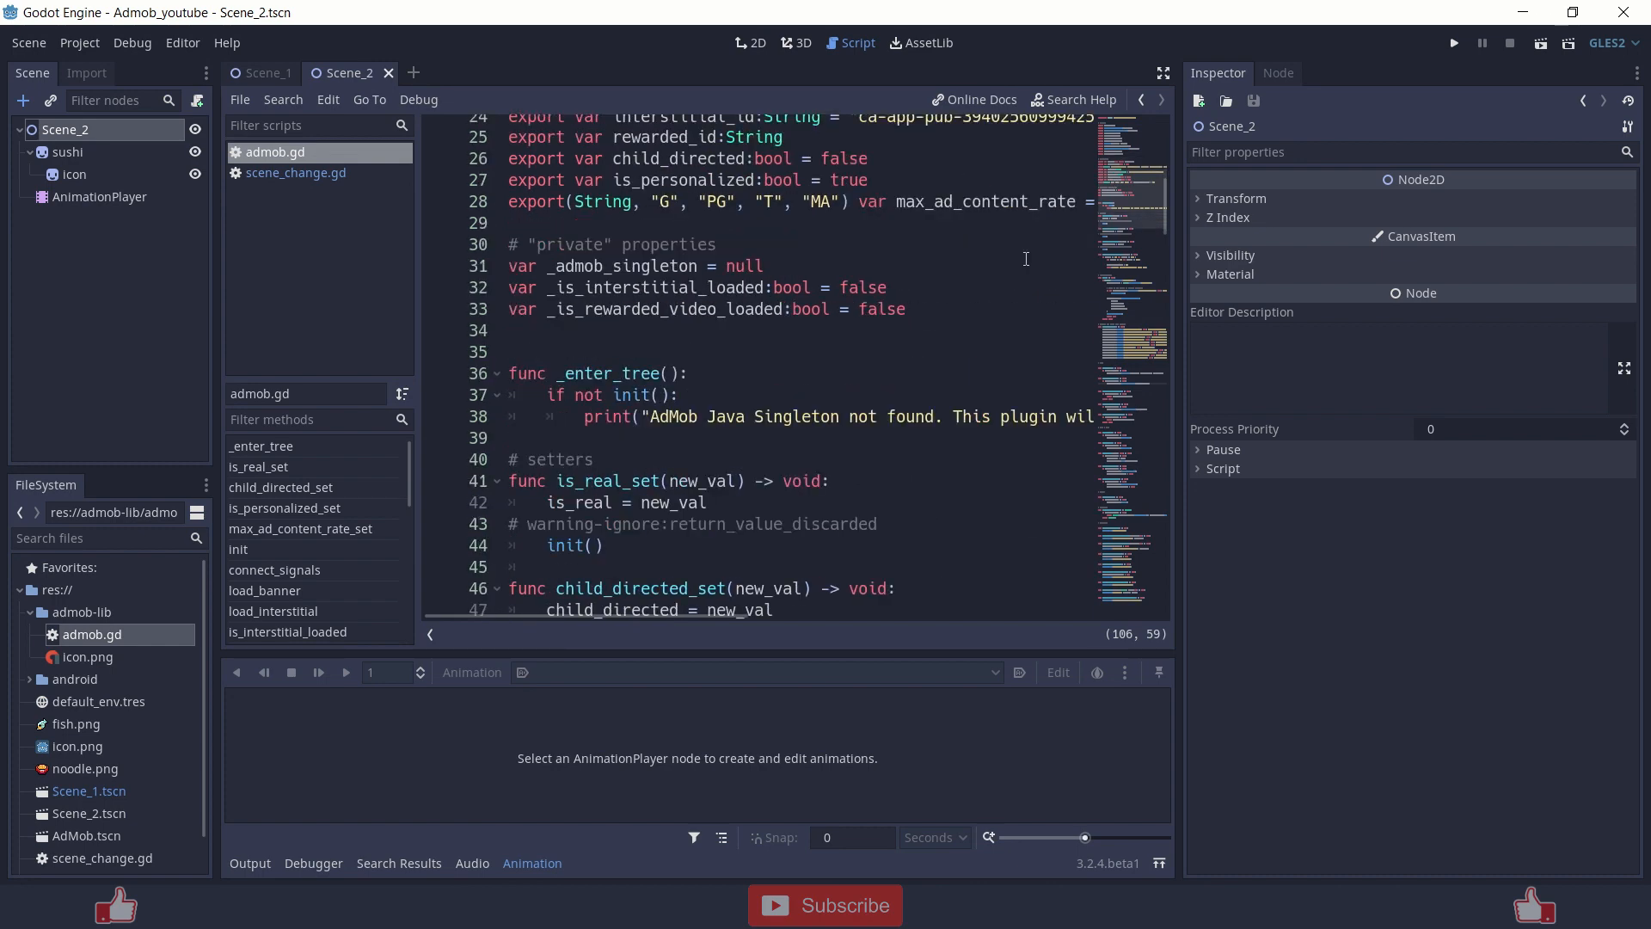
scroll(down, 3)
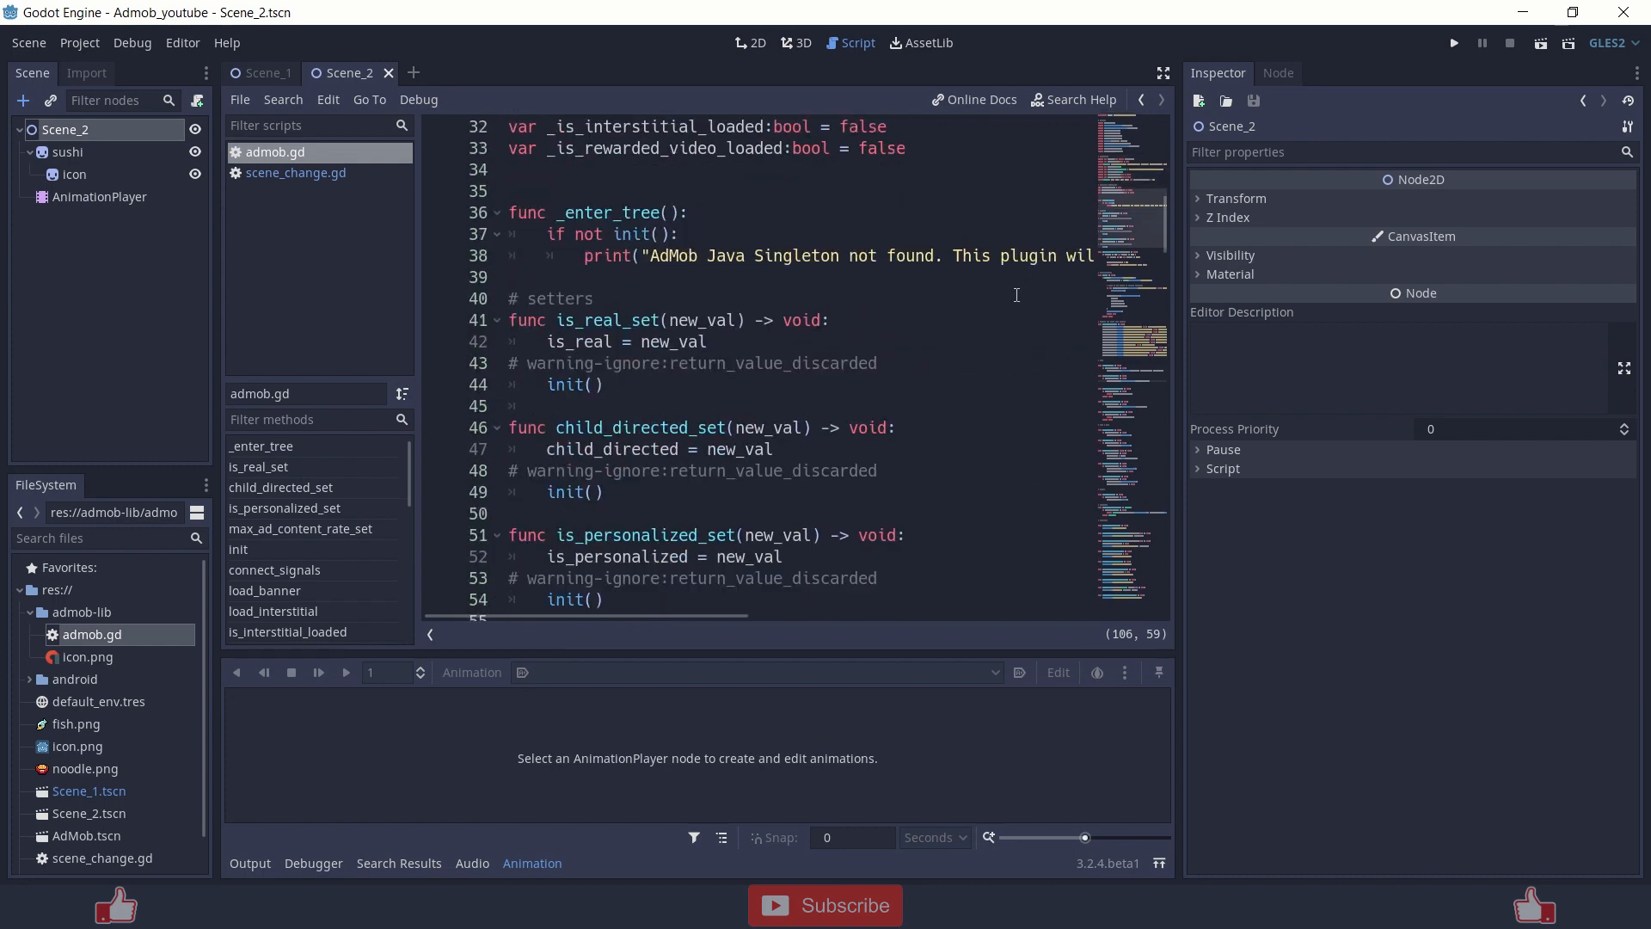
mouse_move(426, 261)
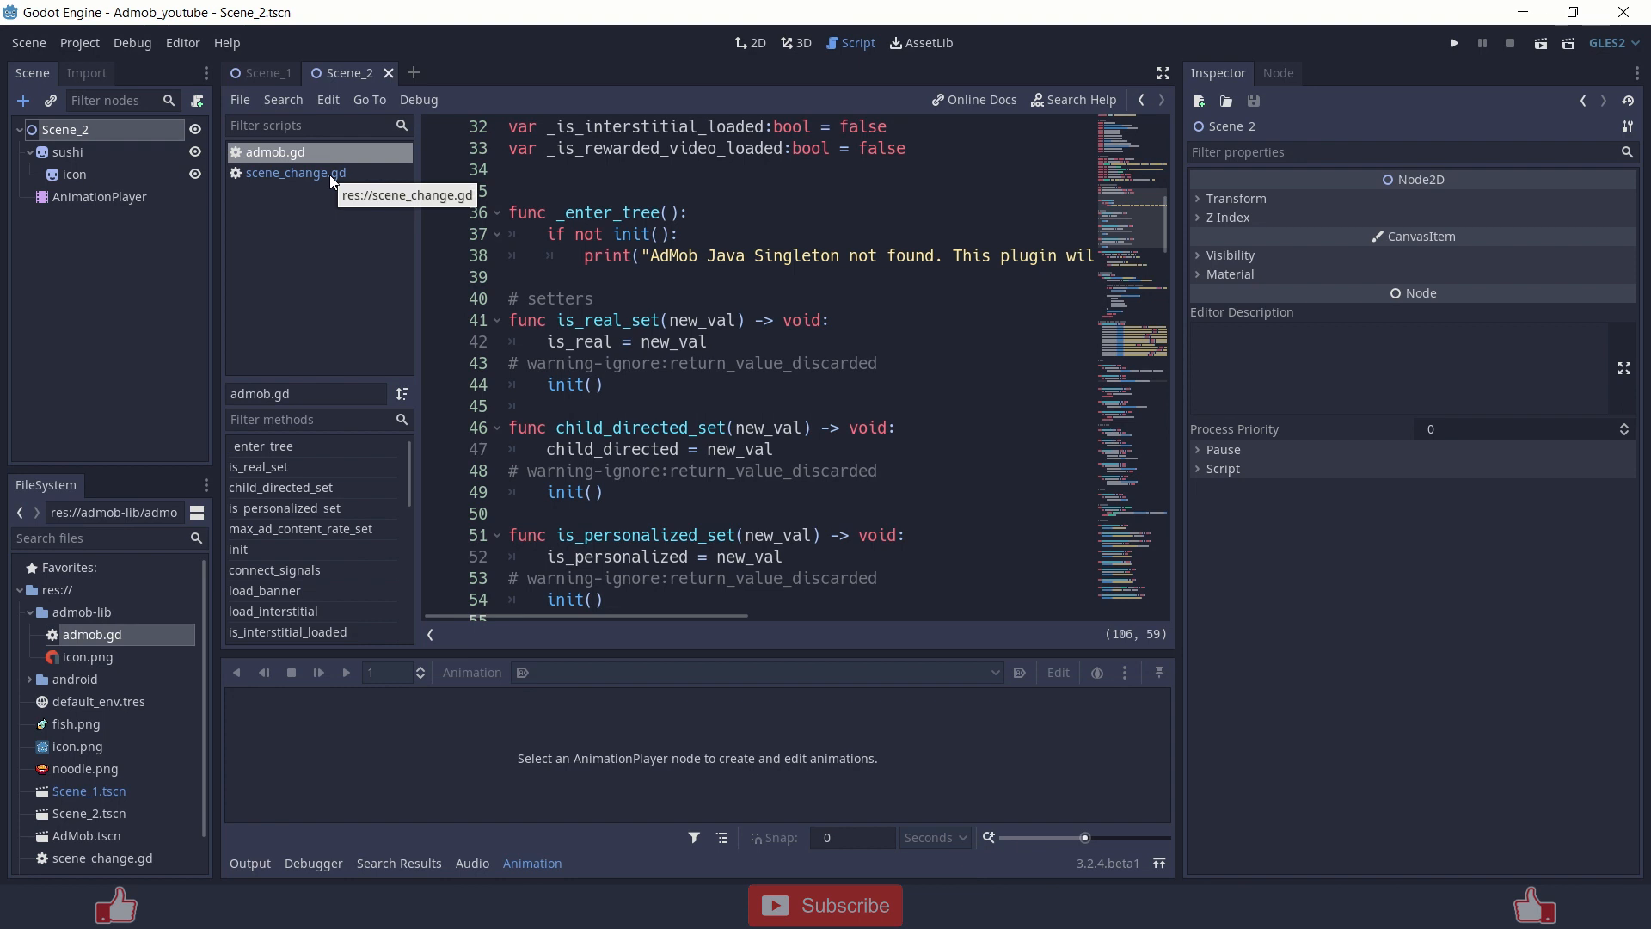
mouse_move(337, 605)
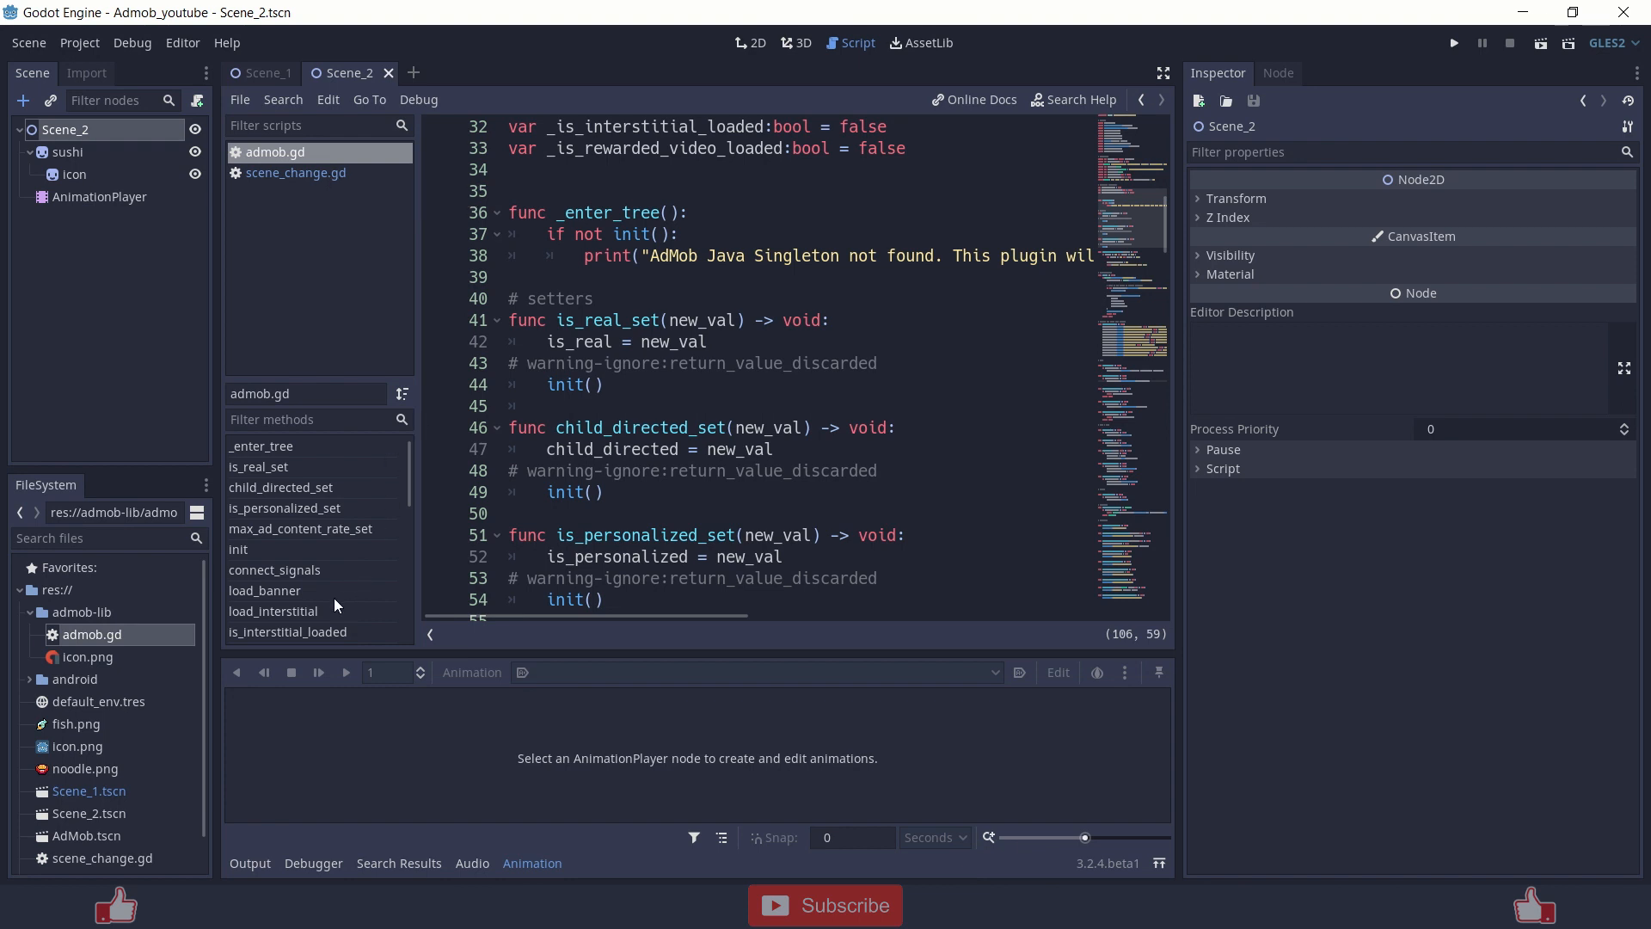
click(264, 539)
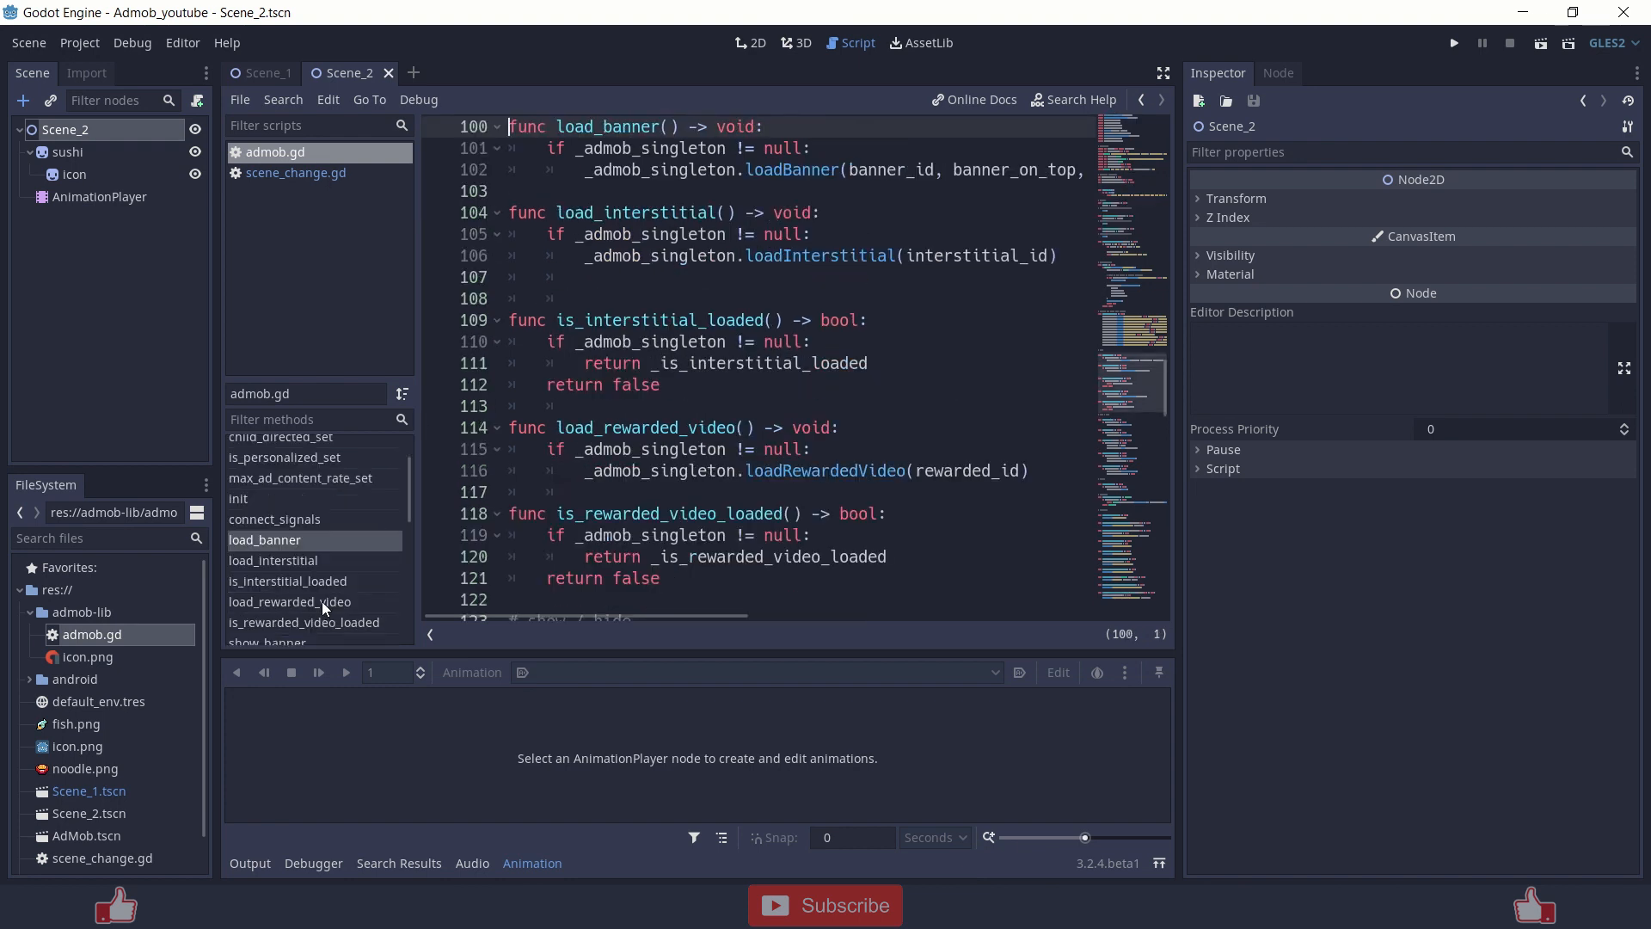
click(289, 601)
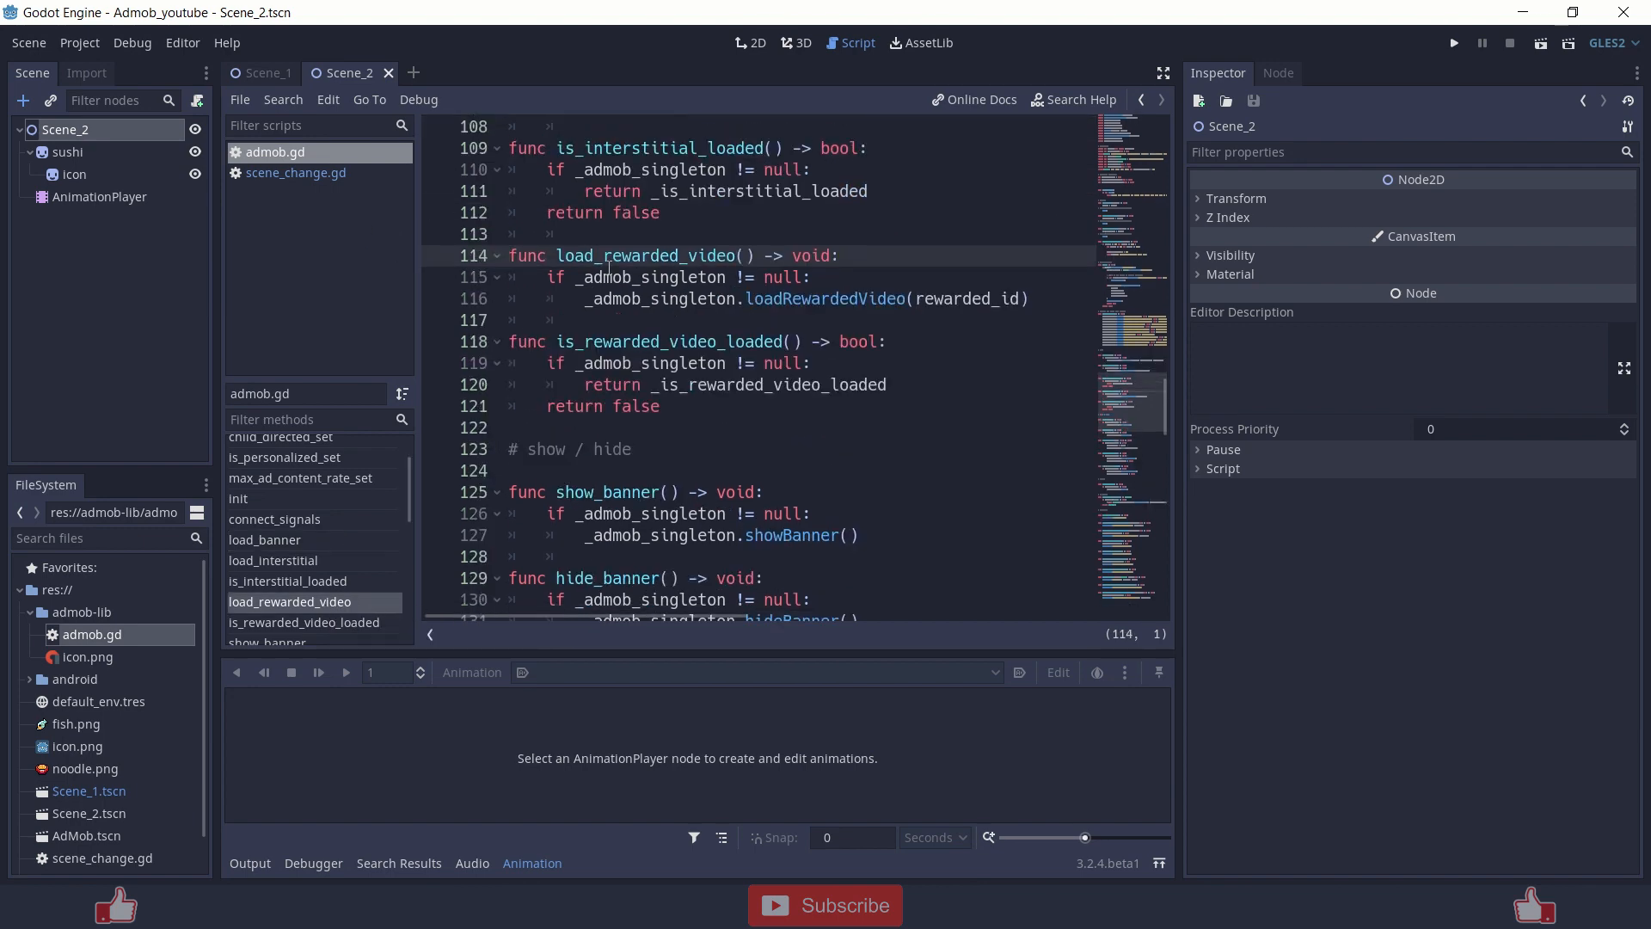
click(510, 255)
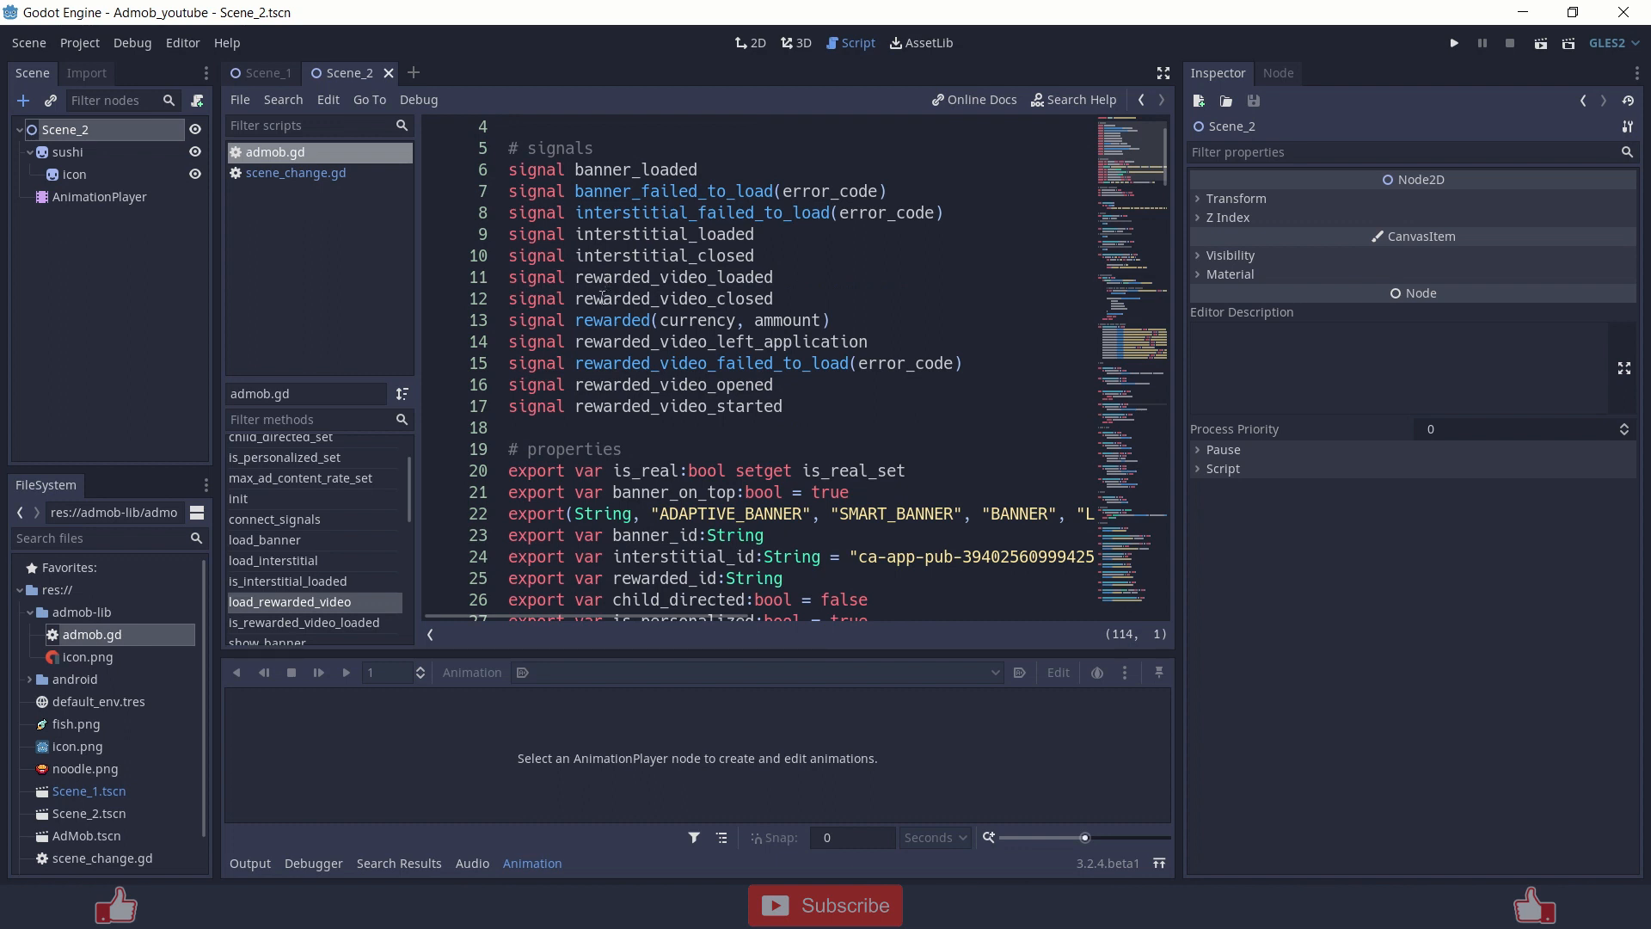
double_click(674, 298)
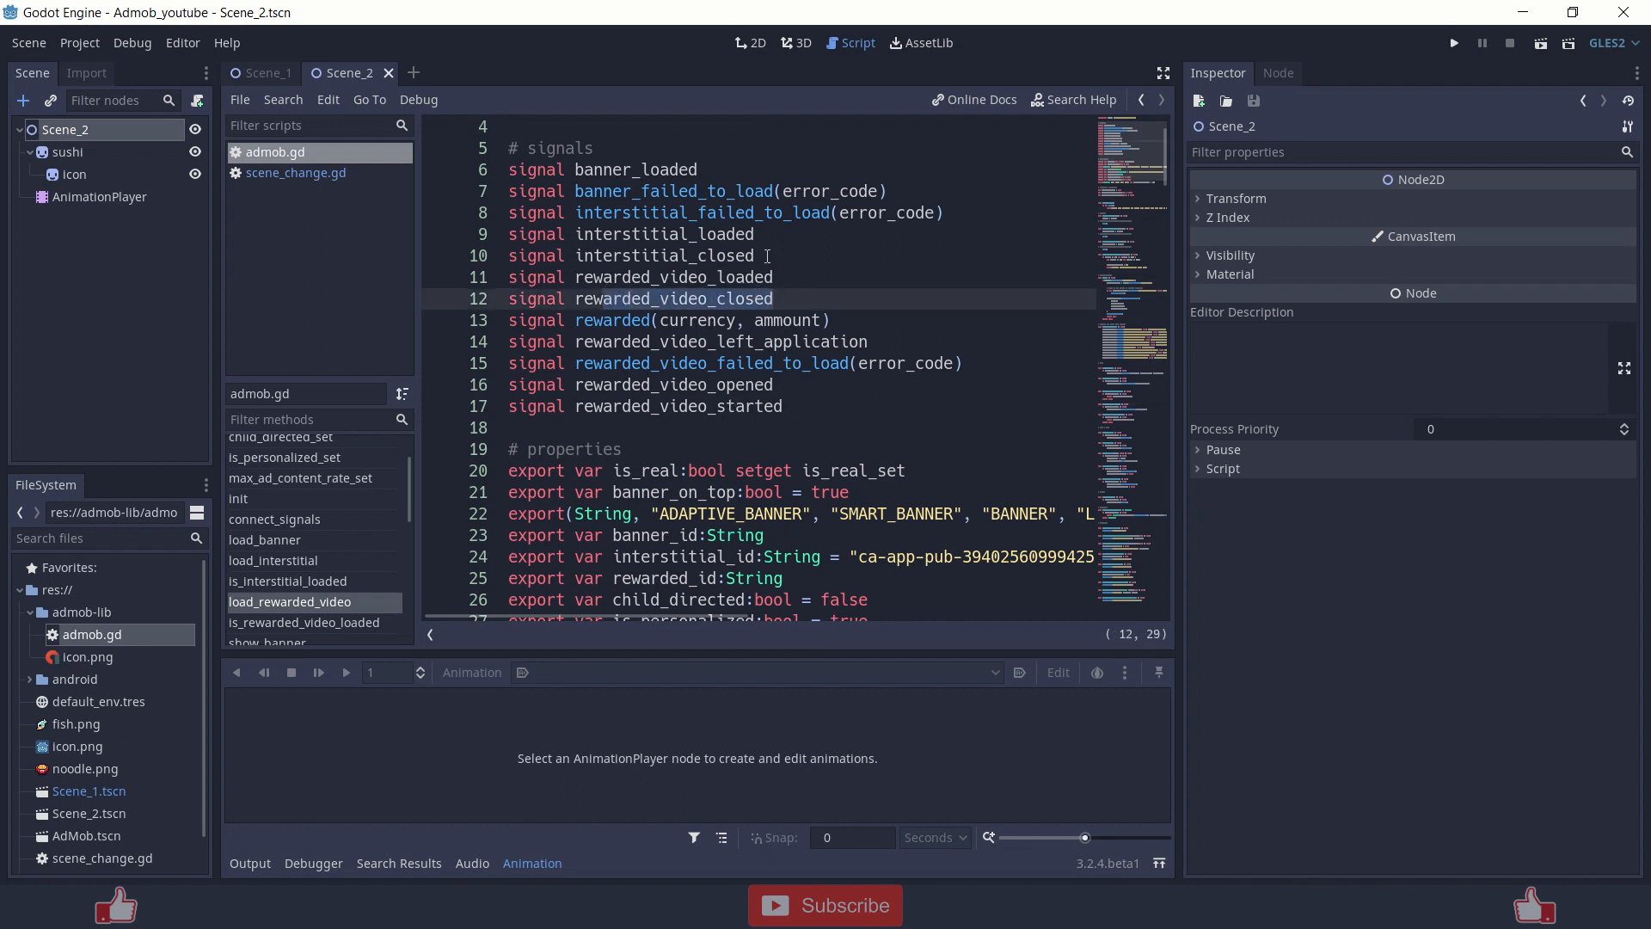
click(666, 254)
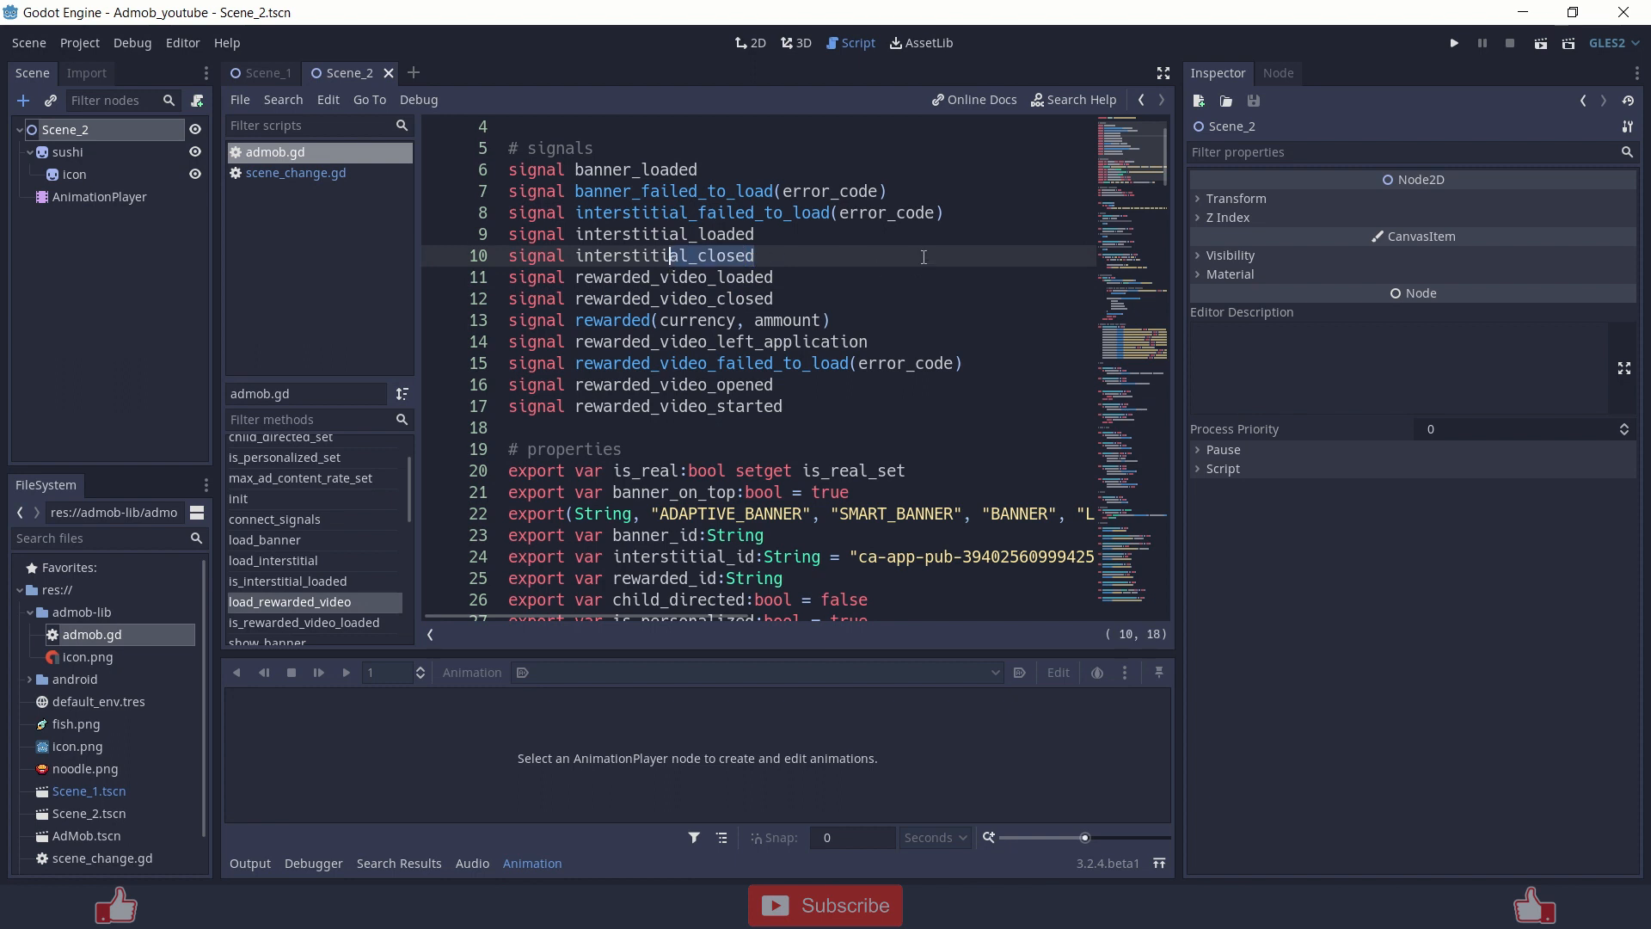
click(639, 234)
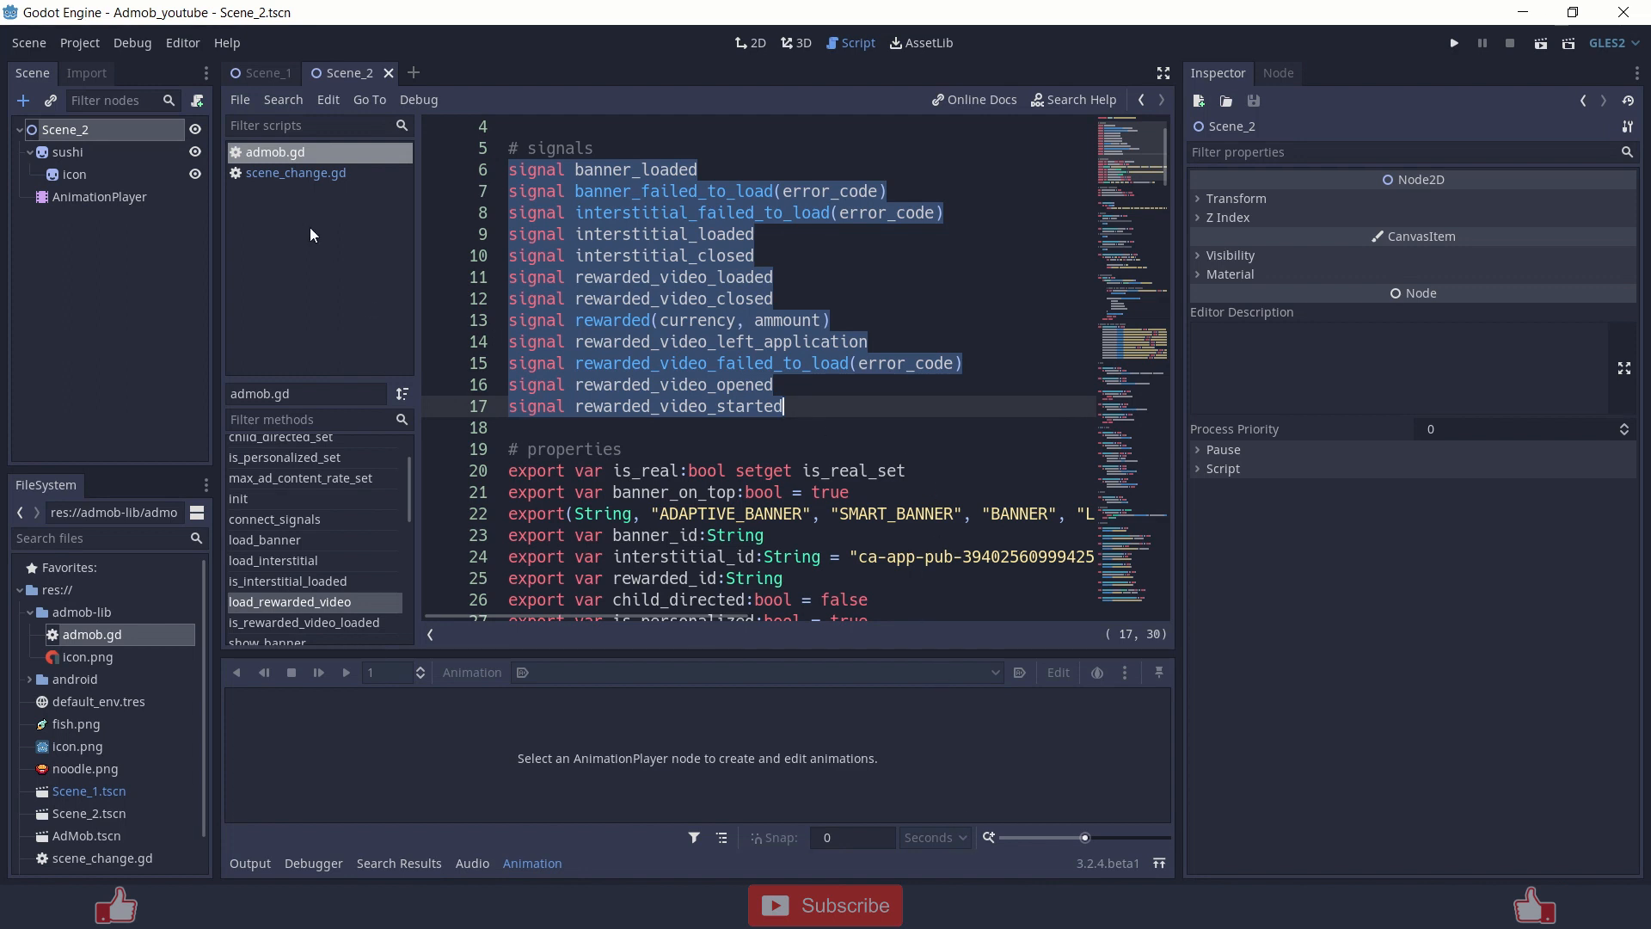
mouse_move(172, 631)
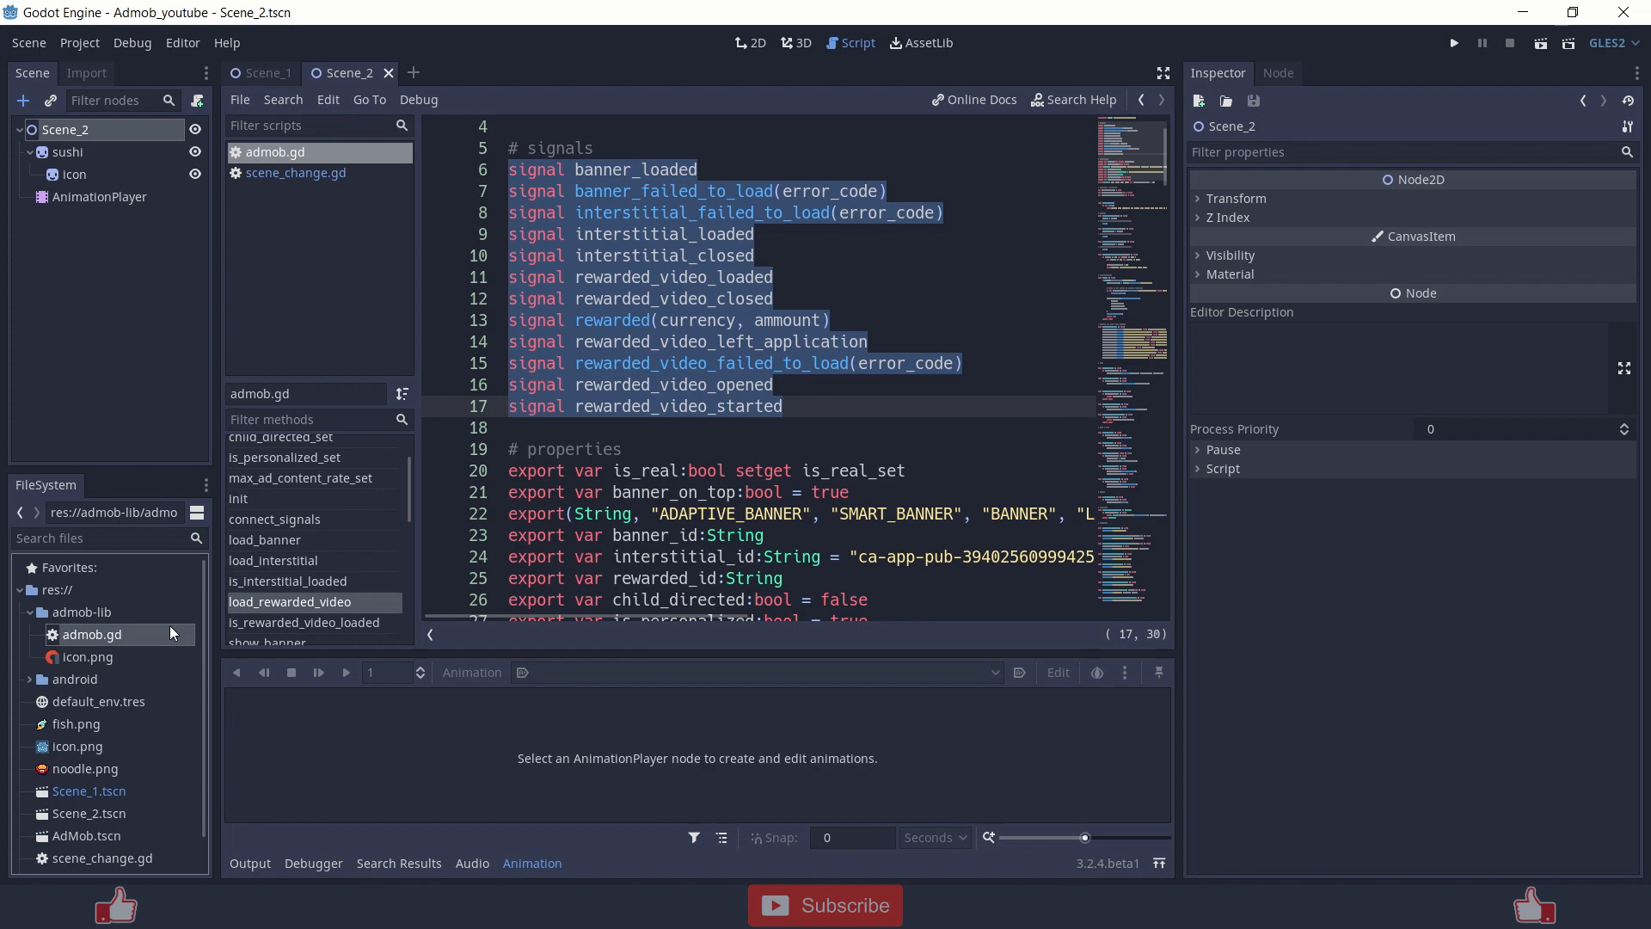
scroll(down, 3)
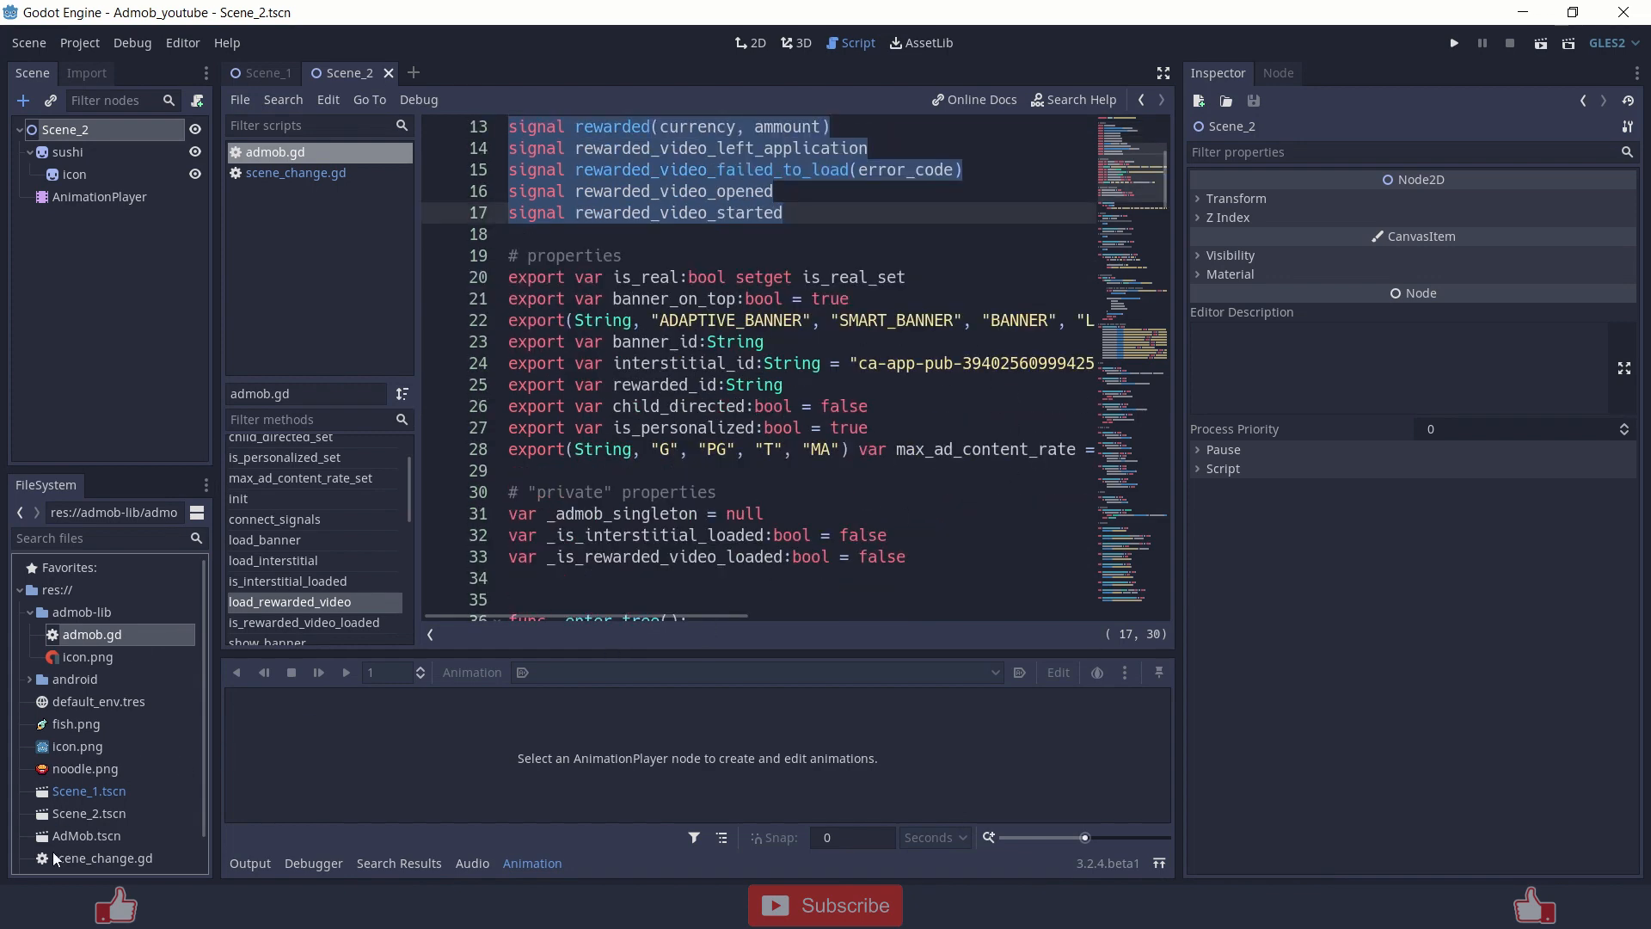
double_click(85, 835)
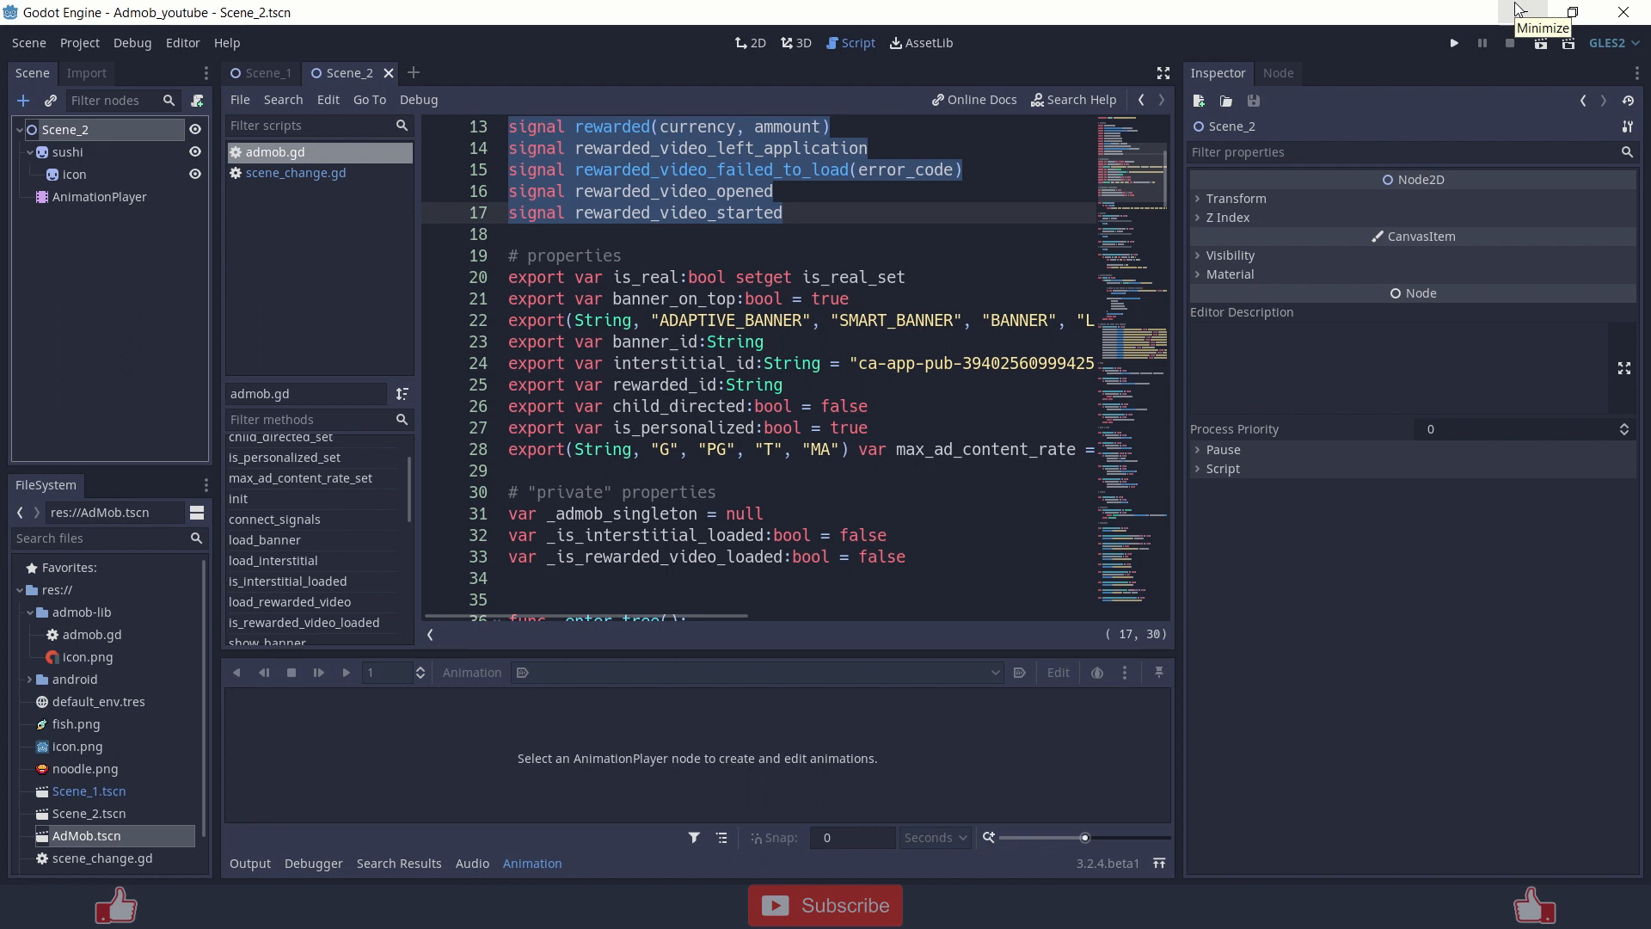
mouse_move(1521, 10)
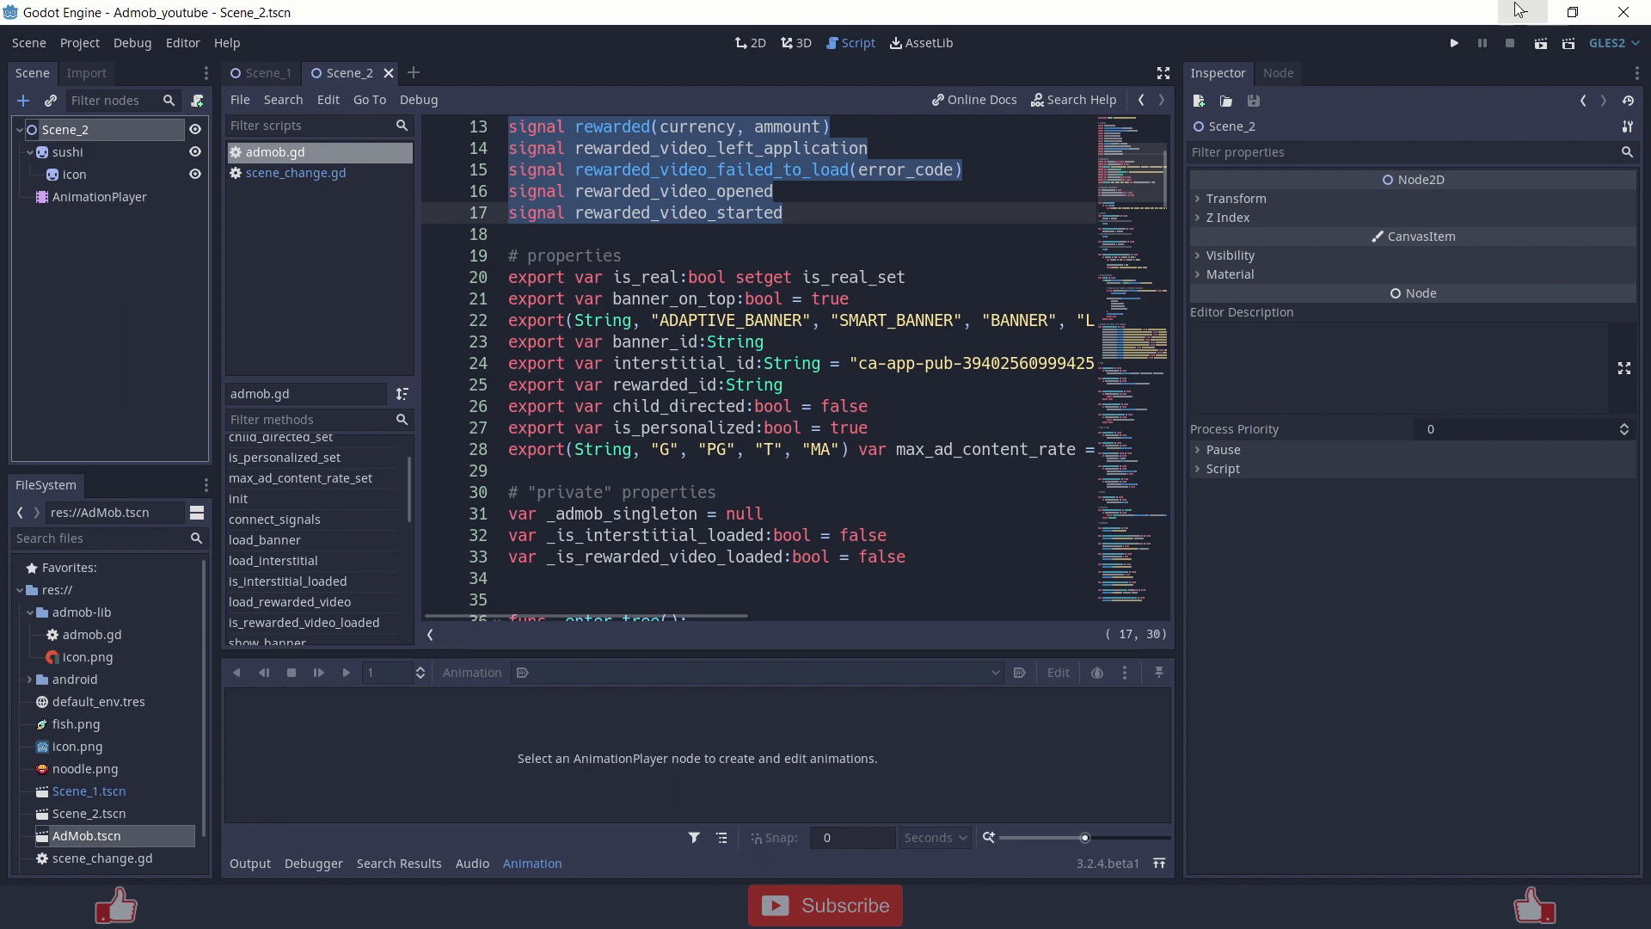